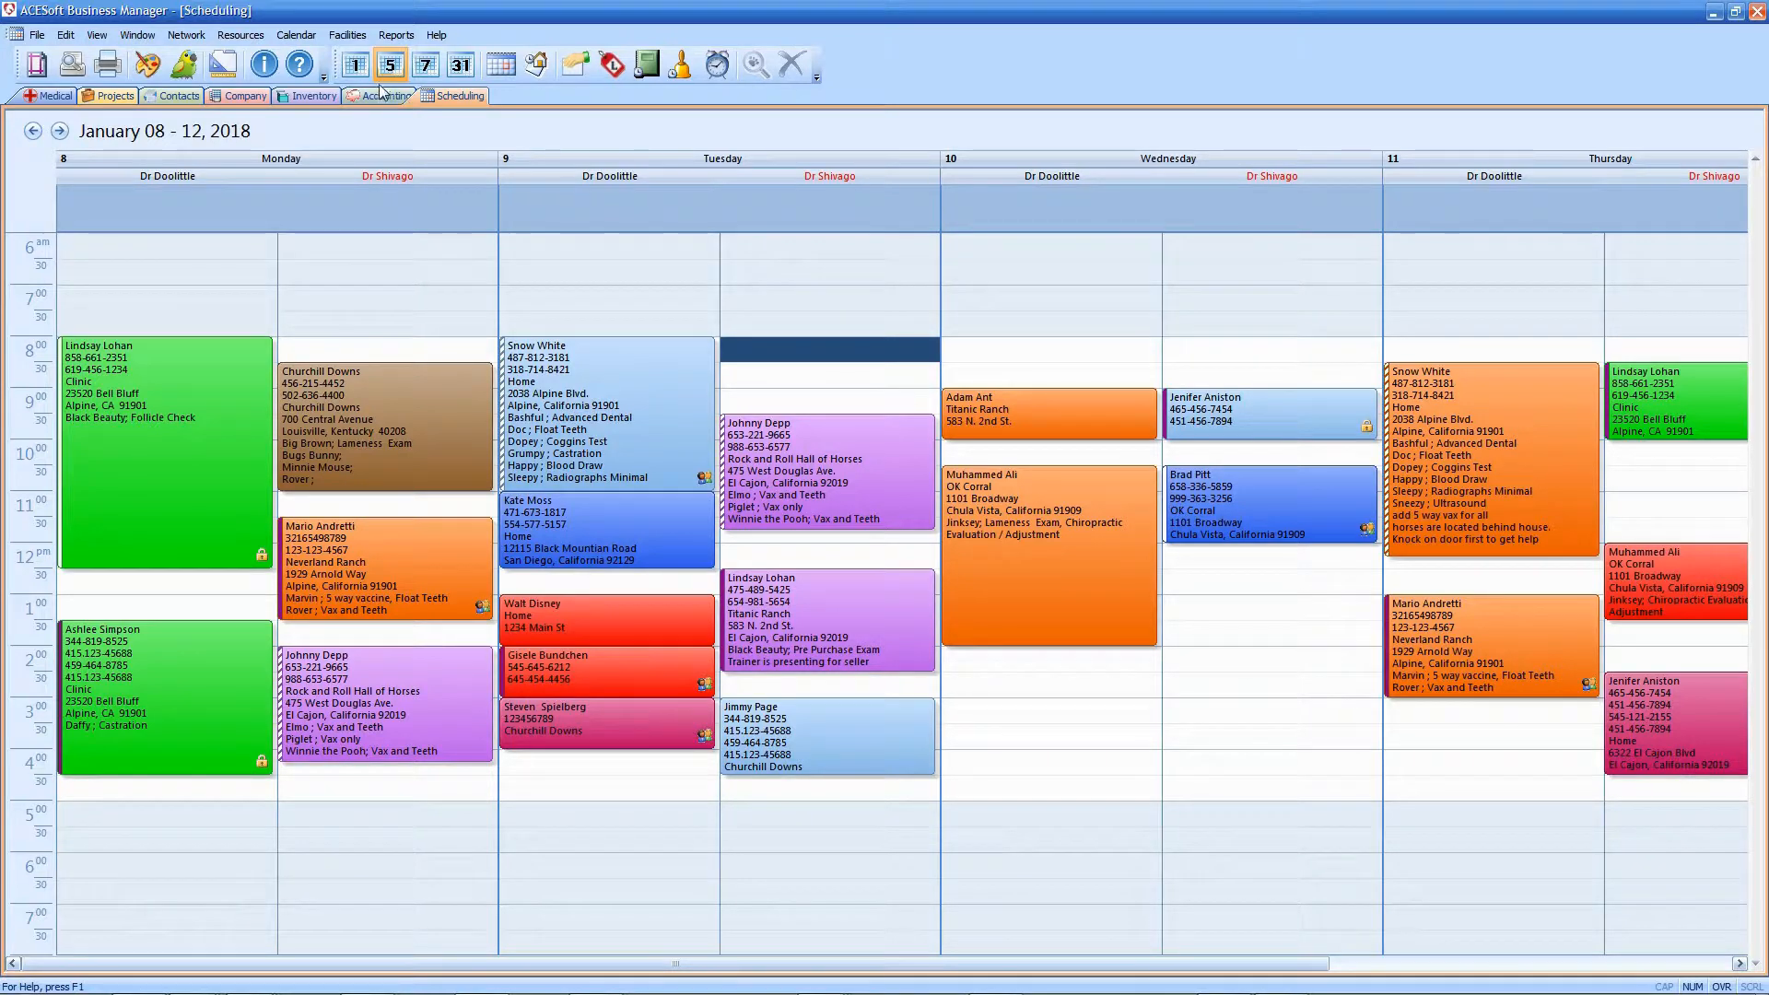
{"action": "left_click", "coordinate": [385, 96]}
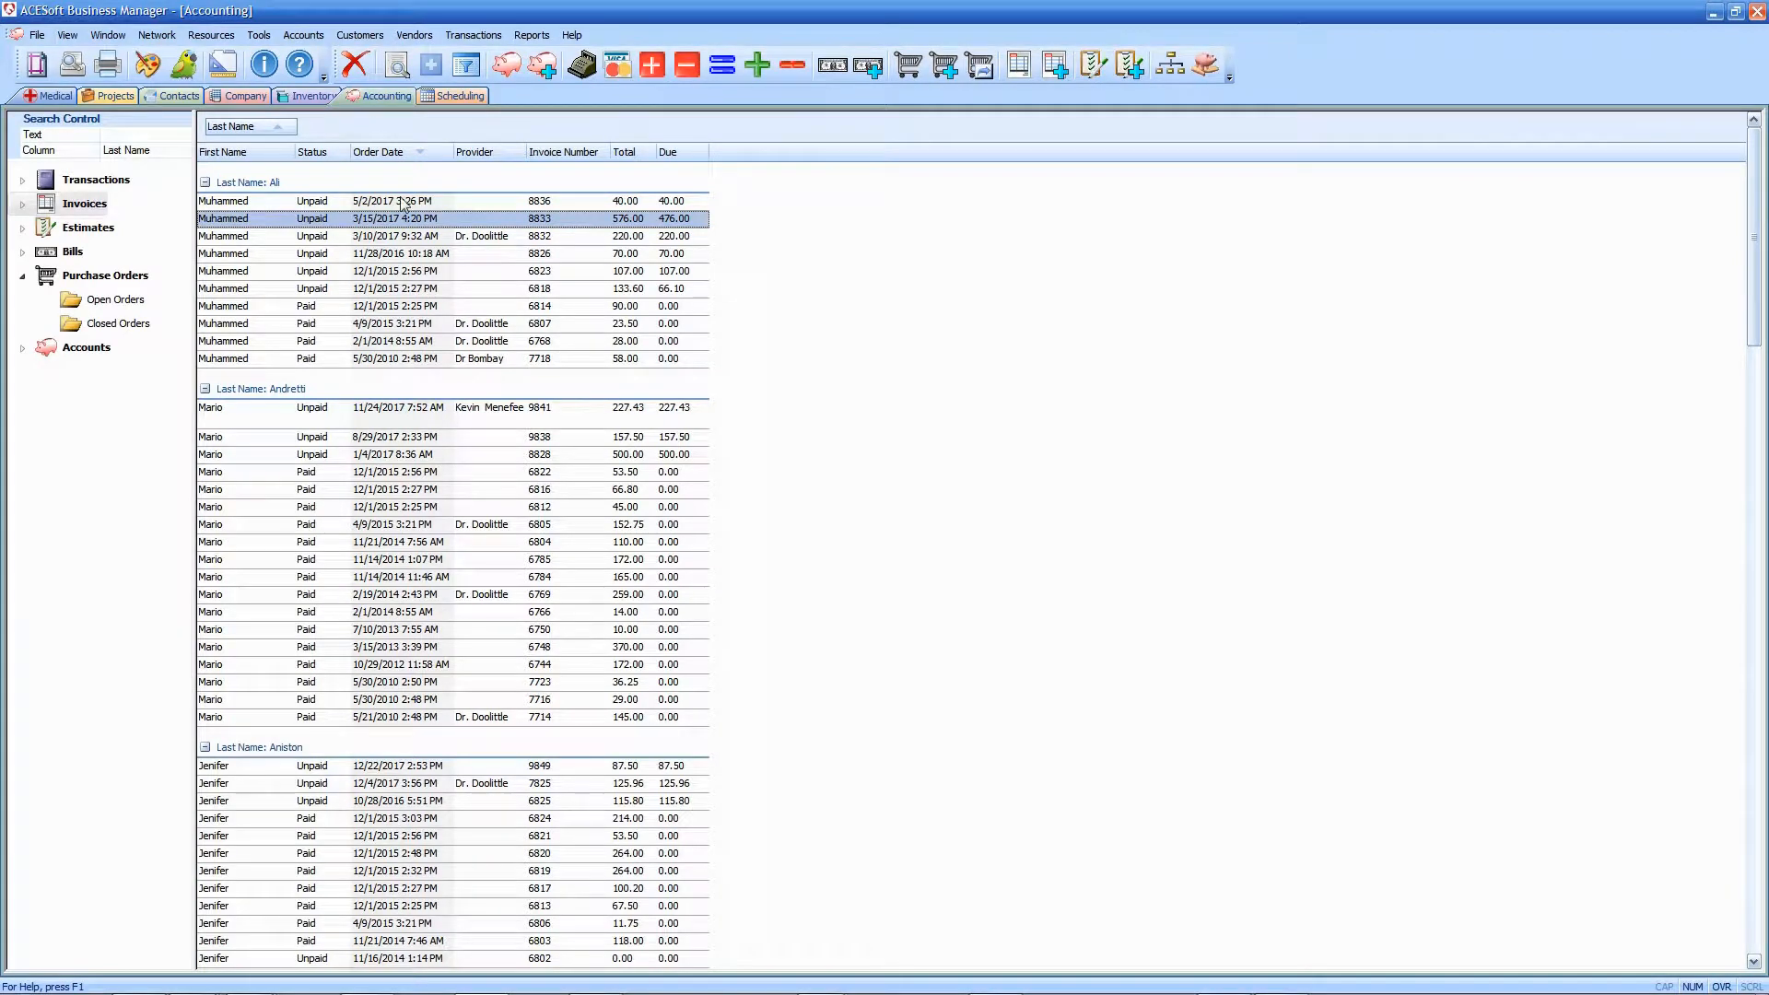
{"action": "double_click", "coordinate": [394, 217]}
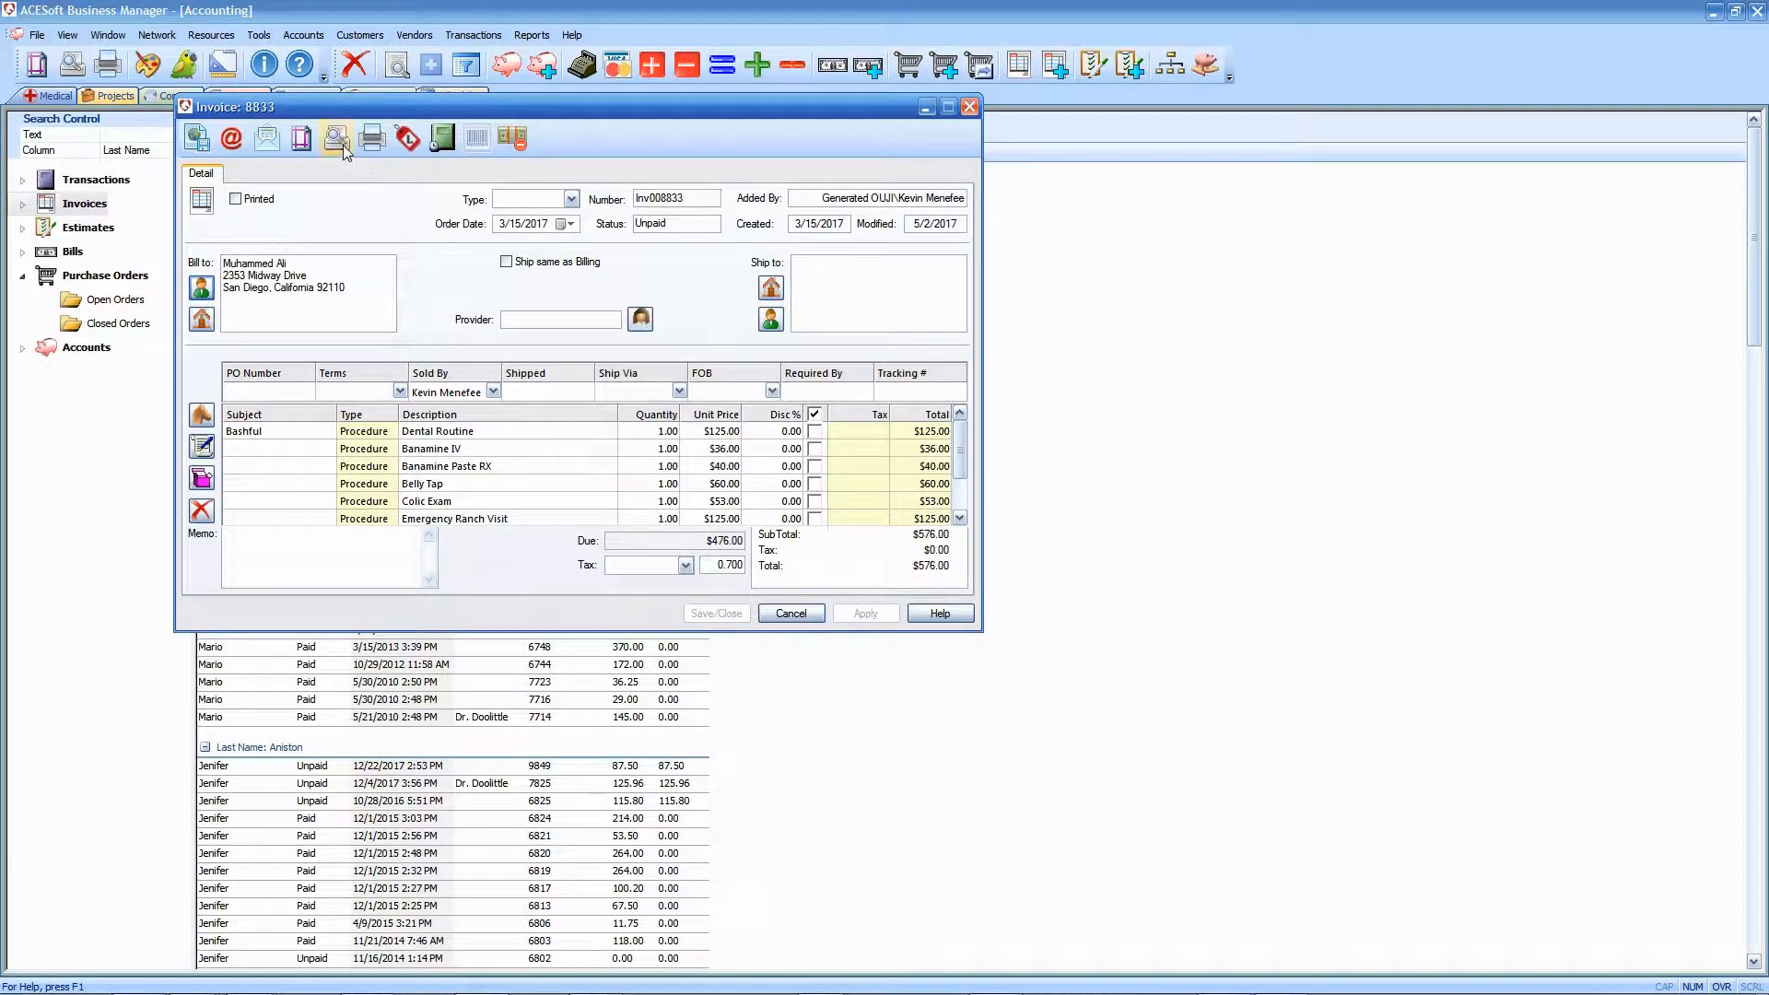
{"action": "mouse_move", "coordinate": [337, 139]}
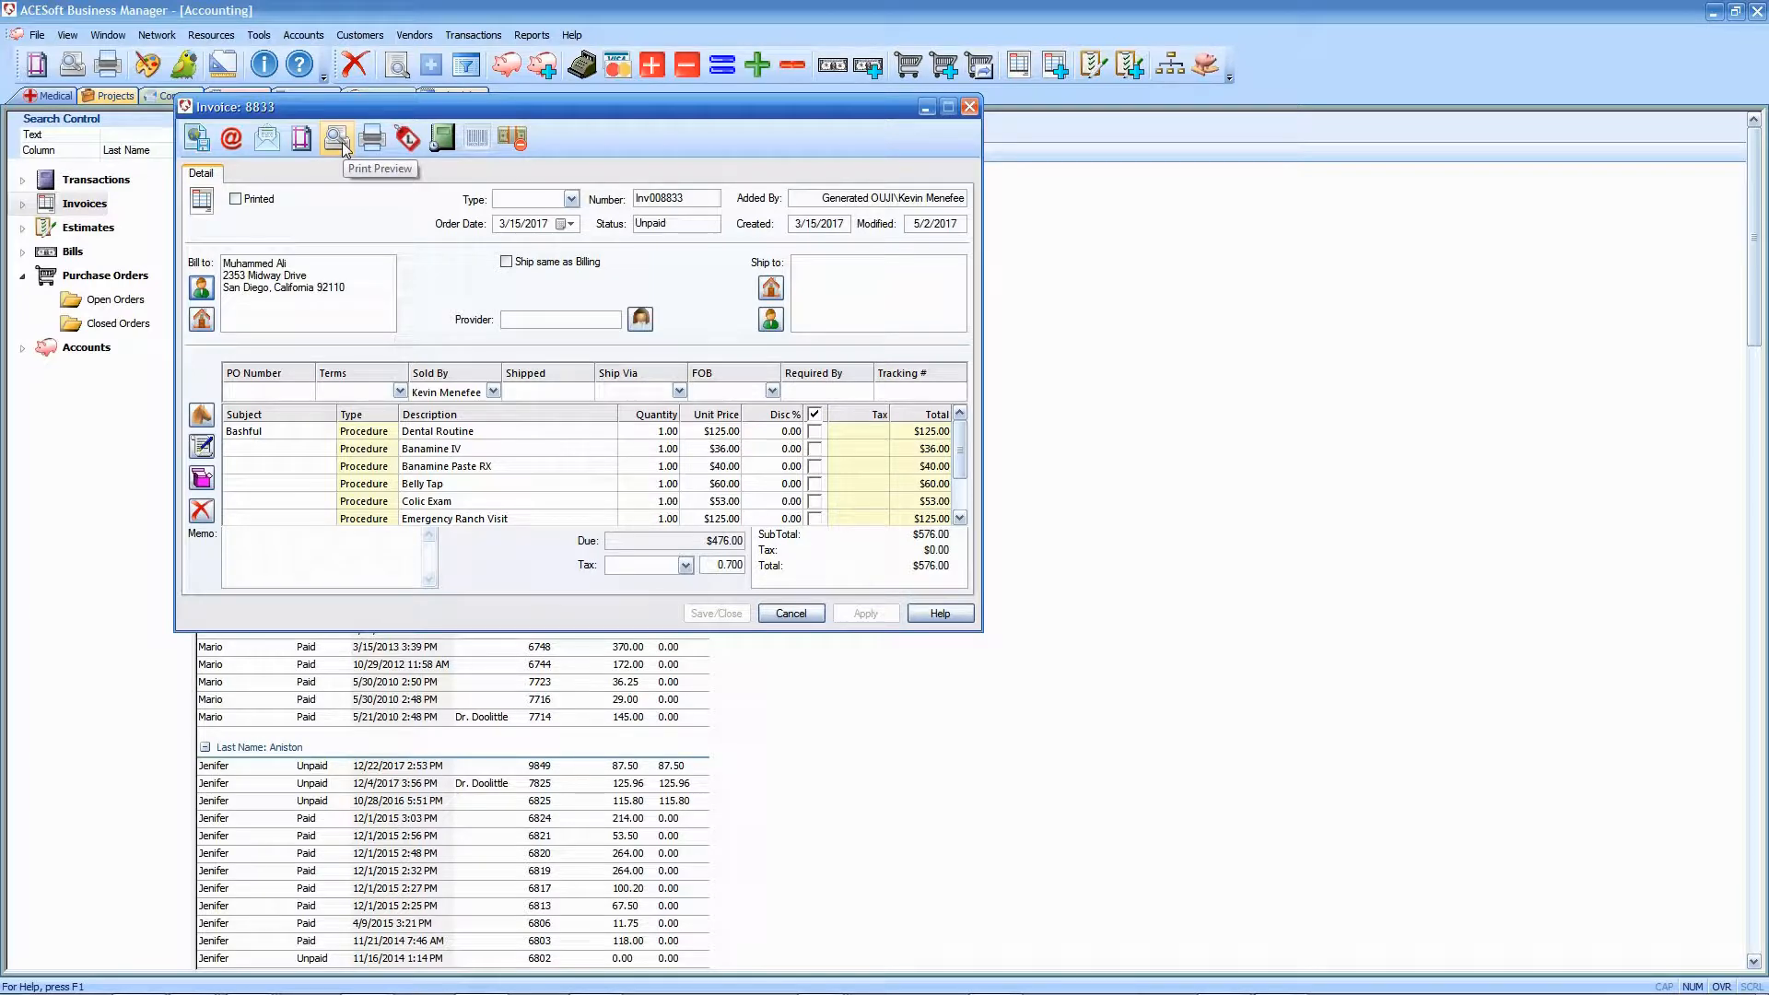
{"action": "left_click", "coordinate": [335, 137]}
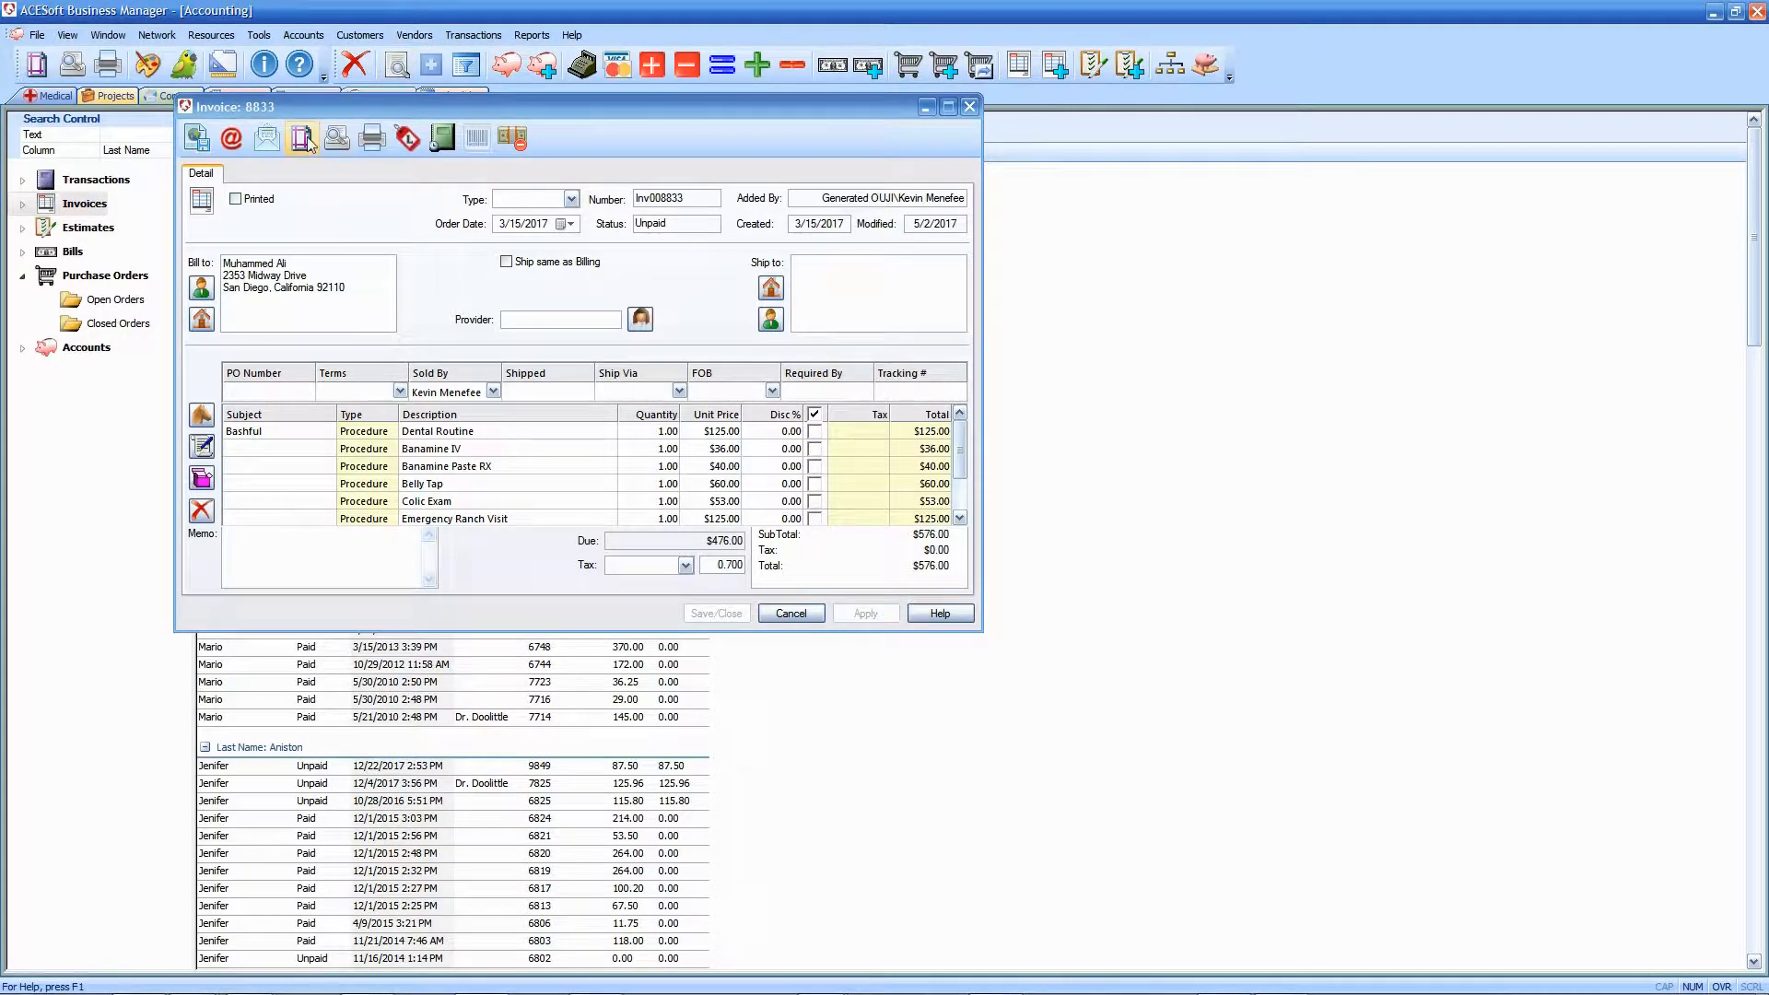
{"action": "mouse_move", "coordinate": [300, 136]}
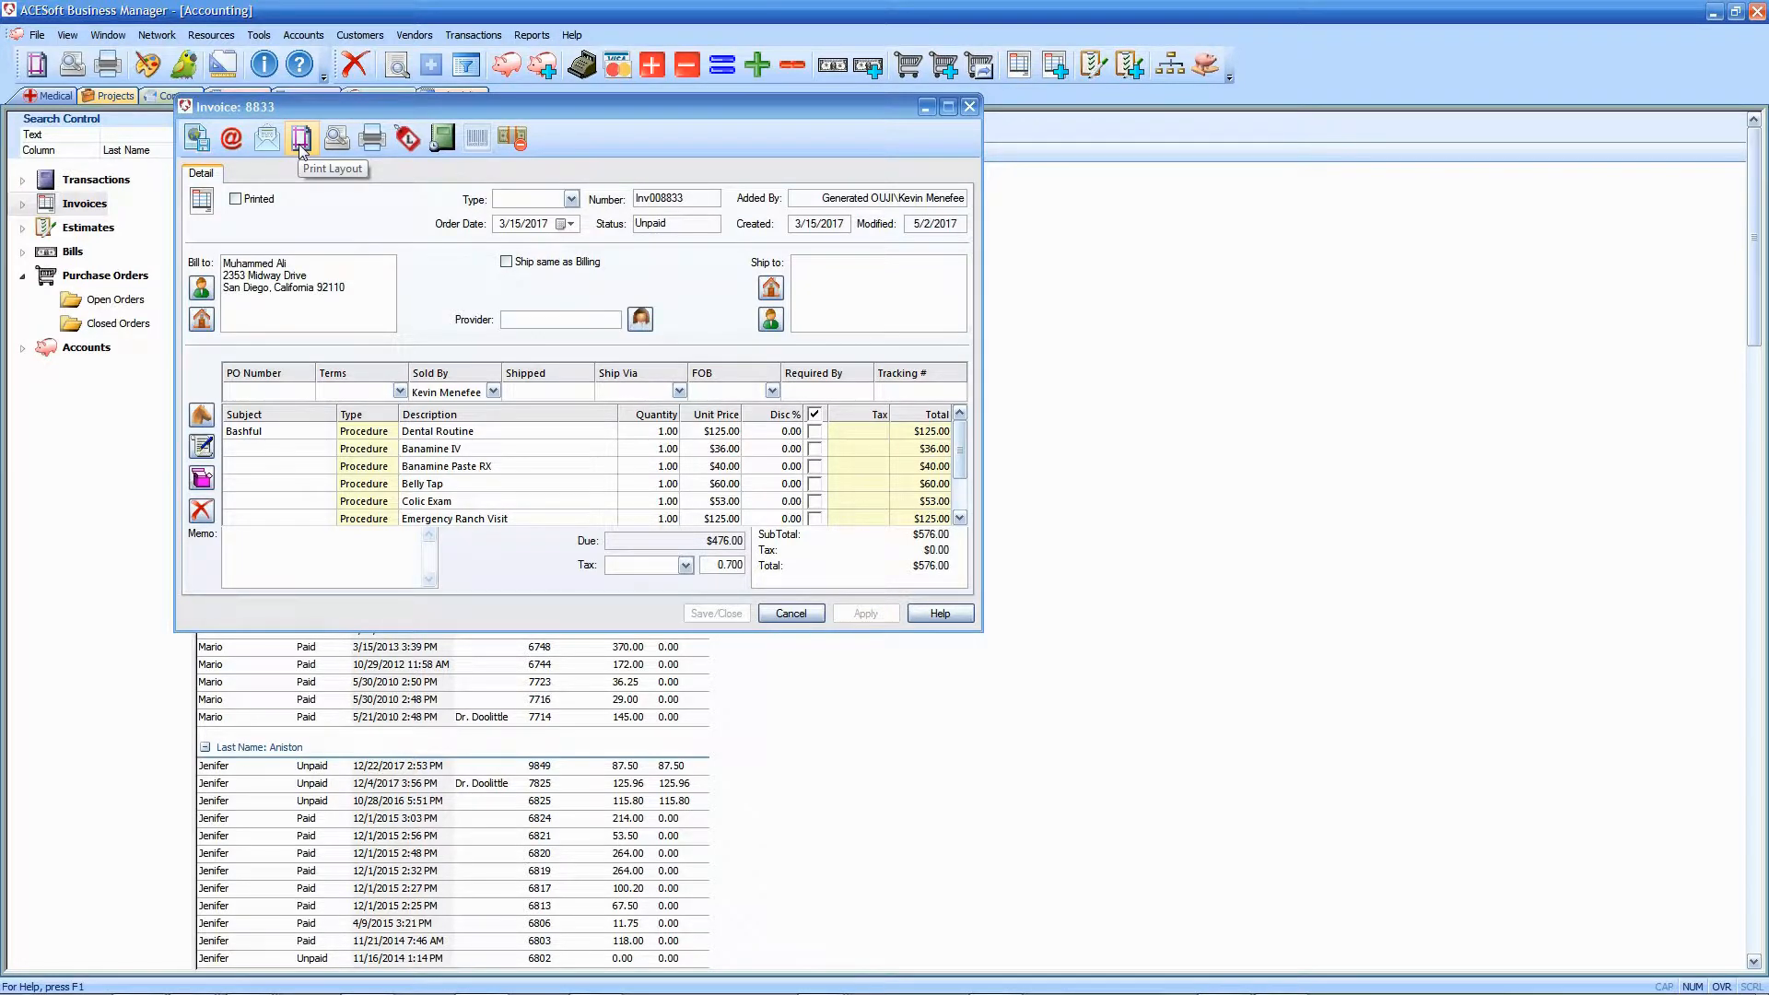
{"action": "left_click", "coordinate": [300, 138]}
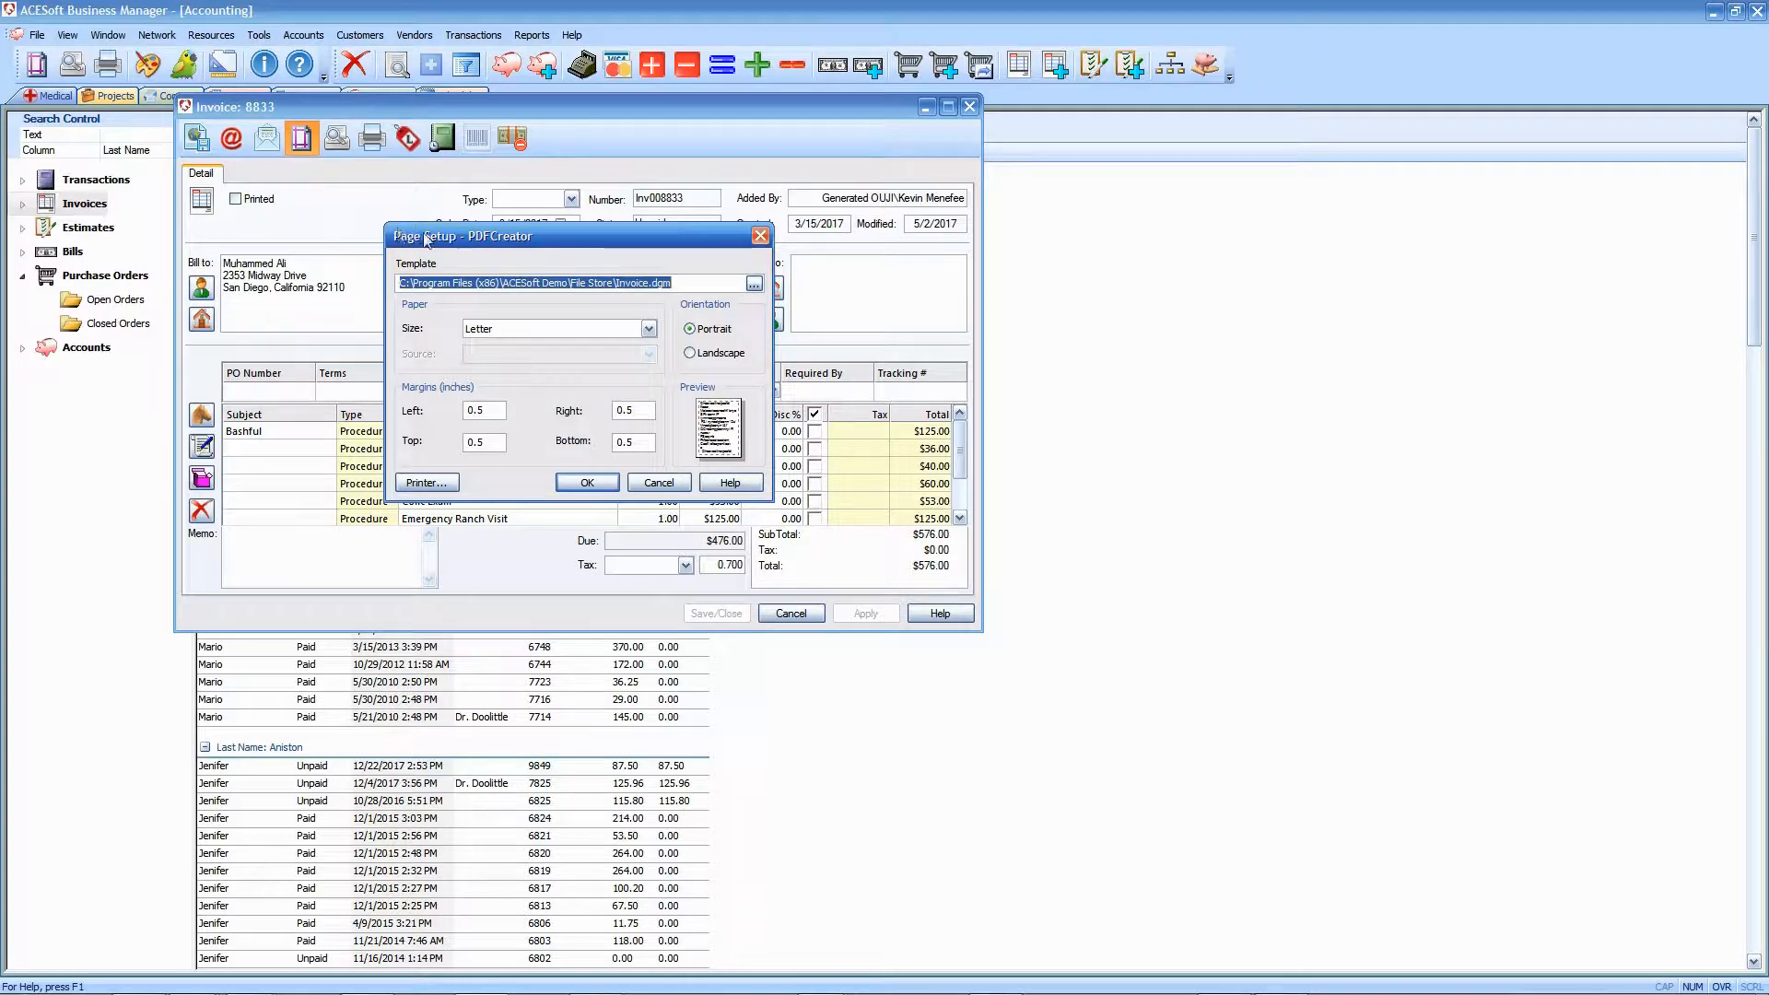
{"action": "mouse_move", "coordinate": [424, 352]}
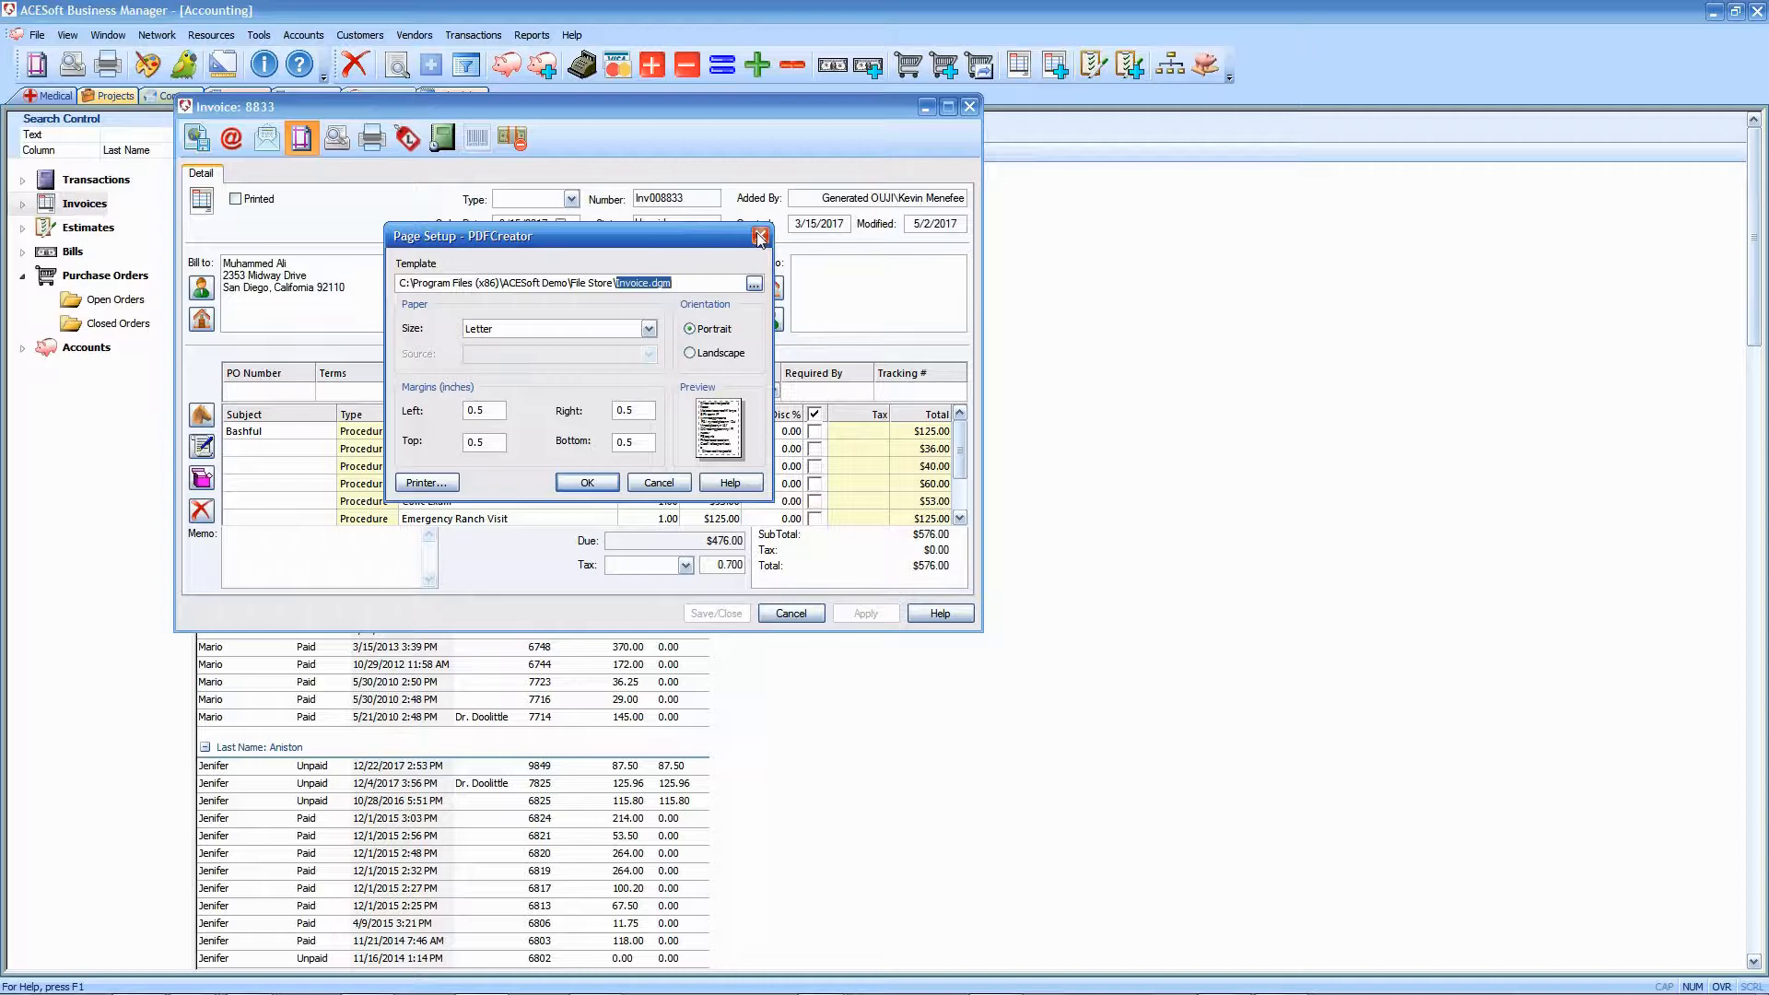
{"action": "left_click", "coordinate": [761, 235]}
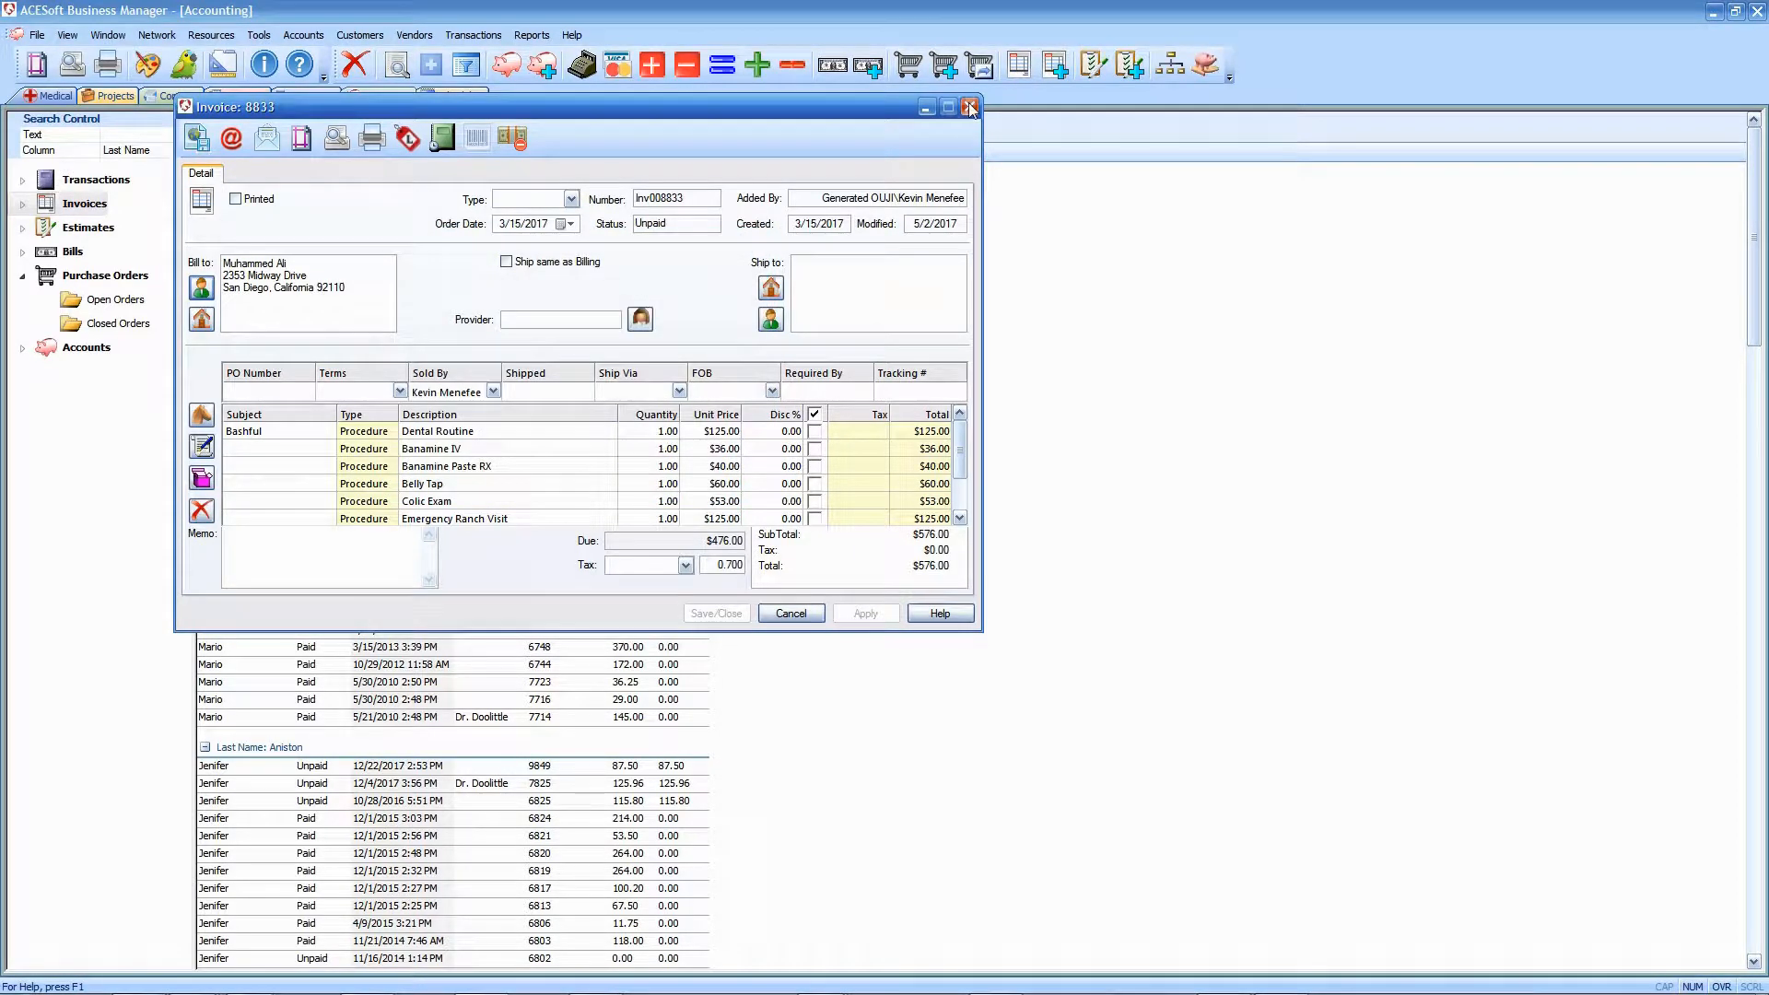
- Close invoice 8833 and bring up the Report Designer's Form Designer with a blank Letter page
{"action": "left_click", "coordinate": [968, 107]}
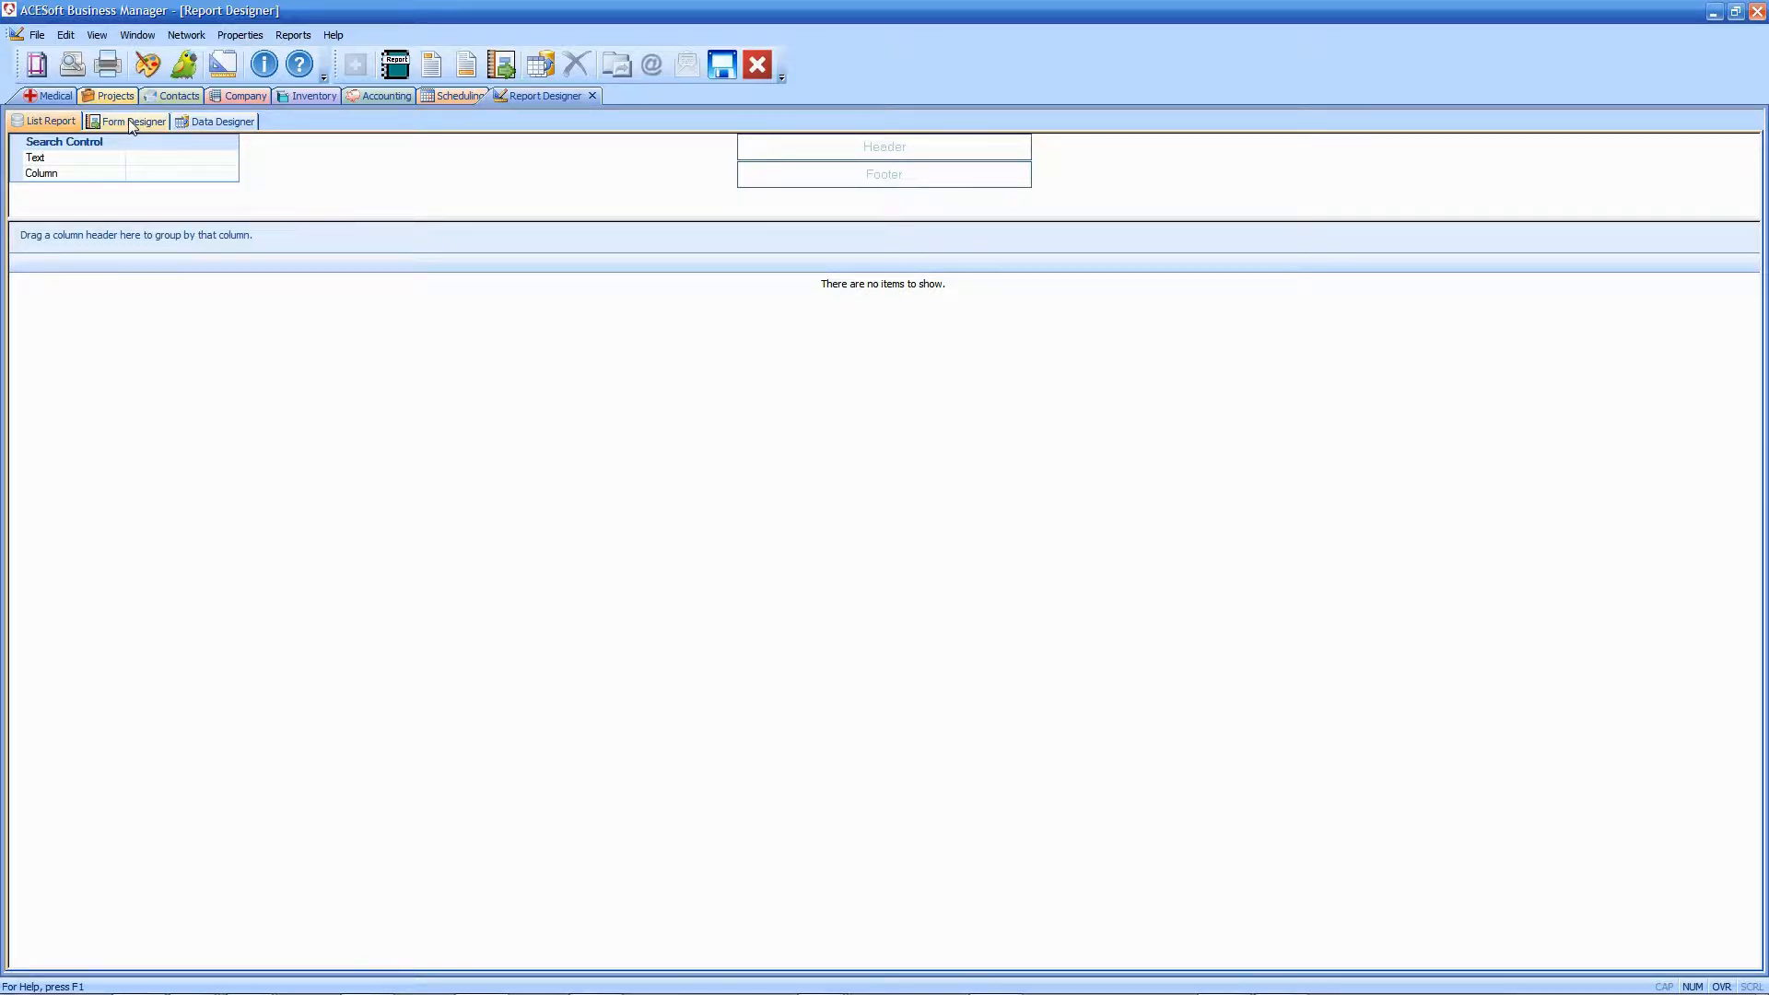
{"action": "left_click", "coordinate": [131, 122]}
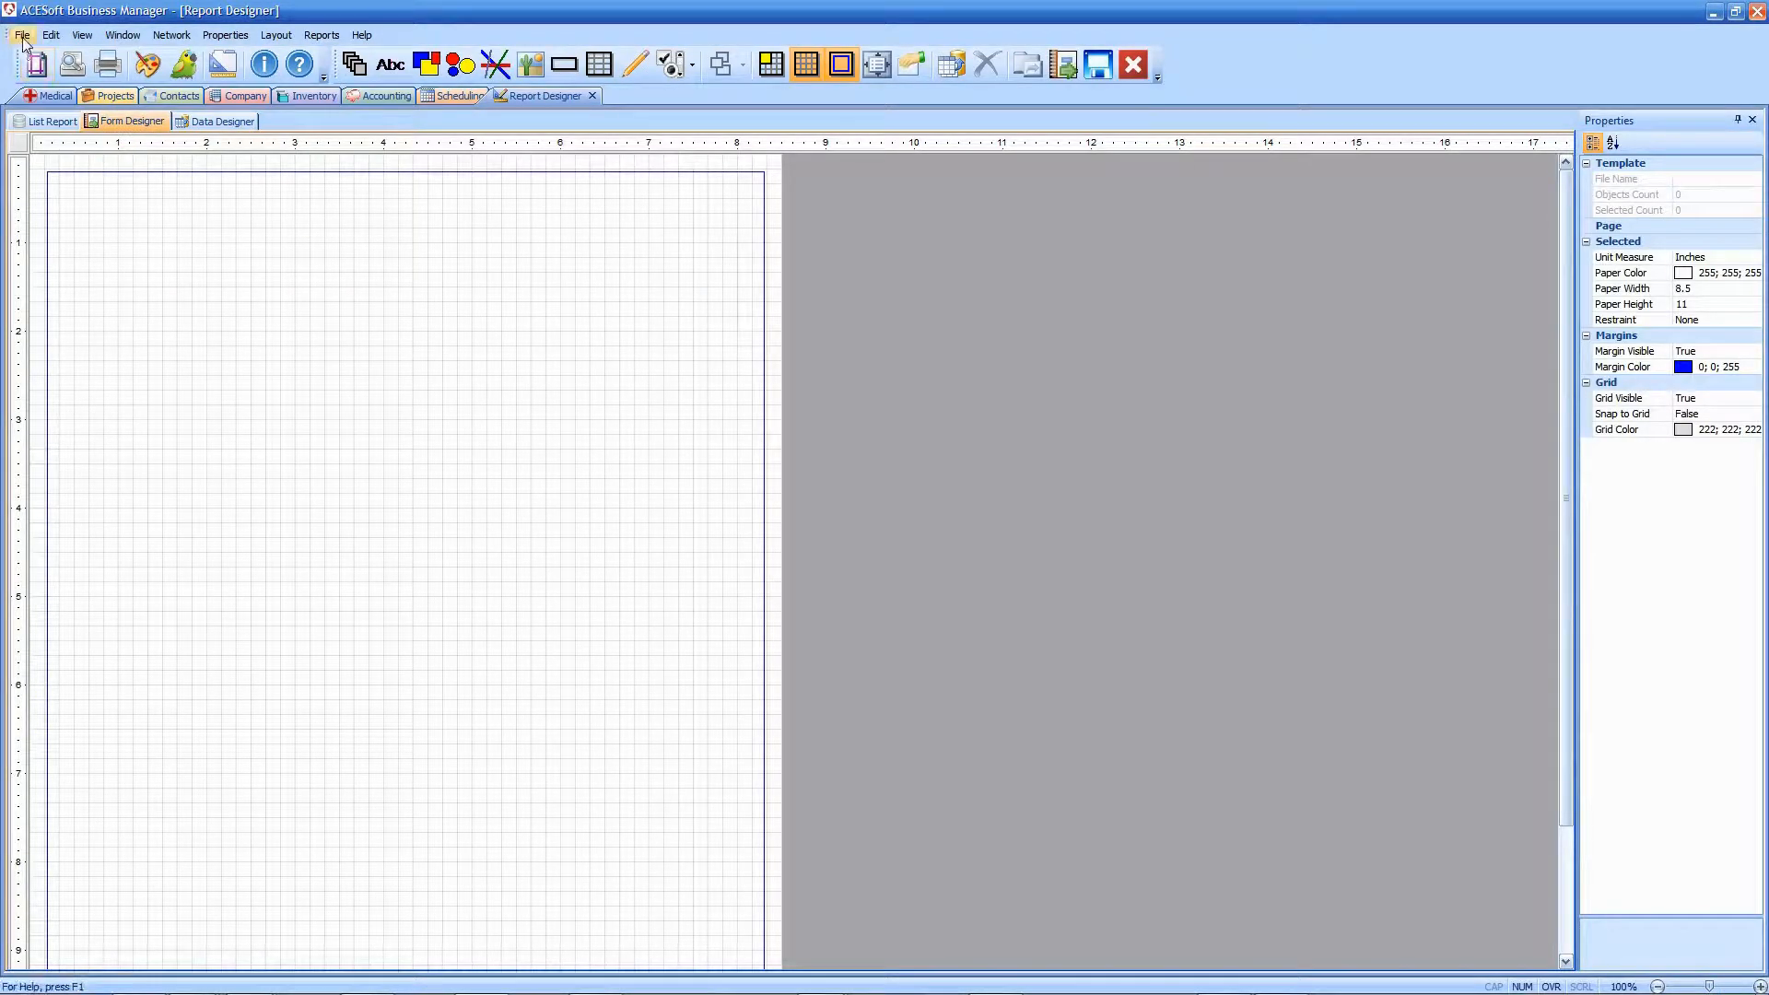
- Copy Invoice.dgm in File Store as Invoice - Copy.dgm, then load the original Invoice.dgm template
{"action": "left_click", "coordinate": [20, 33]}
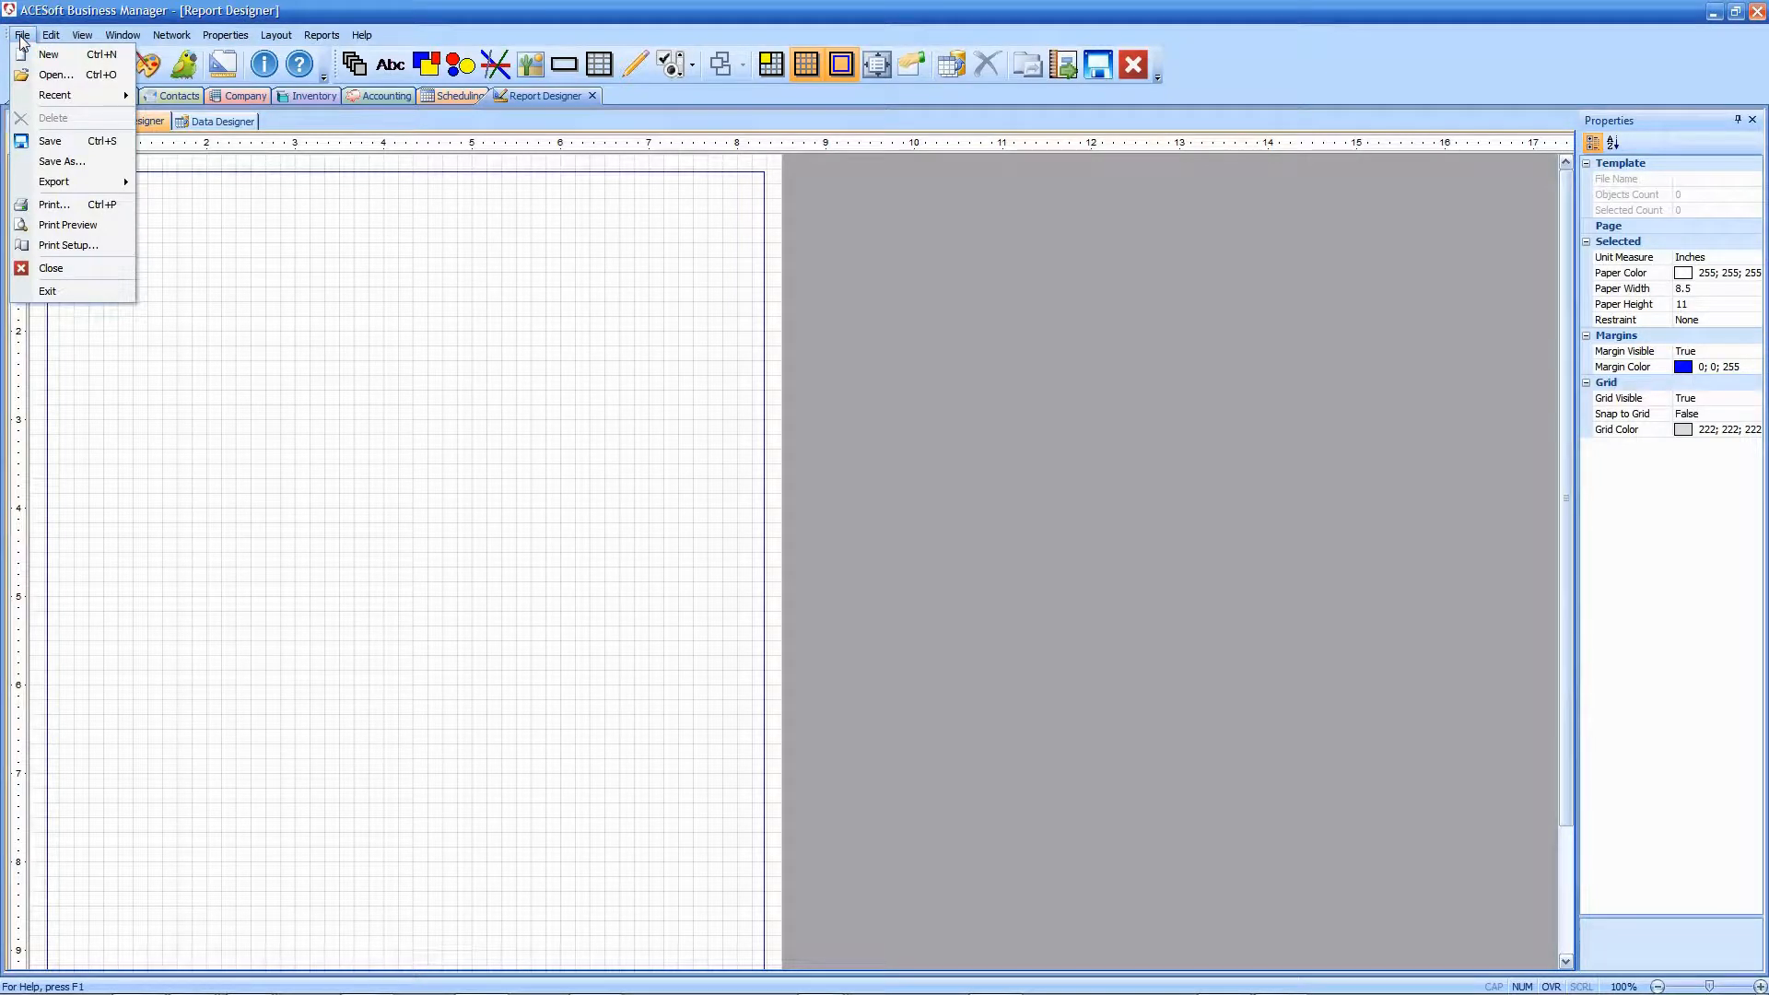
{"action": "mouse_move", "coordinate": [53, 74]}
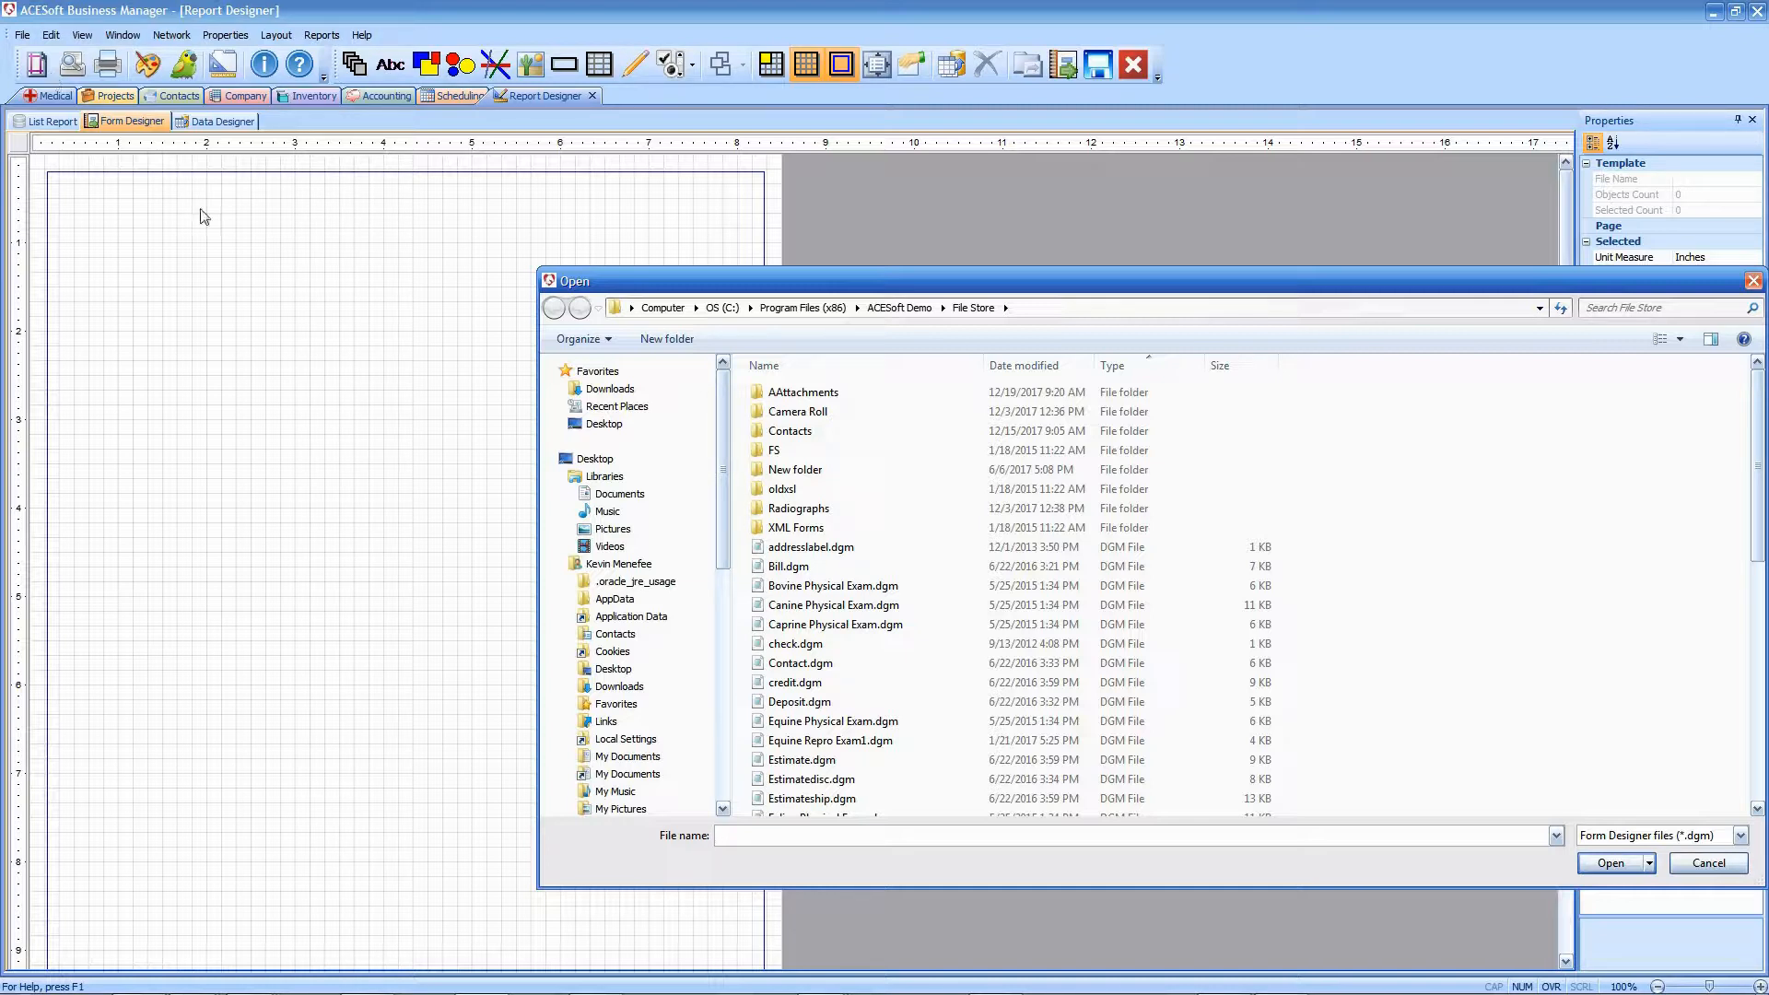
{"action": "scroll", "scroll_direction": "down", "scroll_amount": 3}
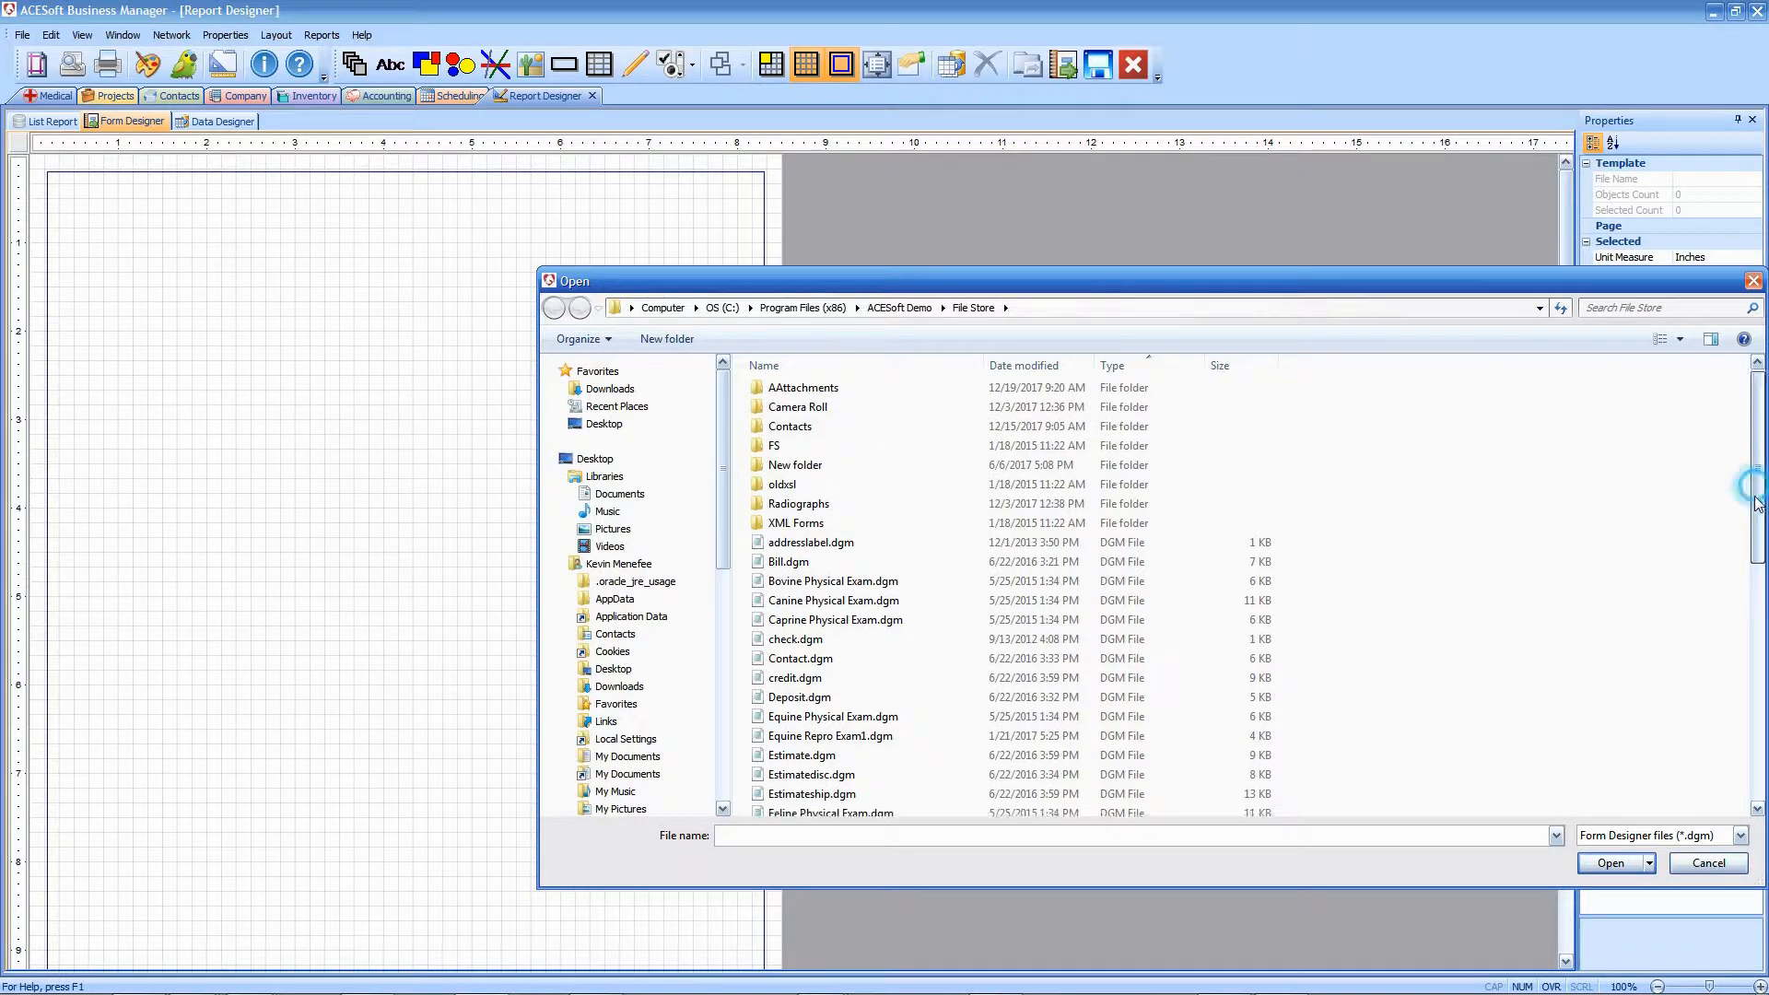
{"action": "scroll", "scroll_direction": "down", "scroll_amount": 3}
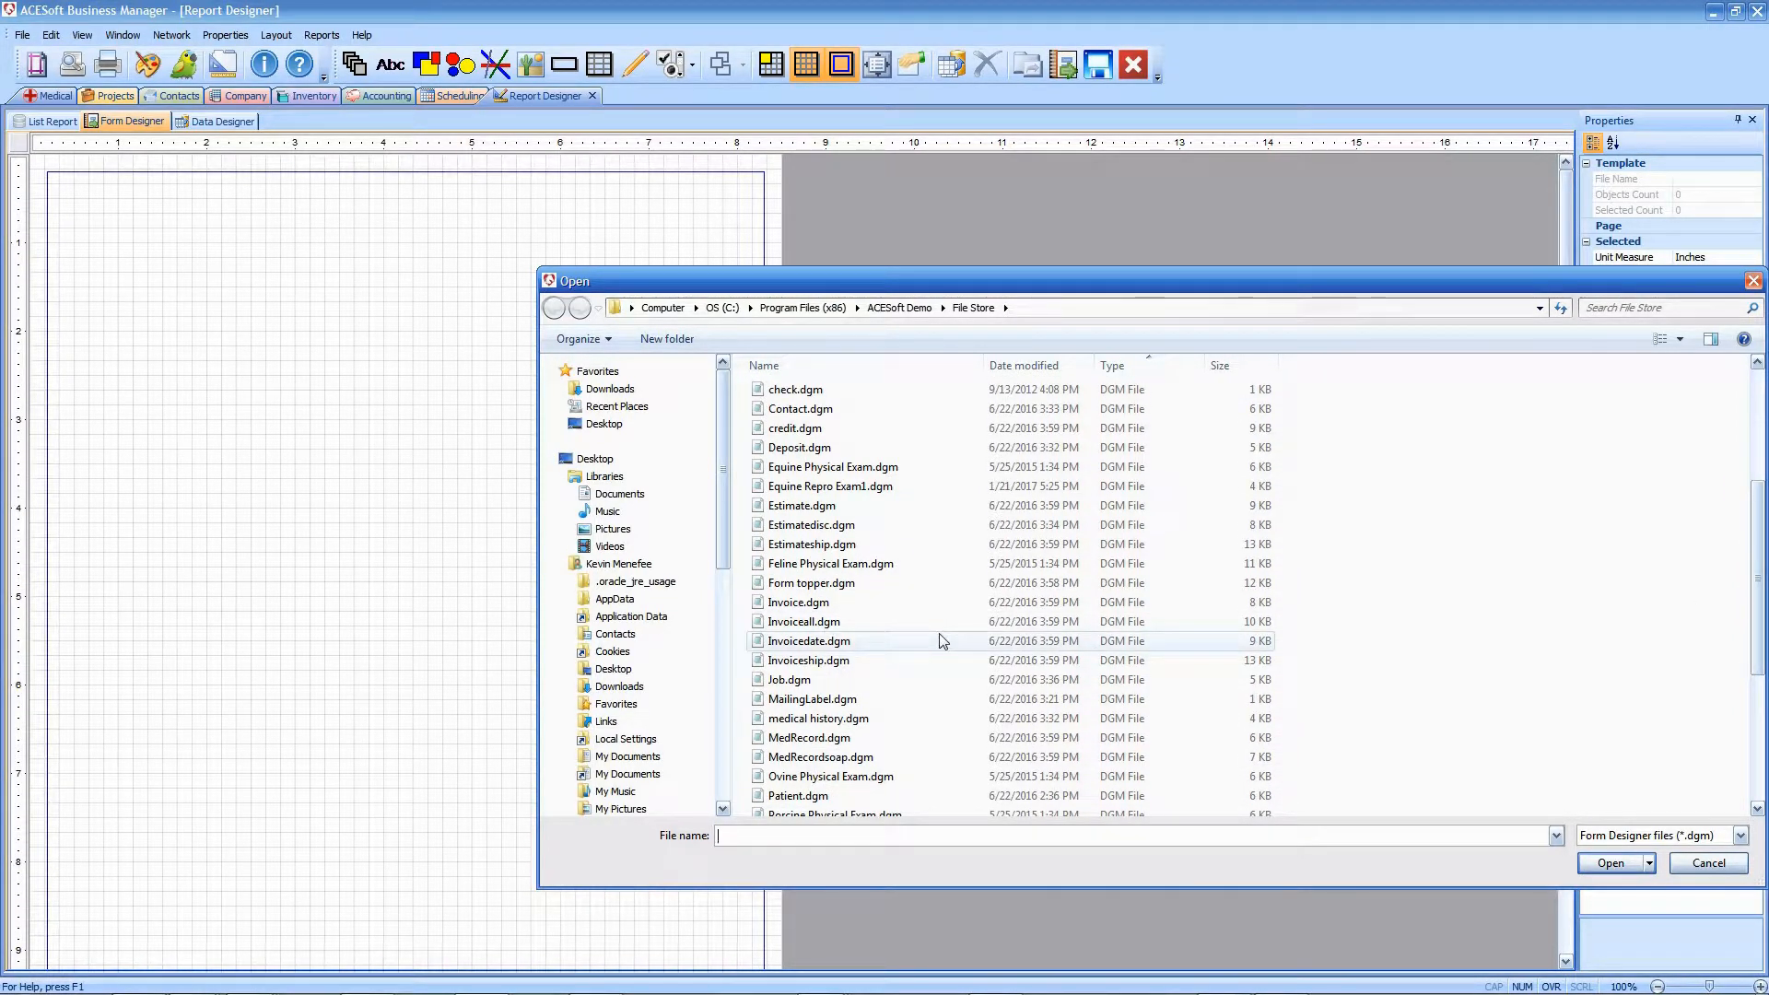
{"action": "left_click", "coordinate": [798, 601]}
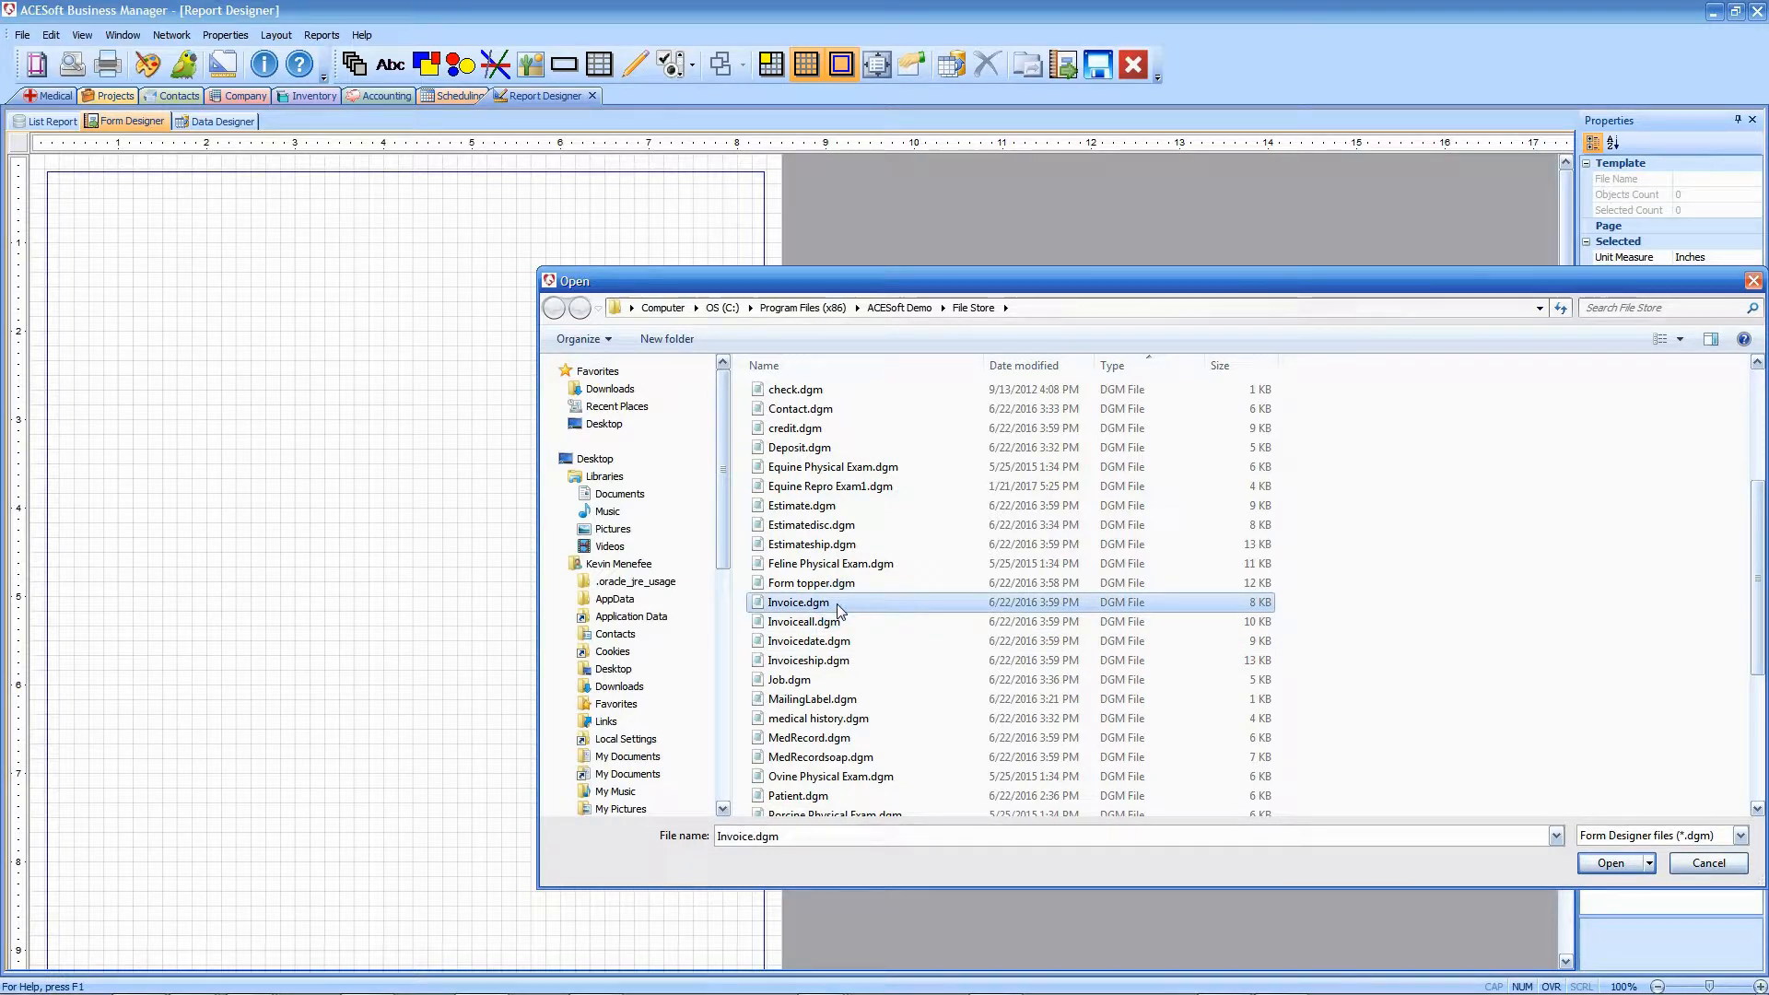
{"action": "right_click", "coordinate": [798, 601]}
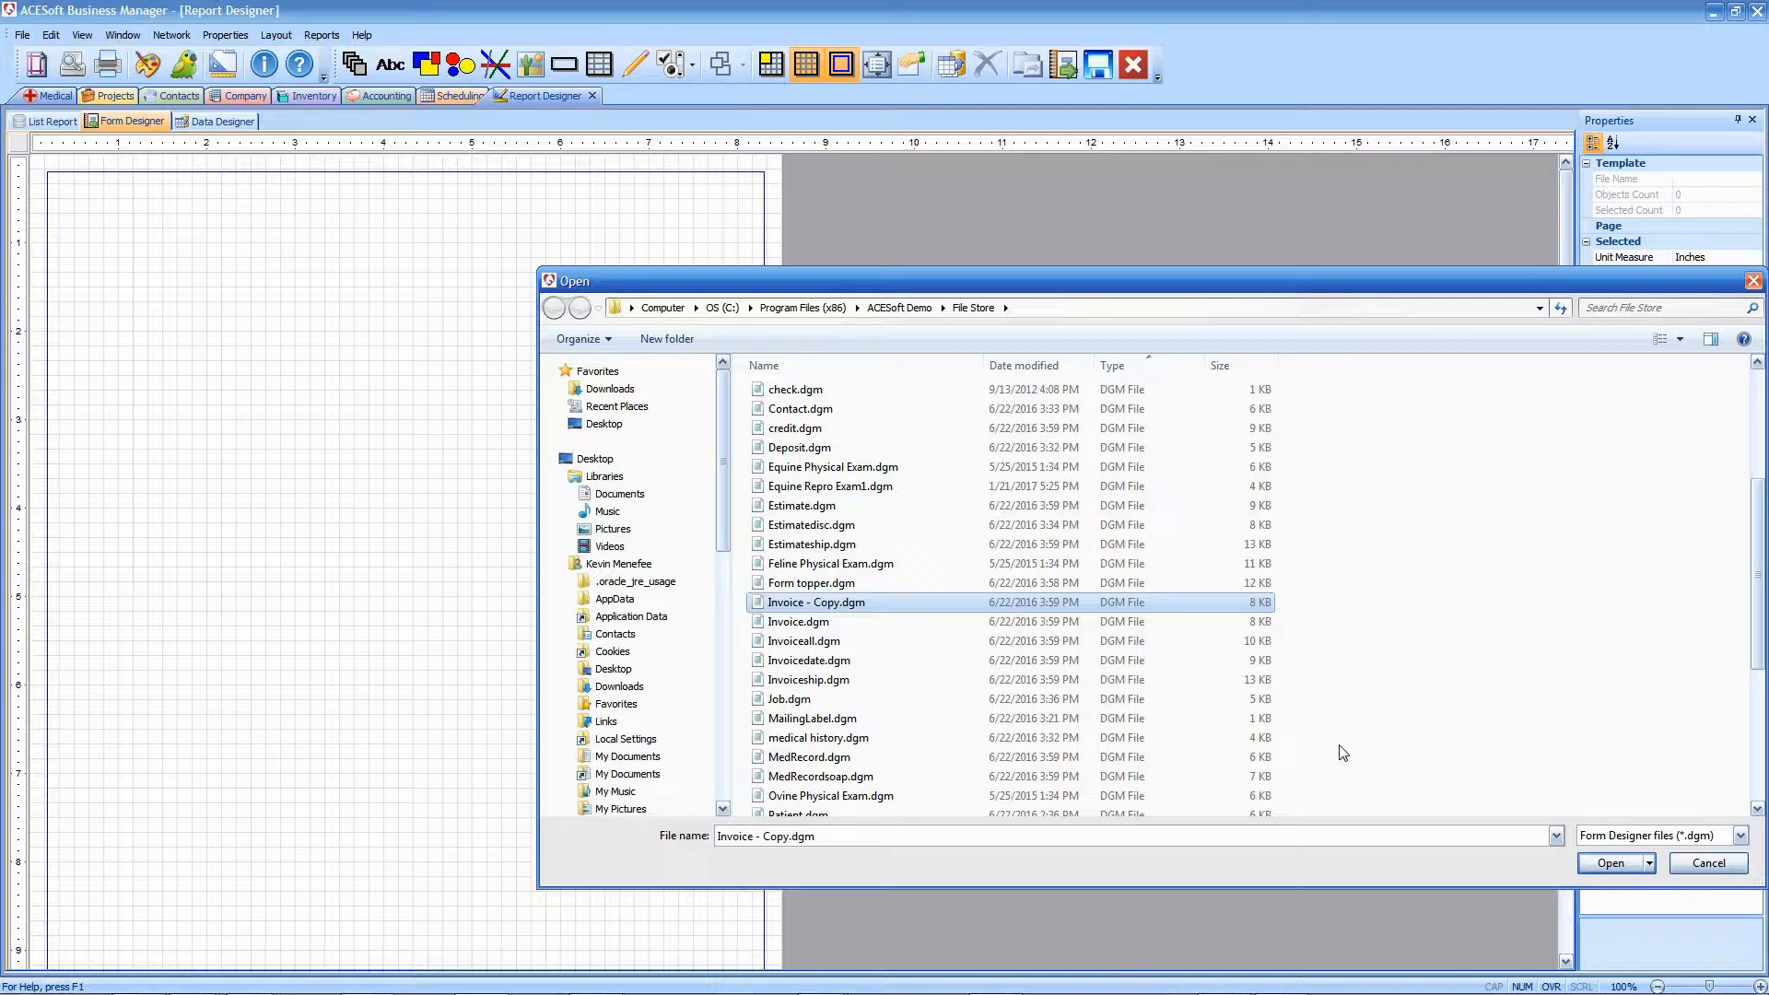
{"action": "mouse_move", "coordinate": [1355, 750]}
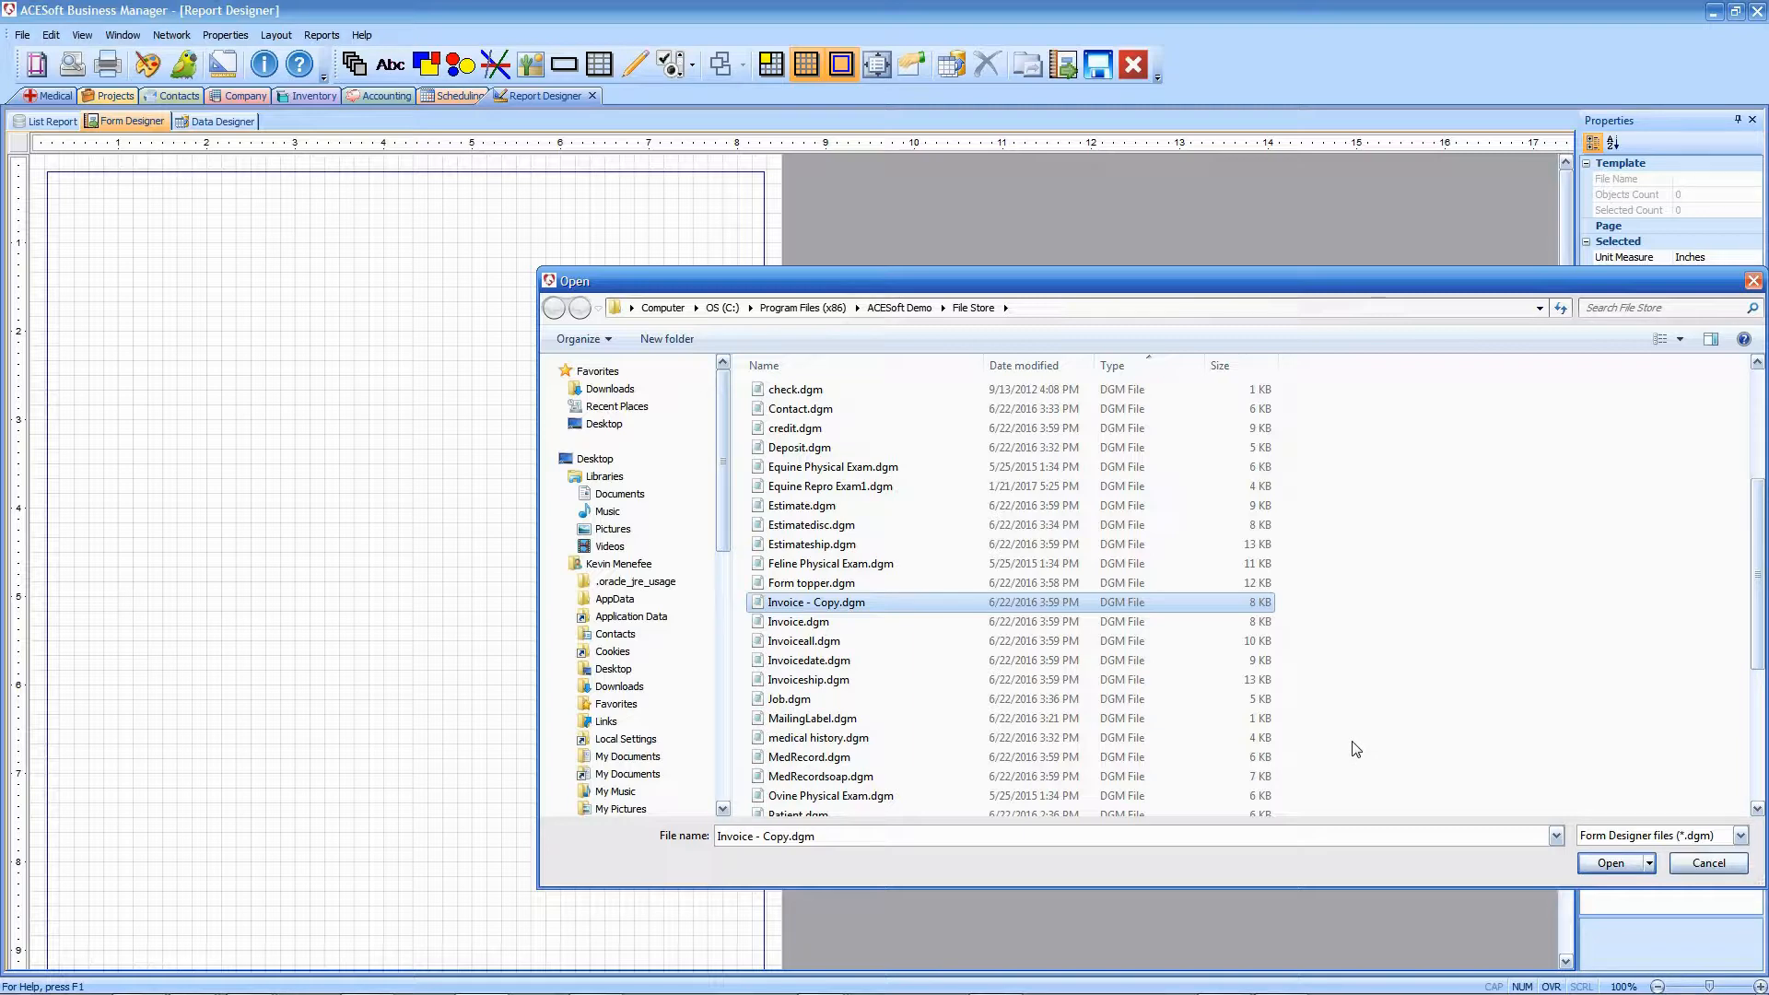
{"action": "mouse_move", "coordinate": [903, 677]}
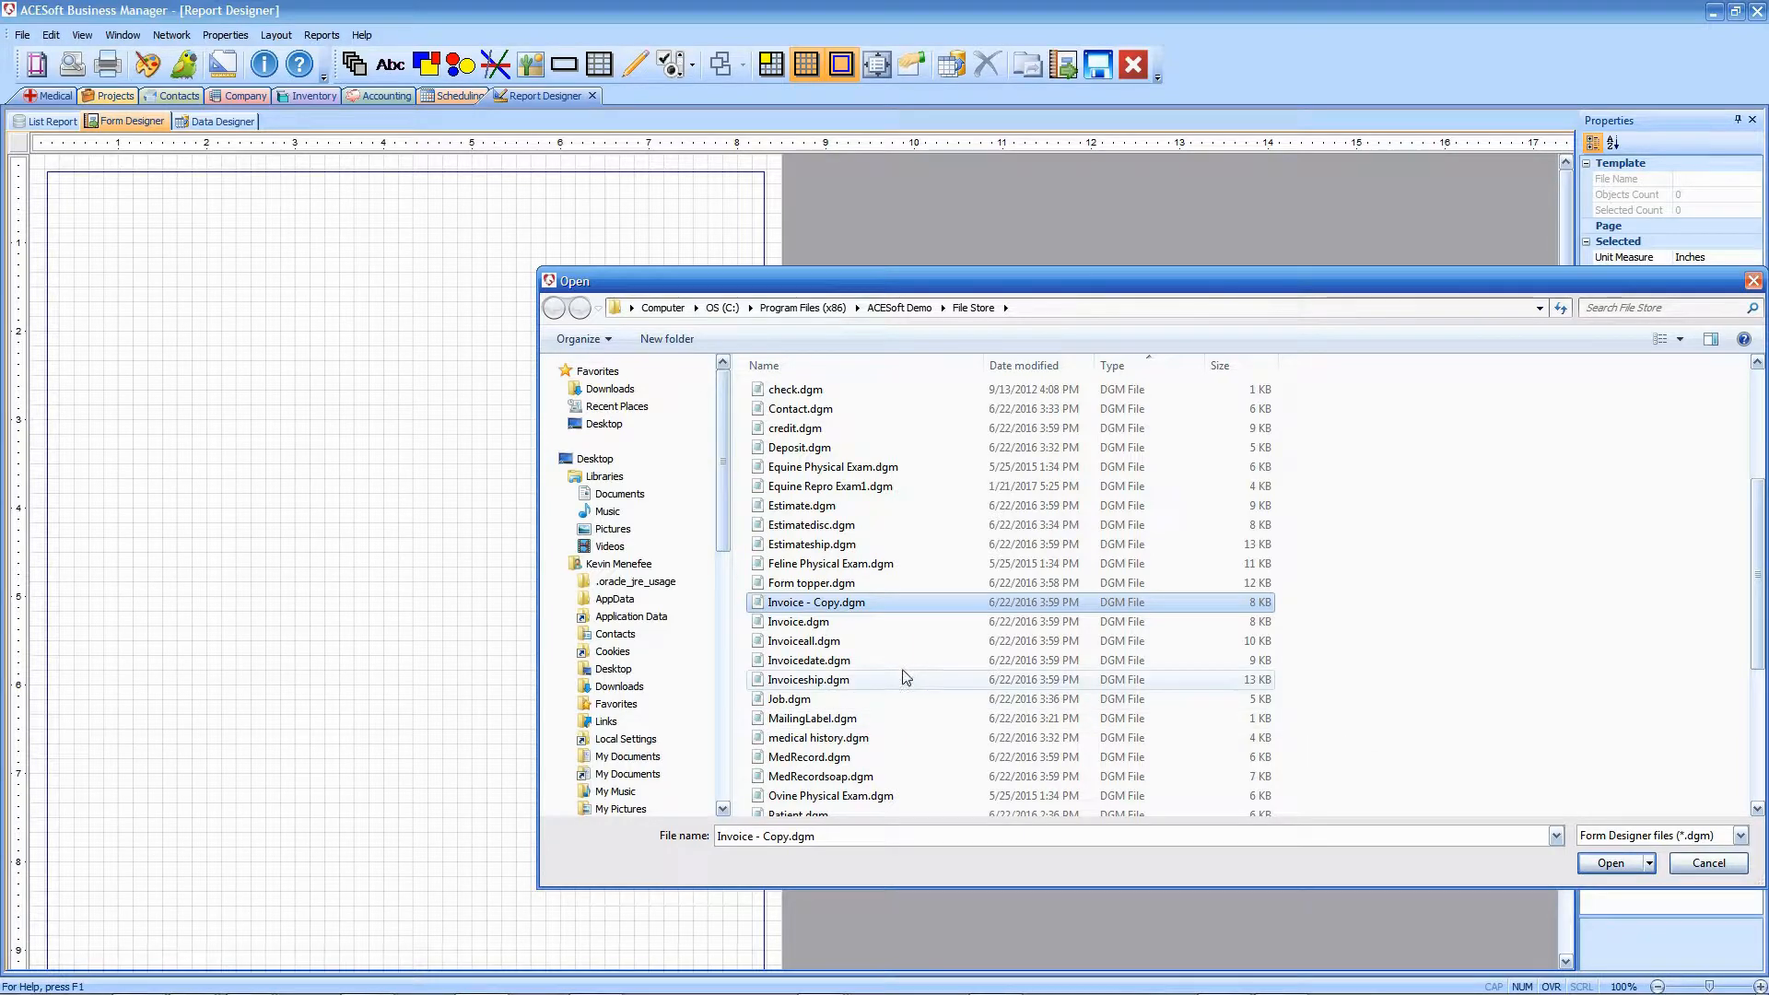
{"action": "left_click", "coordinate": [1613, 863]}
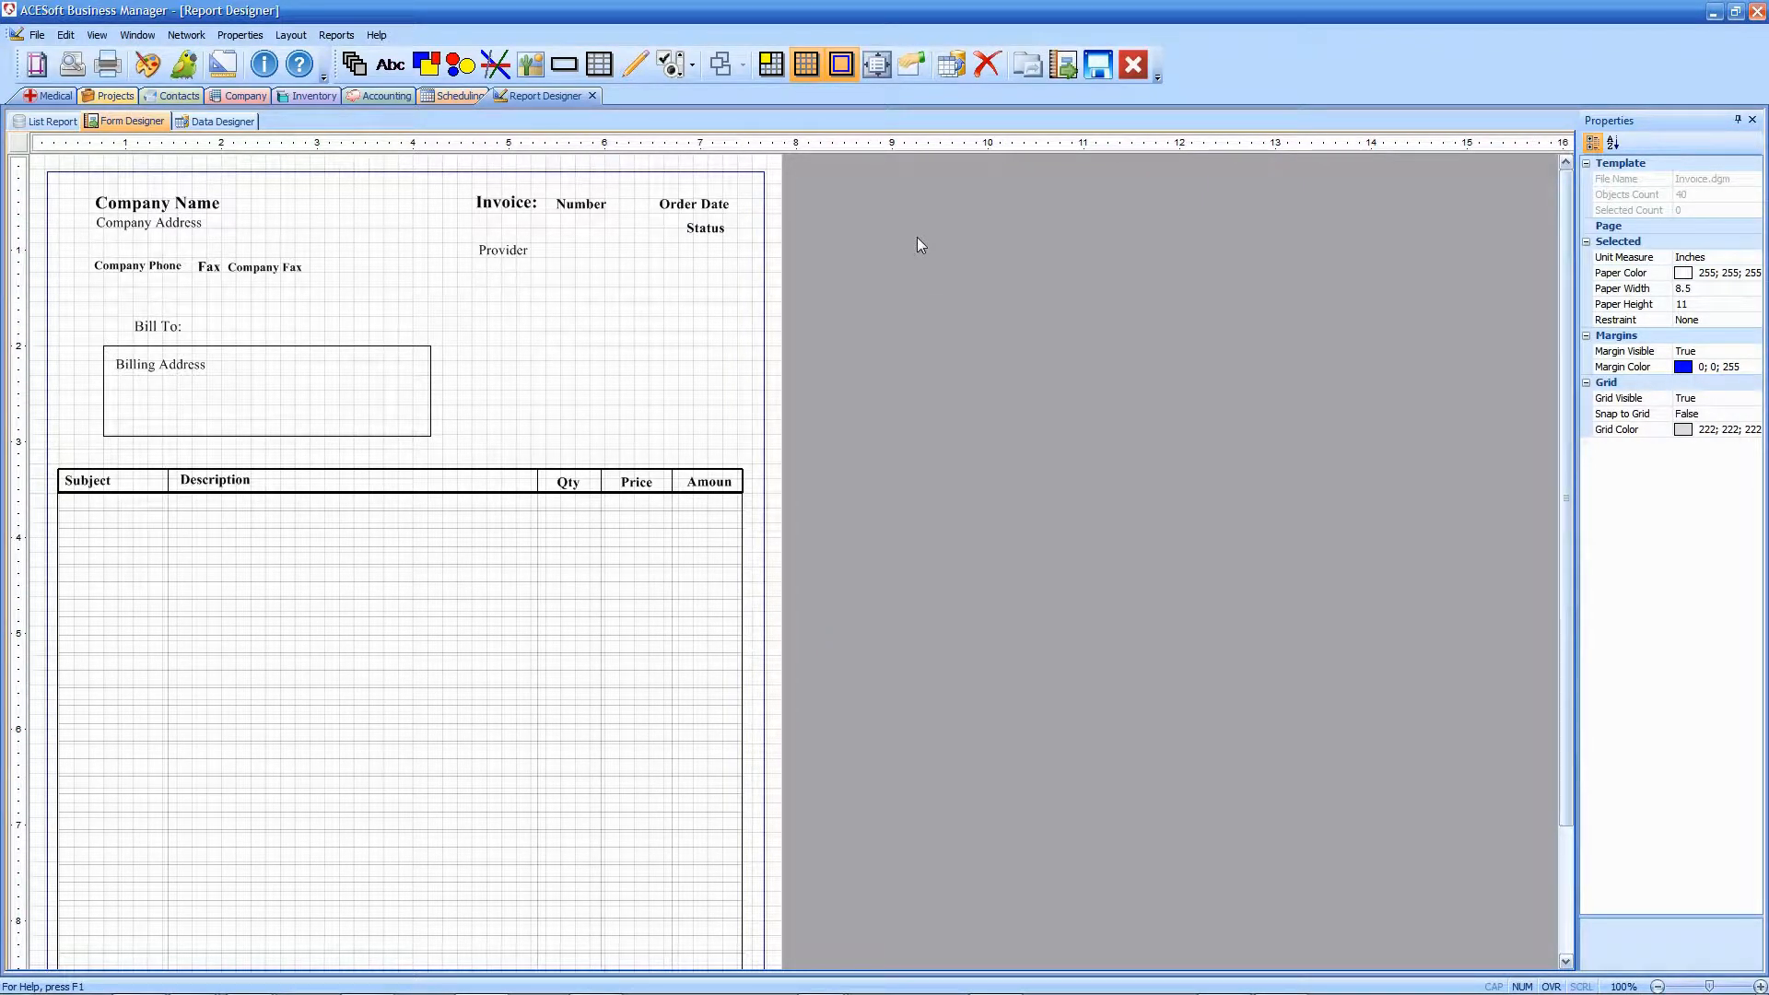
{"action": "mouse_move", "coordinate": [933, 230]}
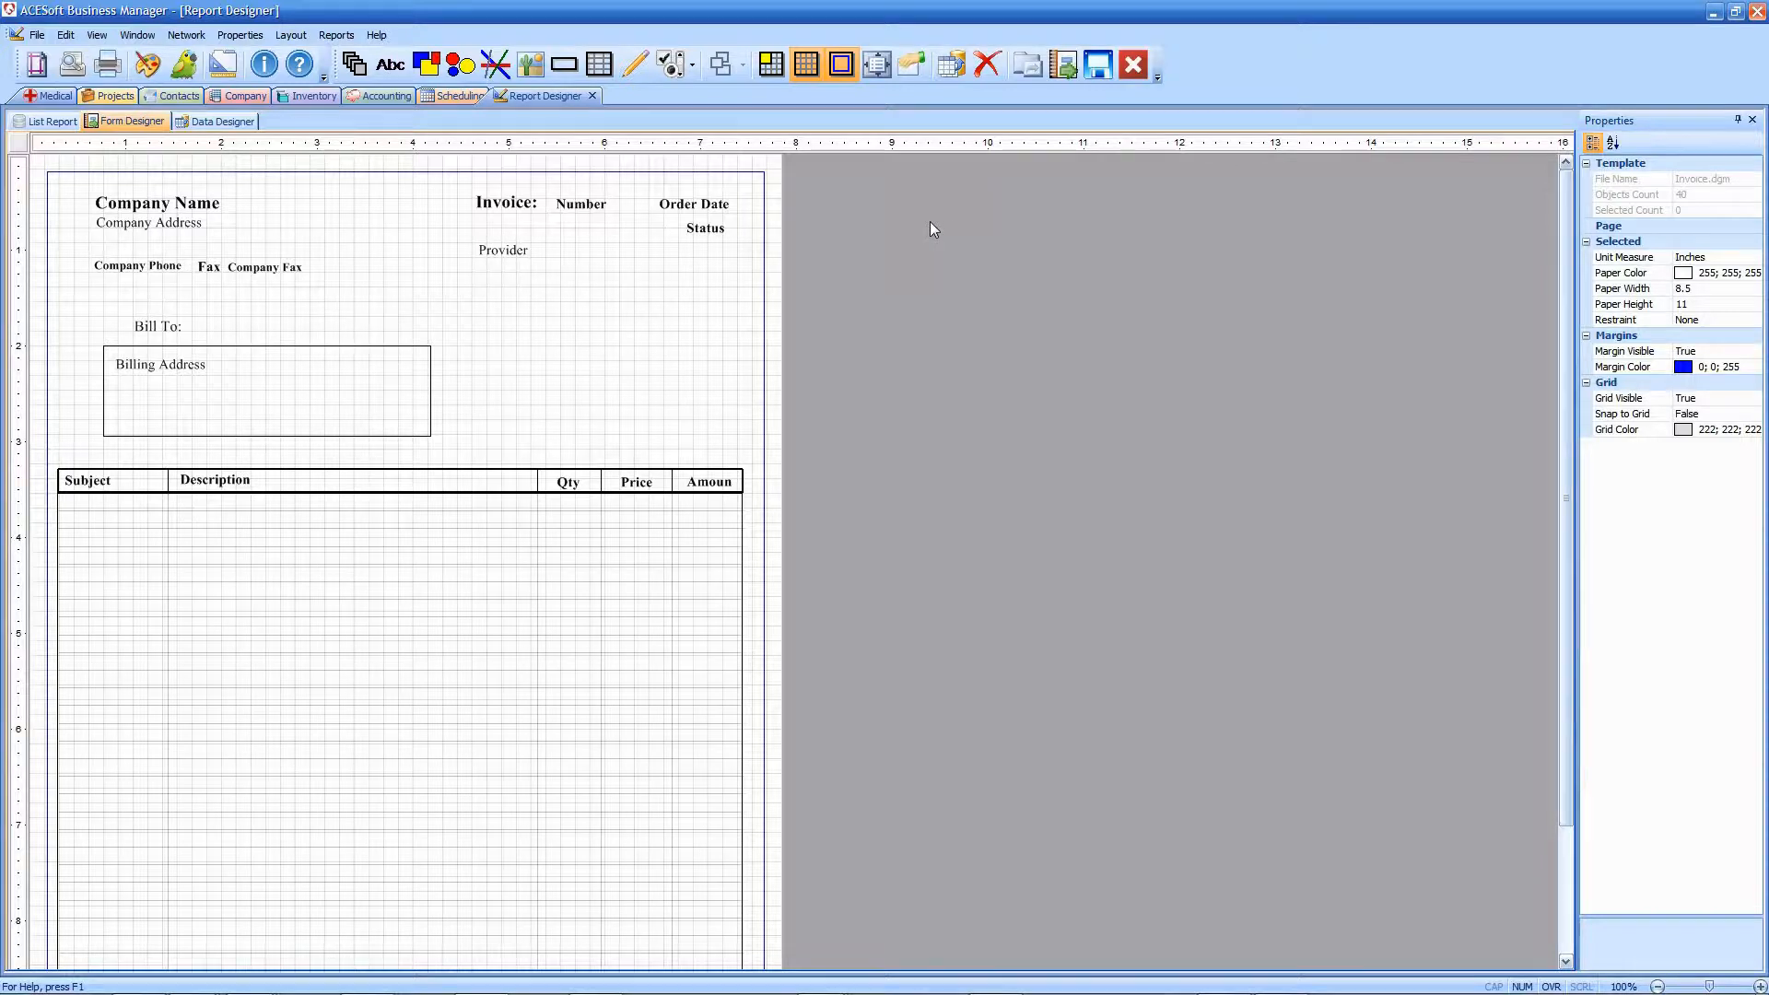
{"action": "mouse_move", "coordinate": [680, 310]}
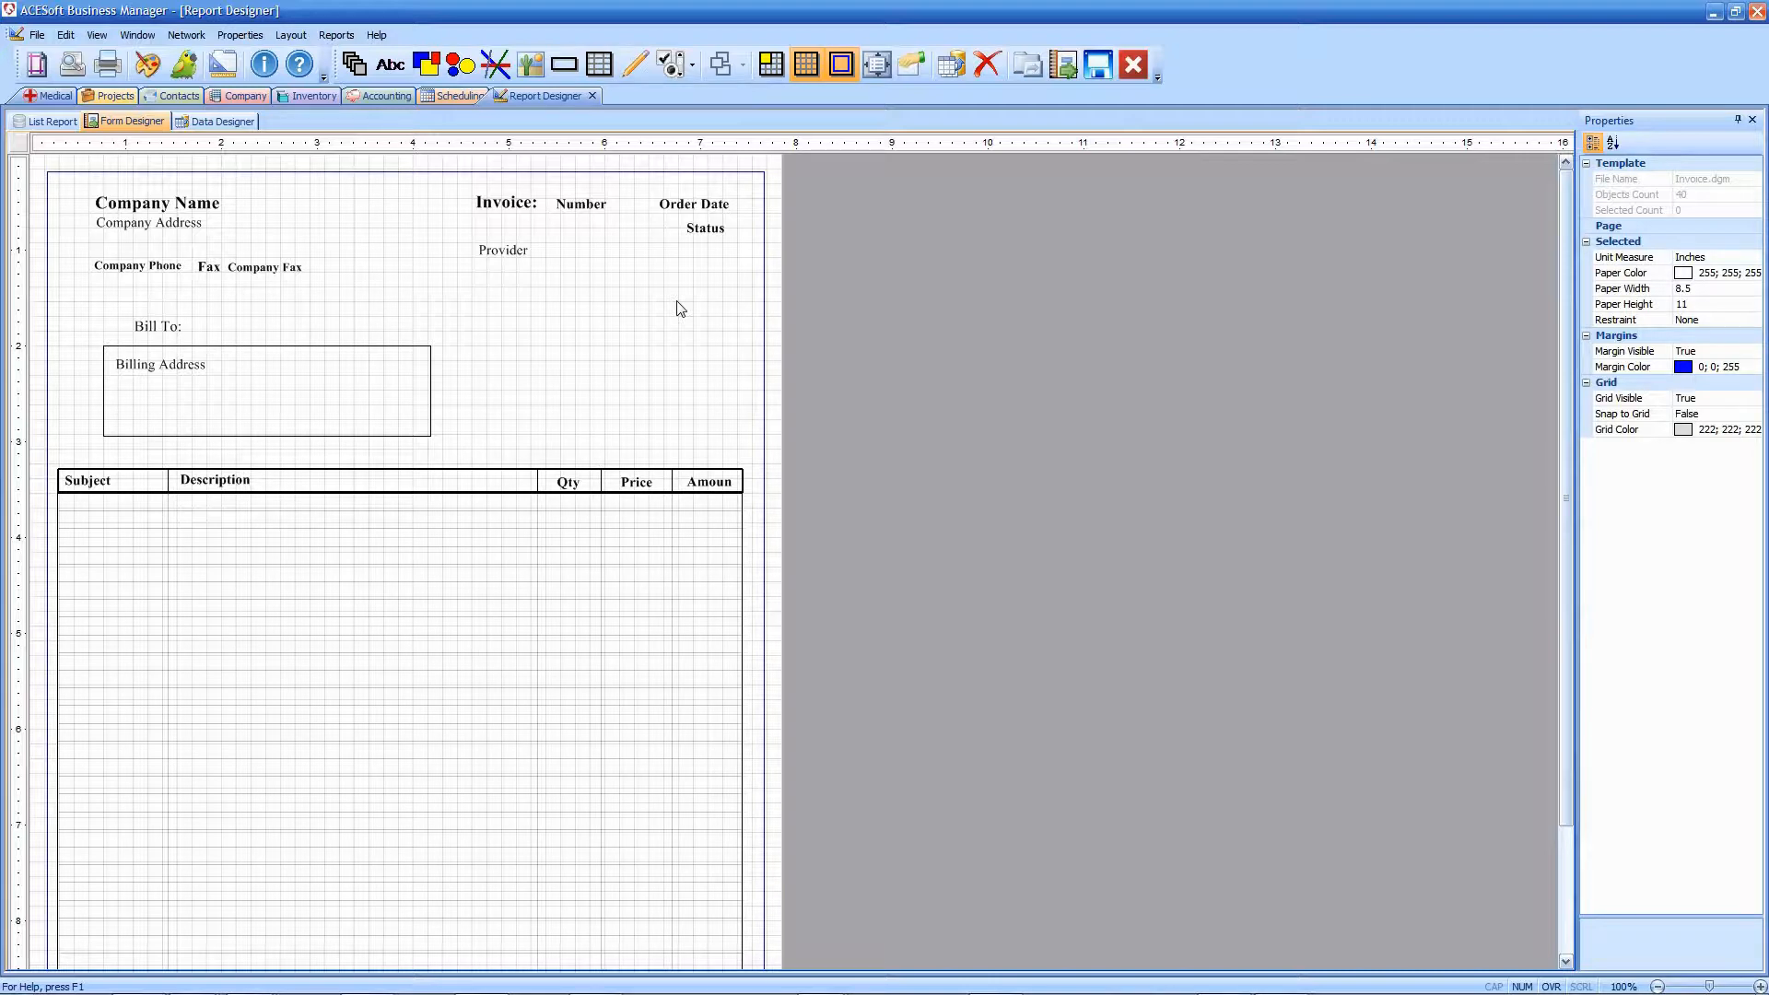
- View the Invoice: label's properties on the loaded template and close them unchanged
{"action": "left_click", "coordinate": [505, 202]}
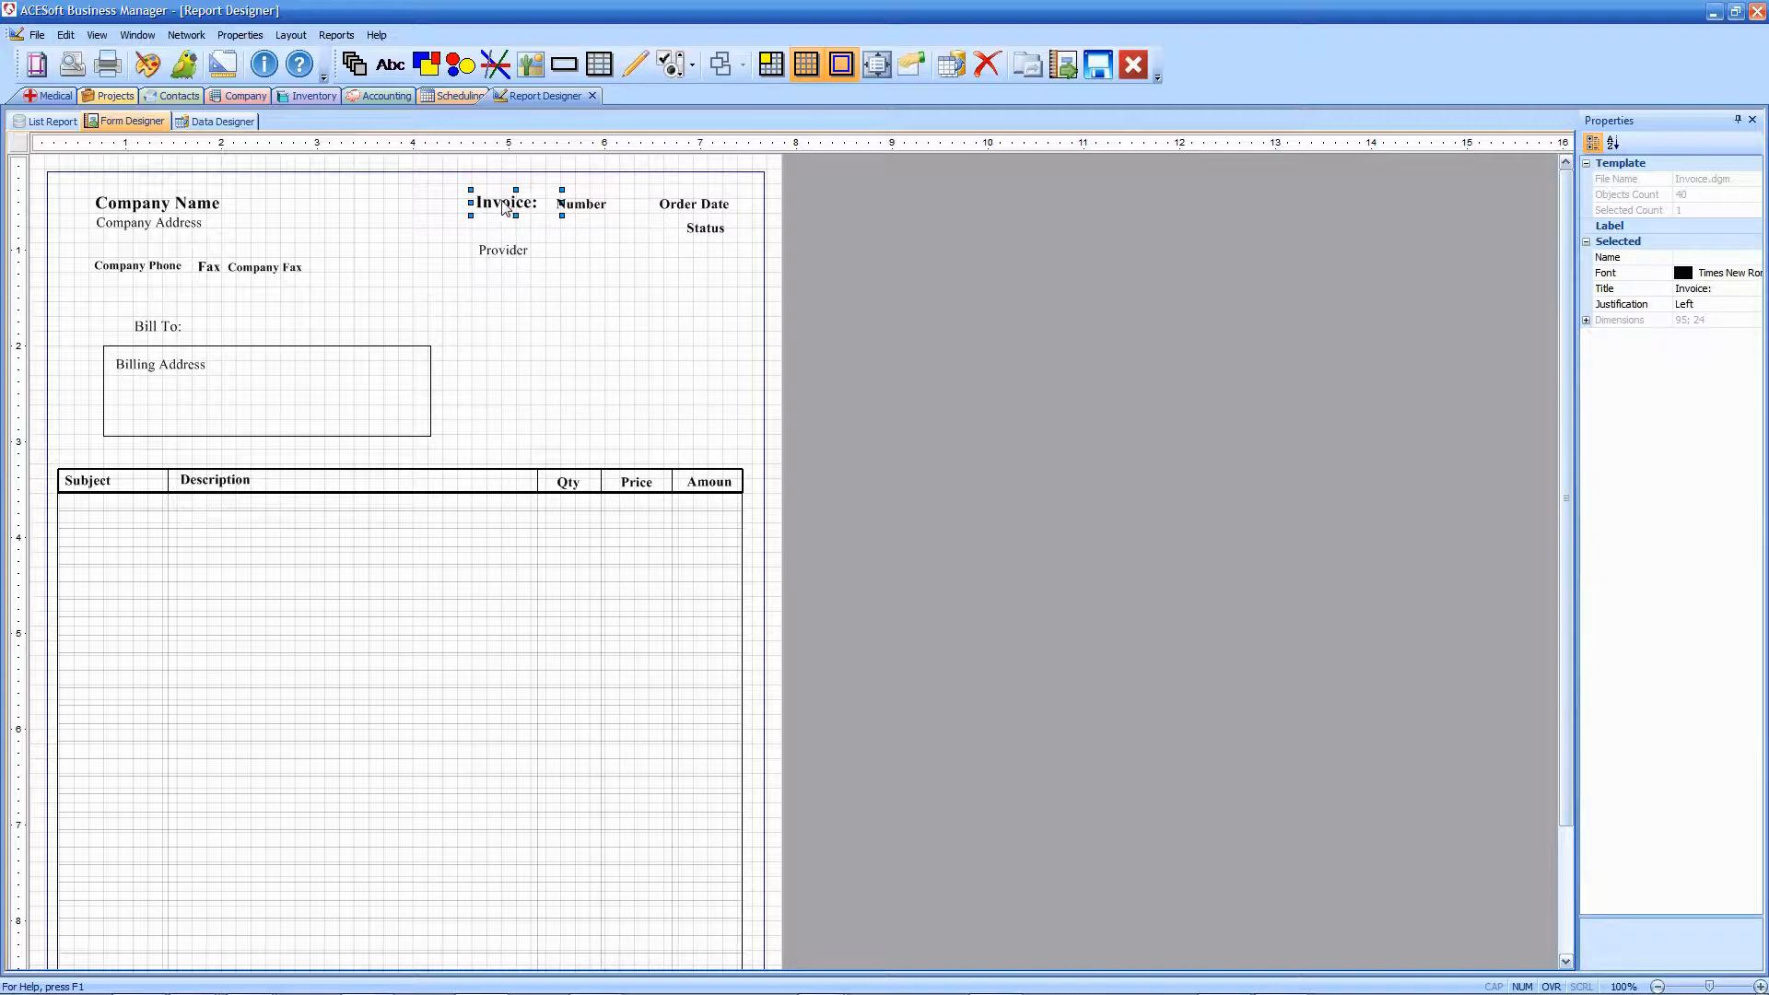
{"action": "double_click", "coordinate": [505, 202]}
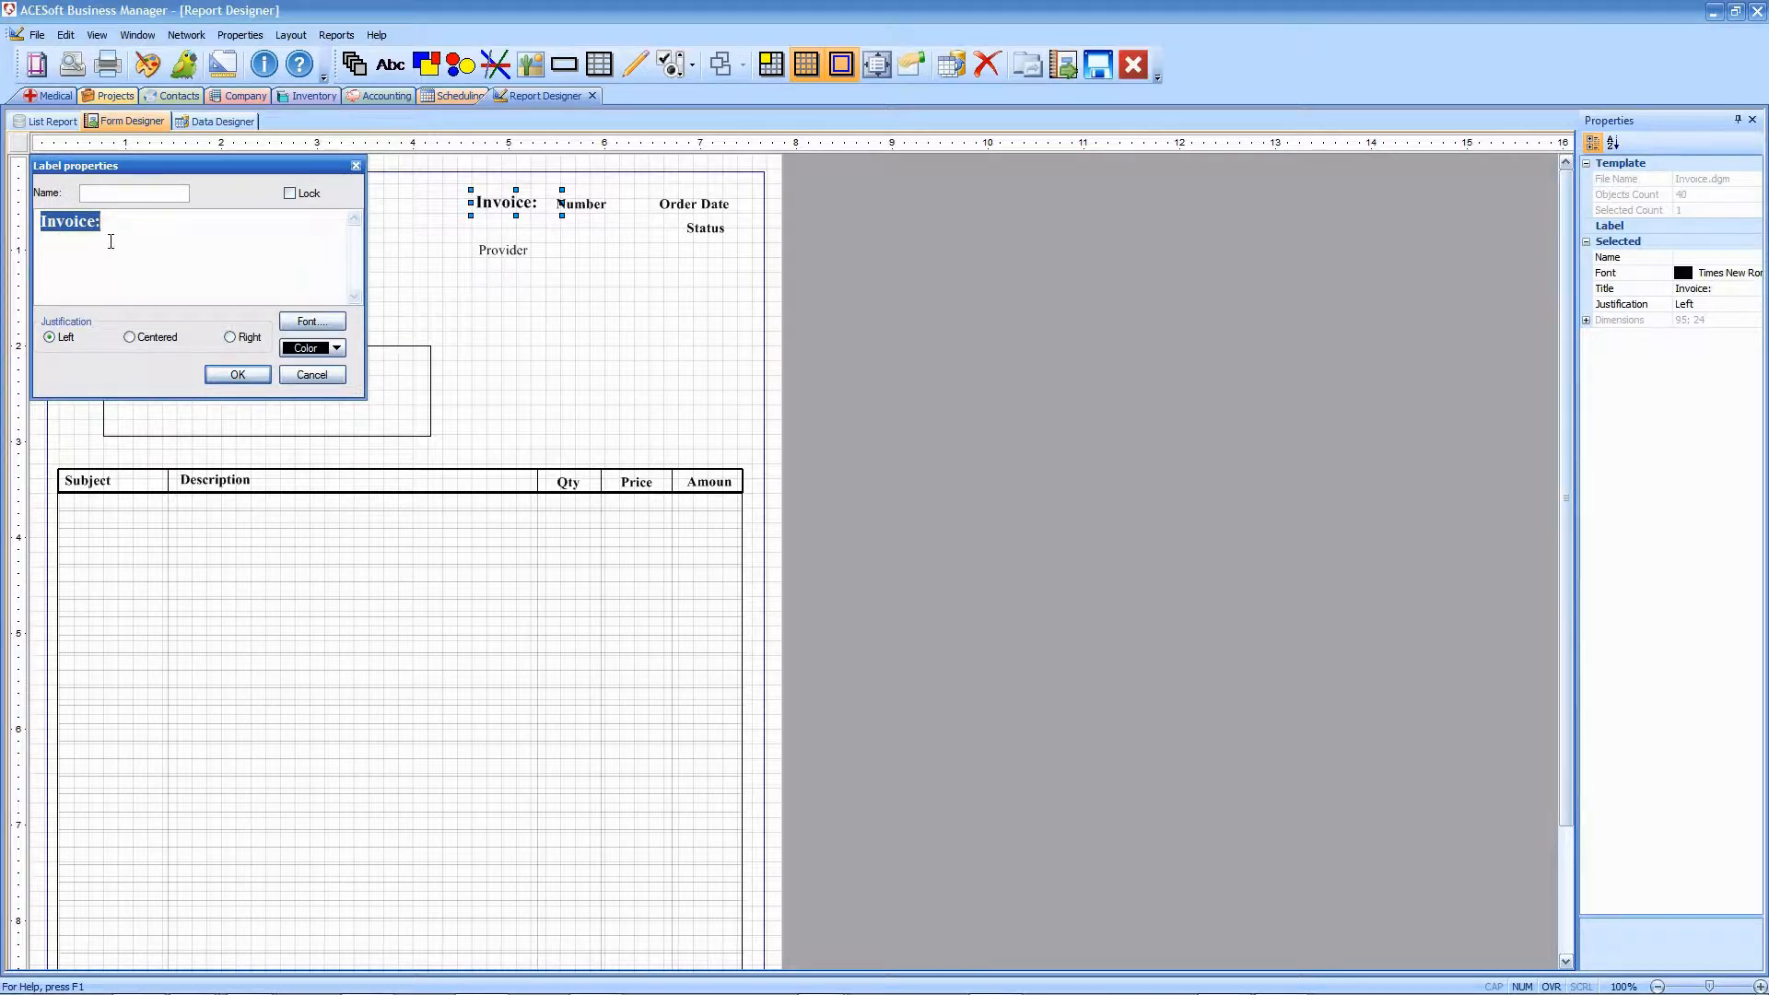
{"action": "mouse_move", "coordinate": [347, 180]}
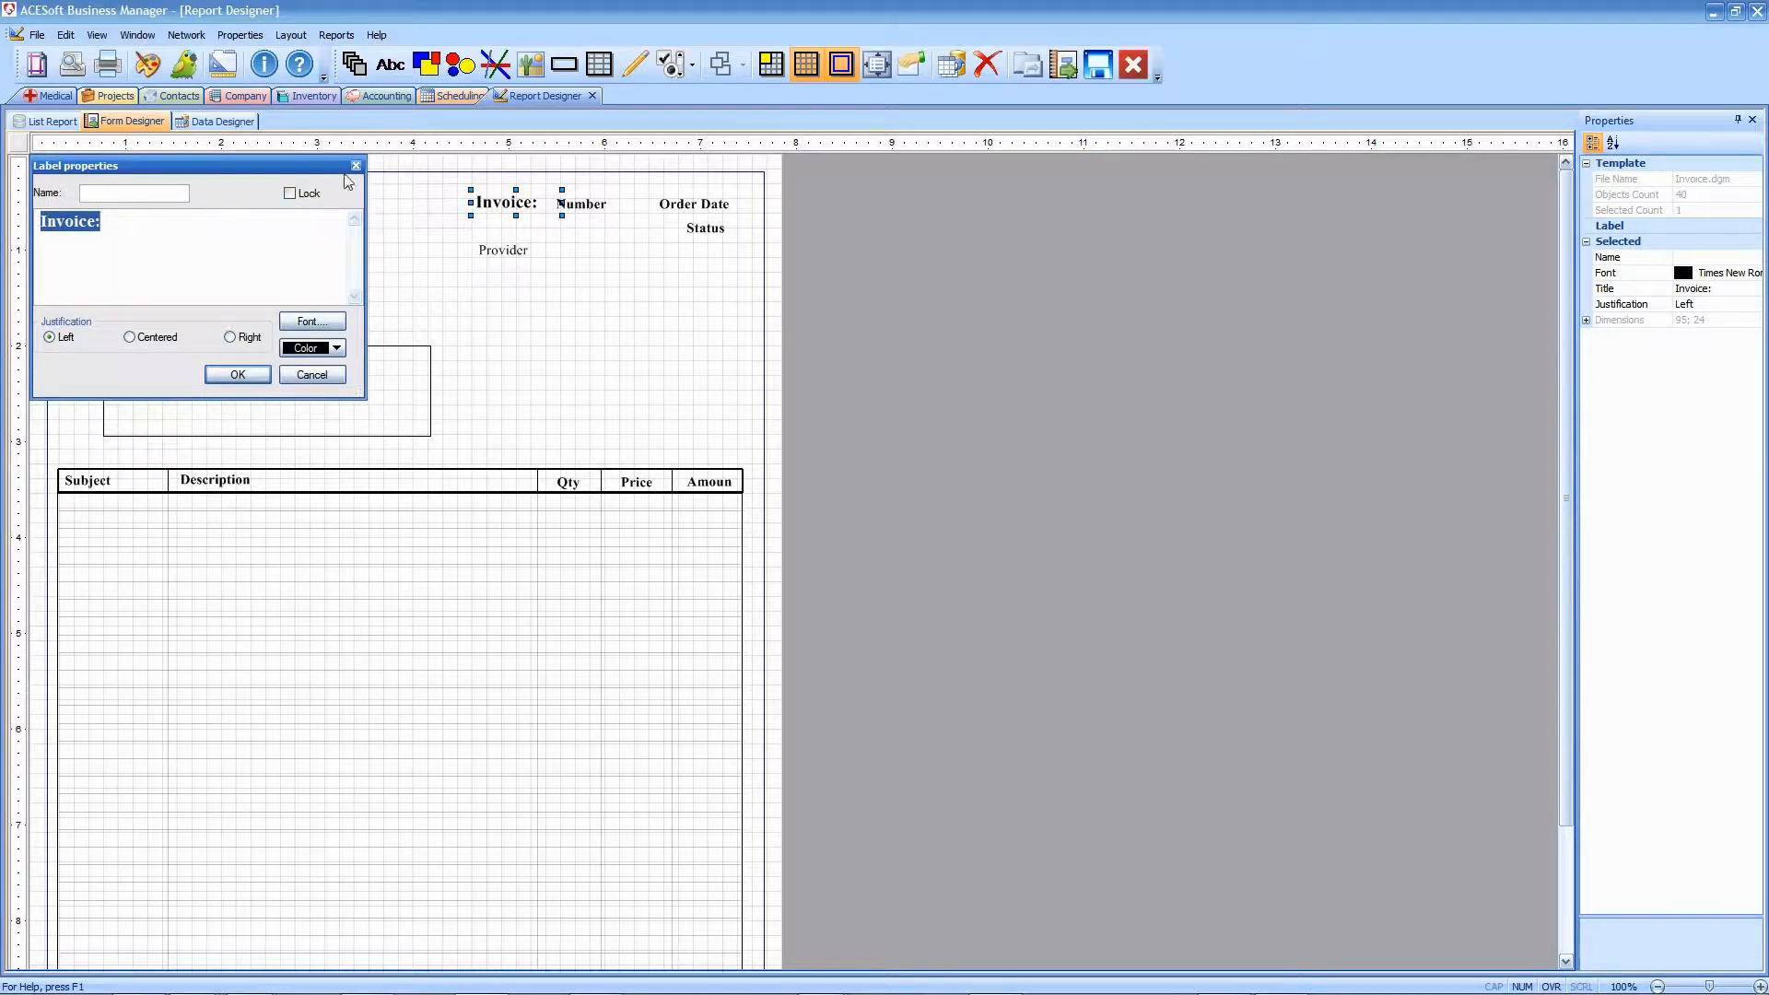
{"action": "mouse_move", "coordinate": [356, 166]}
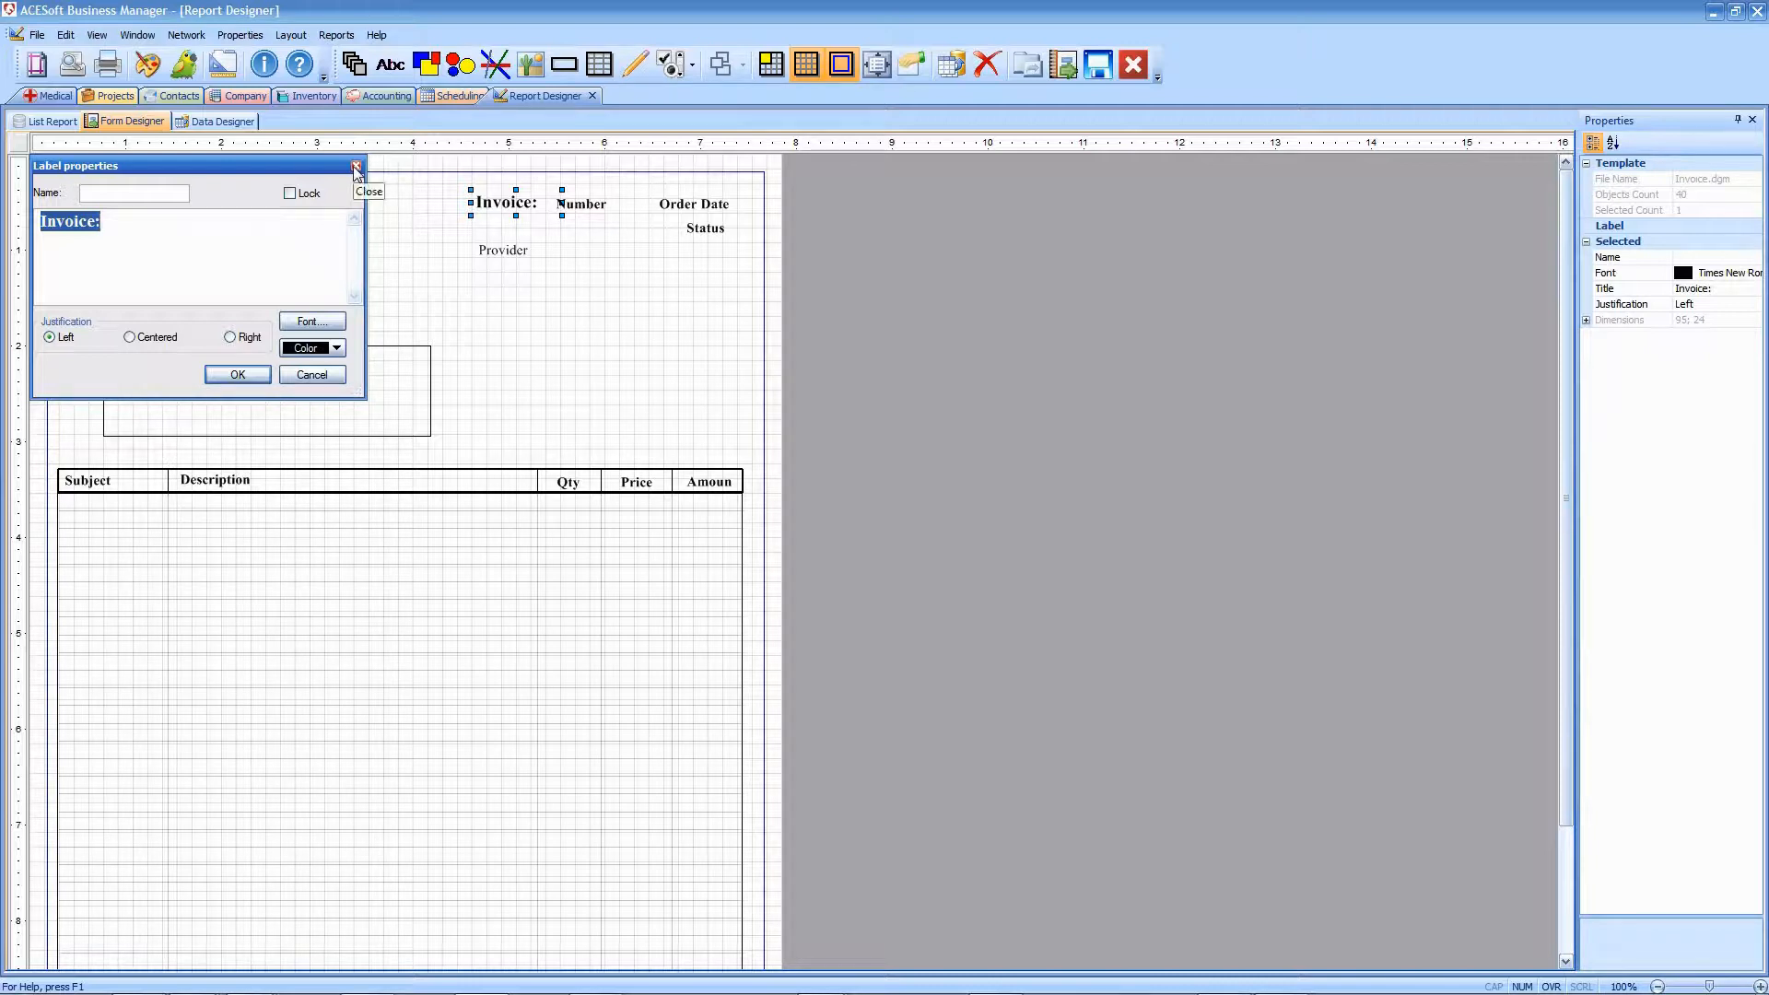
{"action": "left_click", "coordinate": [356, 166]}
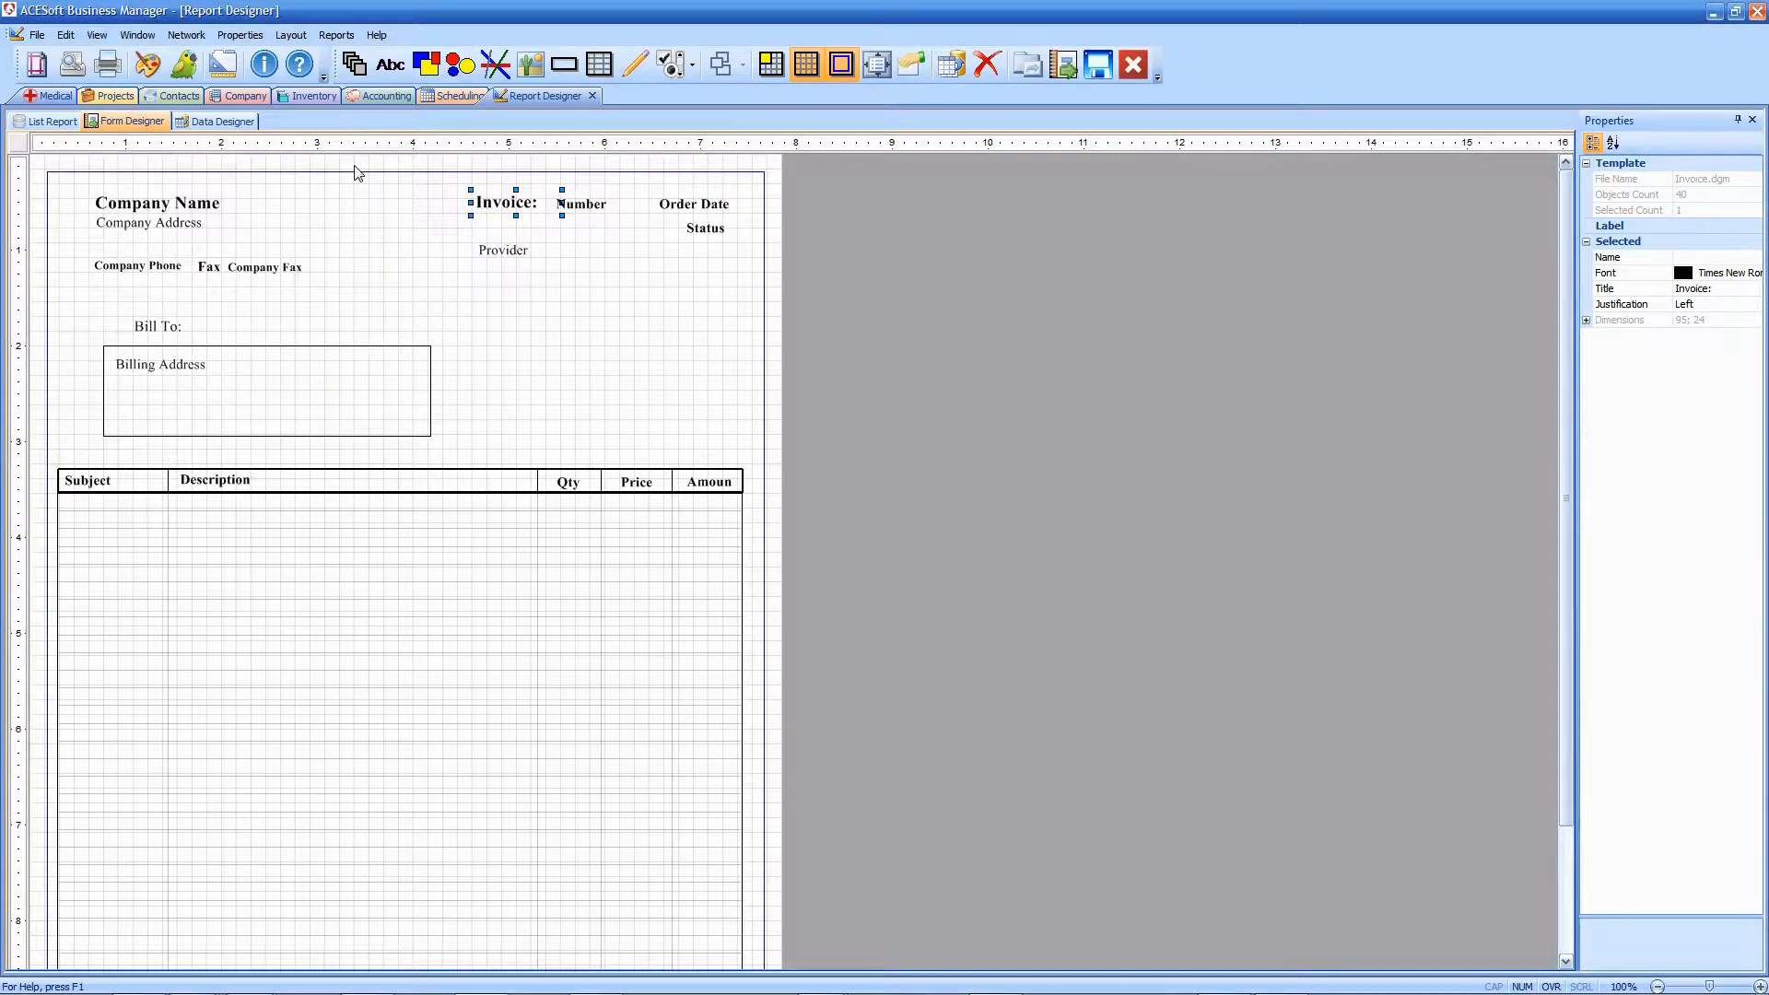
- Inspect the Number and Provider fields' properties and select the Order Date field
{"action": "left_click", "coordinate": [581, 205]}
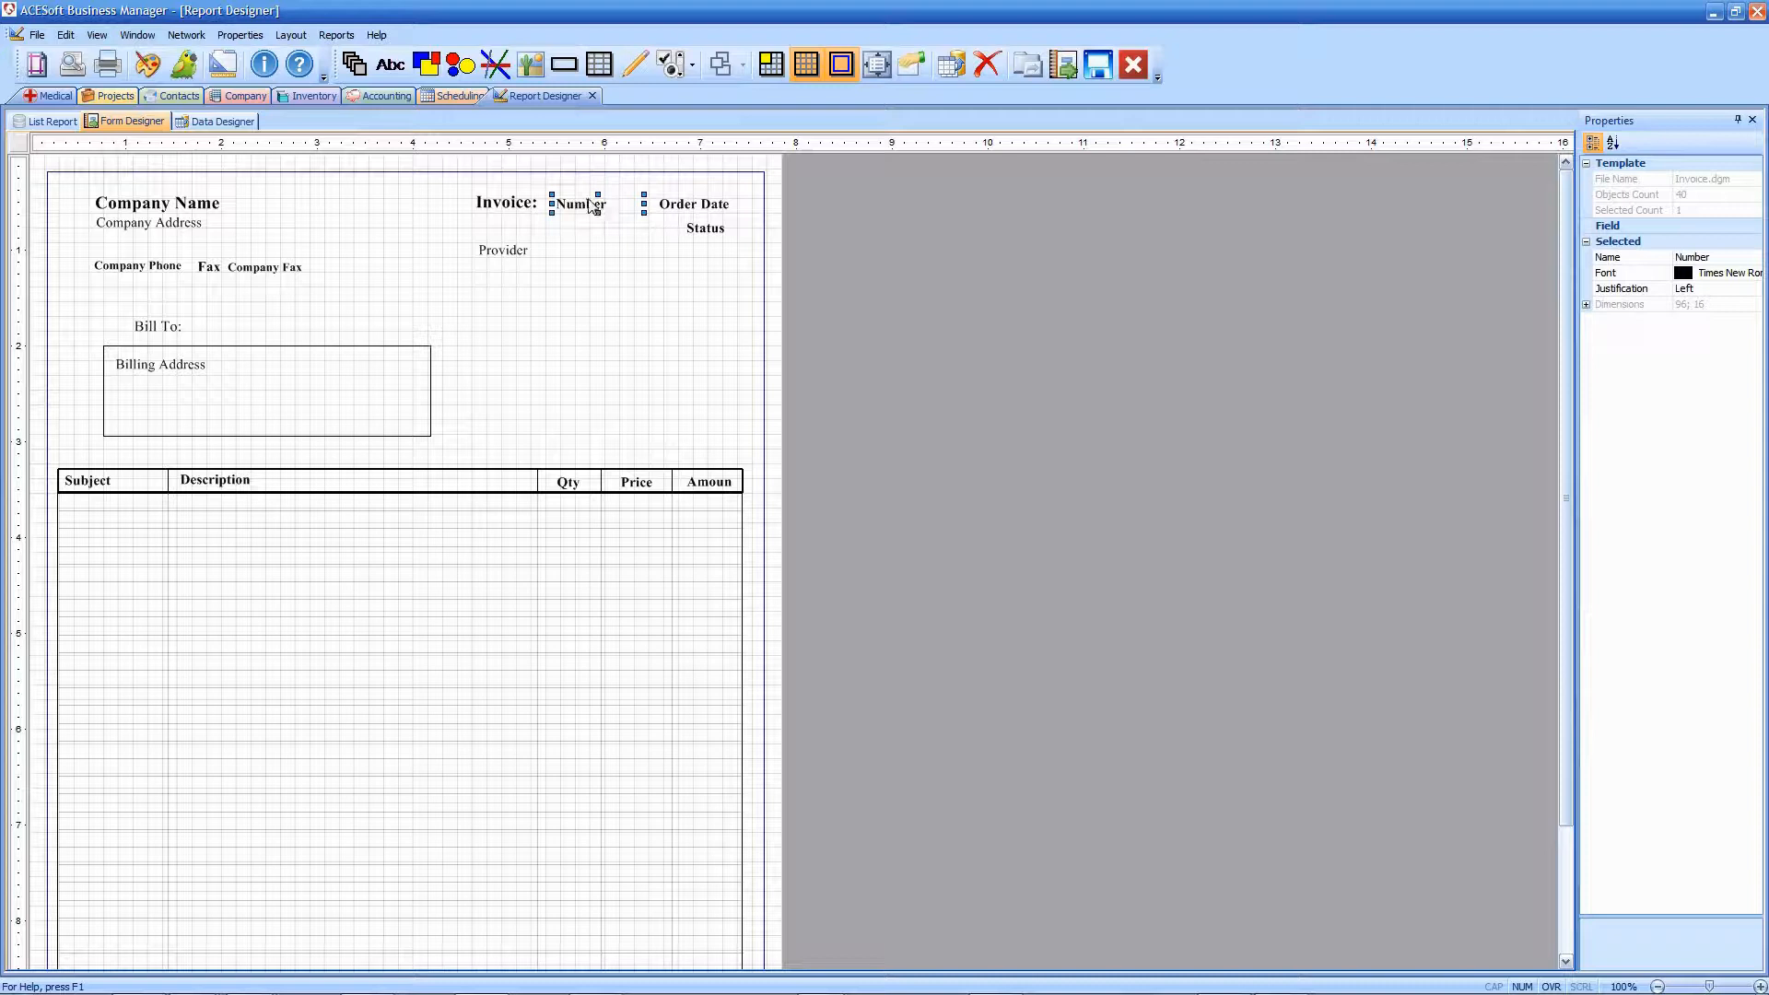
{"action": "double_click", "coordinate": [580, 205]}
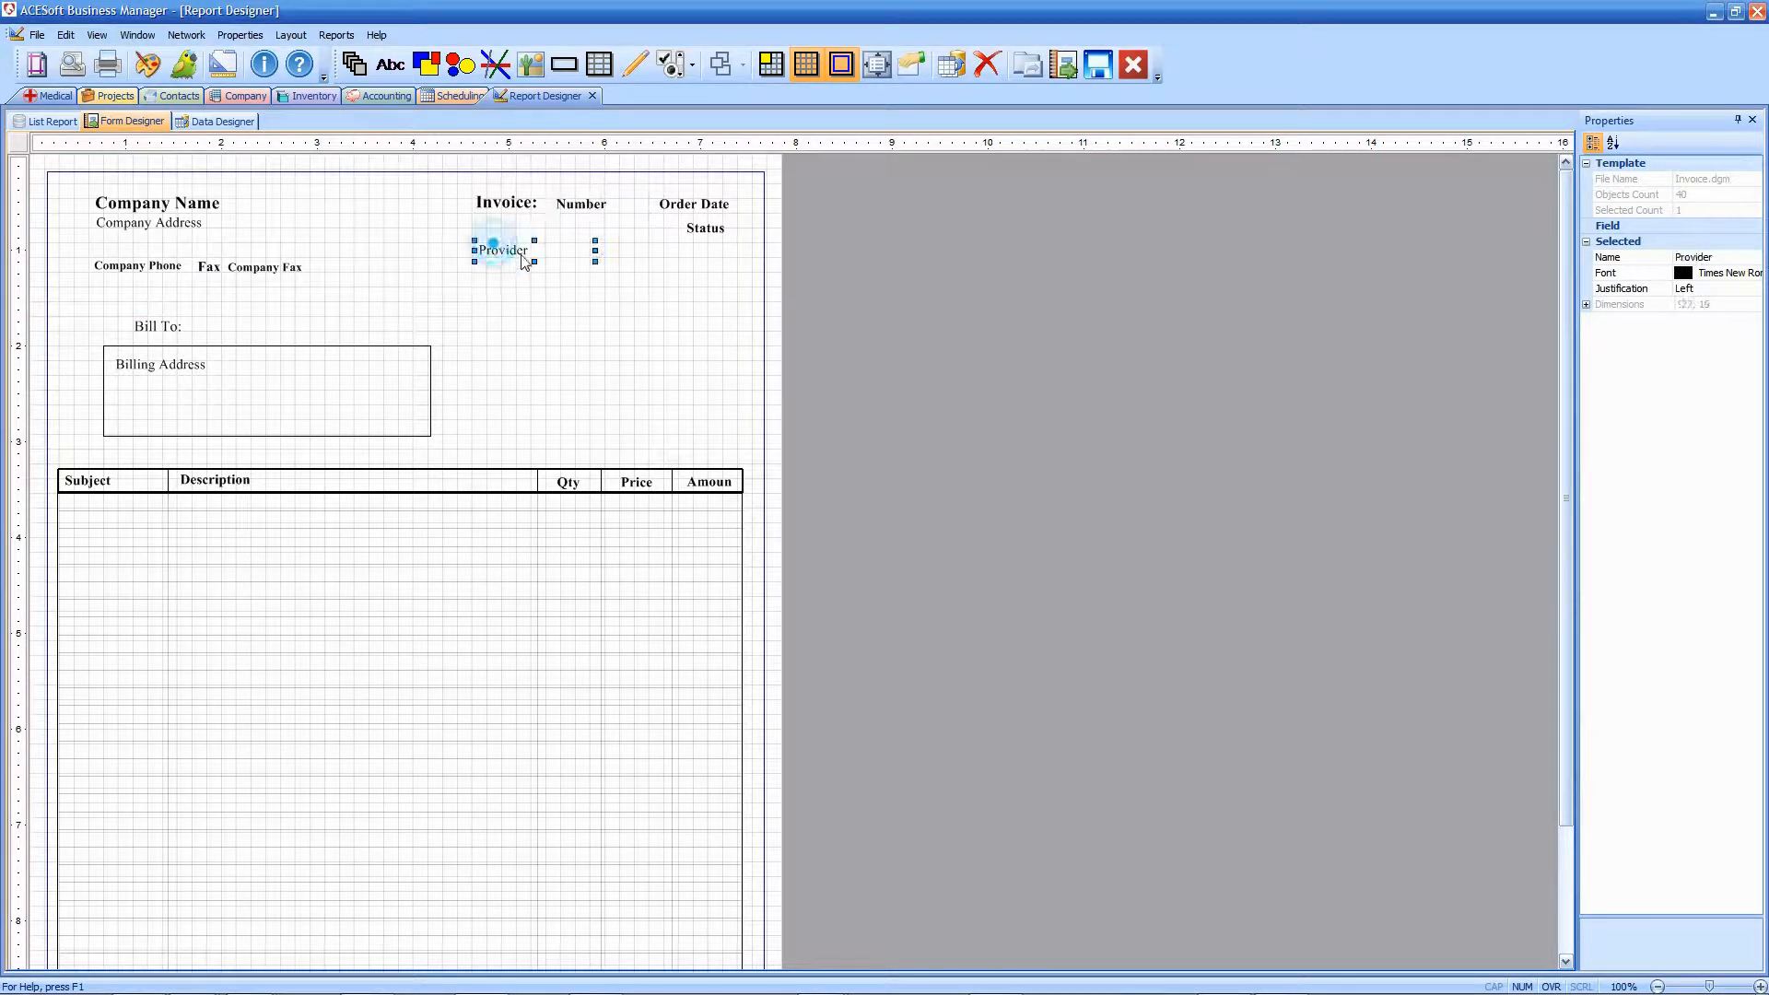
{"action": "double_click", "coordinate": [501, 249]}
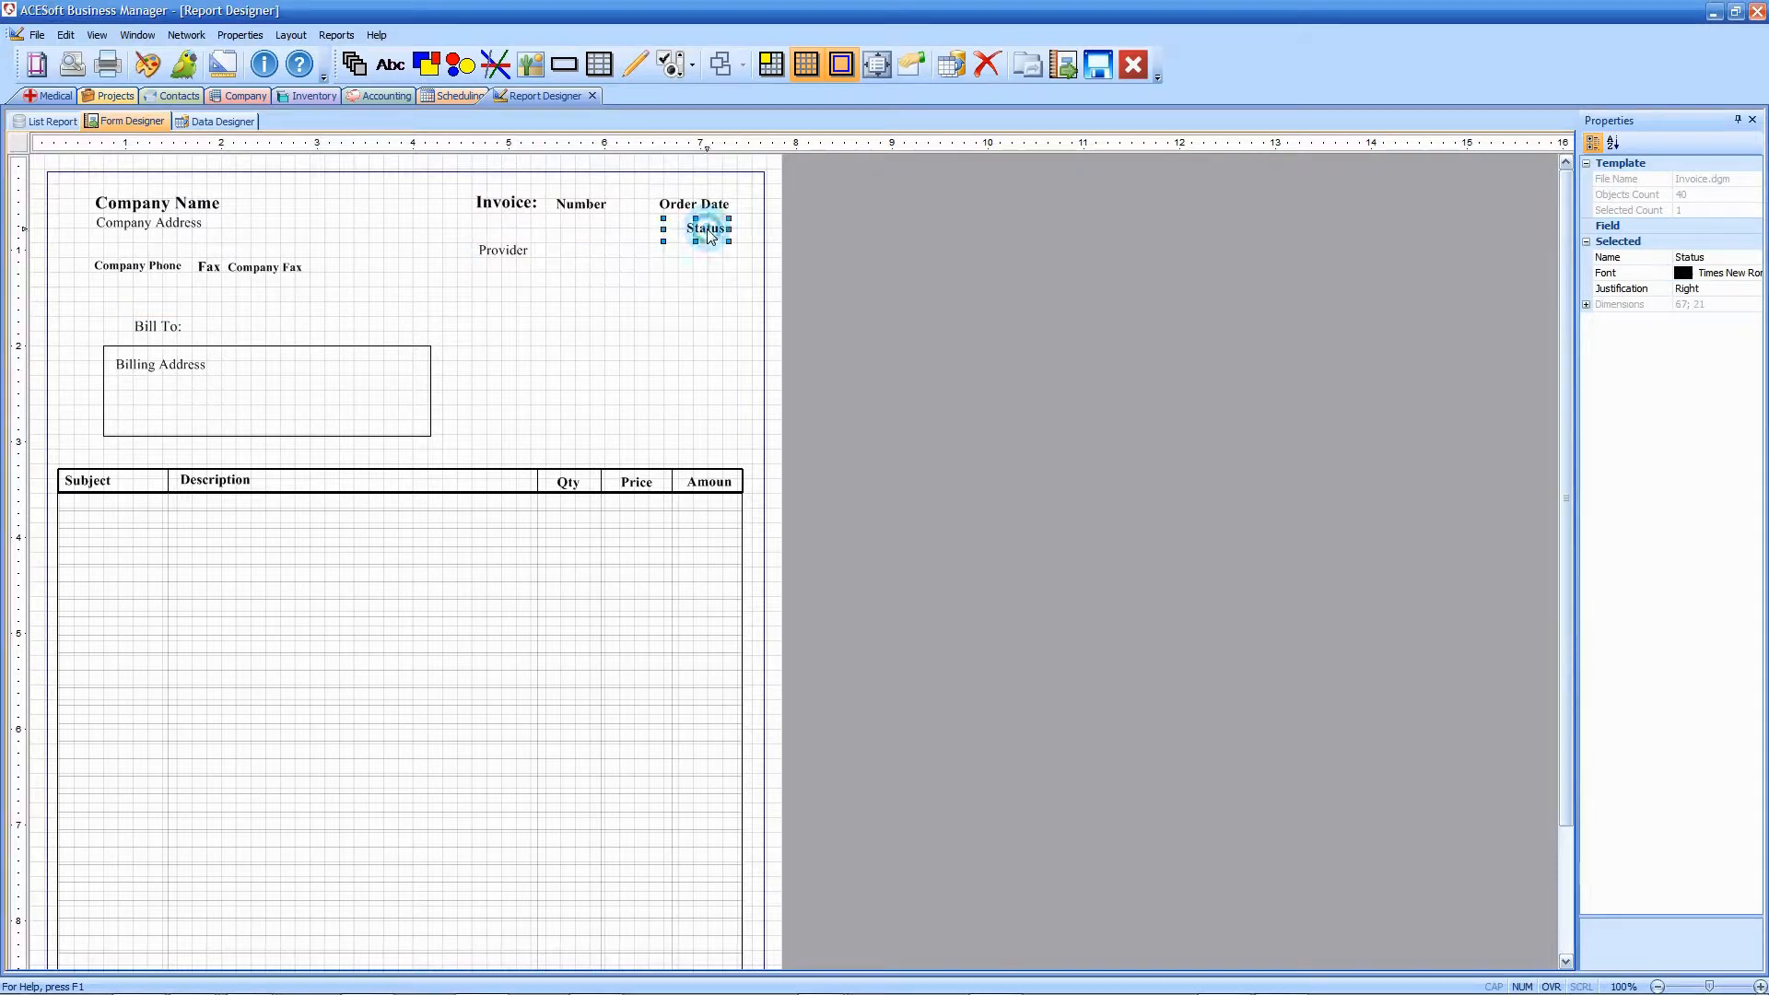
{"action": "left_click", "coordinate": [695, 205]}
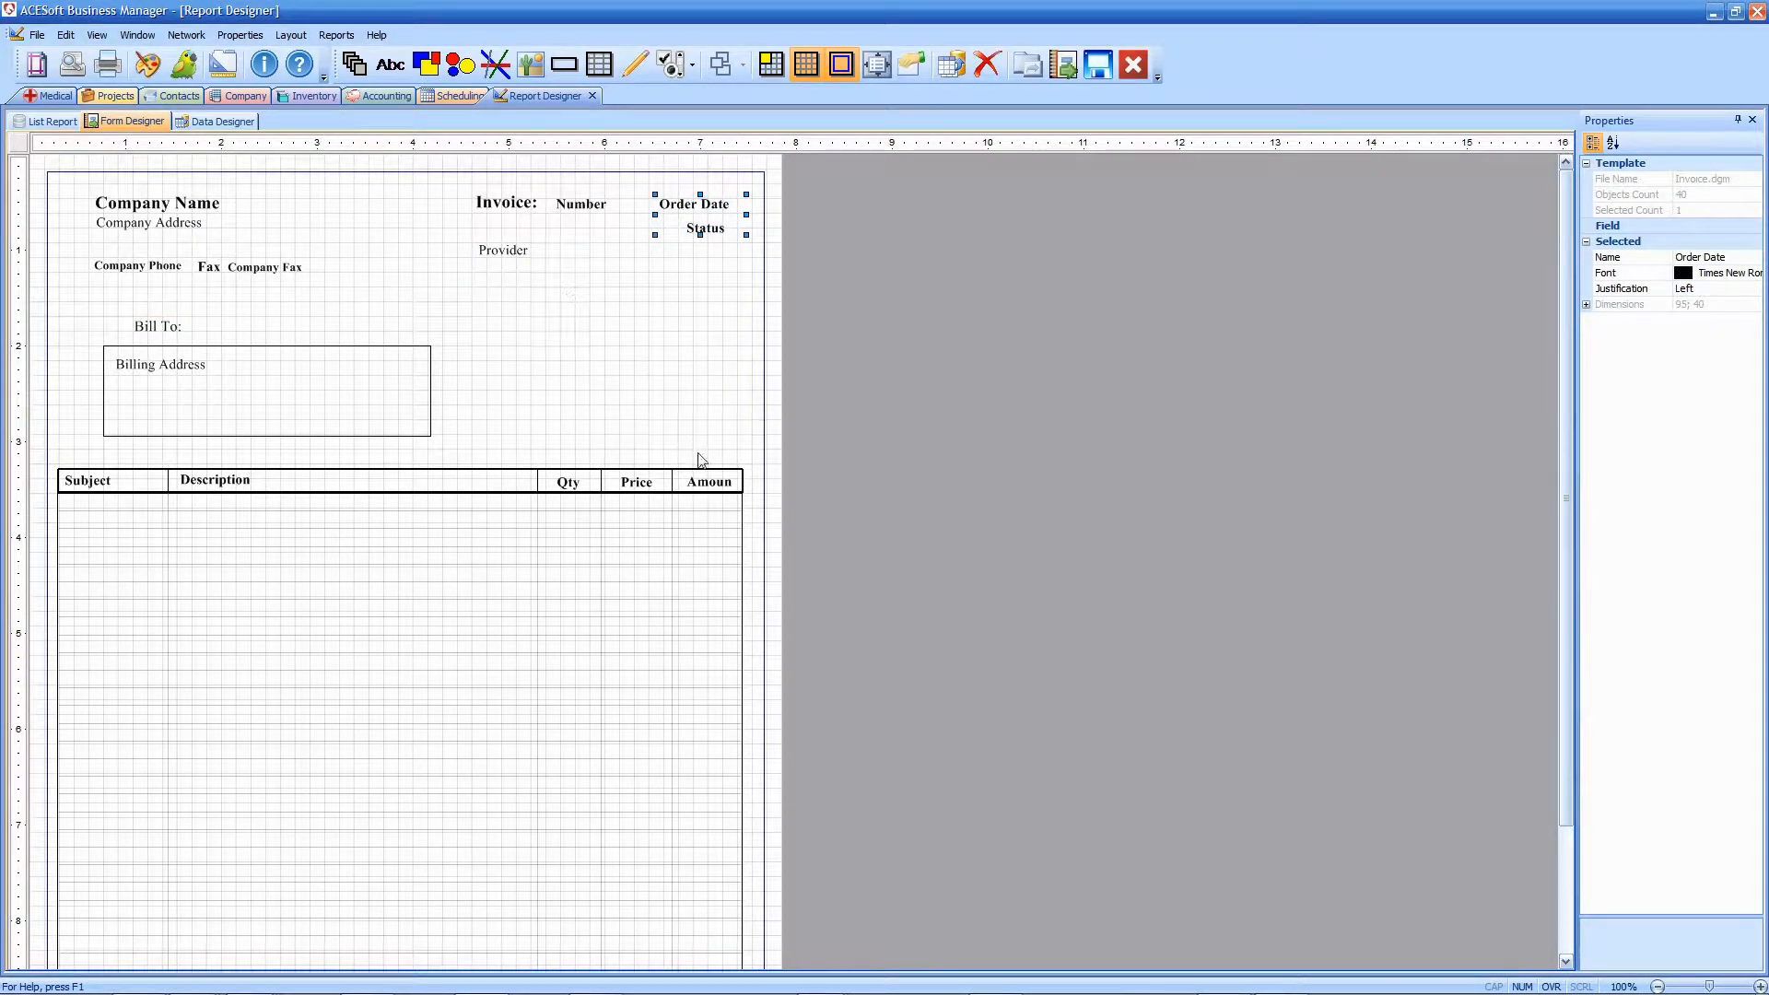
- Widen the Amount column heading so the whole word shows, then bring up the line-item grid's properties
{"action": "left_click", "coordinate": [708, 481]}
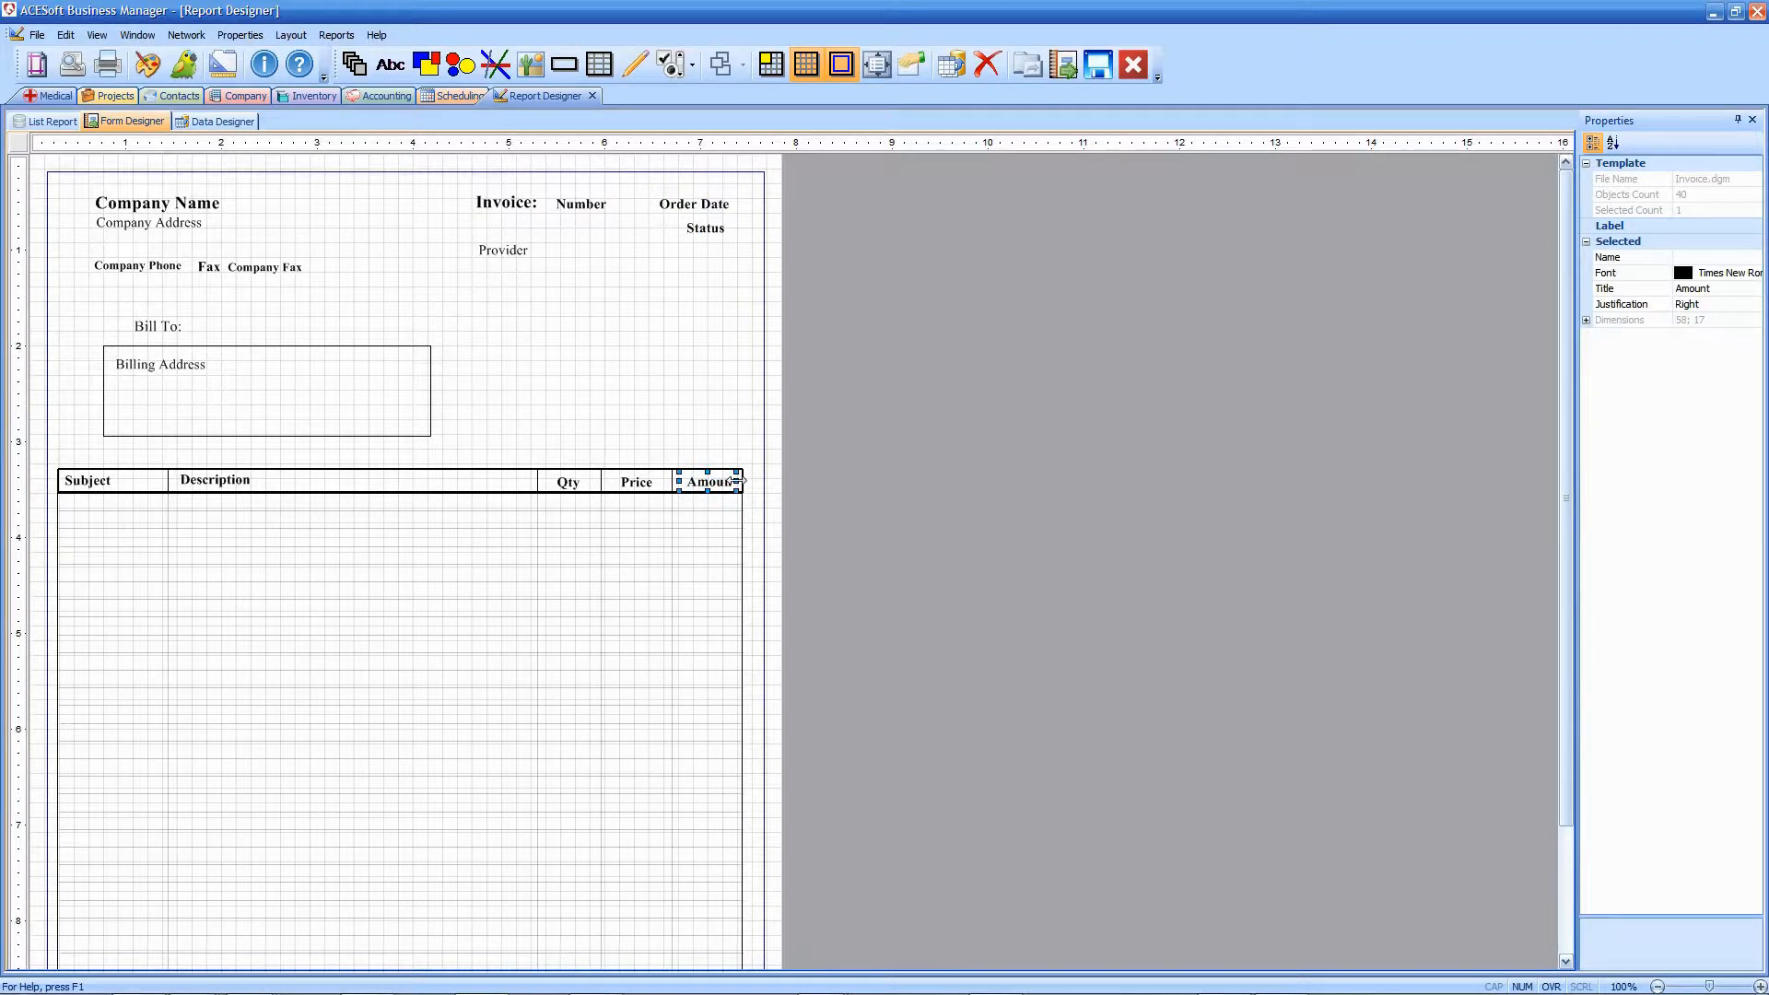
{"action": "left_click_drag", "start_coordinate": [739, 481], "coordinate": [744, 481]}
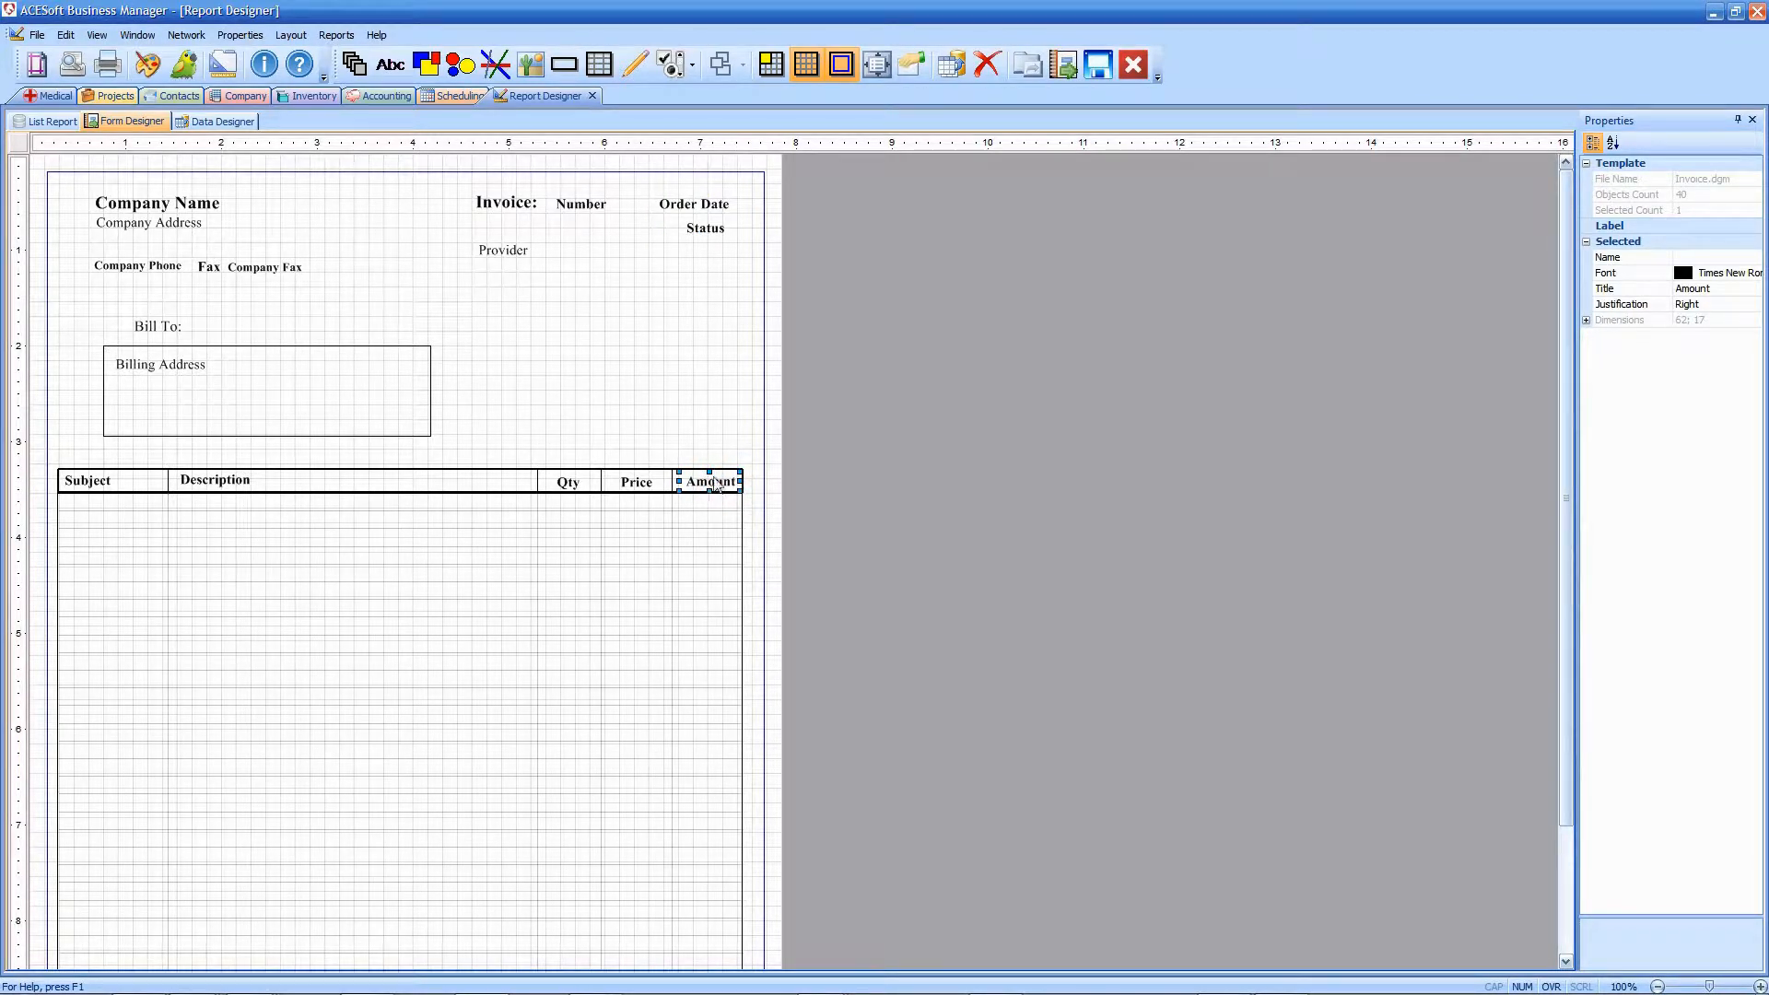
{"action": "left_click", "coordinate": [708, 481]}
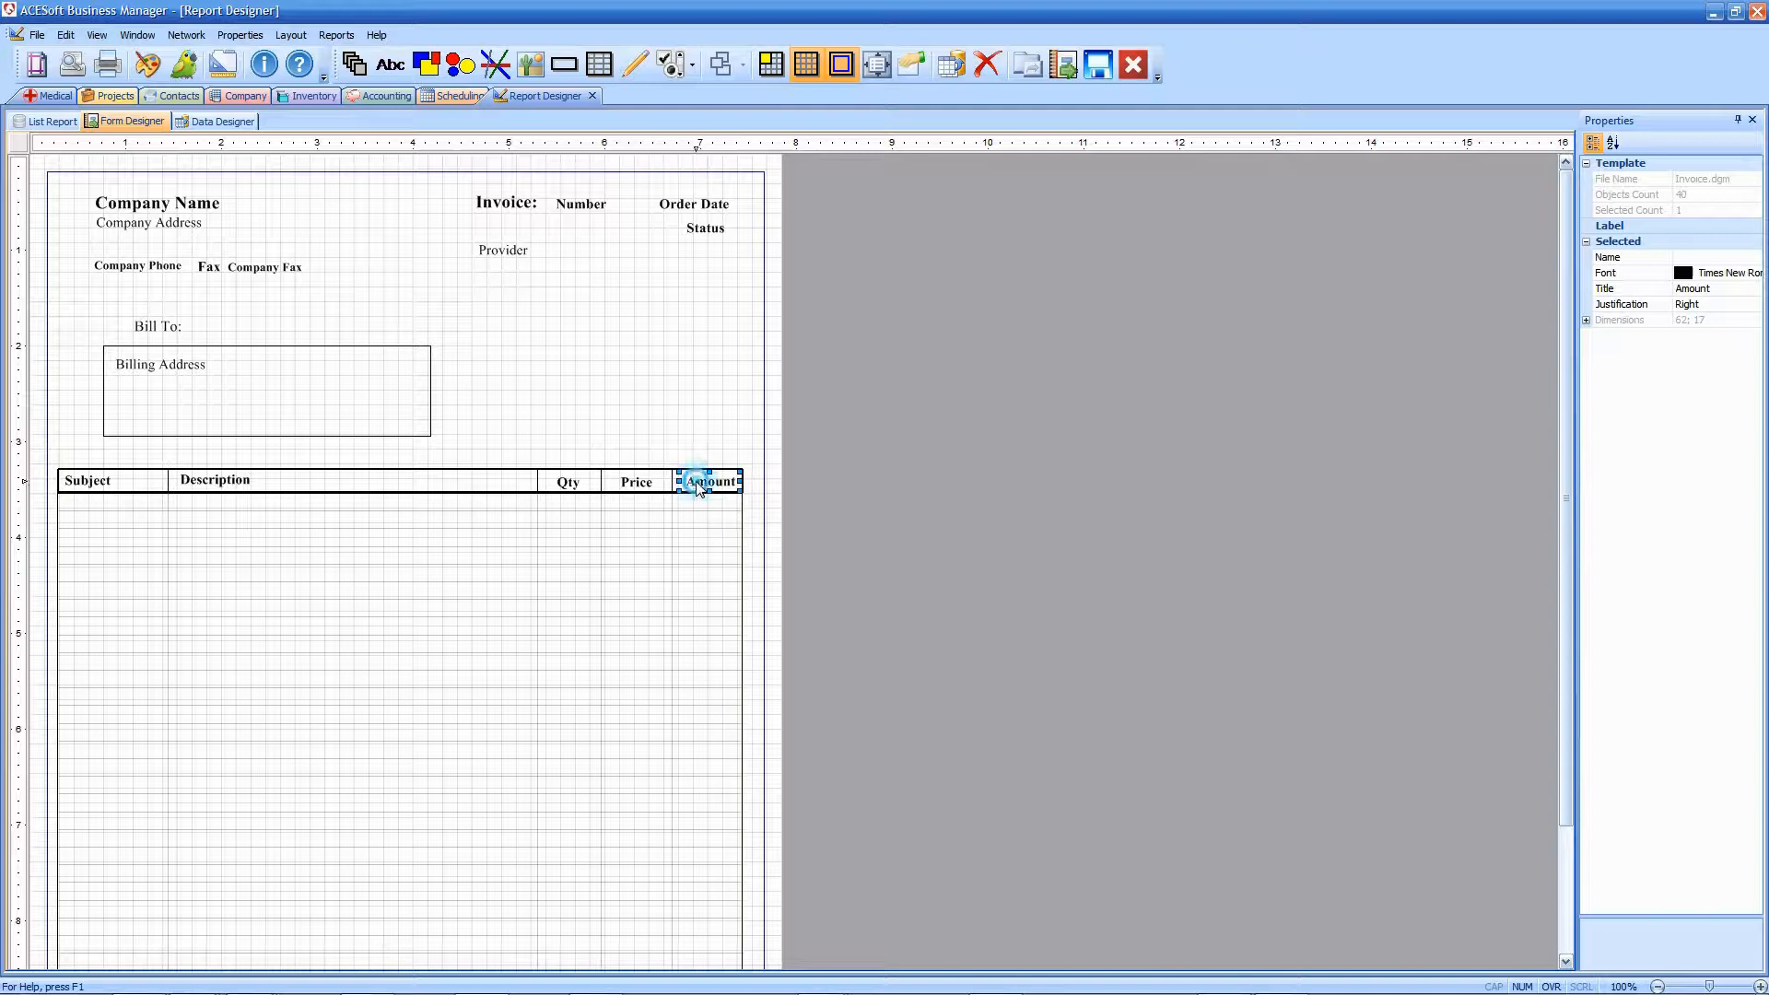
{"action": "double_click", "coordinate": [708, 479]}
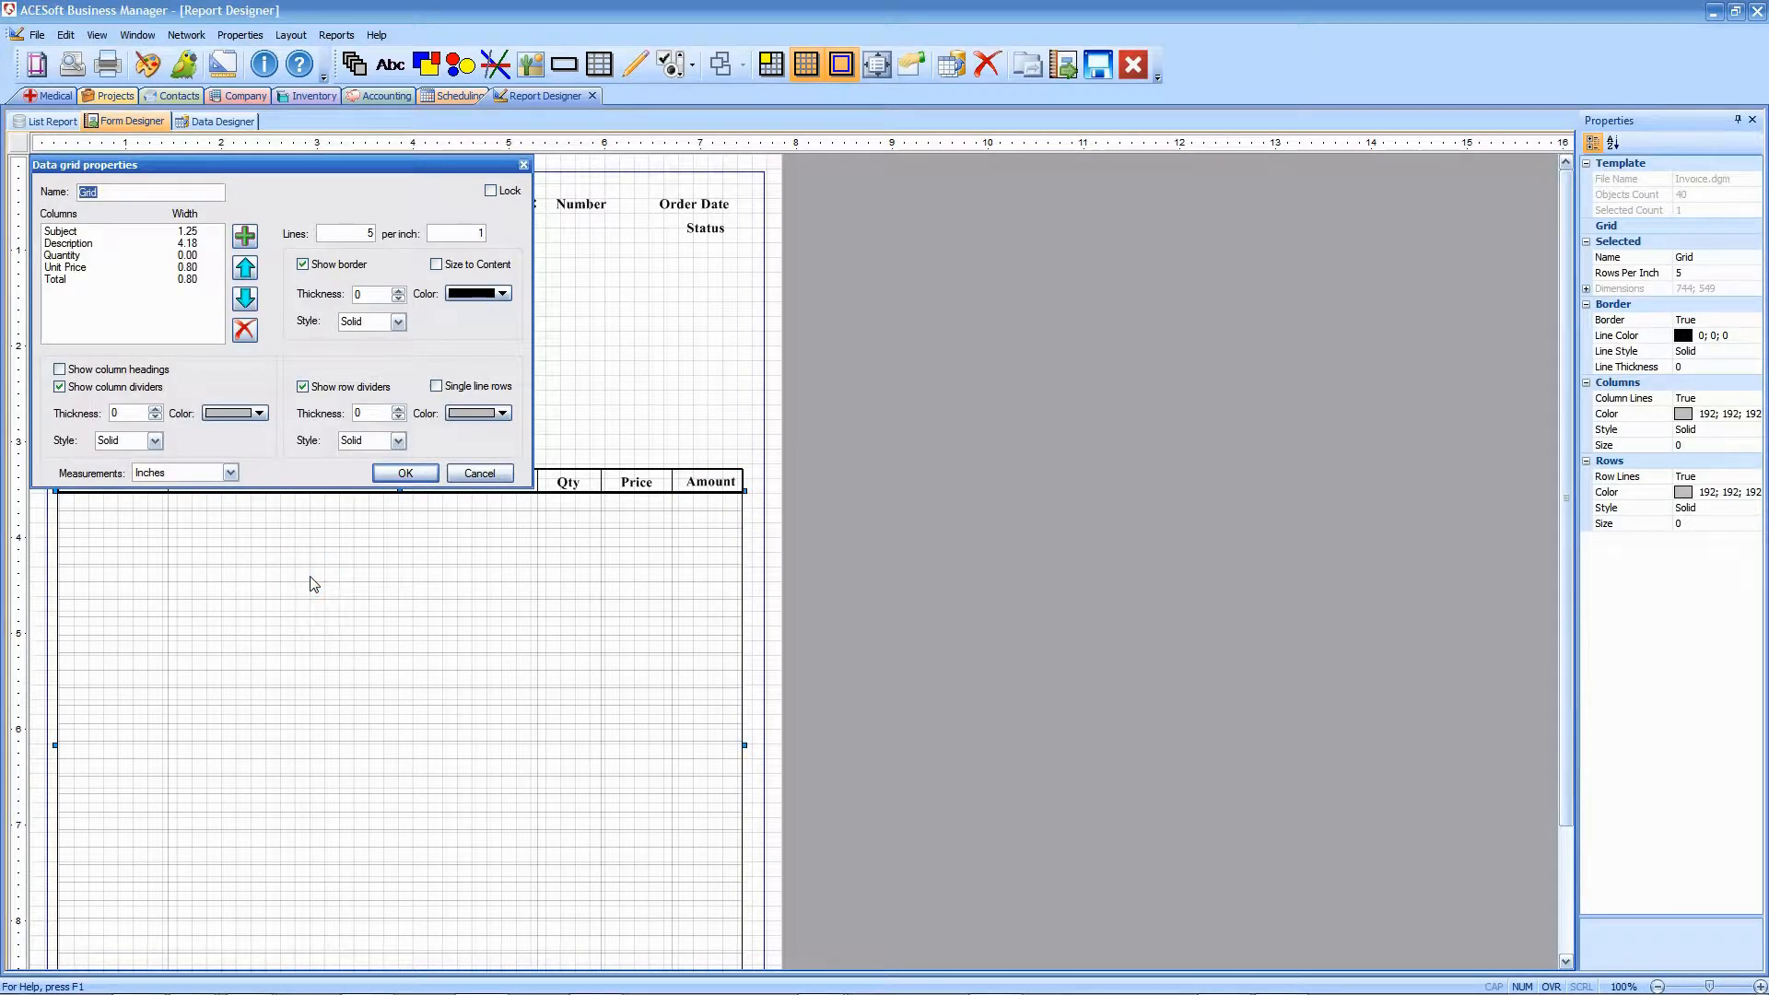
{"action": "mouse_move", "coordinate": [291, 584]}
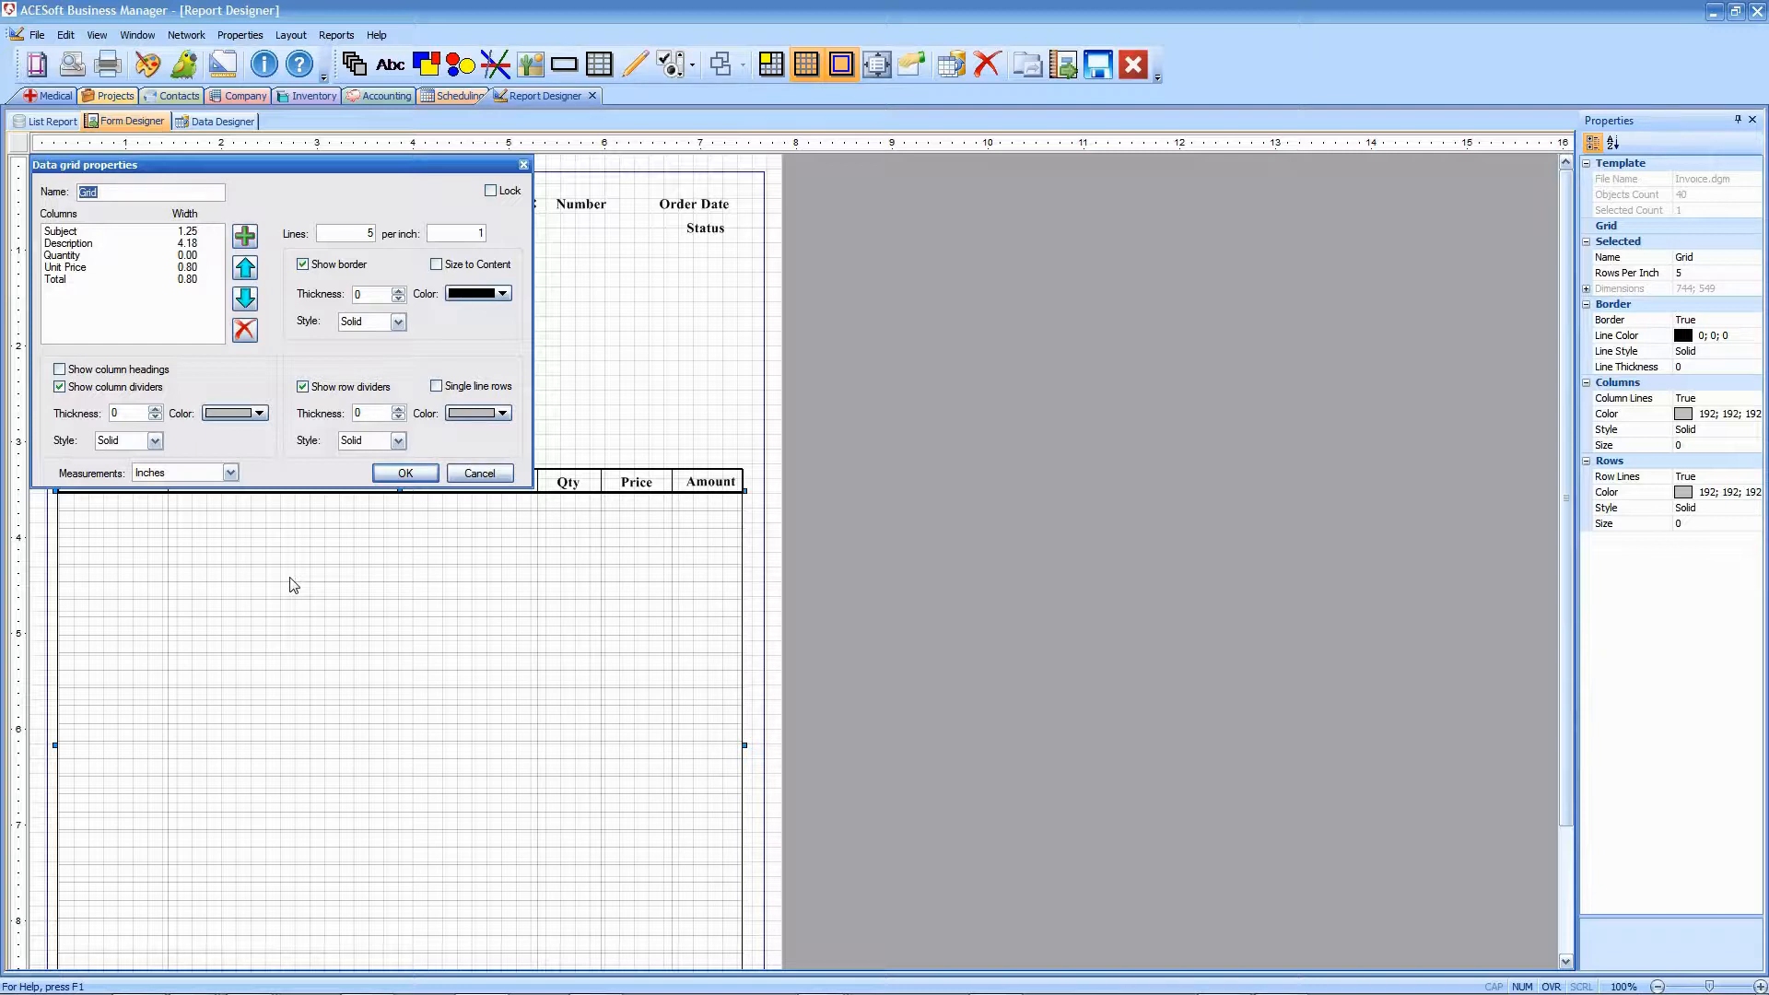
{"action": "mouse_move", "coordinate": [118, 269]}
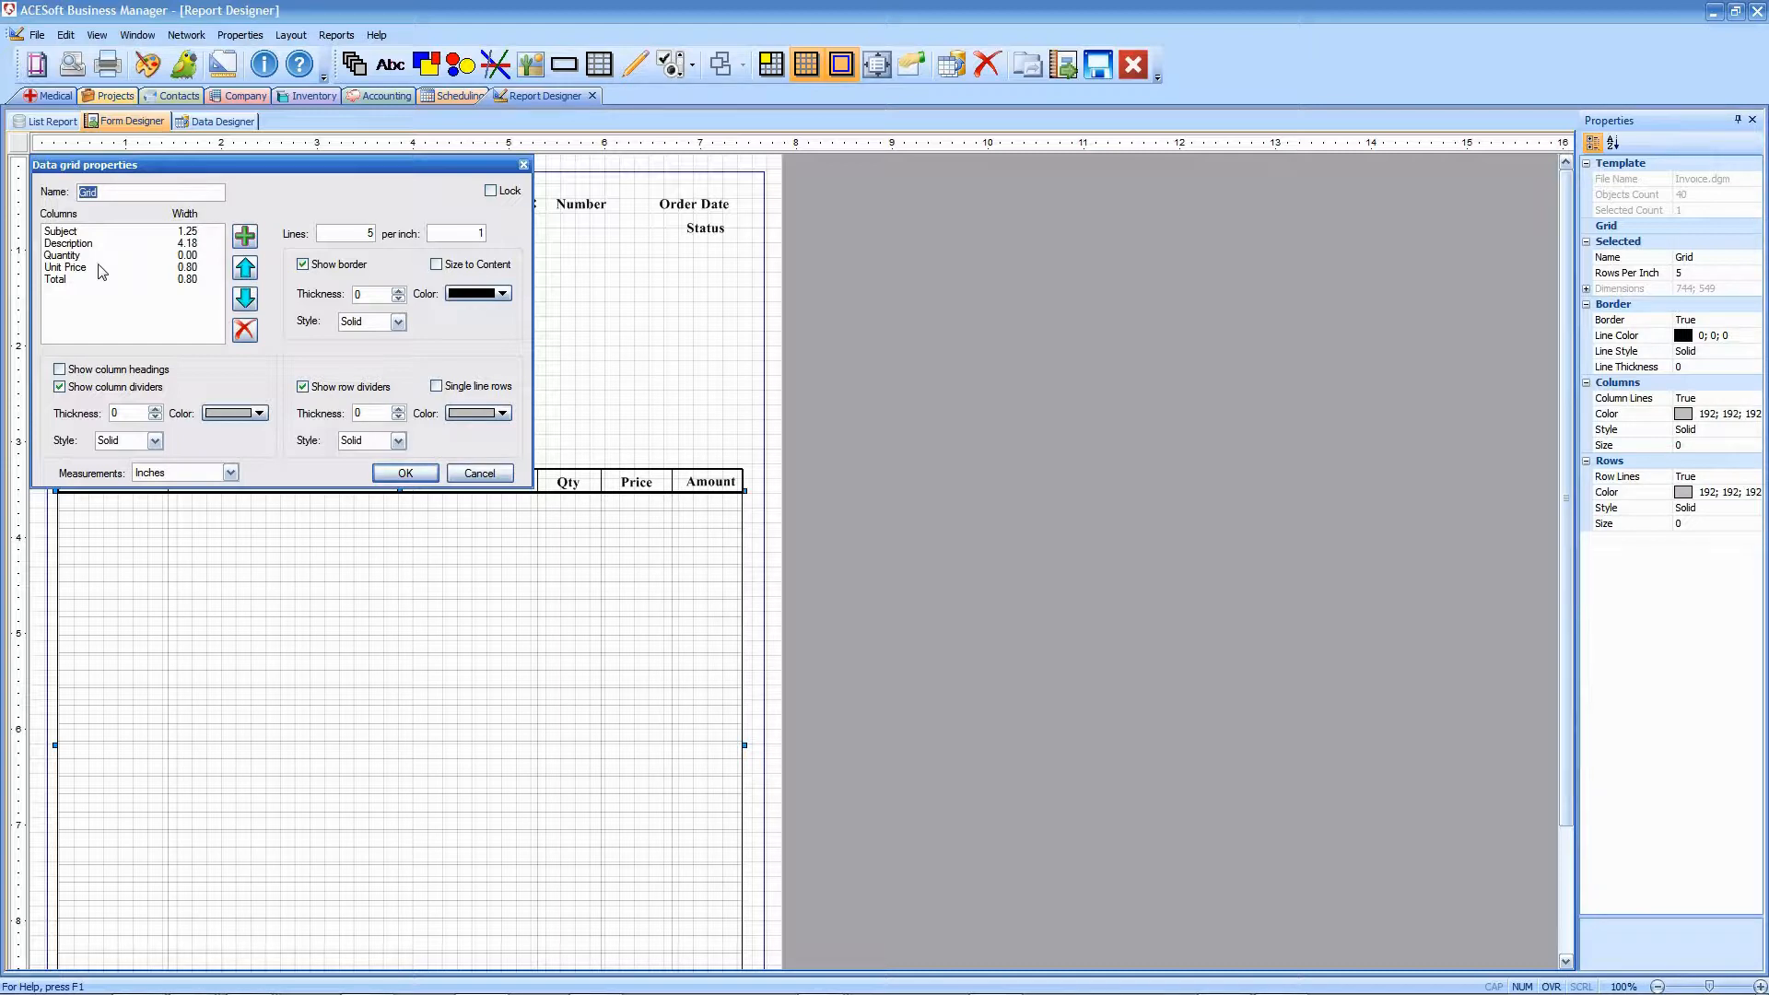
{"action": "mouse_move", "coordinate": [390, 280]}
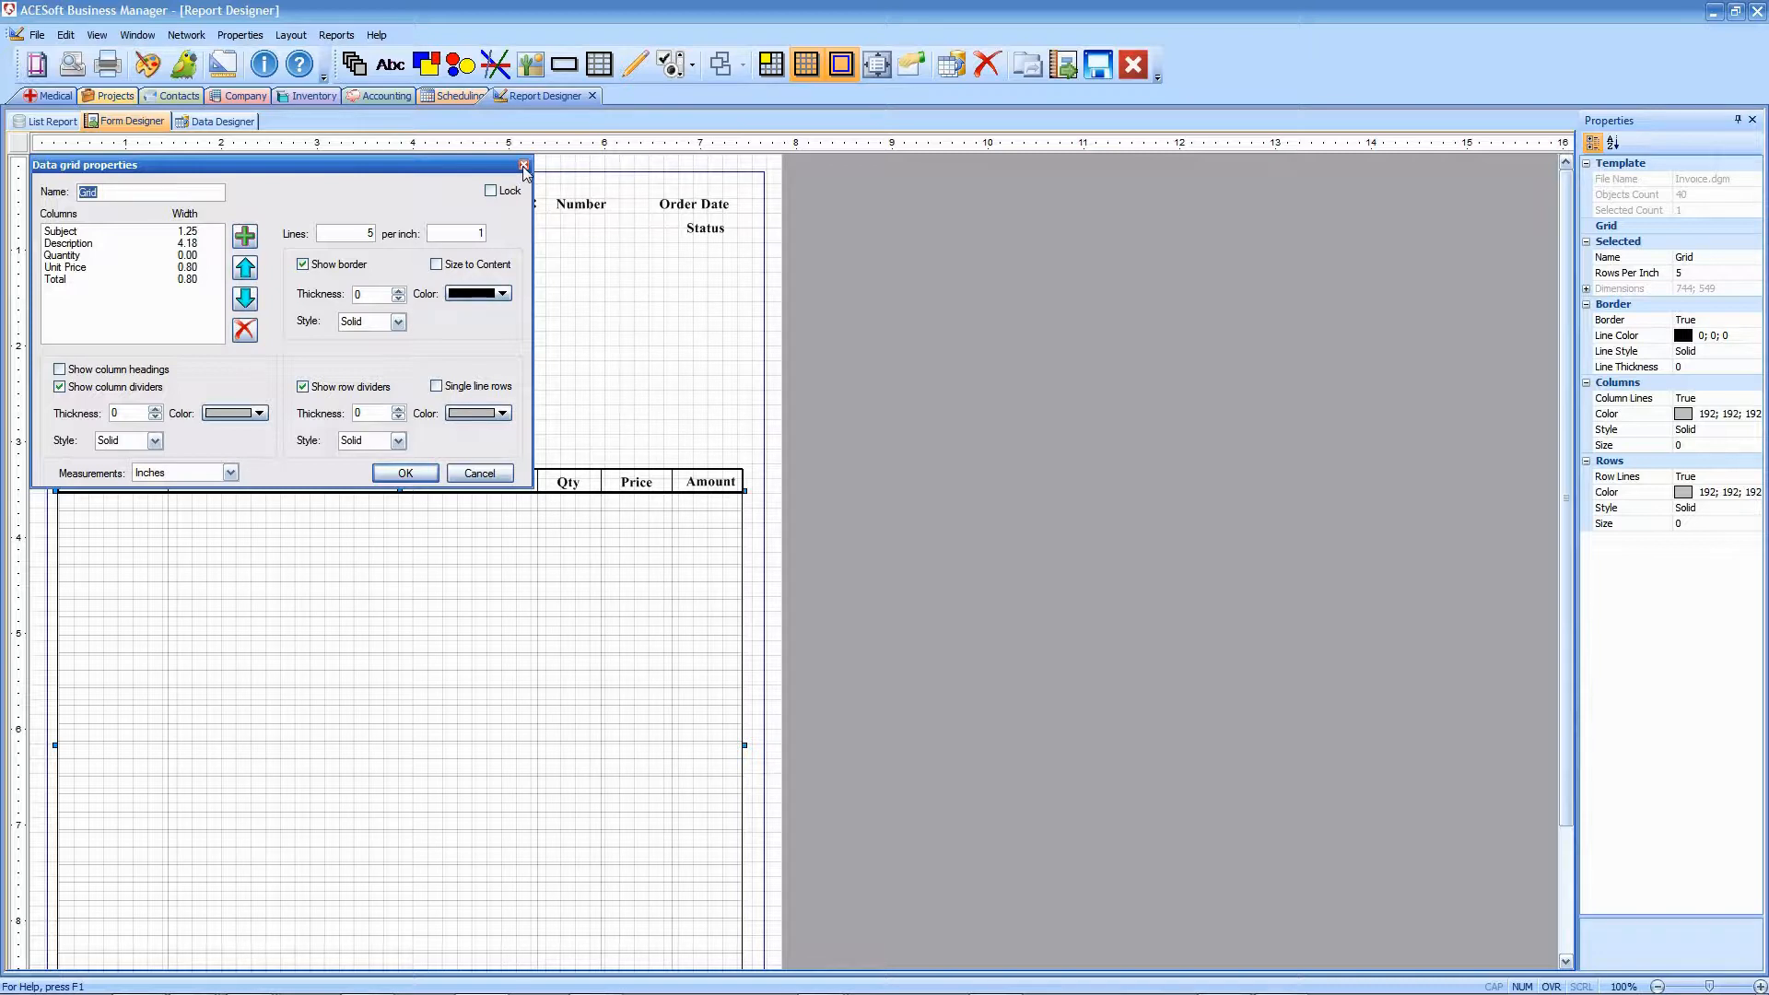
{"action": "mouse_move", "coordinate": [522, 168]}
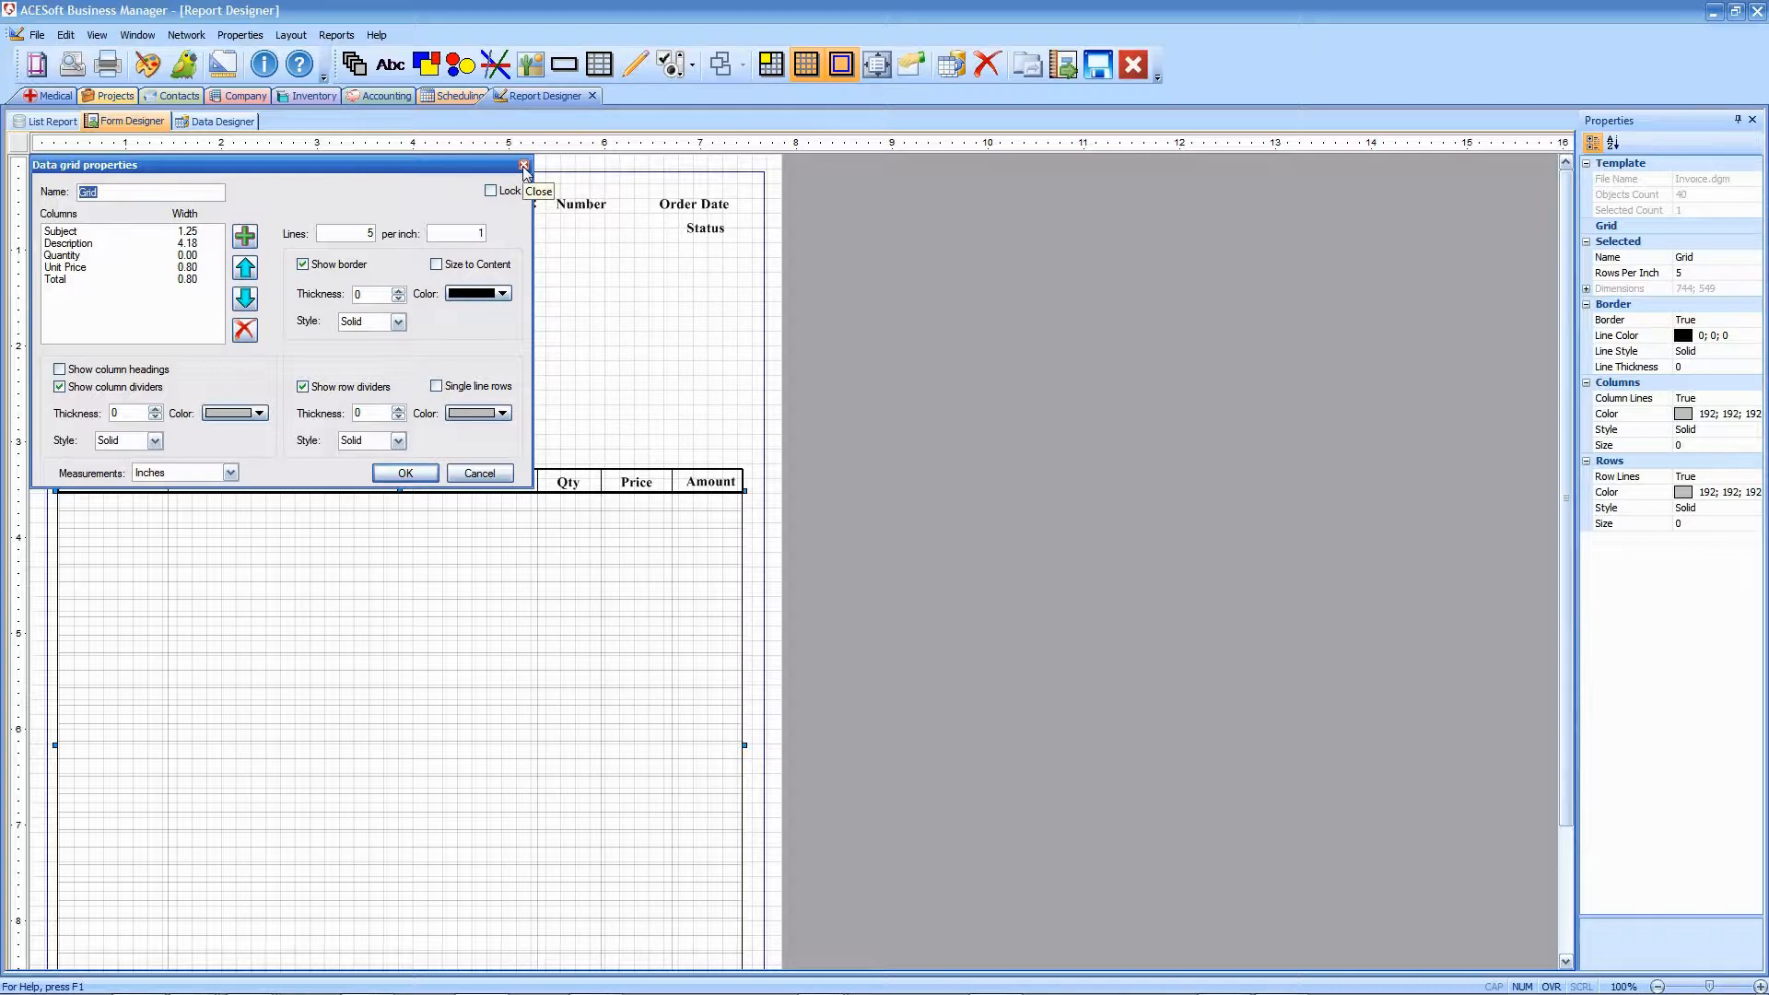
- Close the Data grid properties dialog leaving its five columns unchanged
{"action": "left_click", "coordinate": [521, 166]}
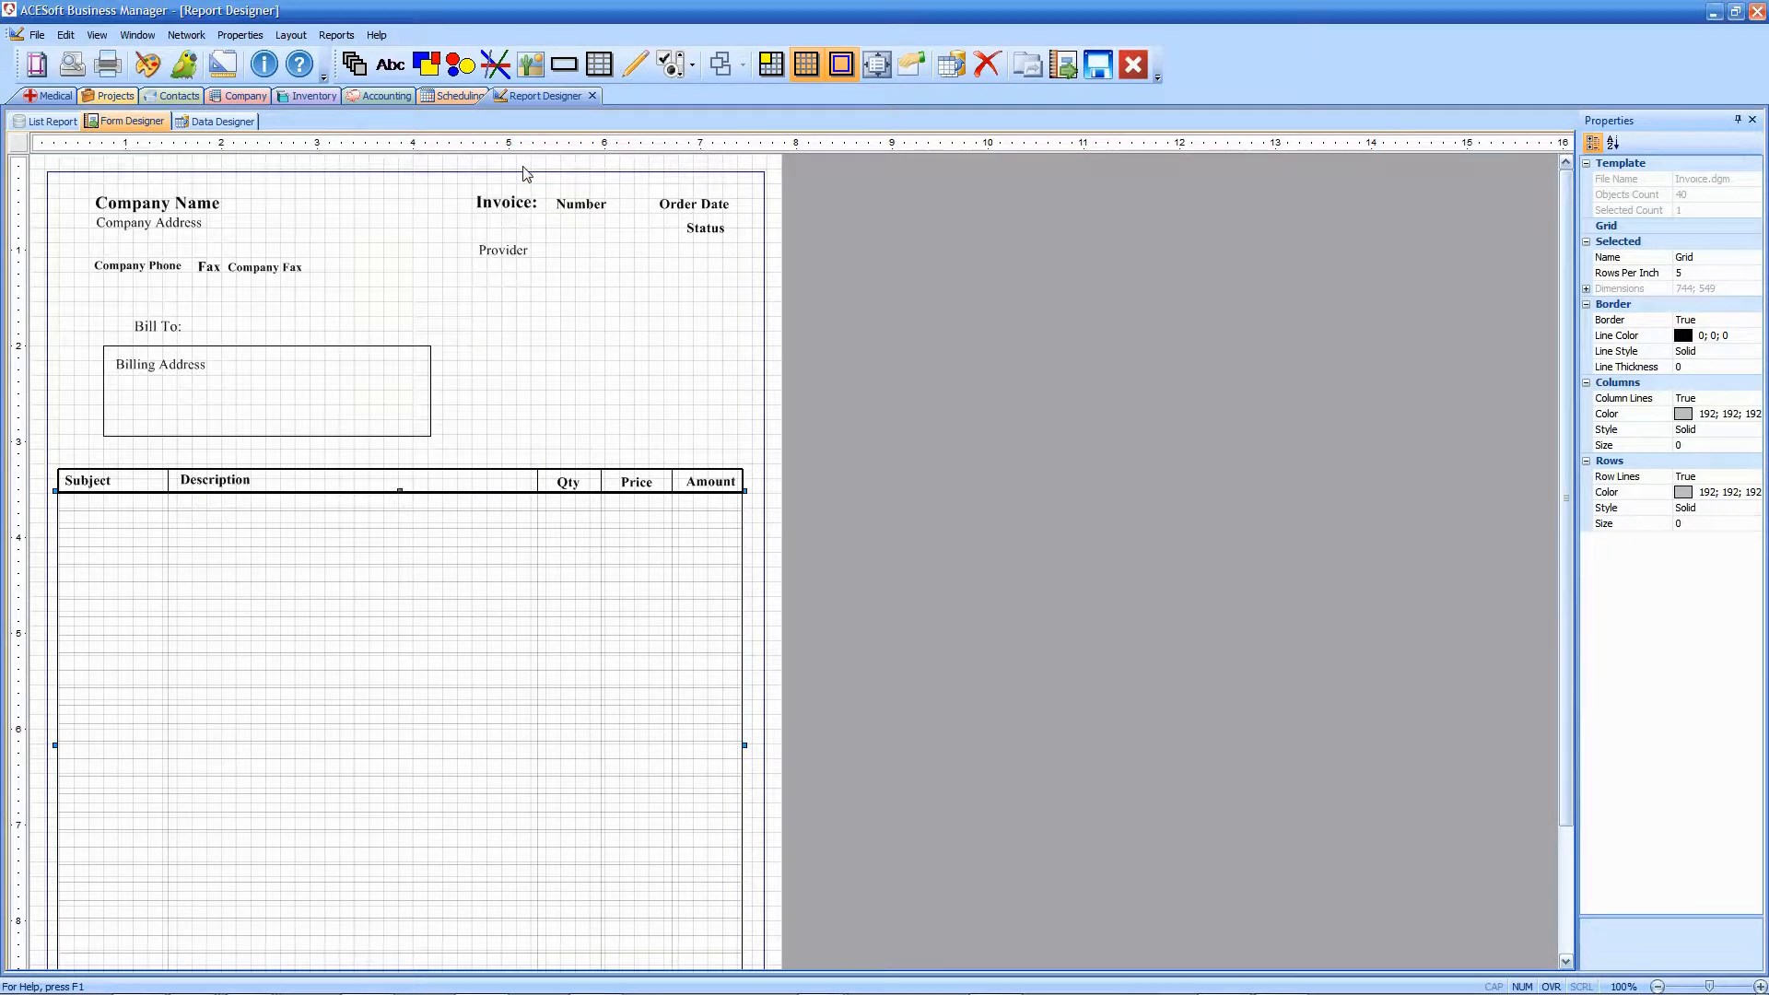
{"action": "mouse_move", "coordinate": [520, 263]}
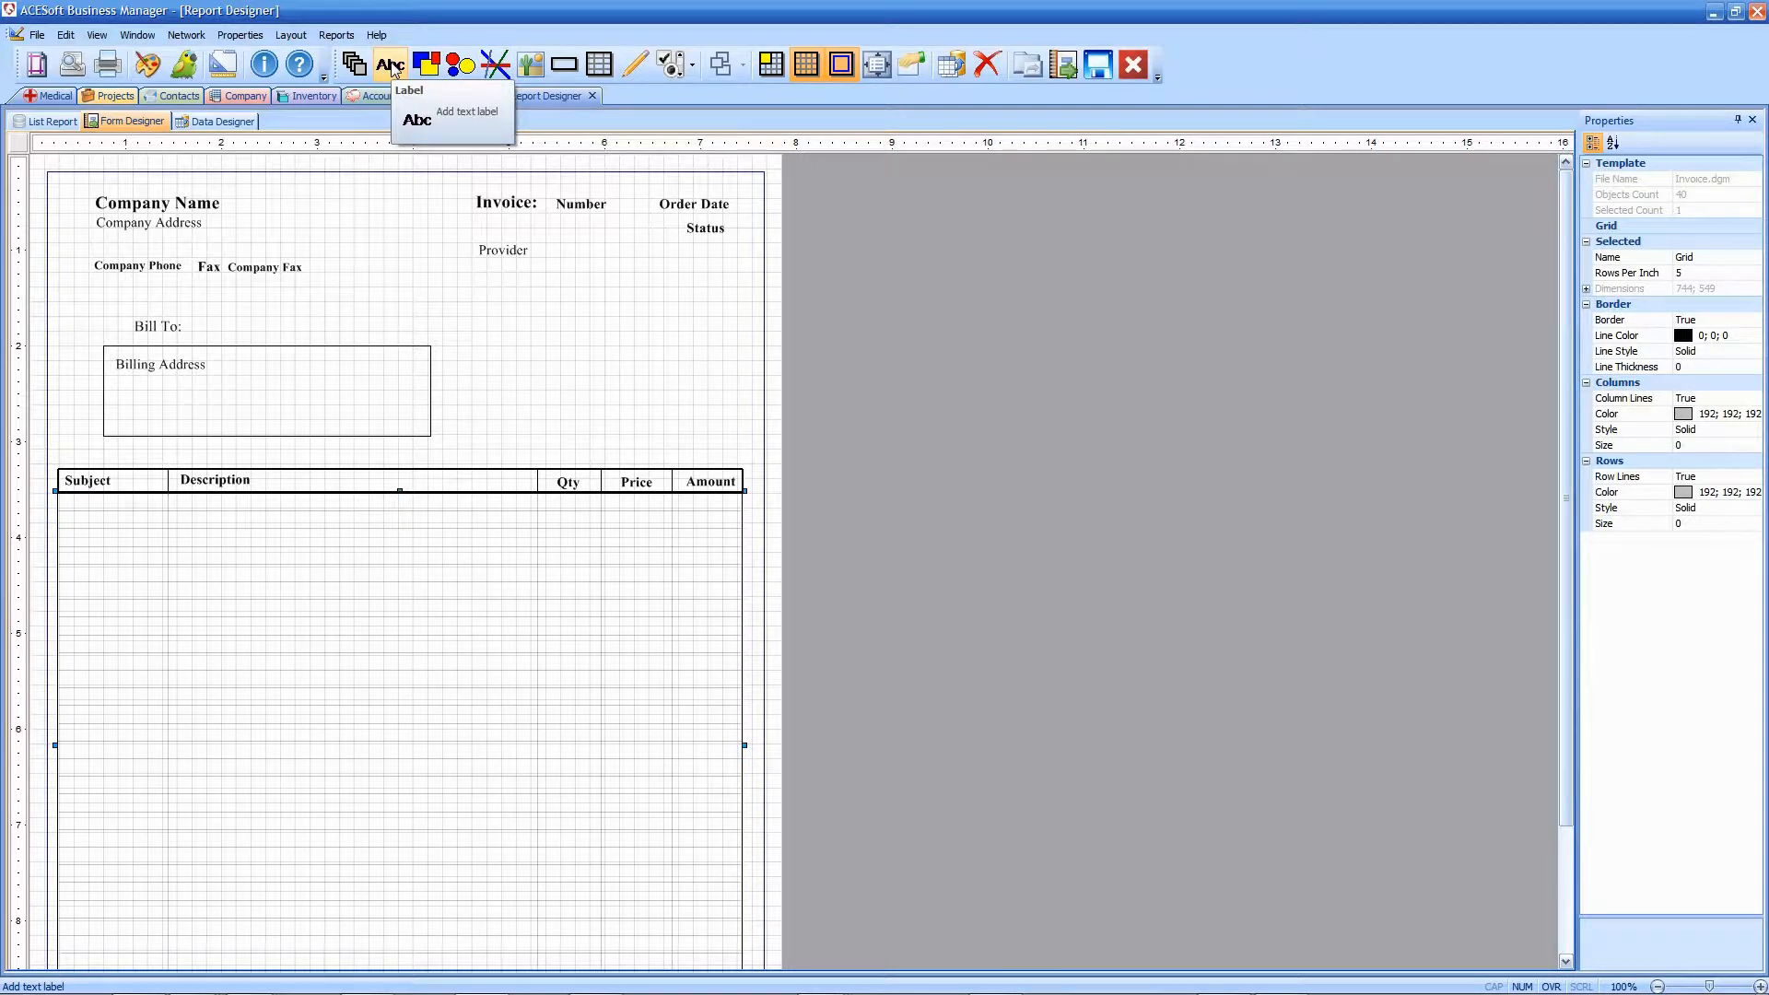
- Place a new empty text label on the form beneath Provider using the Label (Abc) tool
{"action": "left_click", "coordinate": [490, 310]}
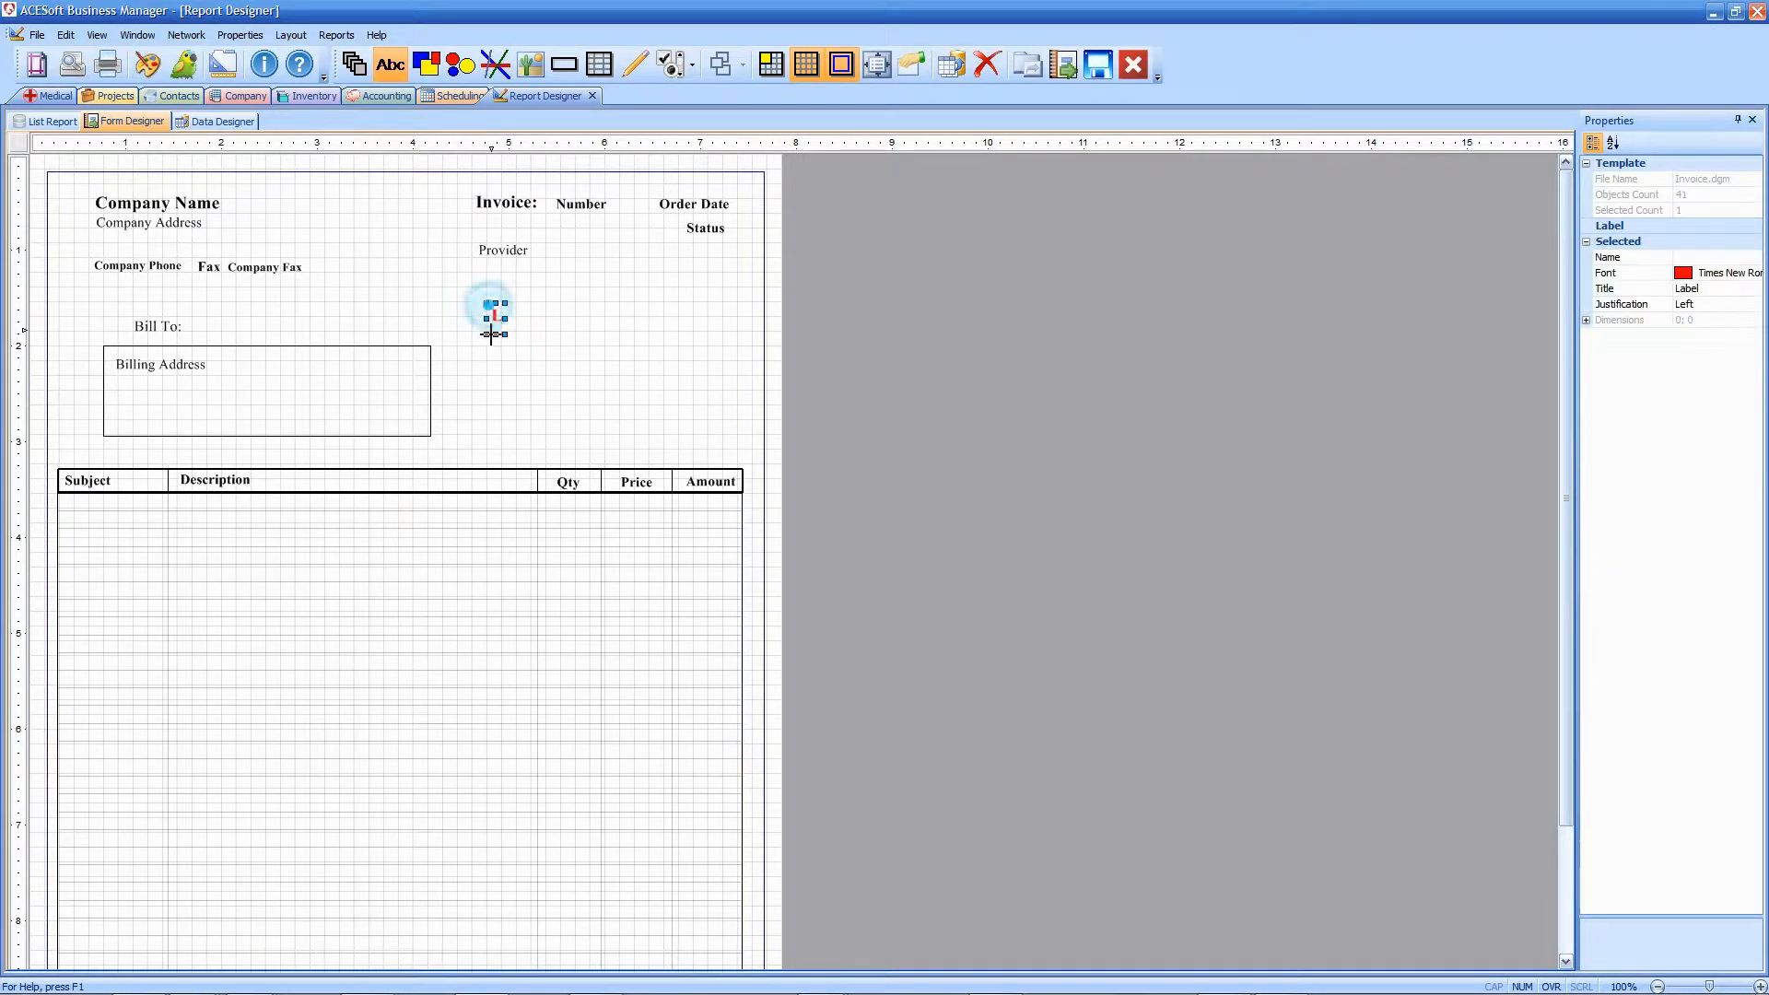
- Size the new label box below Provider and set its font to bold red in Label properties
{"action": "left_click_drag", "start_coordinate": [486, 302], "coordinate": [643, 339]}
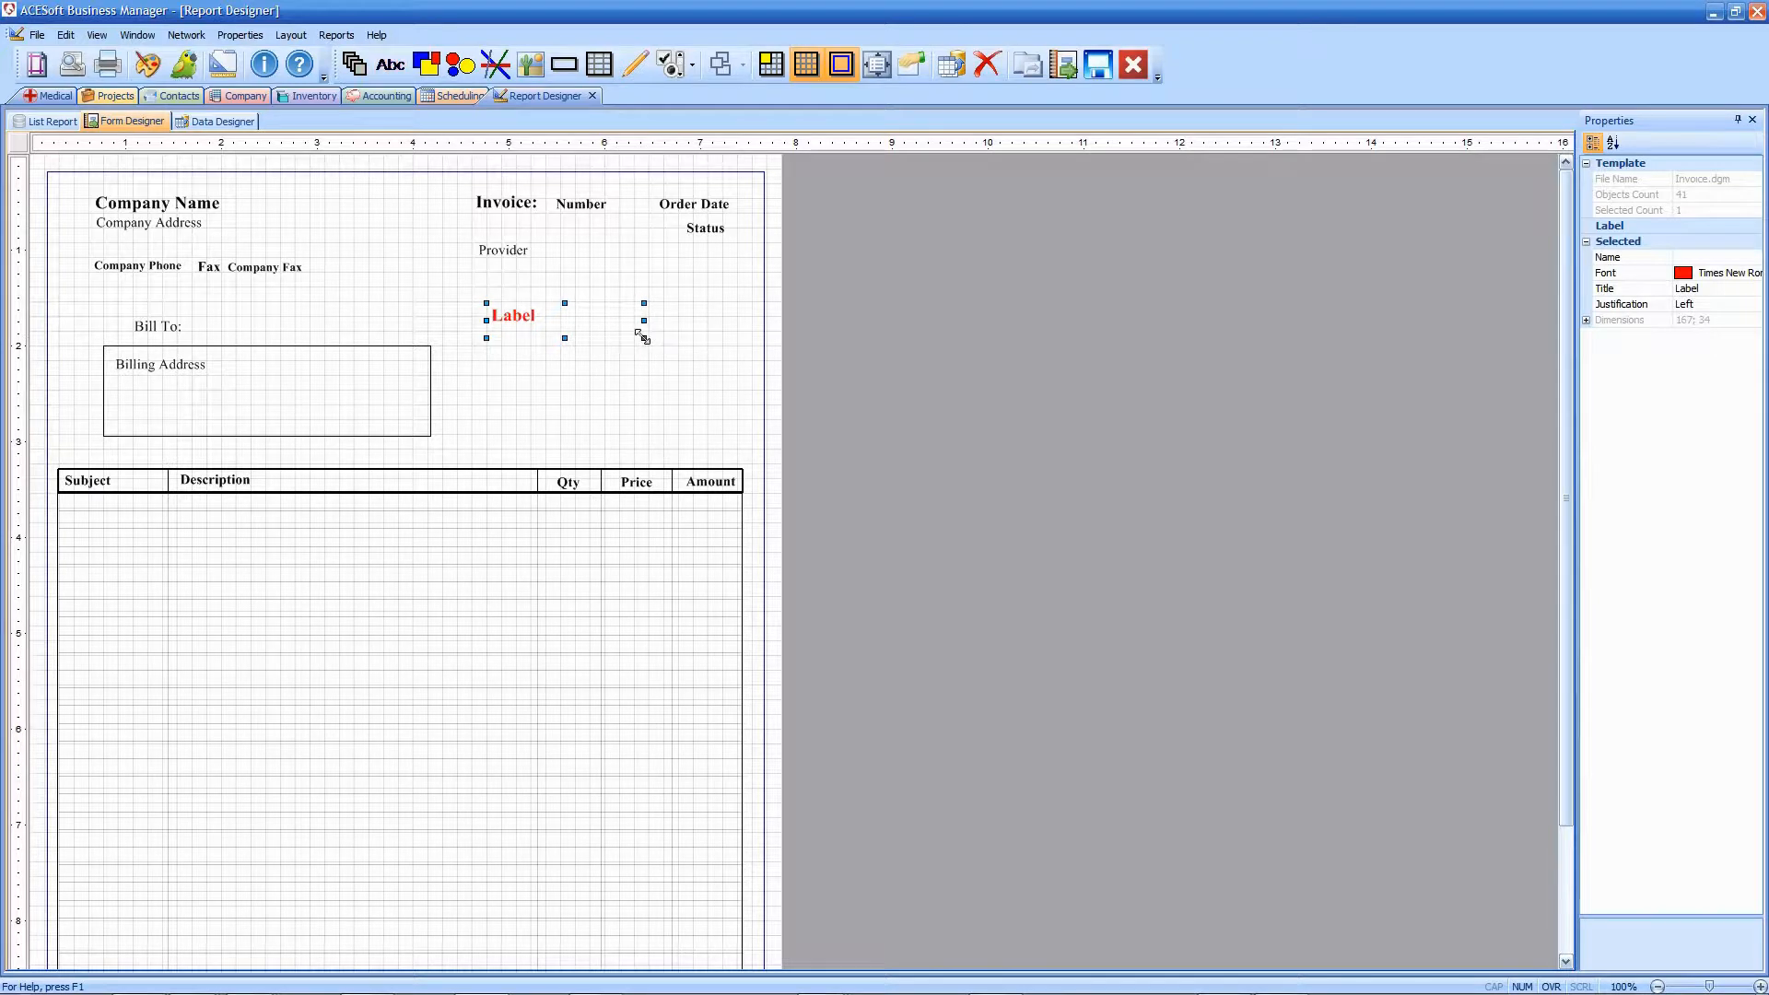
{"action": "double_click", "coordinate": [560, 315]}
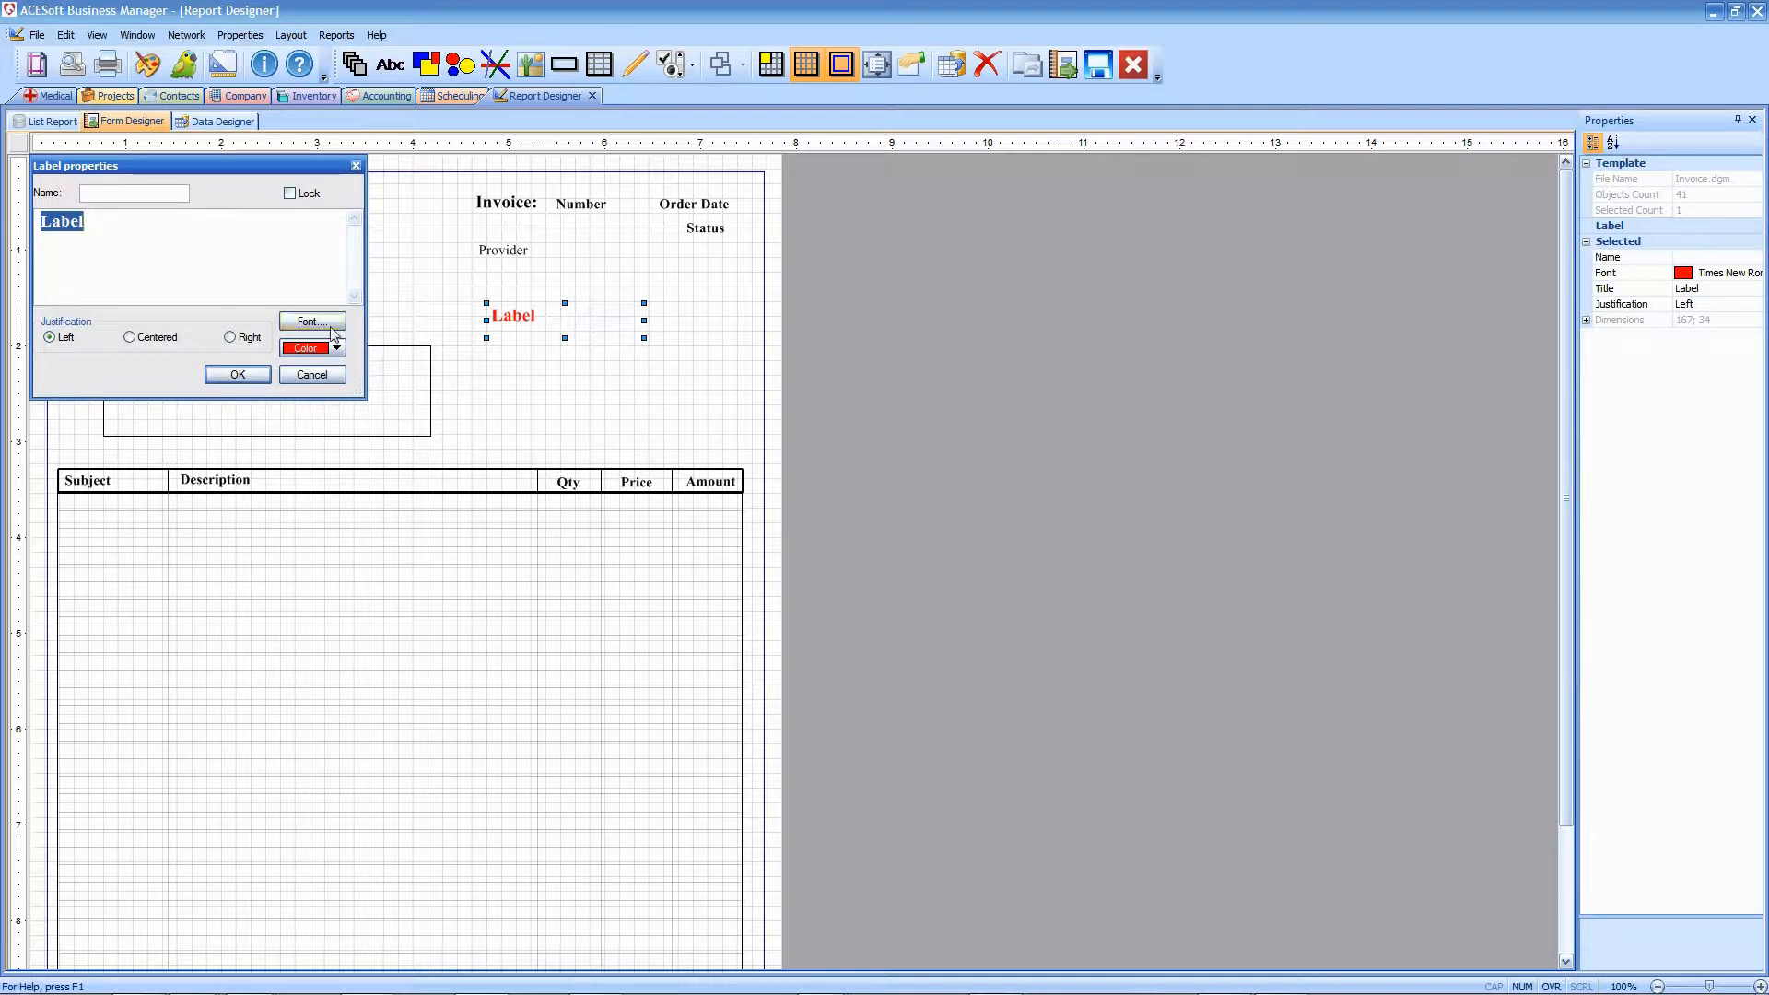
{"action": "left_click", "coordinate": [313, 322]}
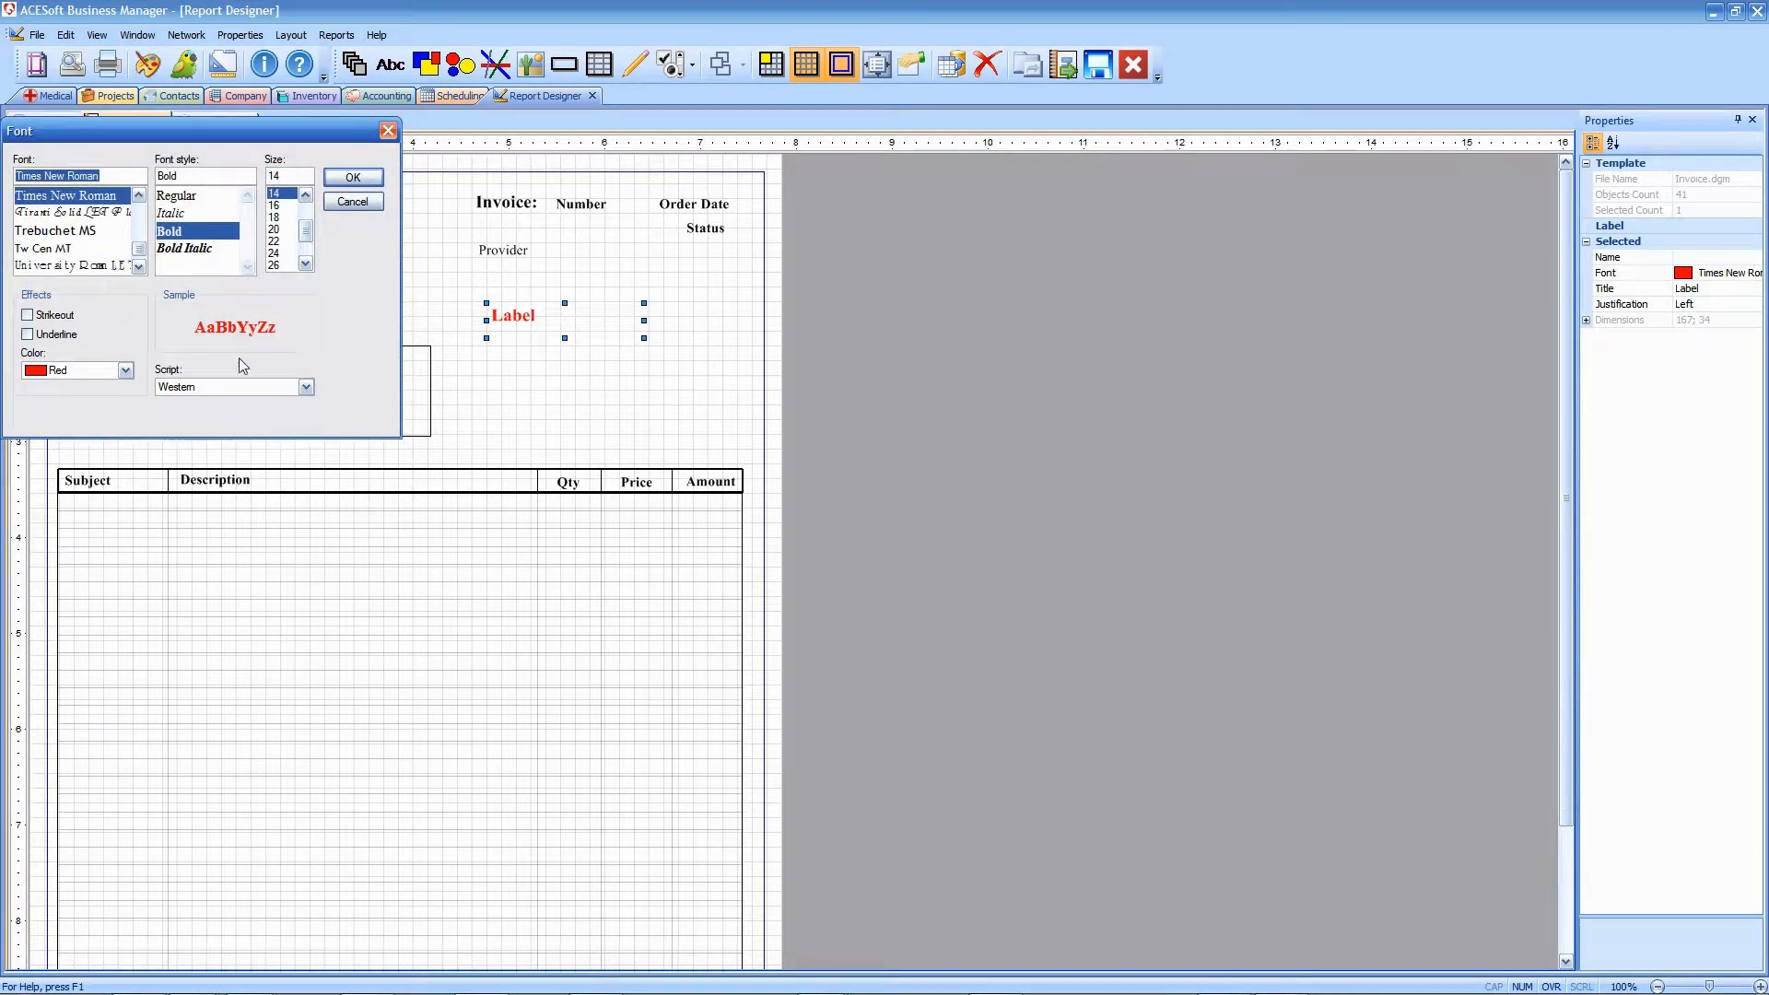
{"action": "left_click", "coordinate": [123, 370]}
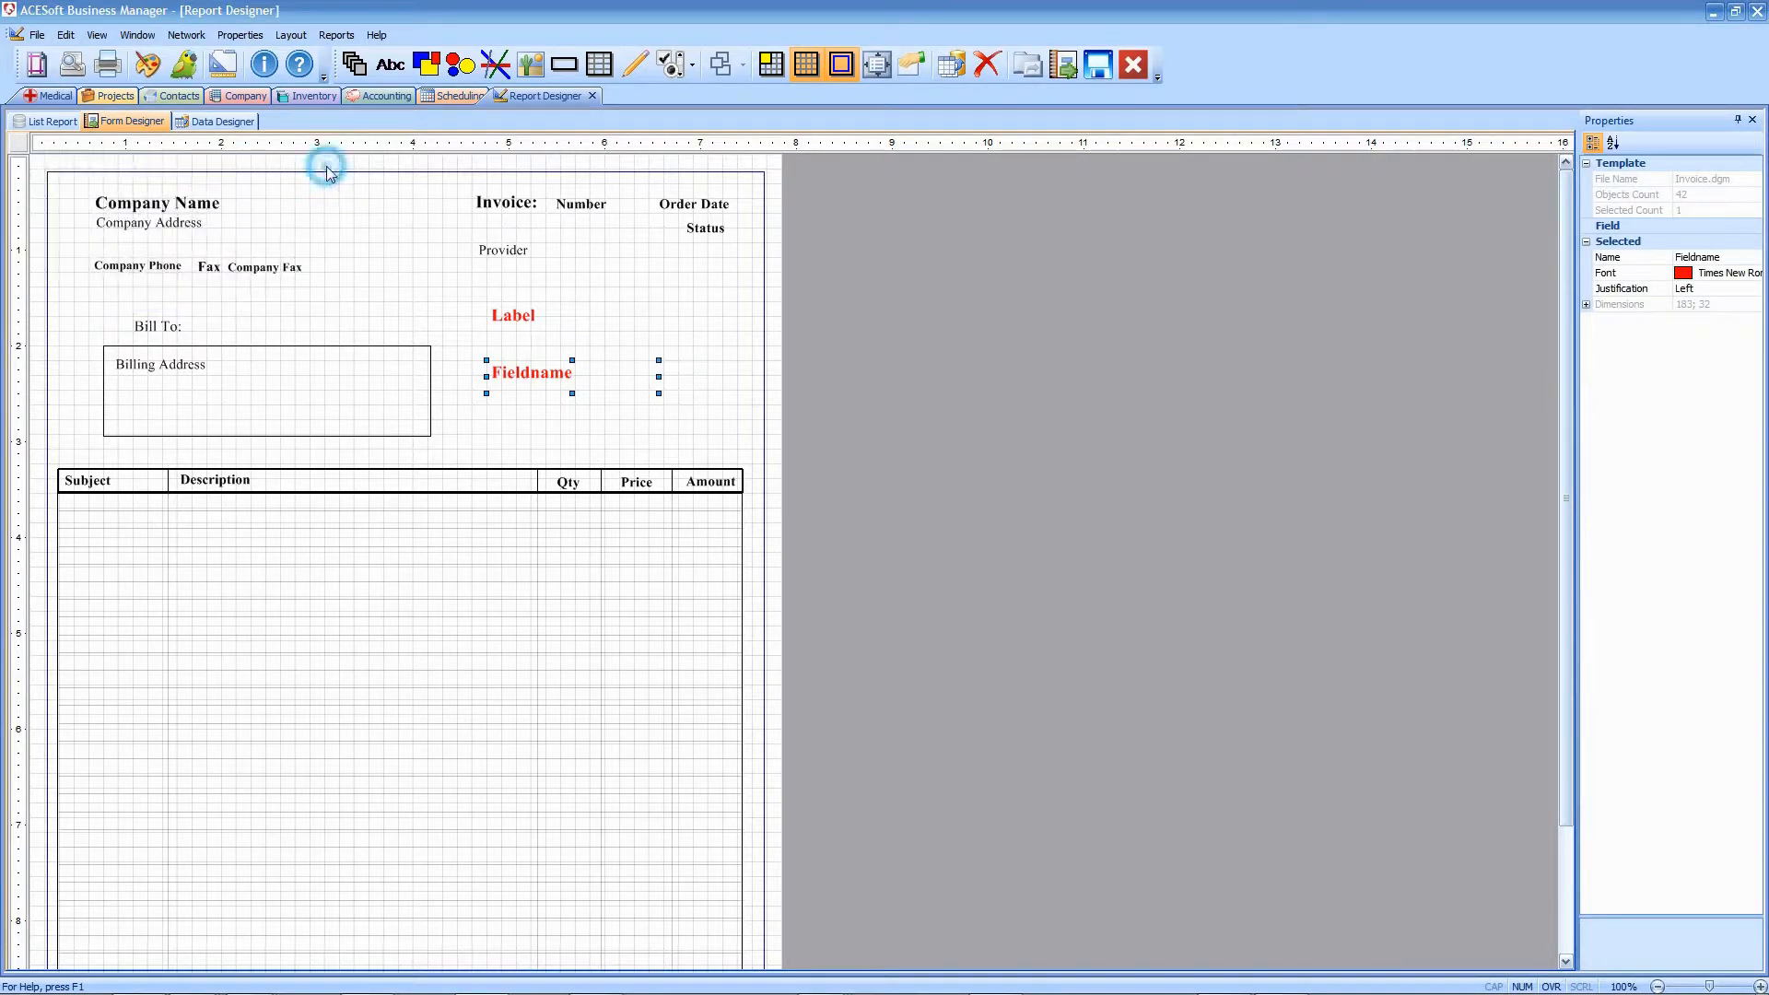
{"action": "mouse_move", "coordinate": [562, 321]}
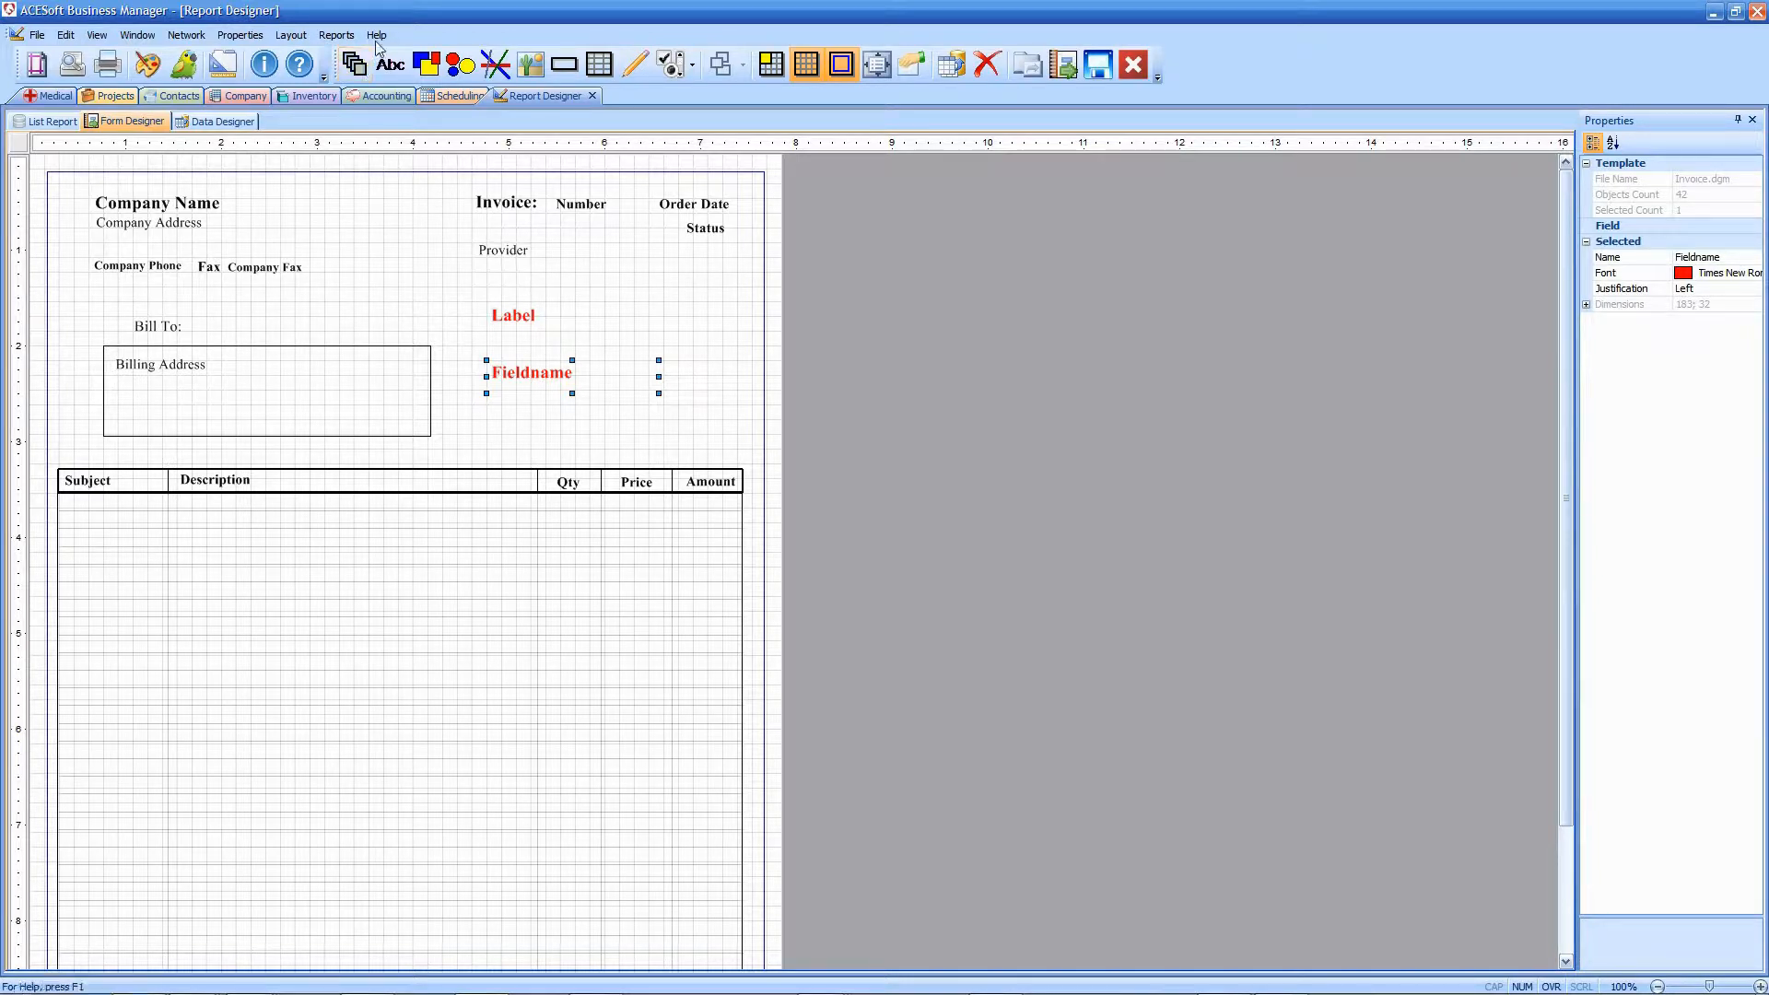
{"action": "left_click", "coordinate": [376, 34]}
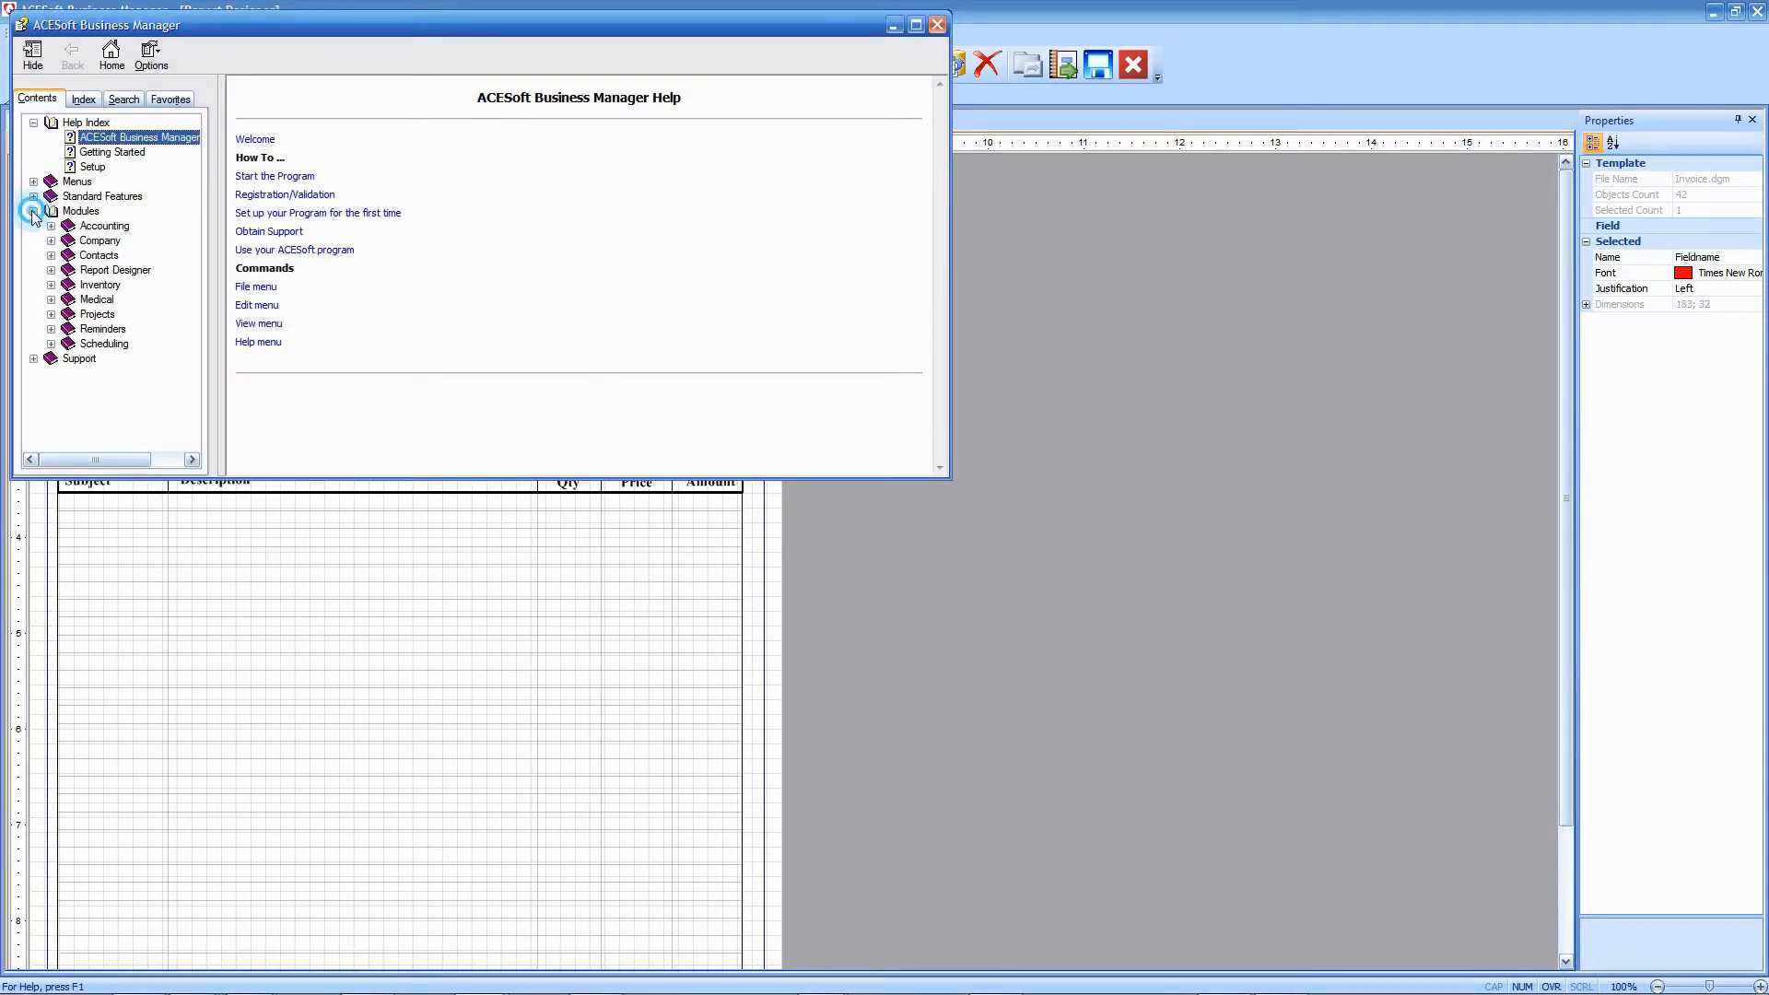
{"action": "left_click", "coordinate": [33, 210]}
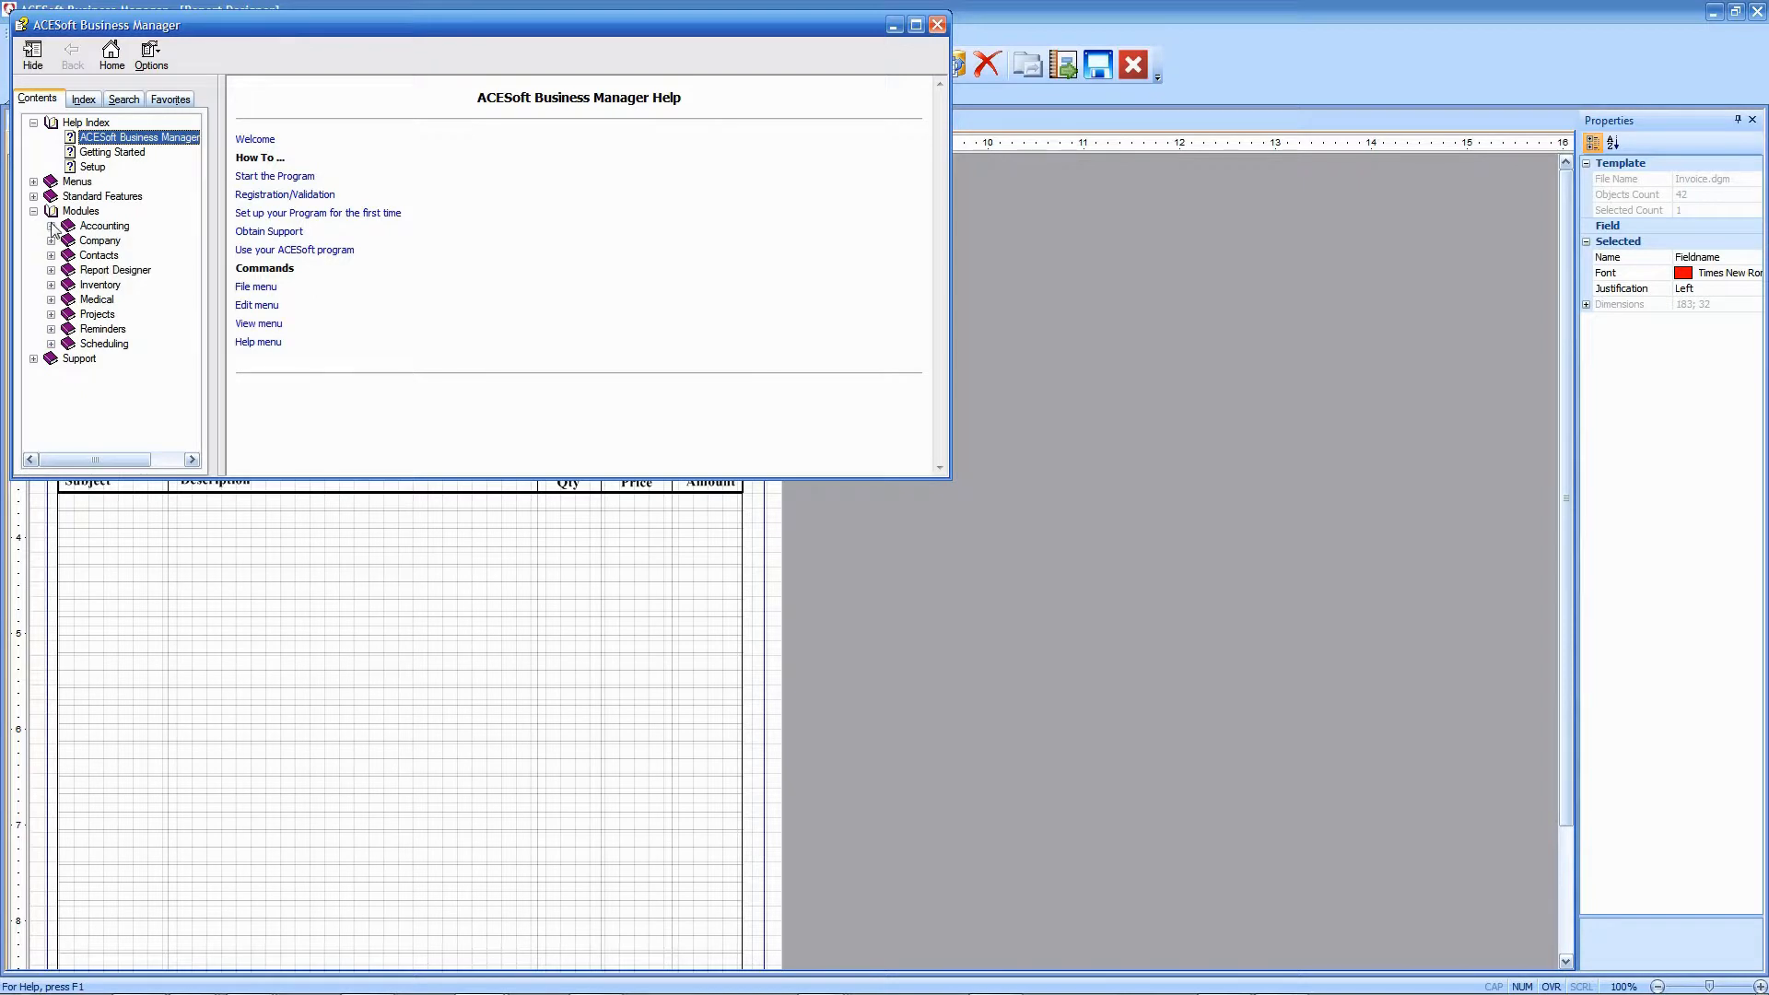
{"action": "left_click", "coordinate": [52, 225]}
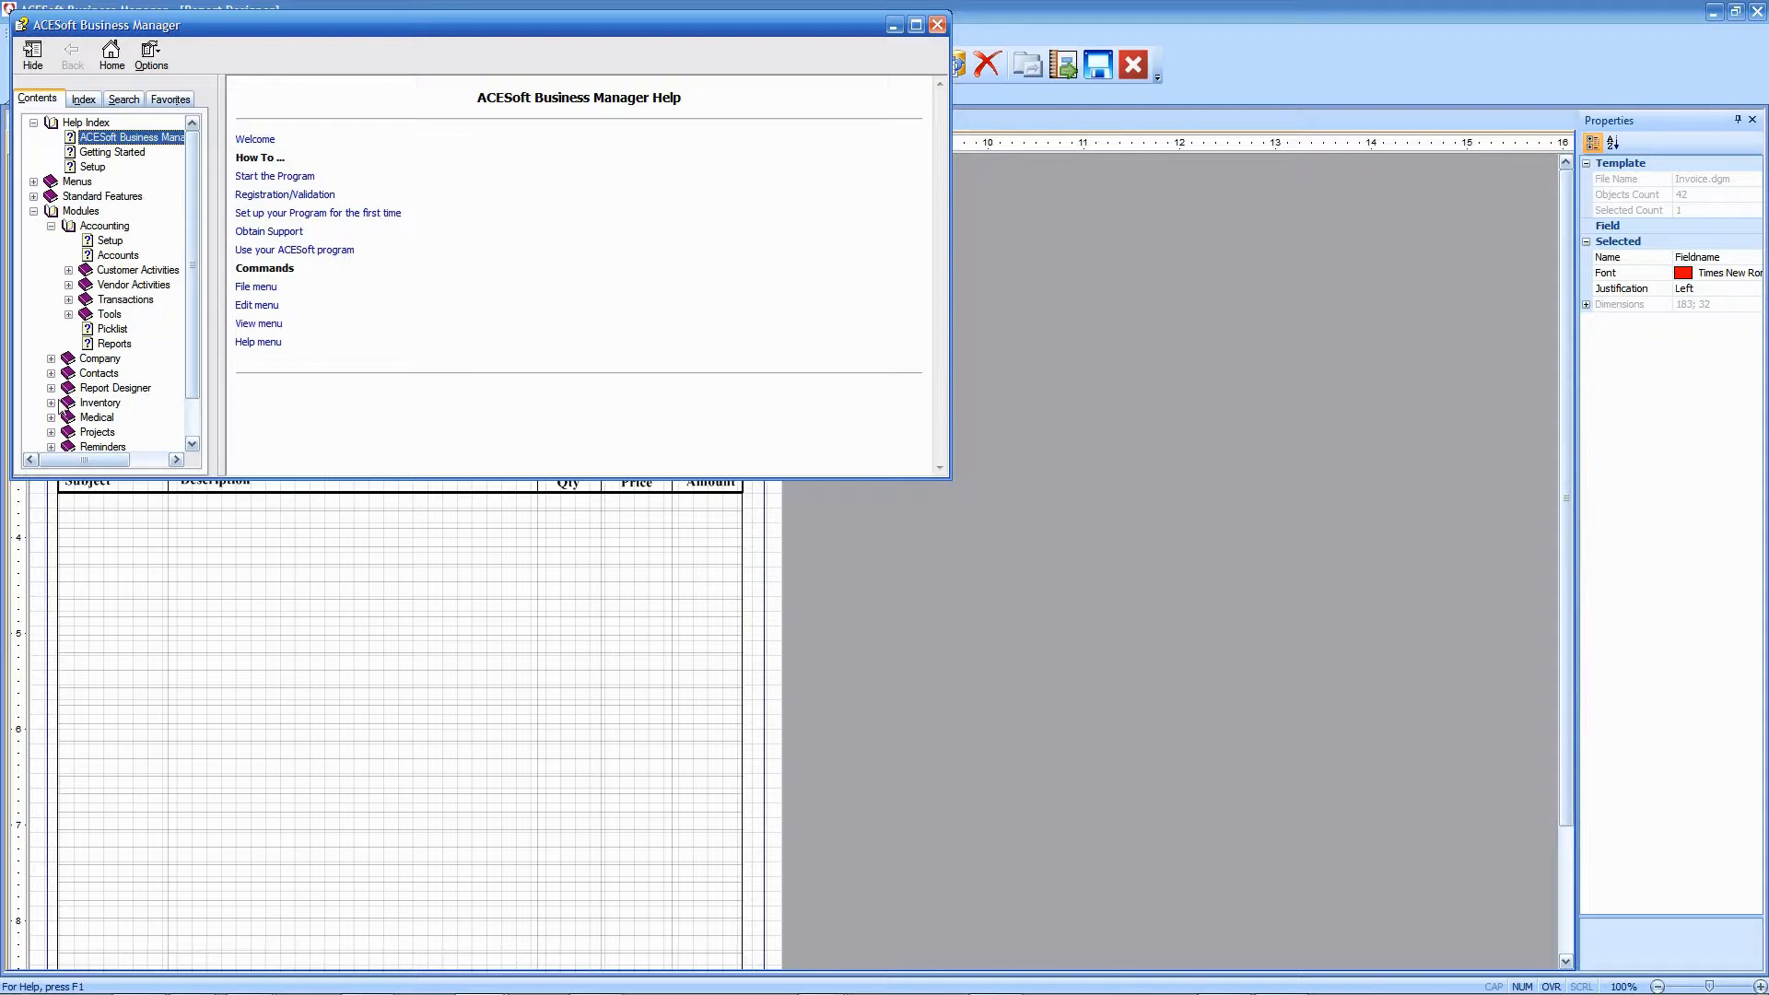
{"action": "left_click", "coordinate": [68, 269]}
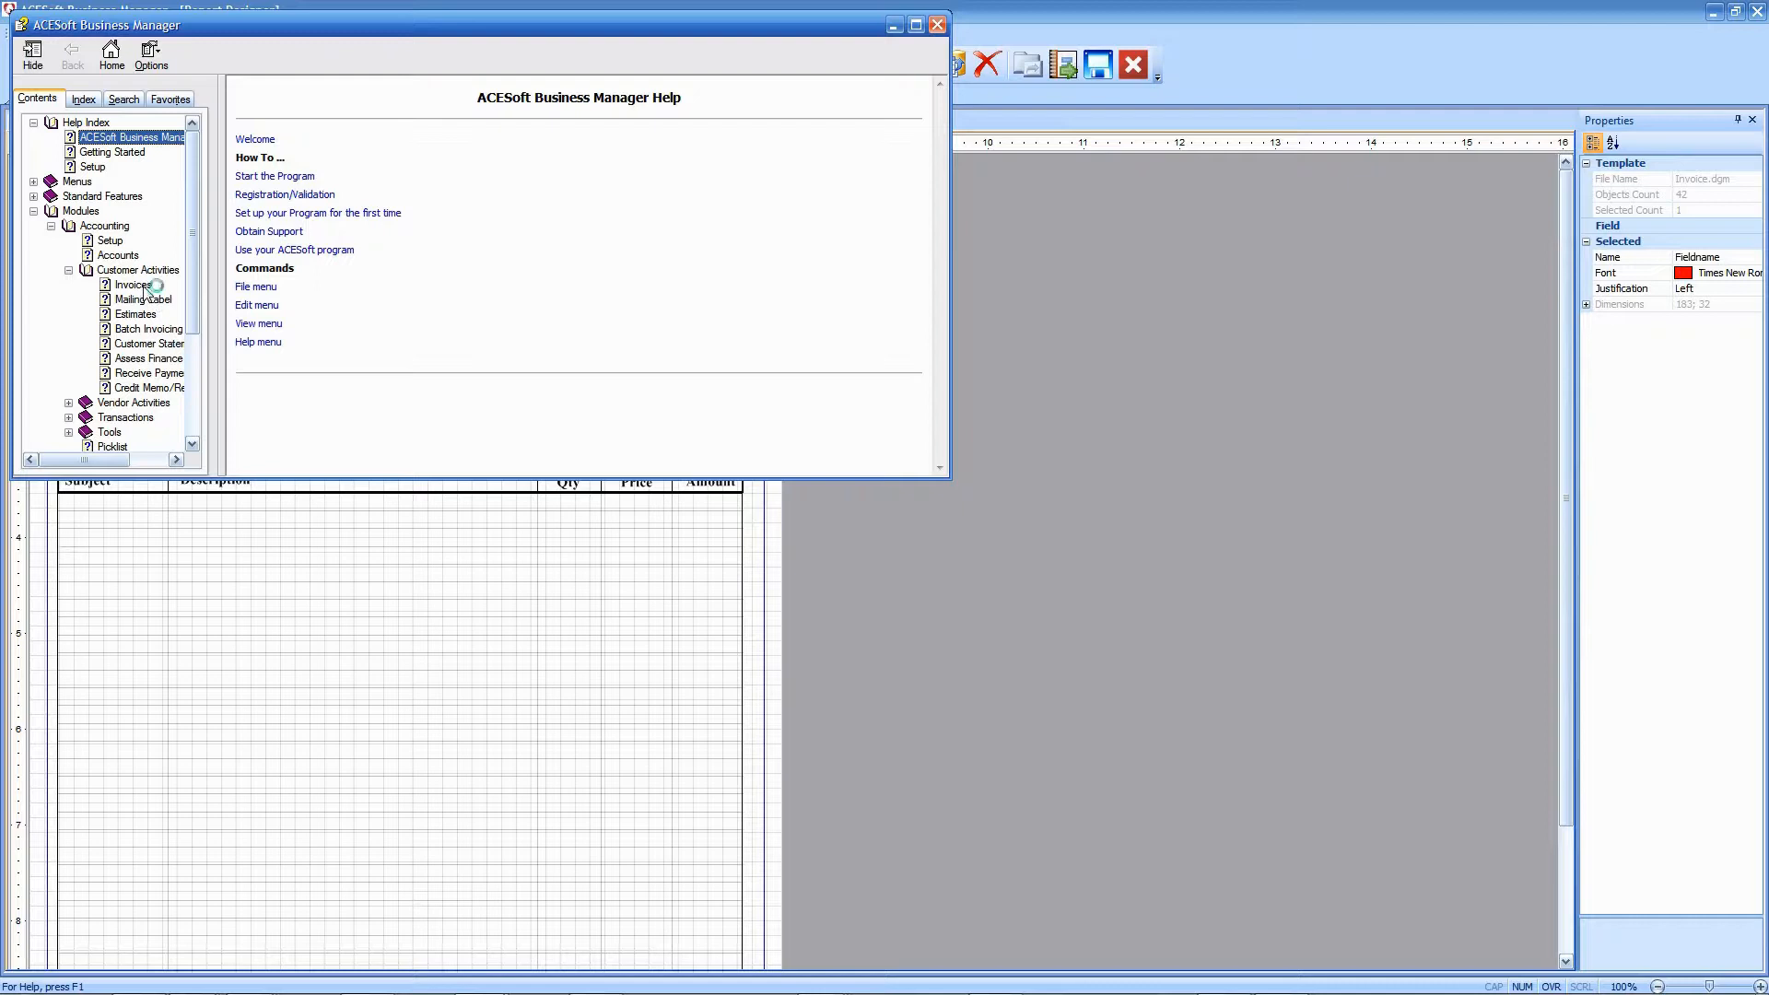
{"action": "left_click", "coordinate": [131, 283]}
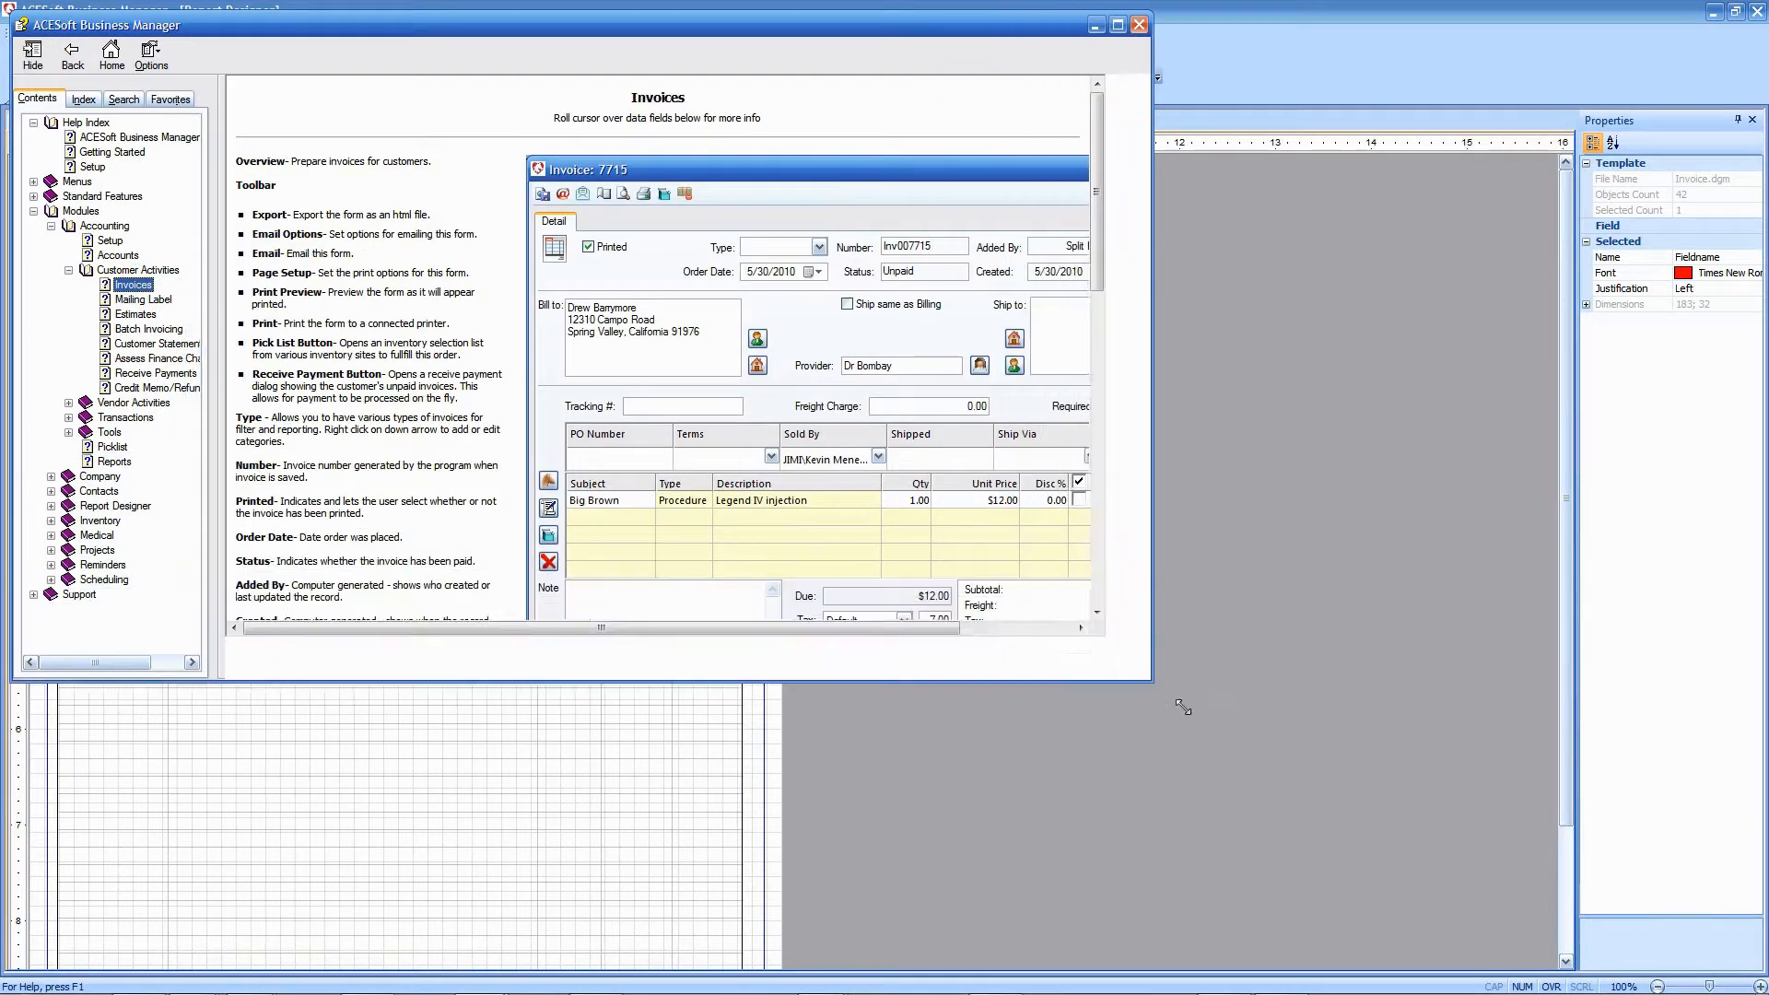
{"action": "left_click", "coordinate": [1115, 24]}
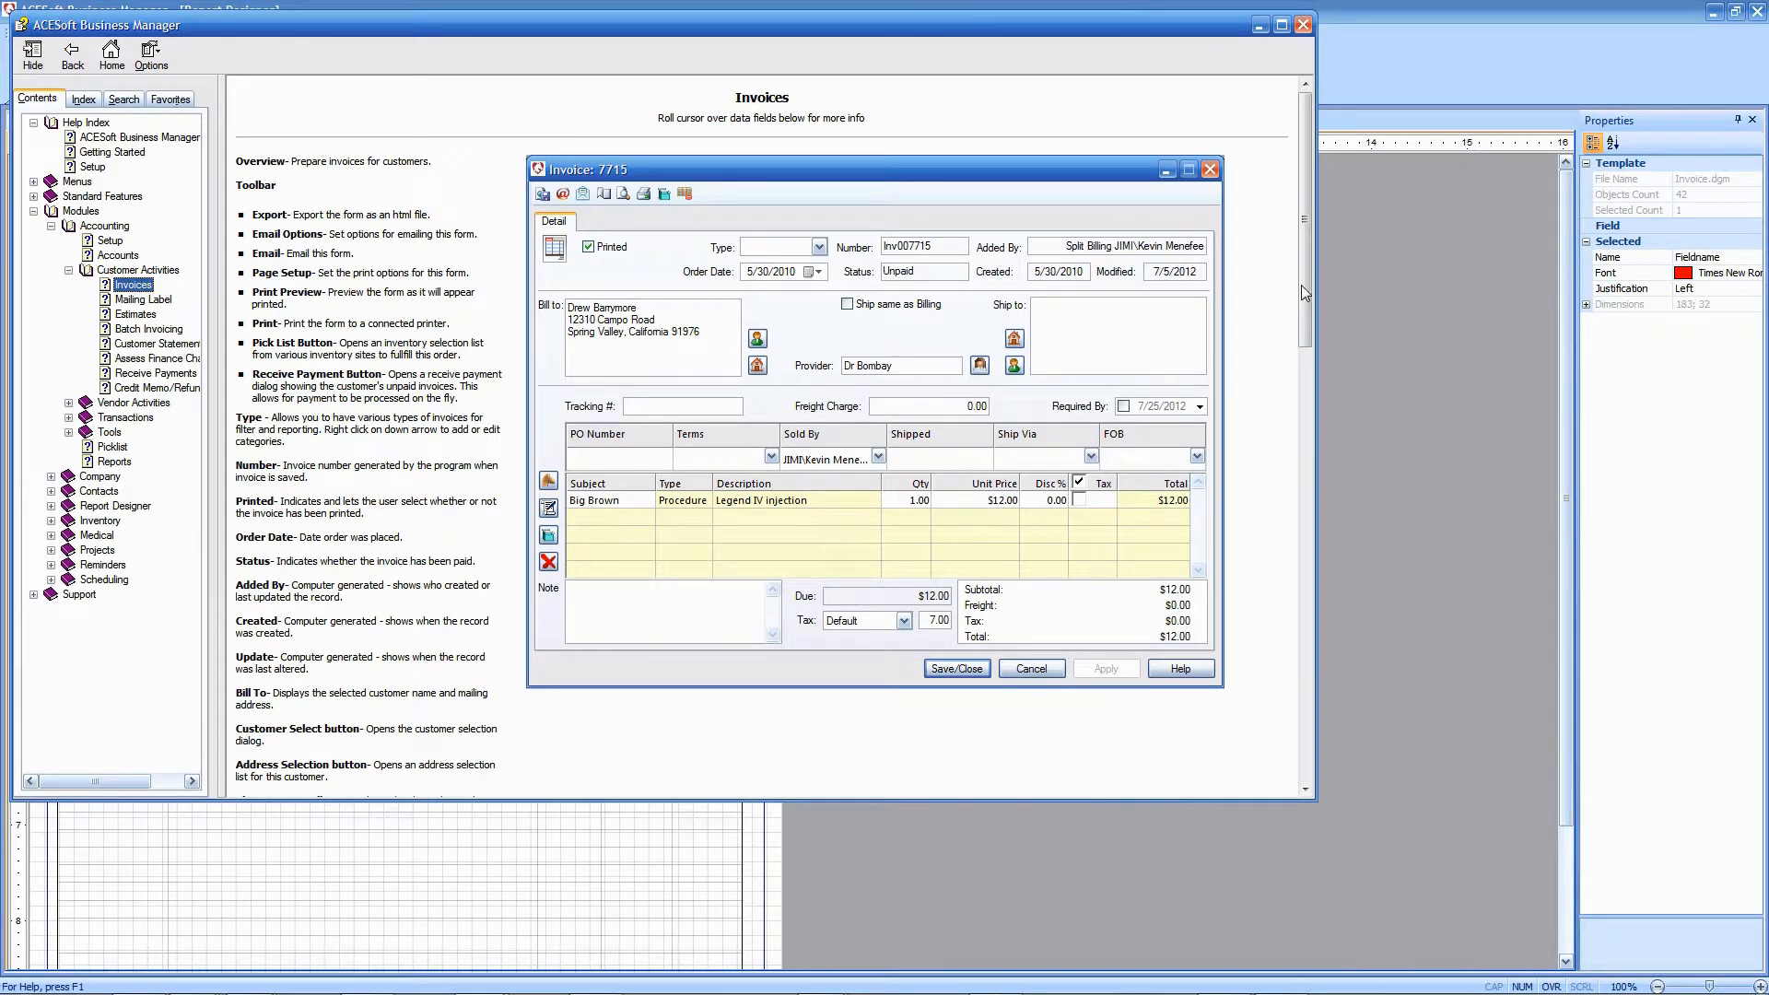
{"action": "scroll", "scroll_direction": "down", "scroll_amount": 3}
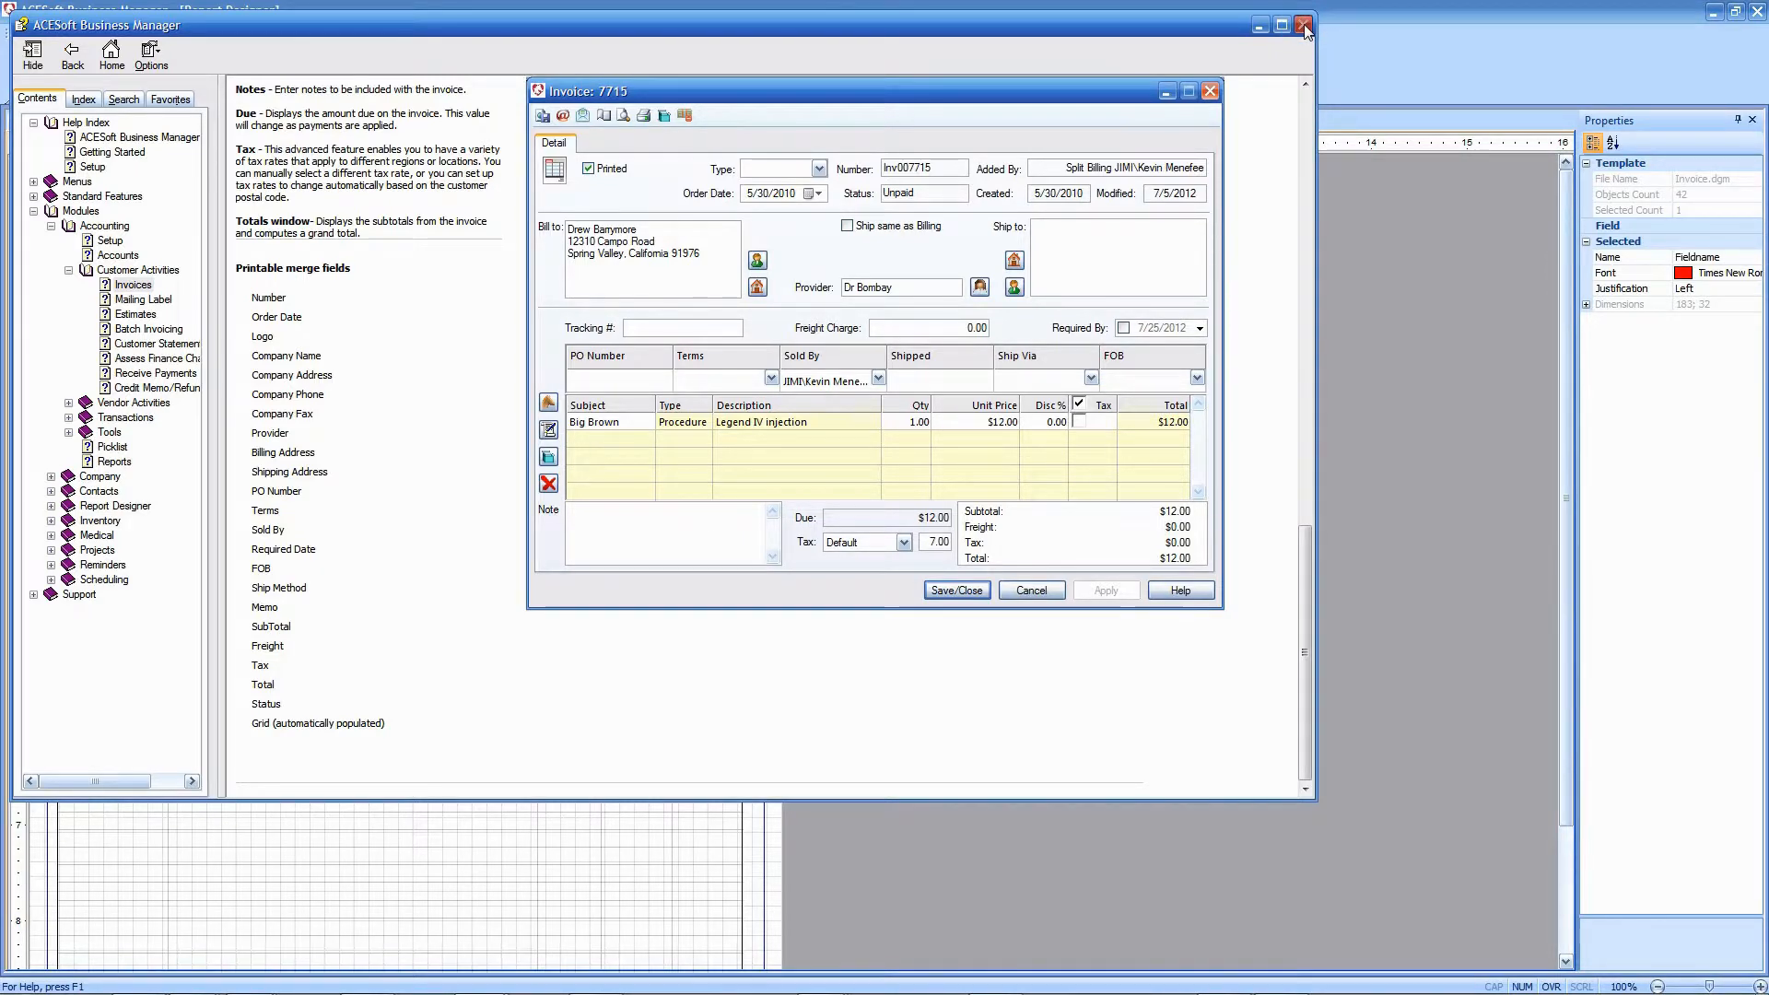
{"action": "left_click", "coordinate": [1303, 24]}
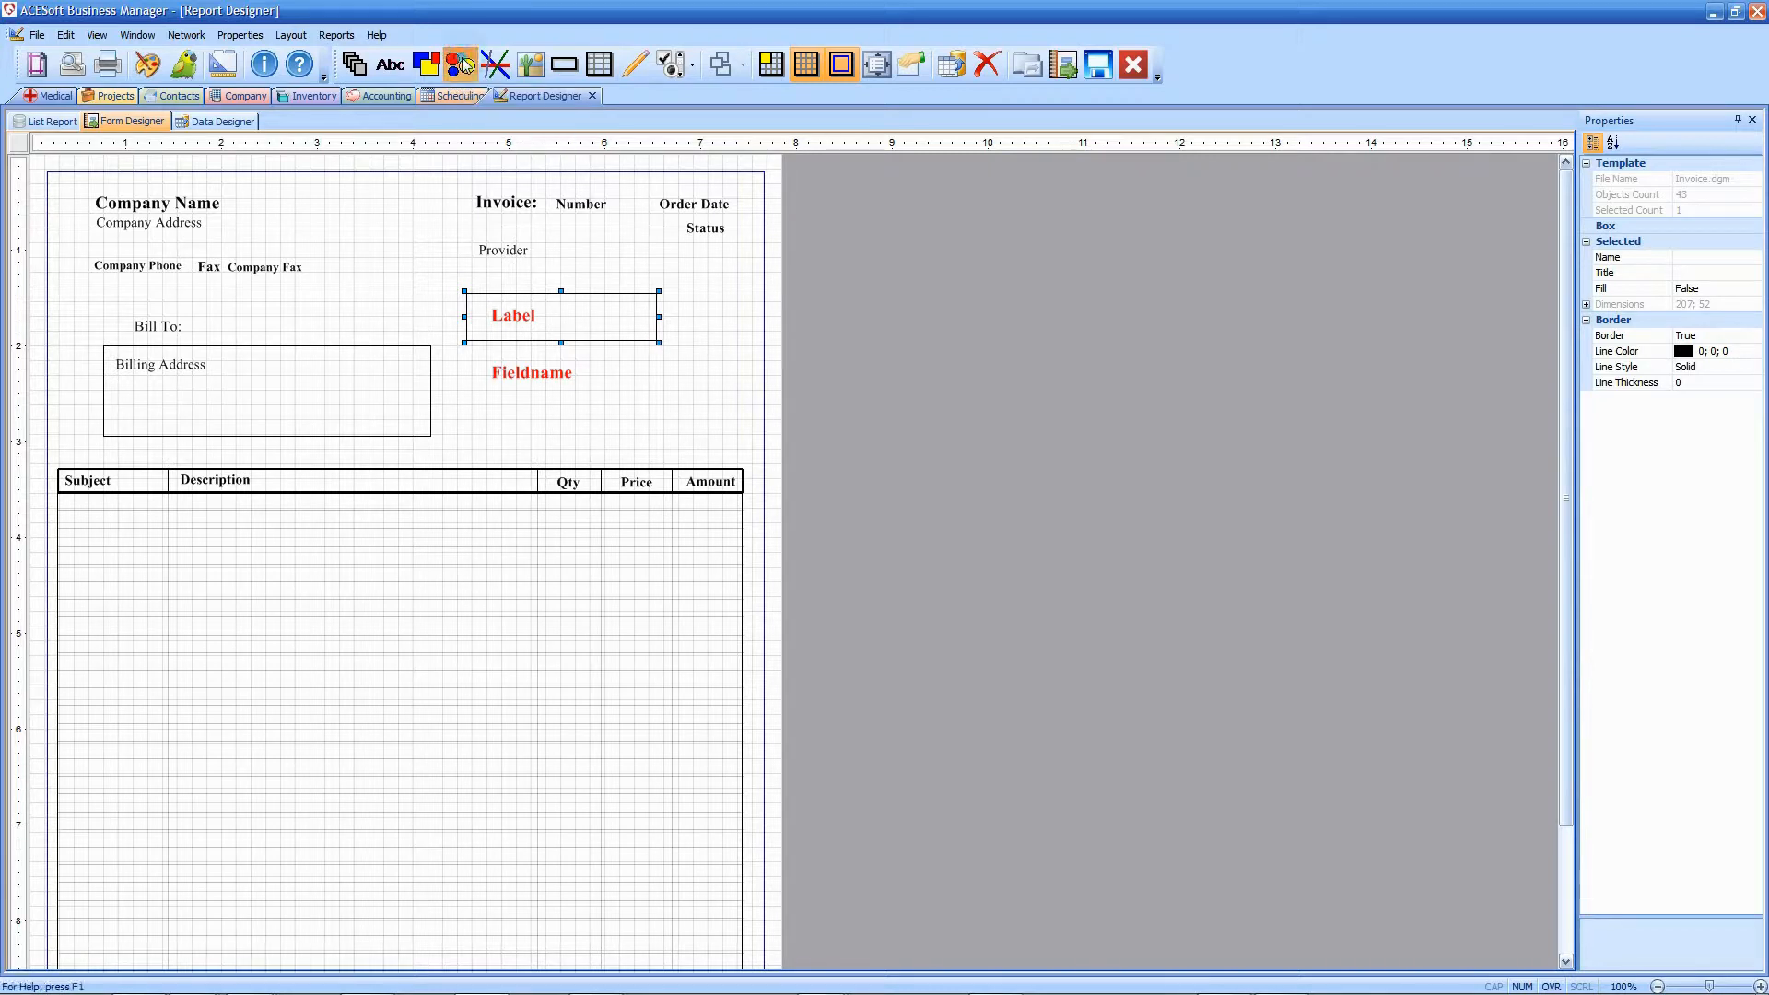
- Choose the Ellipse then Line tool and draw a vertical line to the right of the Label box
{"action": "left_click", "coordinate": [458, 65]}
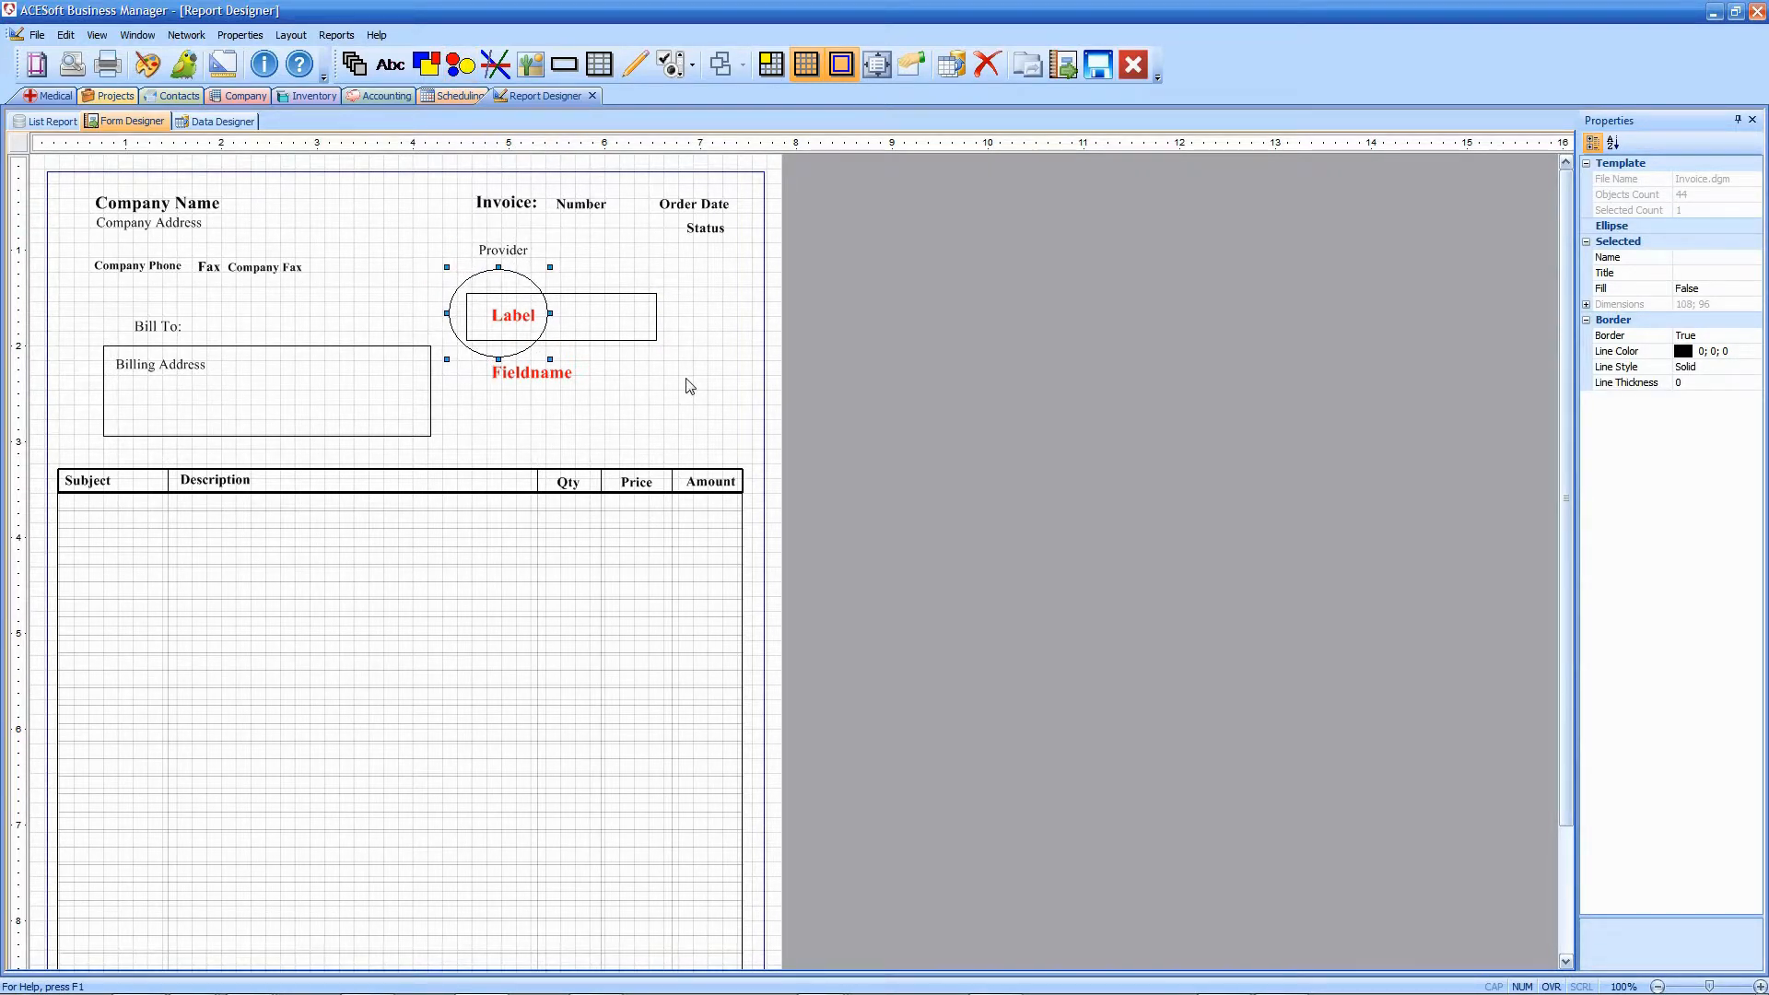
{"action": "left_click", "coordinate": [494, 64]}
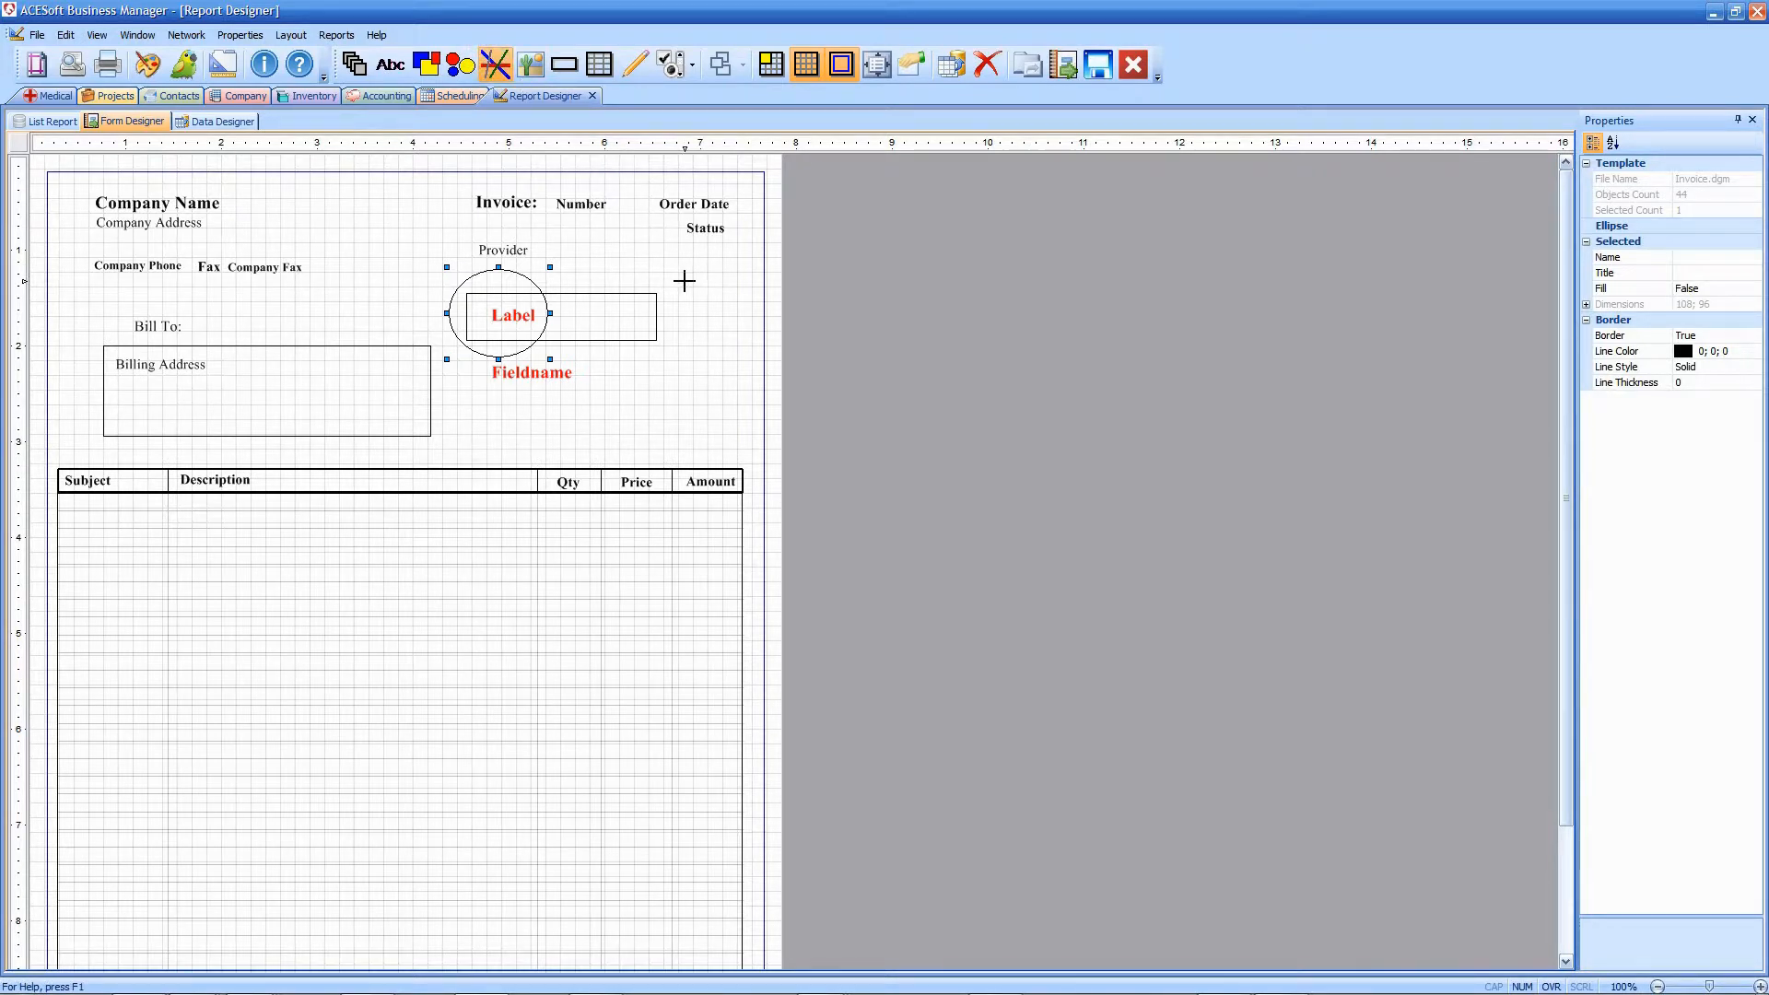
{"action": "left_click_drag", "start_coordinate": [686, 280], "coordinate": [685, 415]}
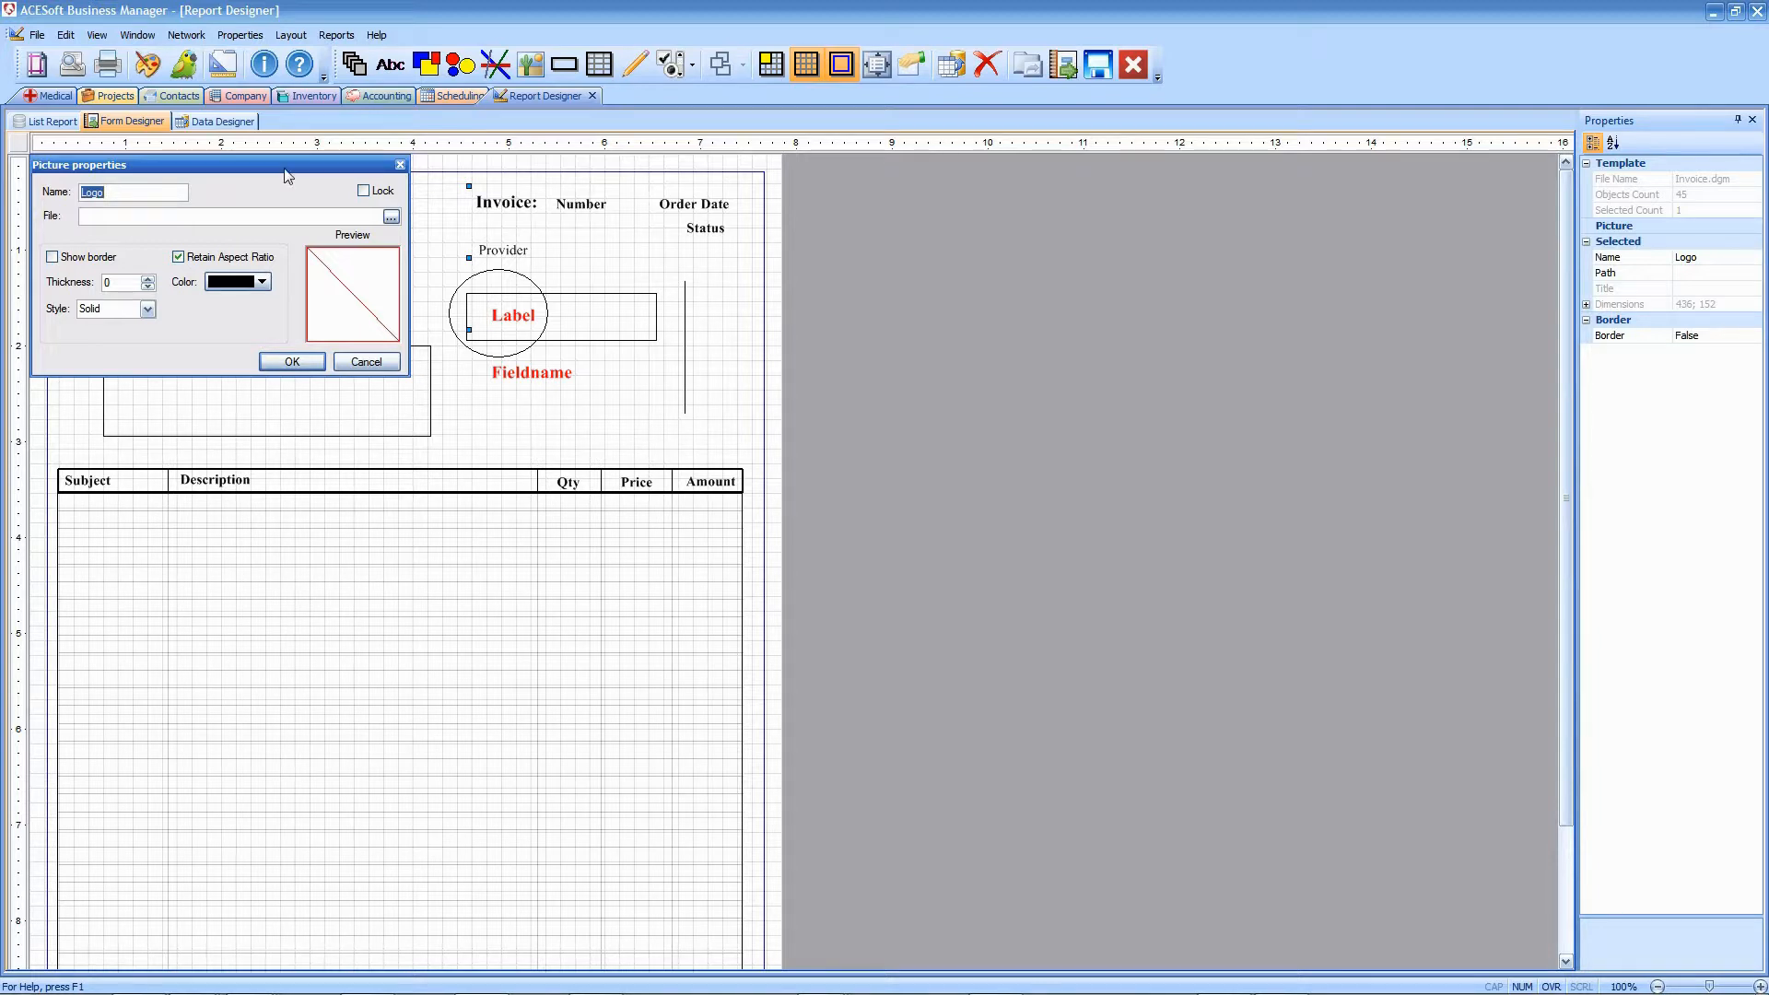
{"action": "left_click", "coordinate": [365, 361]}
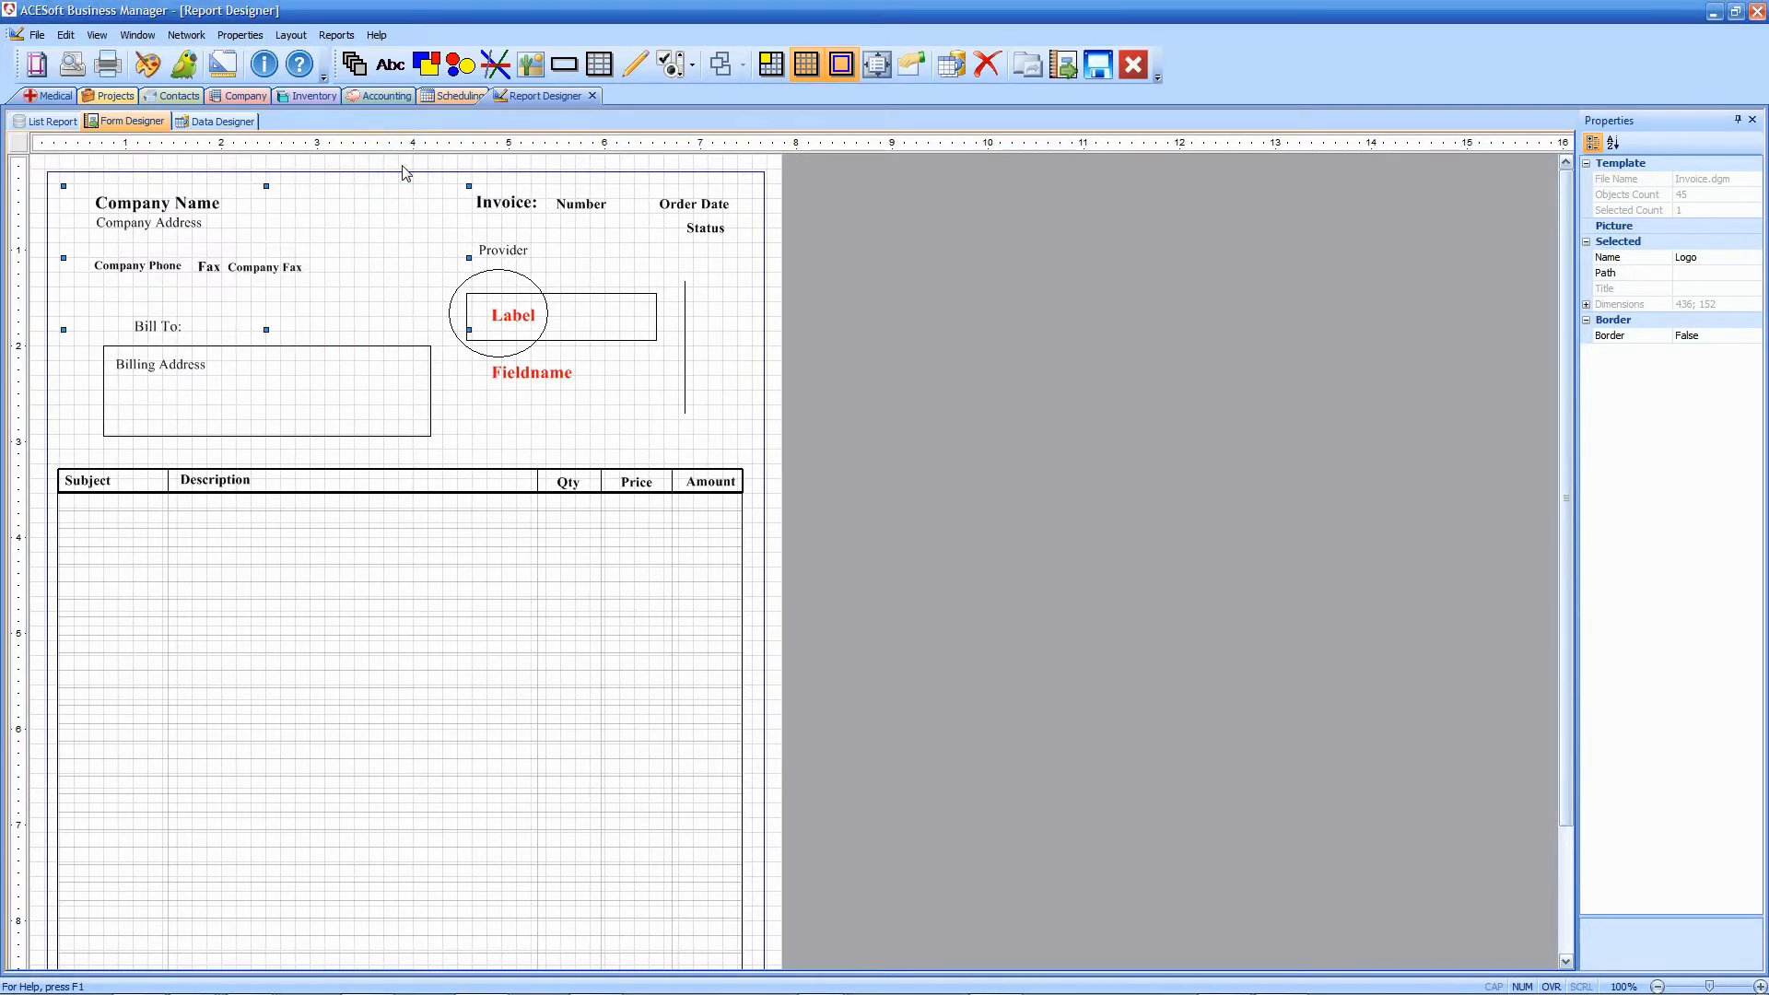
{"action": "left_click", "coordinate": [599, 64]}
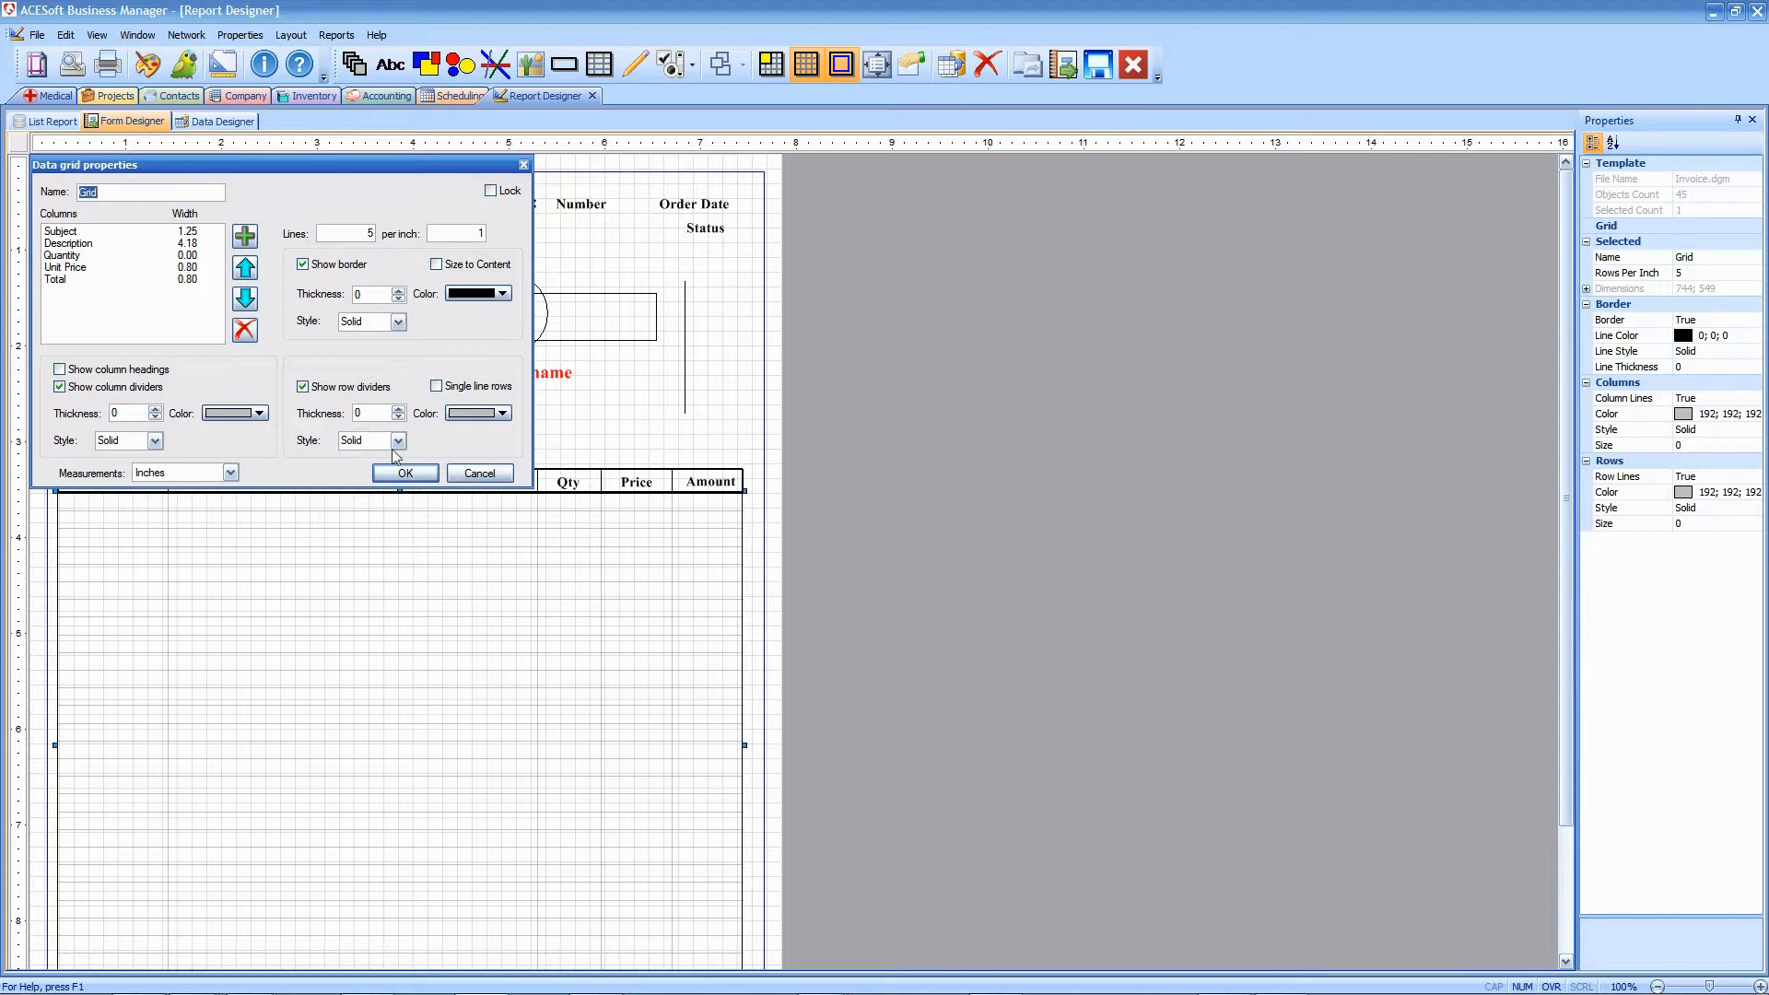
{"action": "left_click", "coordinate": [404, 474]}
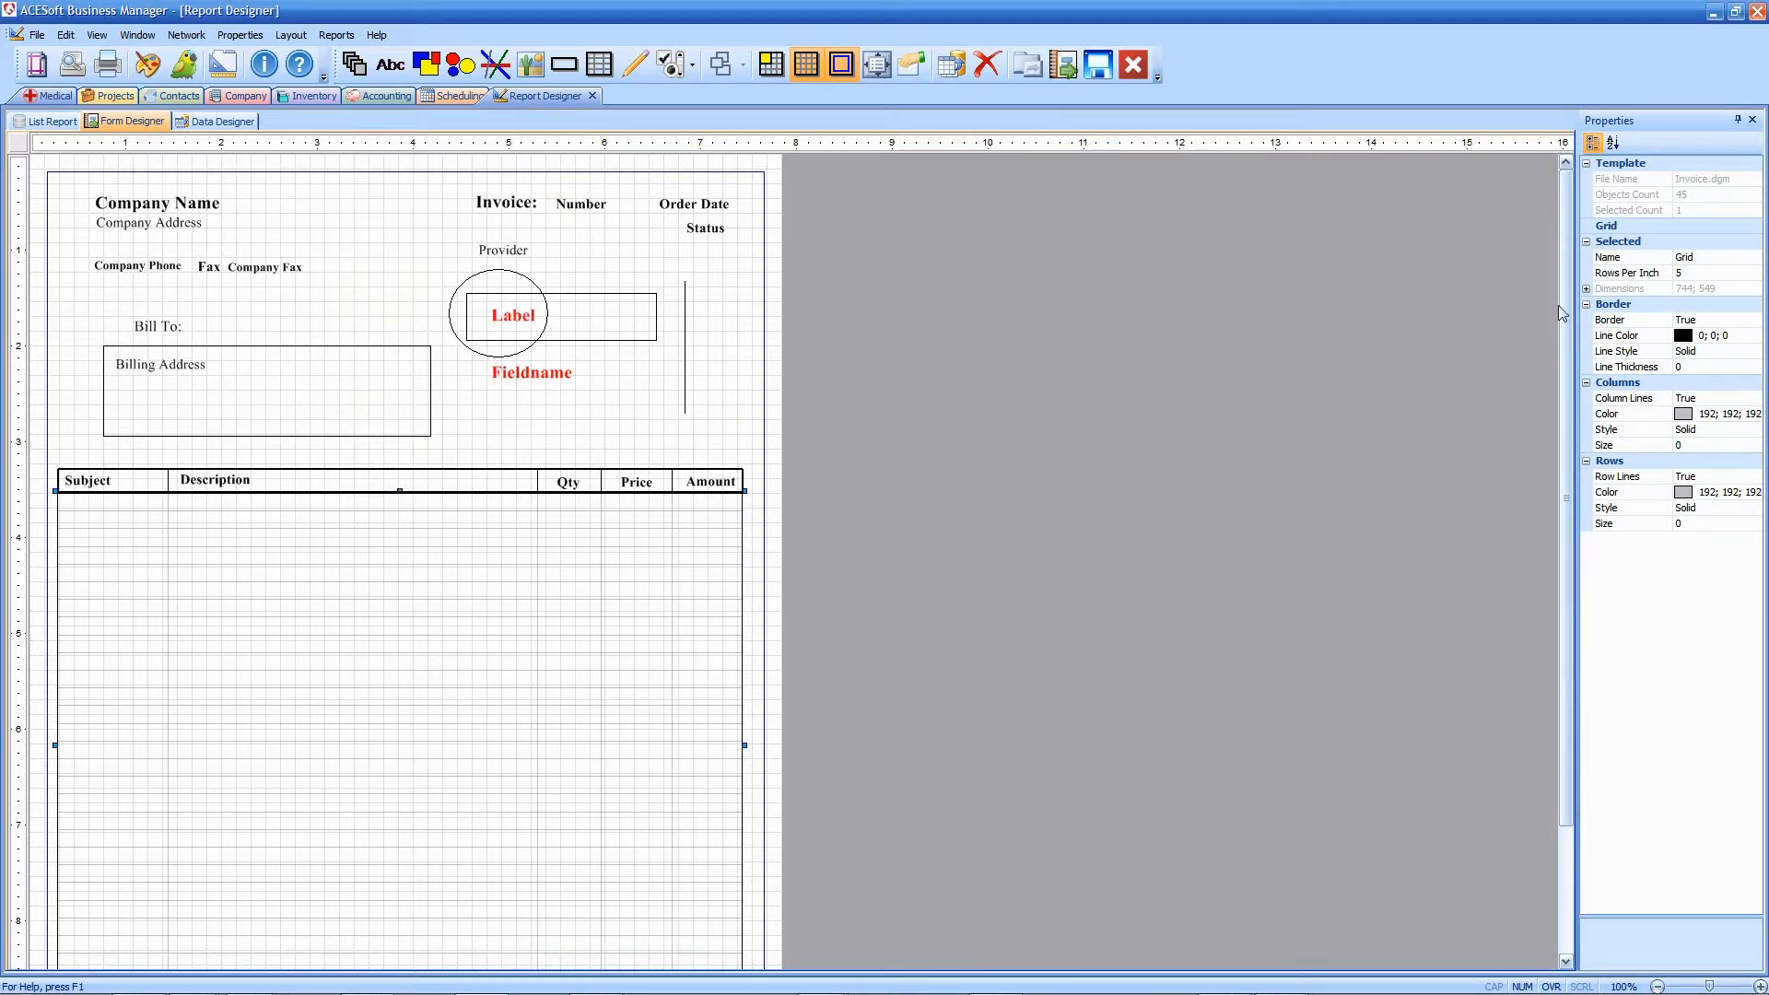
{"action": "scroll", "scroll_direction": "down", "scroll_amount": 3}
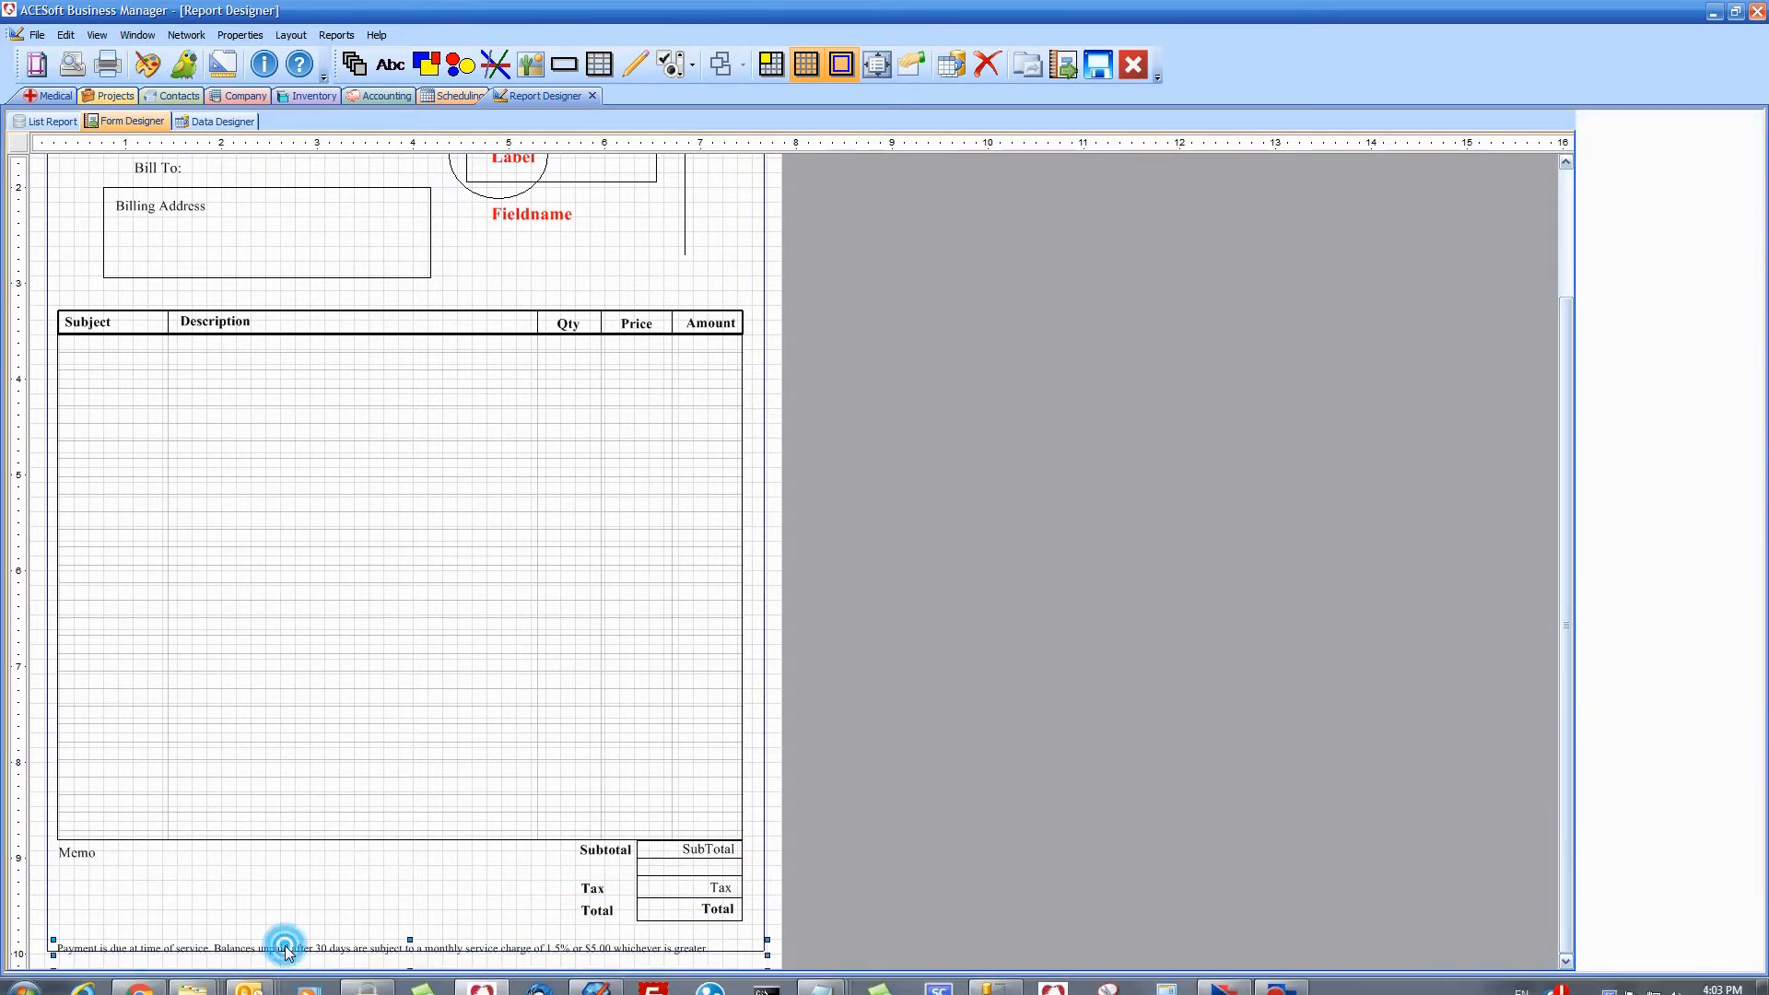
- Change the payment terms note to 'Must Pay Now' in bold fuchsia 12-point font
{"action": "double_click", "coordinate": [286, 947]}
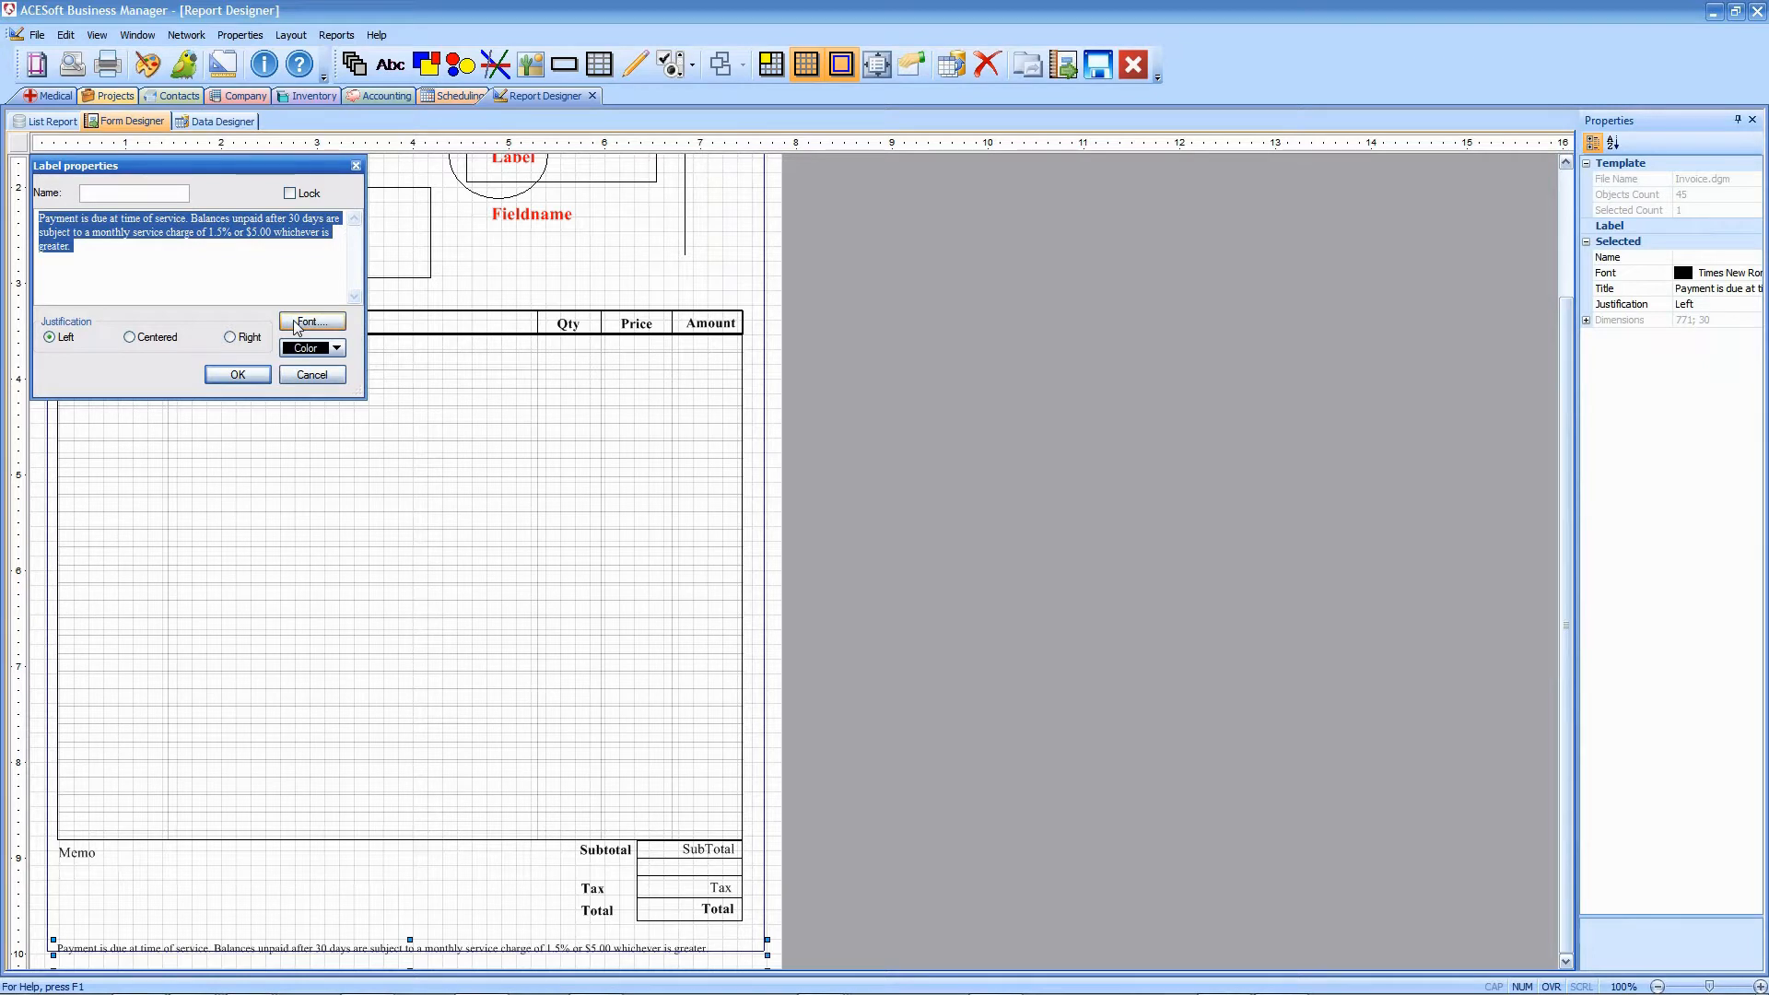
{"action": "type", "text": "Must Be Now"}
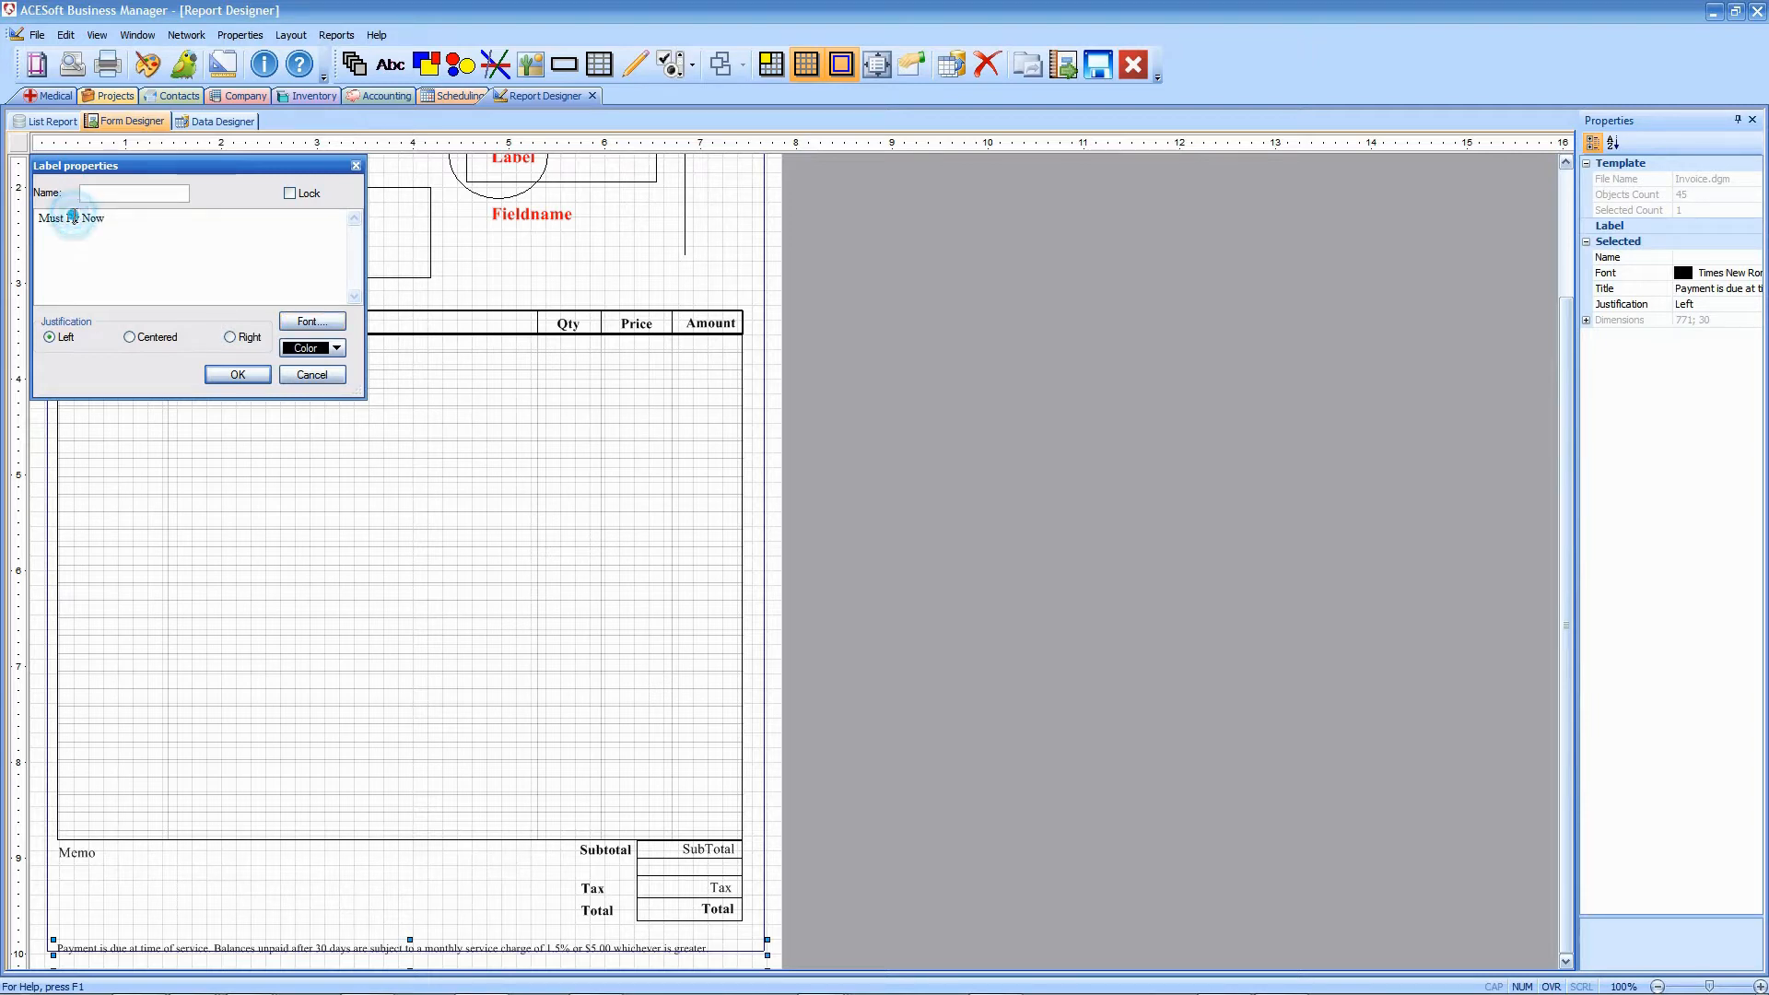
{"action": "left_click", "coordinate": [312, 321]}
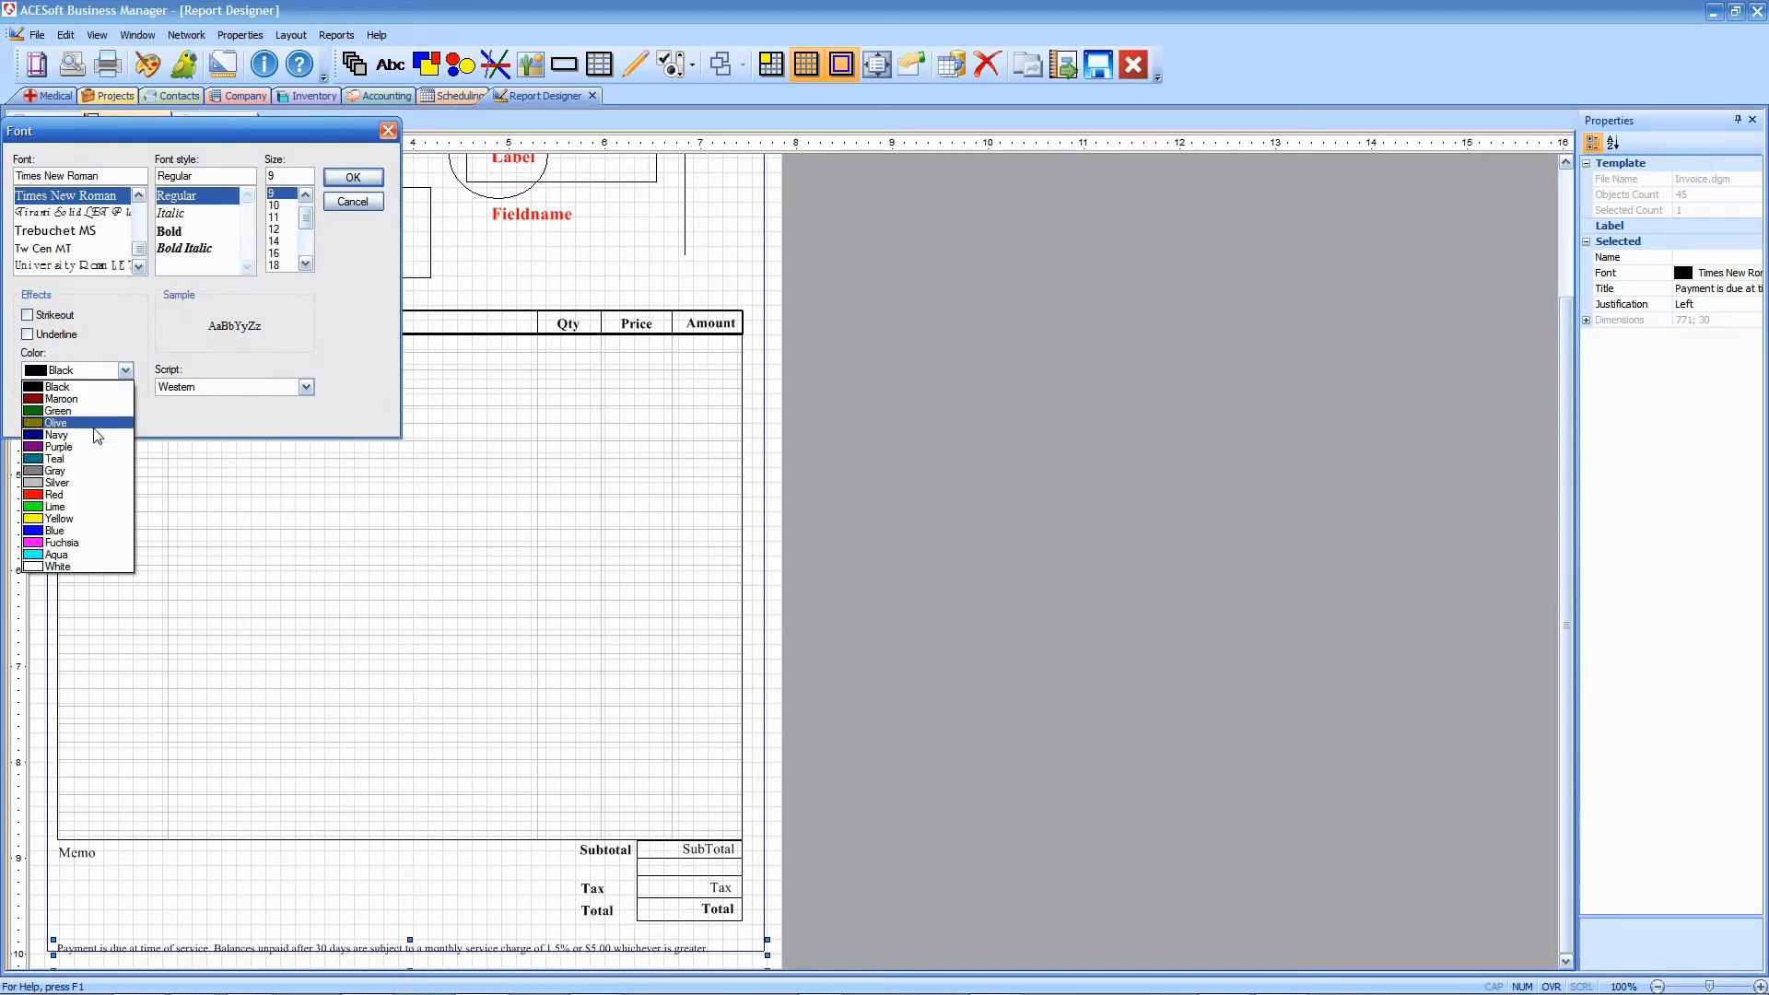
{"action": "left_click", "coordinate": [59, 542]}
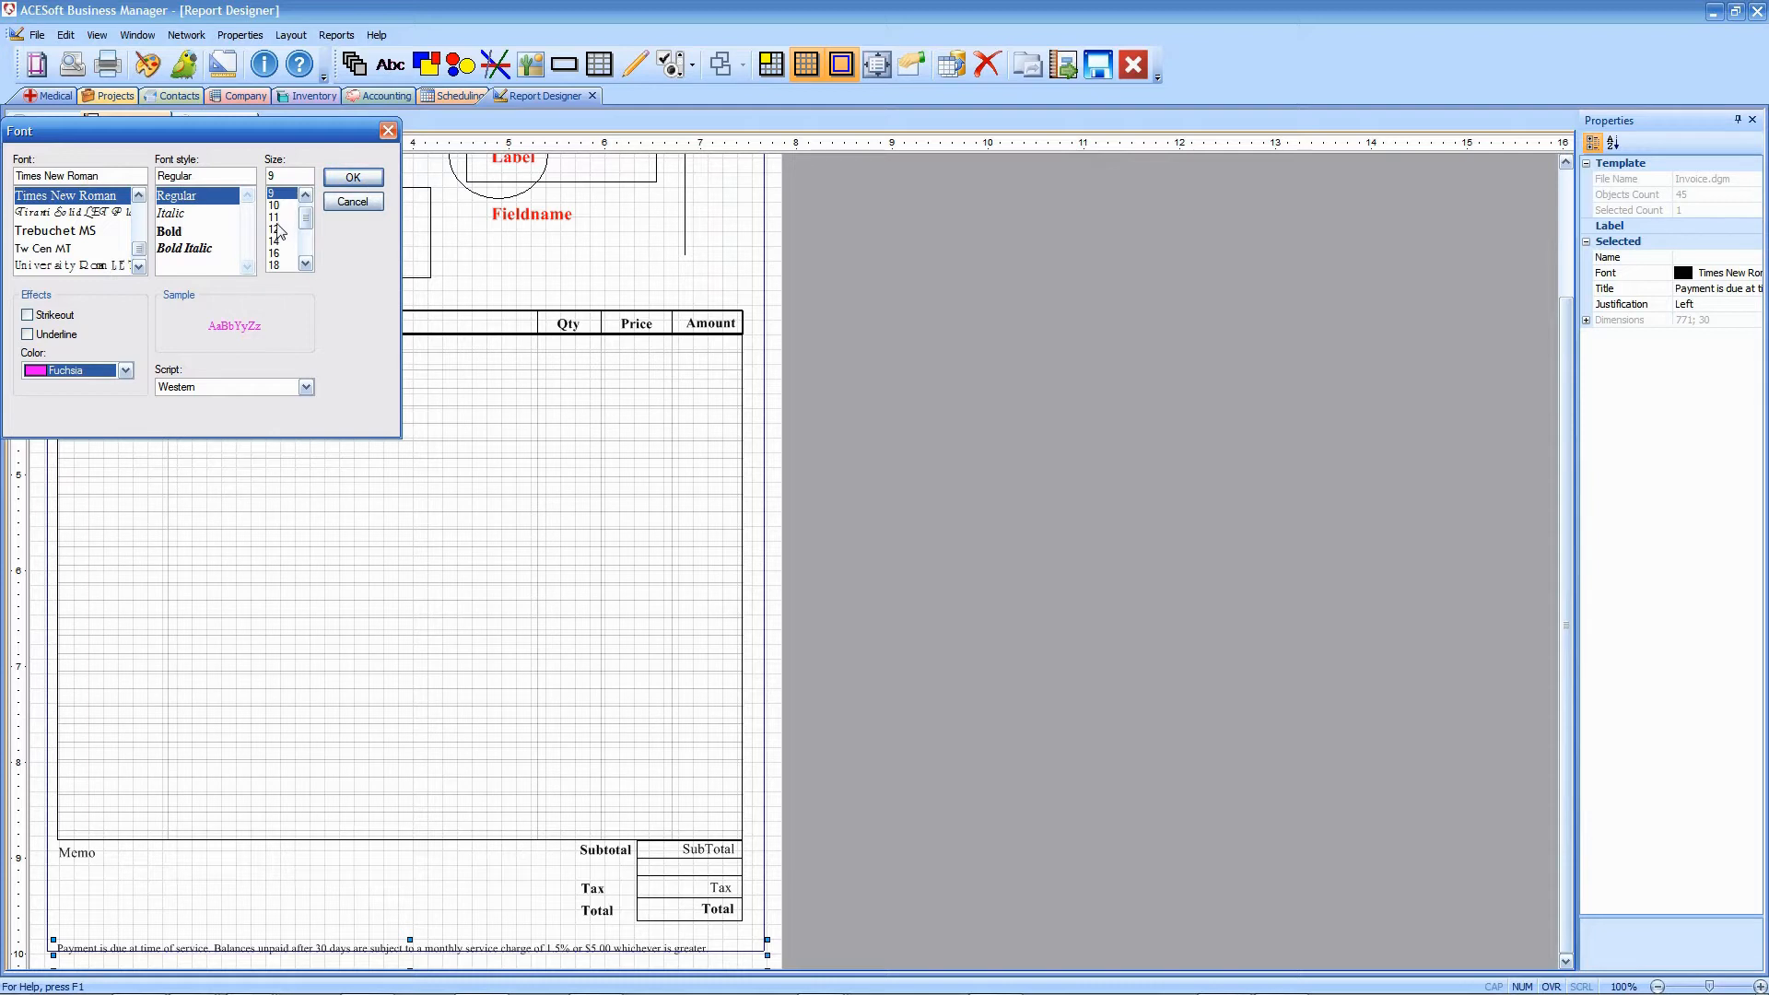
{"action": "left_click", "coordinate": [274, 228]}
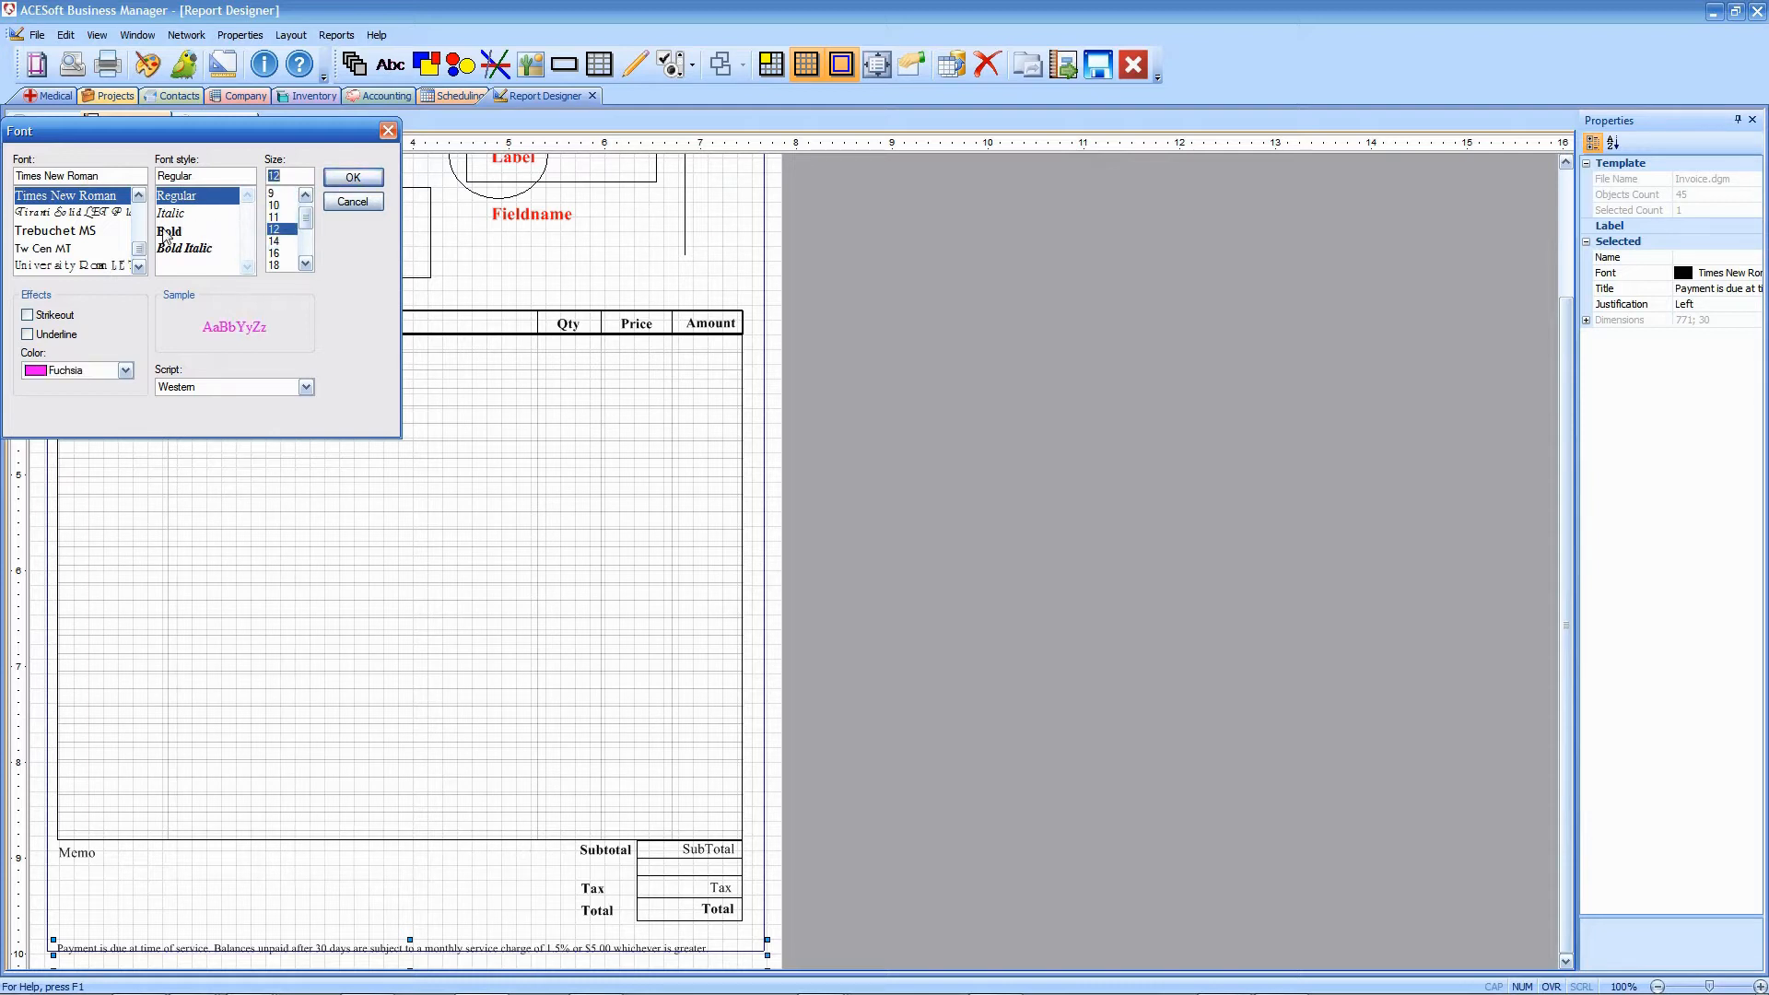
{"action": "left_click", "coordinate": [170, 233]}
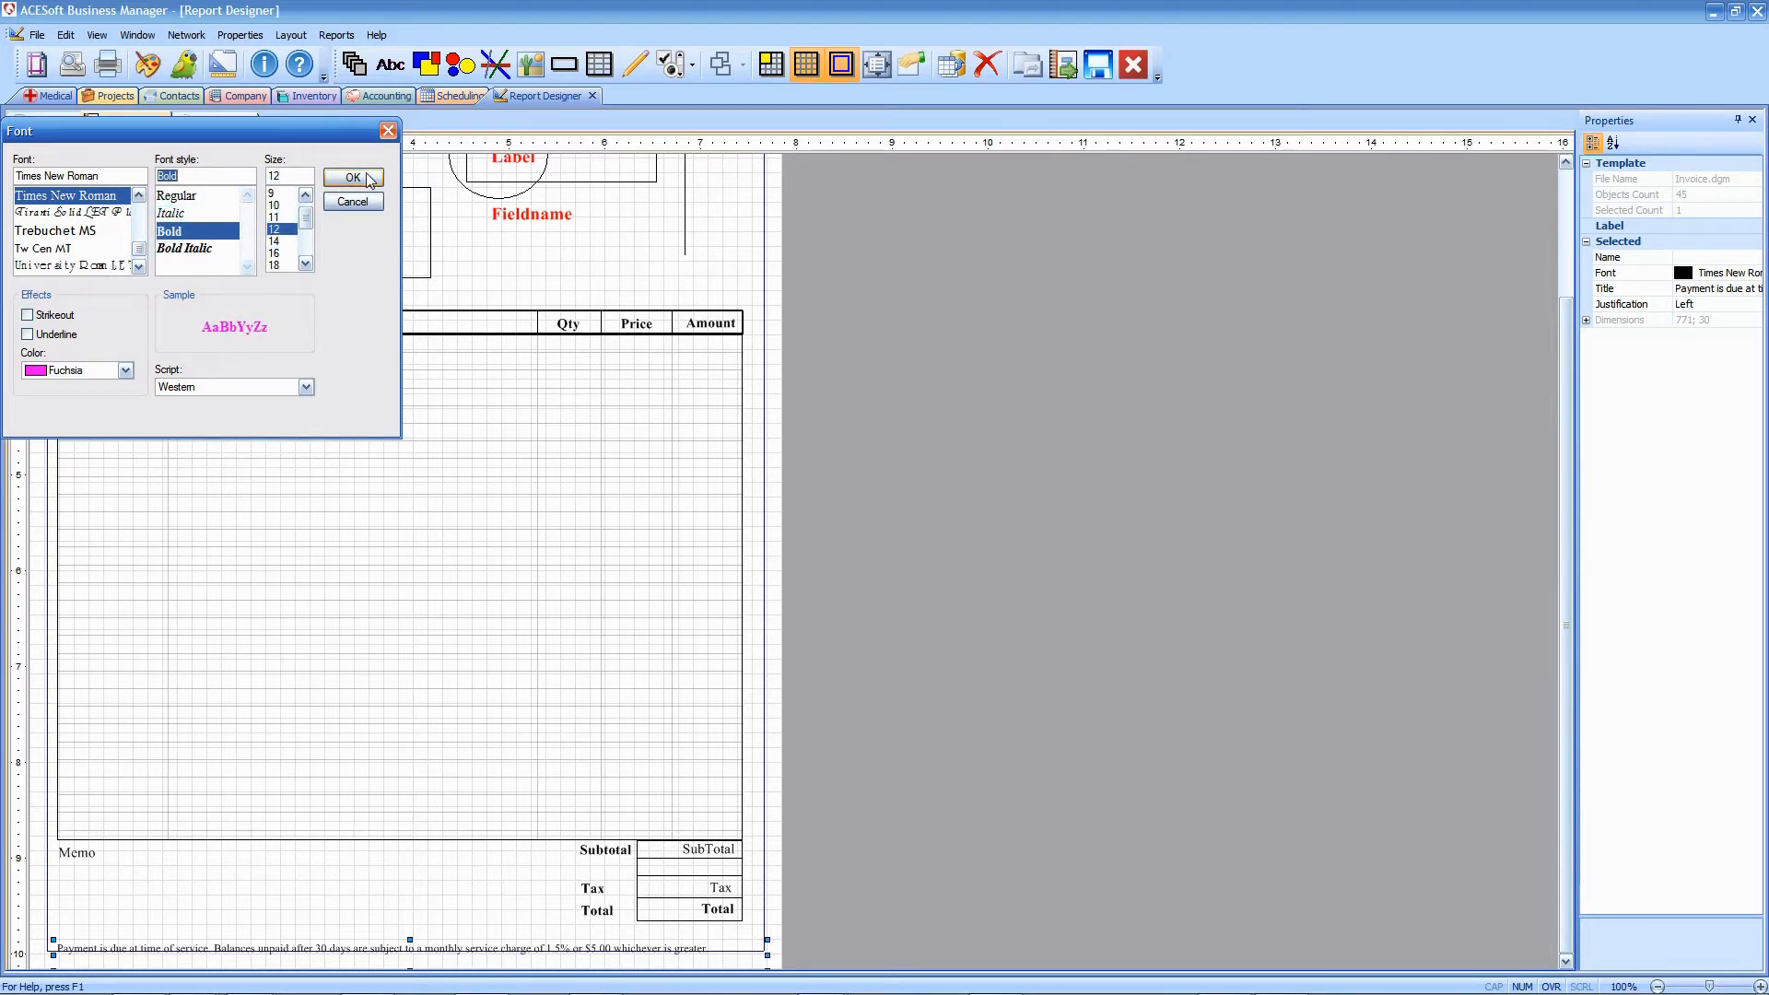
{"action": "left_click", "coordinate": [348, 177]}
{"action": "type", "text": "Must Pay Now"}
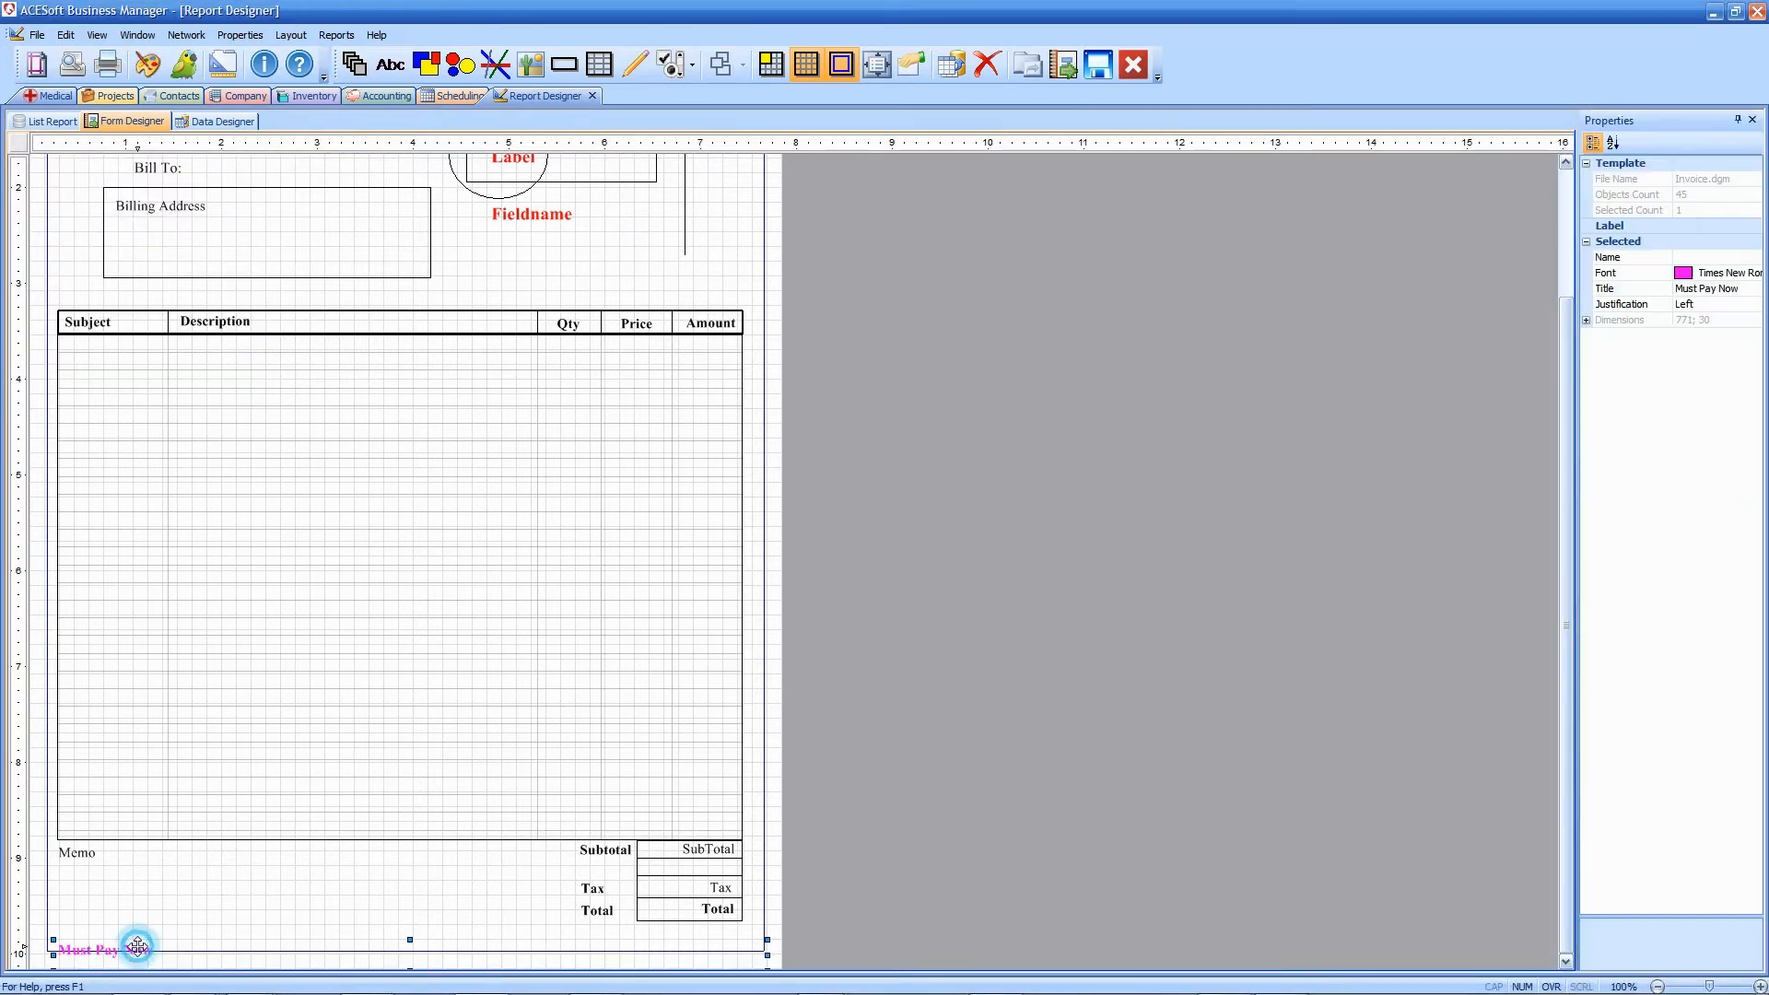
- Move and resize the Must Pay Now label to sit beneath the Total box
{"action": "left_click_drag", "start_coordinate": [91, 949], "coordinate": [328, 922]}
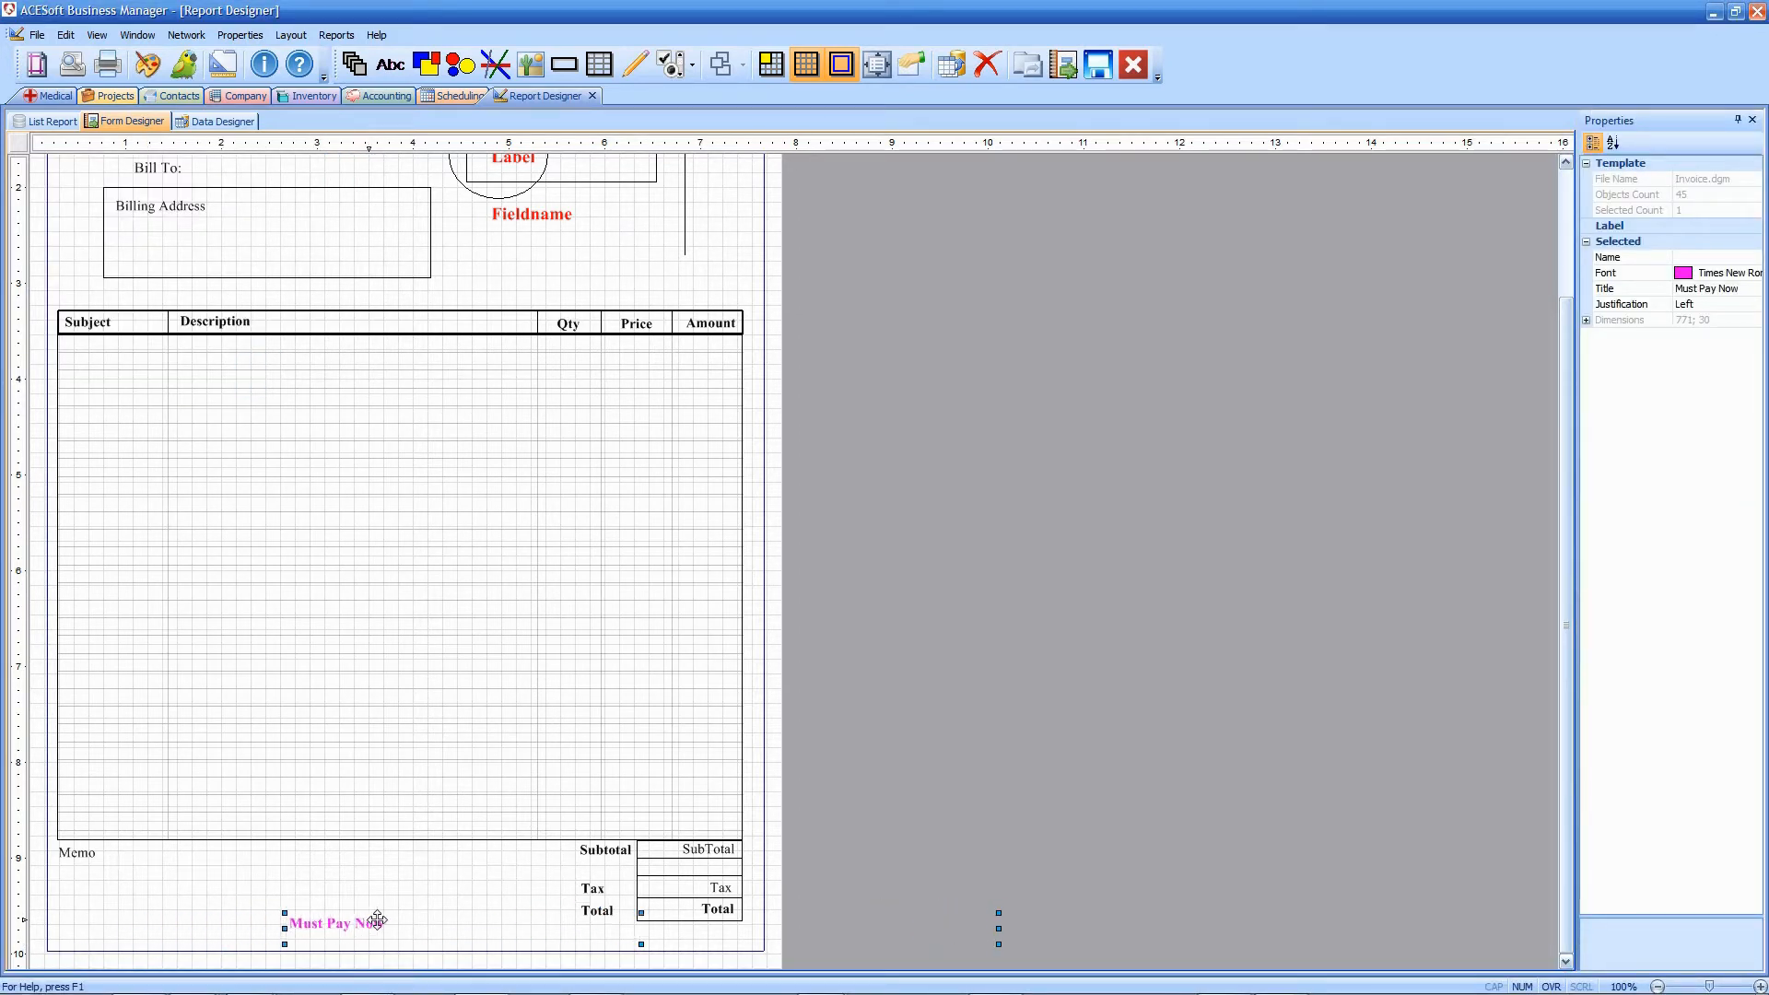
{"action": "left_click_drag", "start_coordinate": [330, 922], "coordinate": [676, 932]}
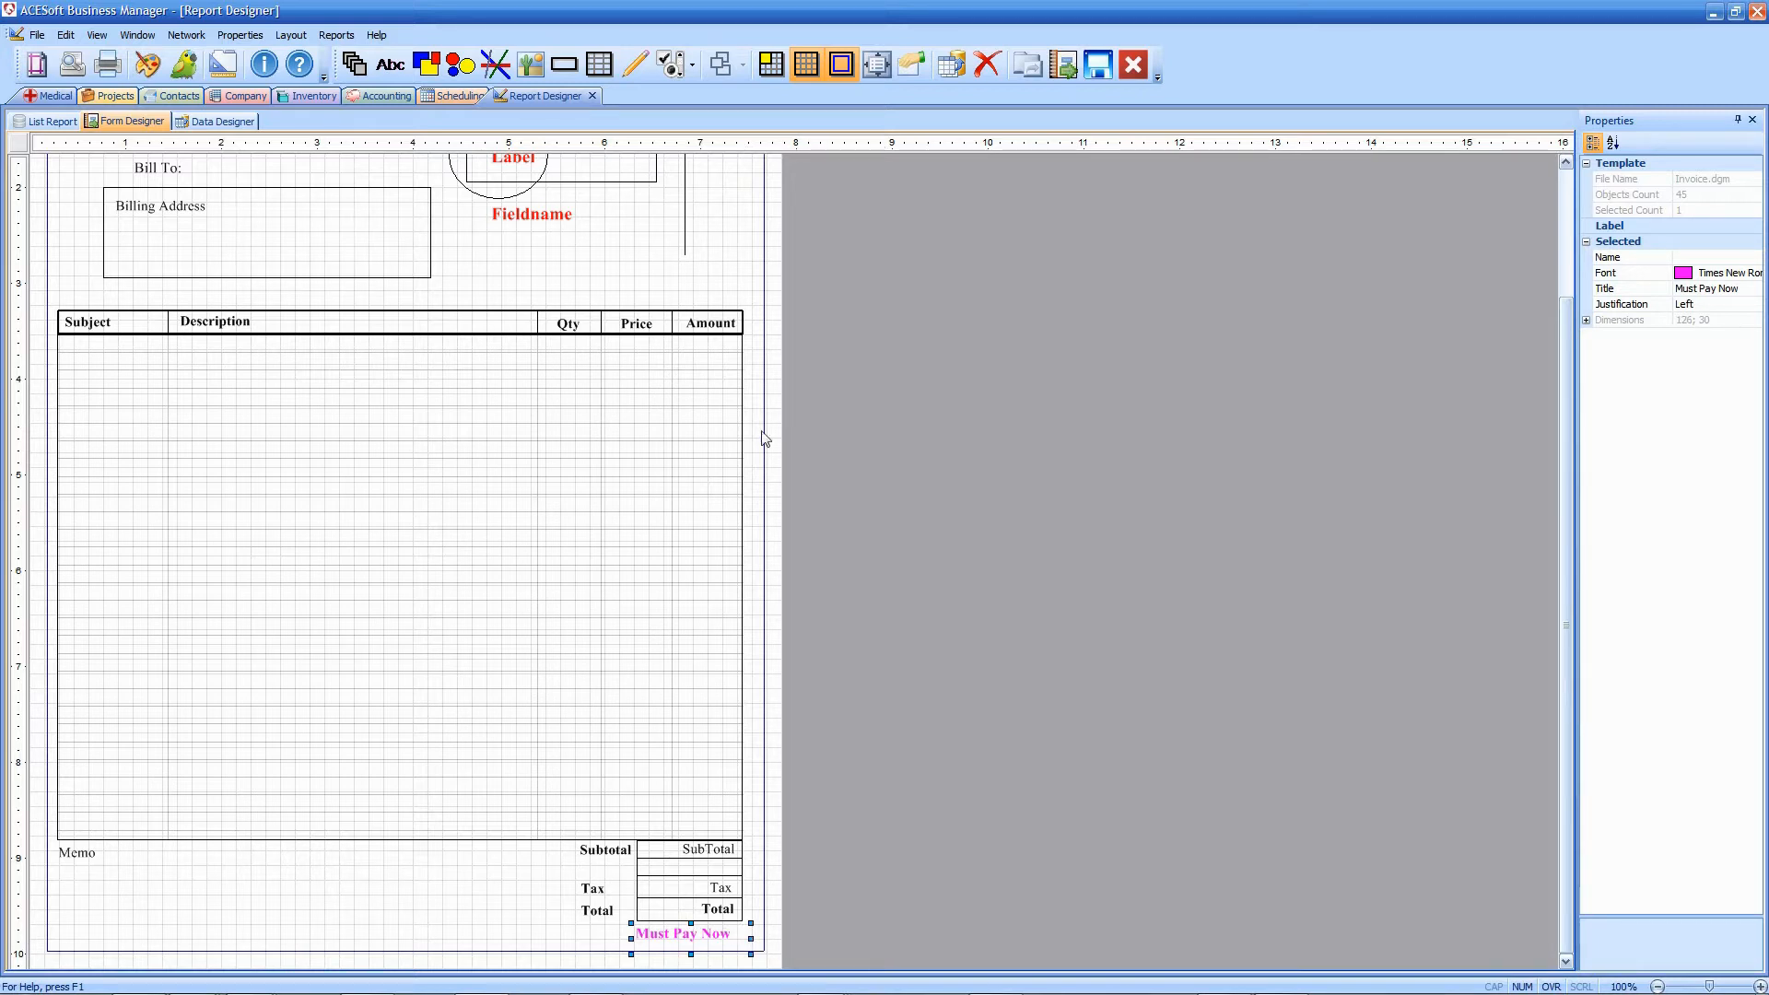
- Preview invoice 8833 from Accounting showing the Must Pay Now label, then return to the invoice list
{"action": "left_click", "coordinate": [37, 35]}
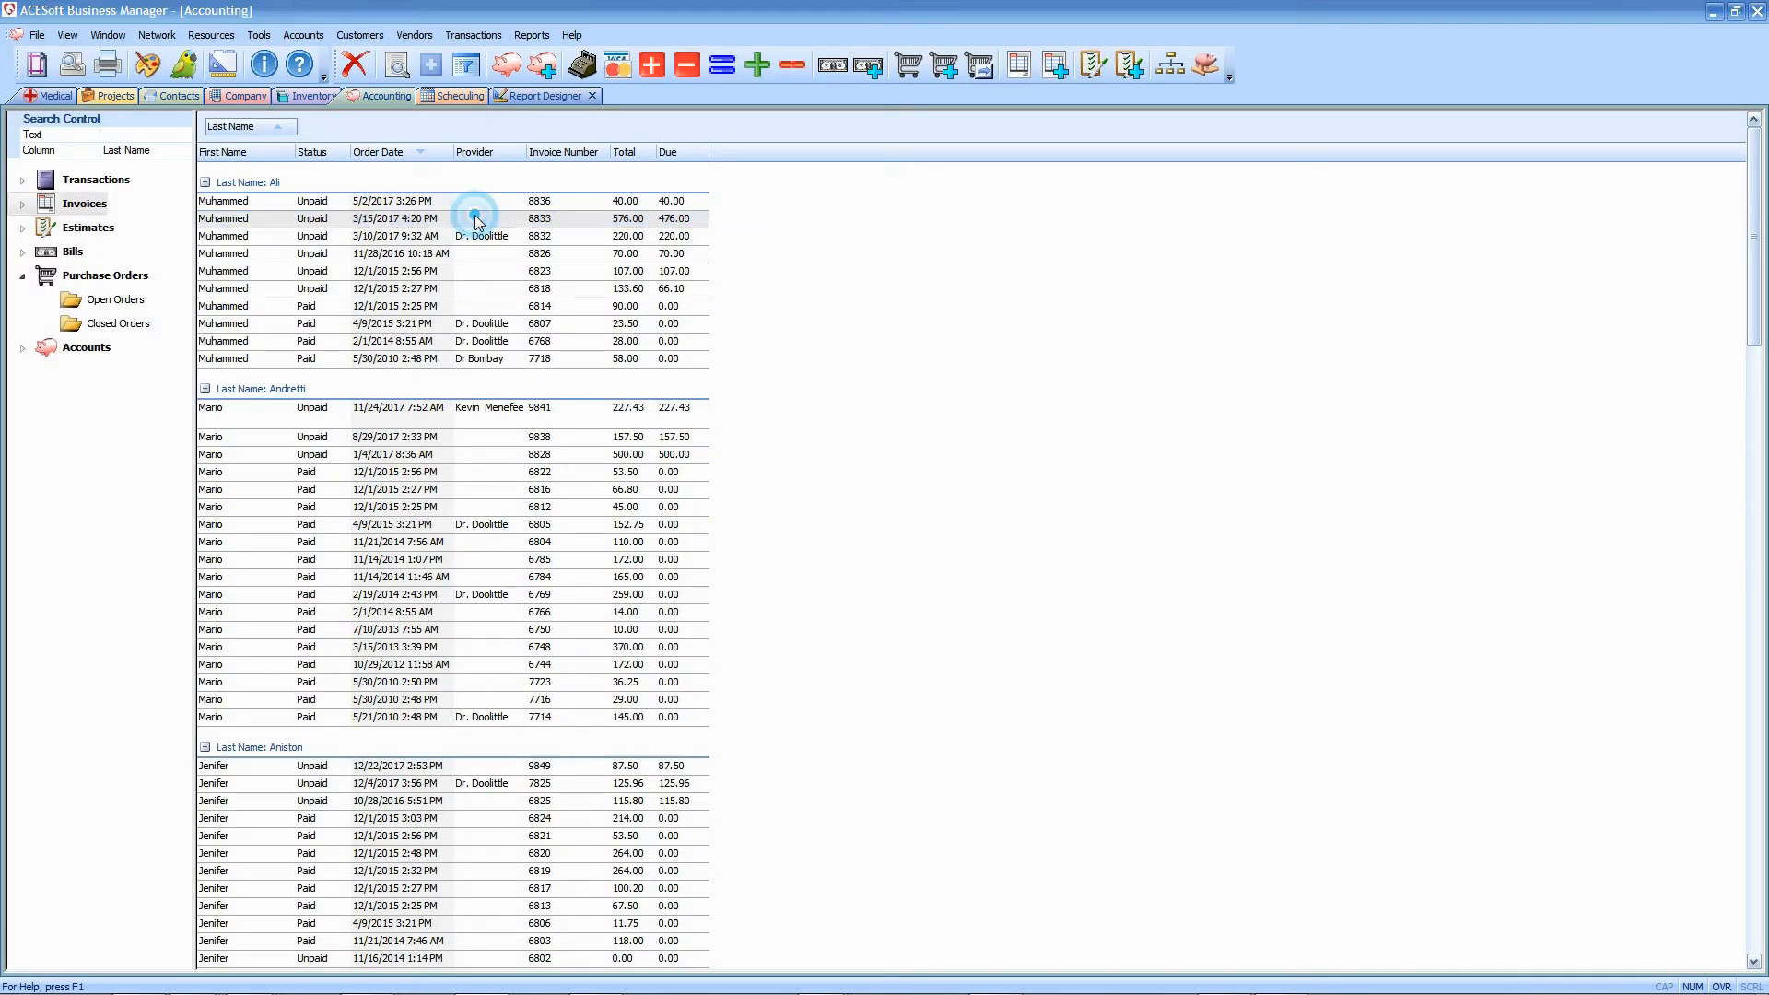
{"action": "double_click", "coordinate": [473, 217]}
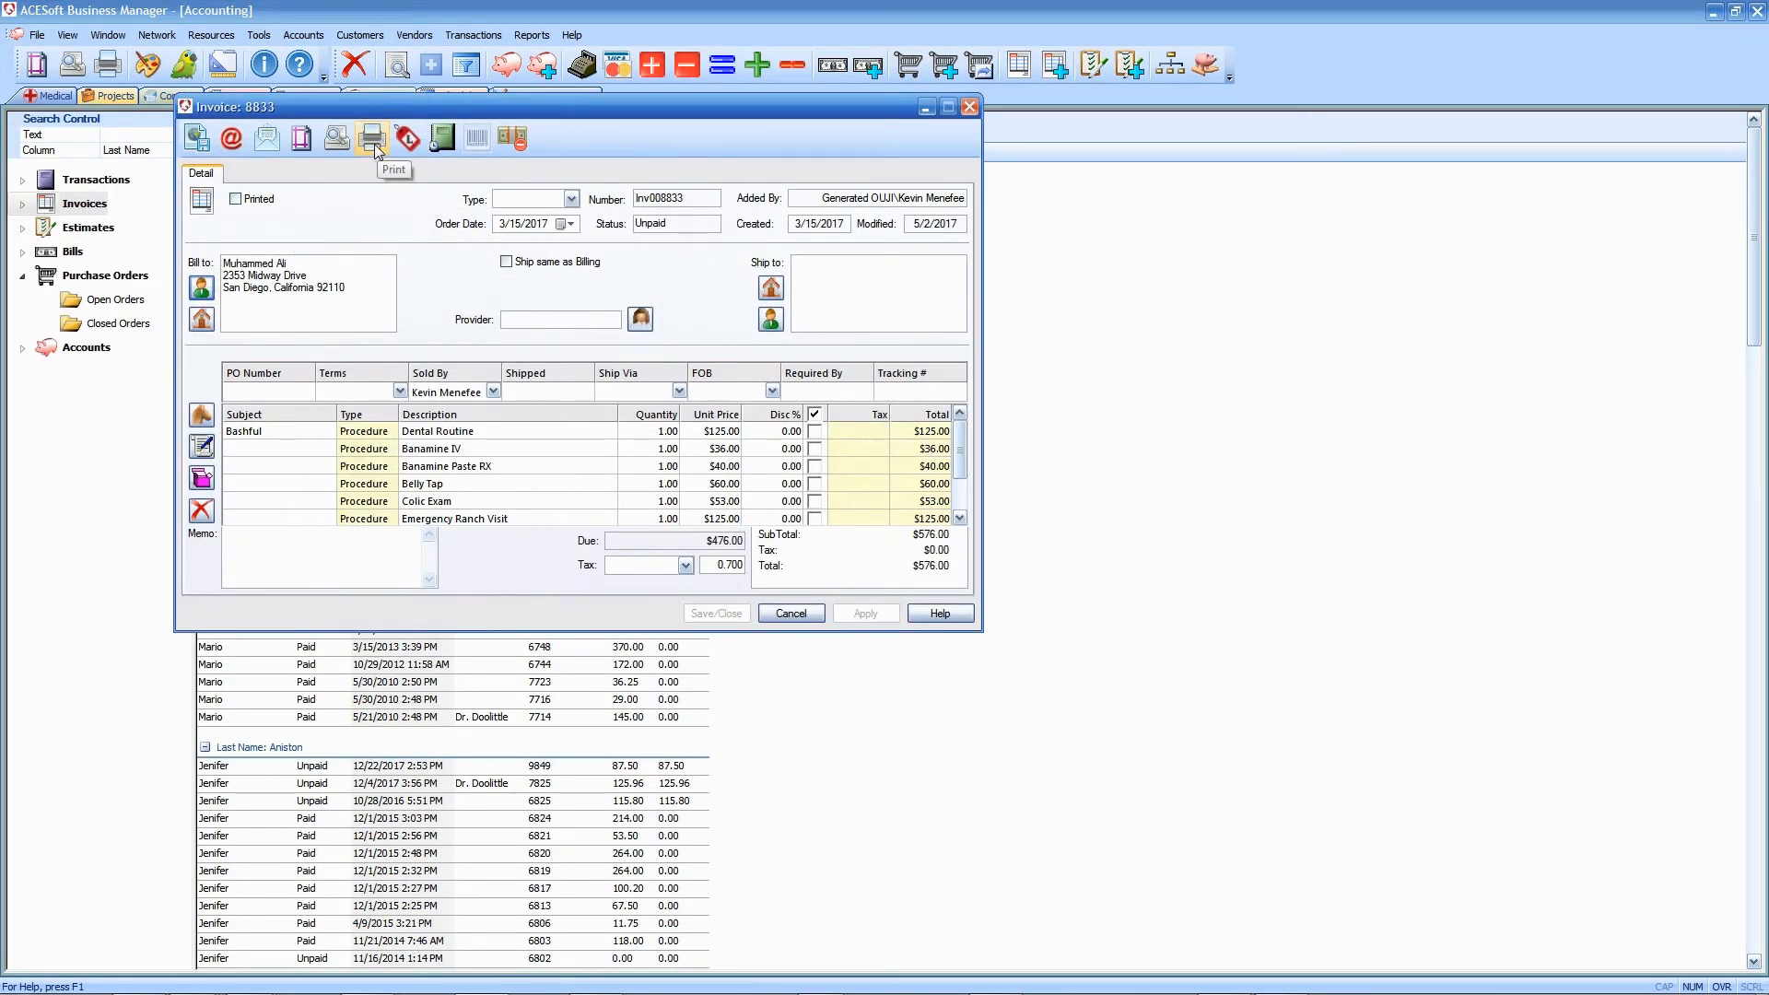
{"action": "left_click", "coordinate": [372, 138]}
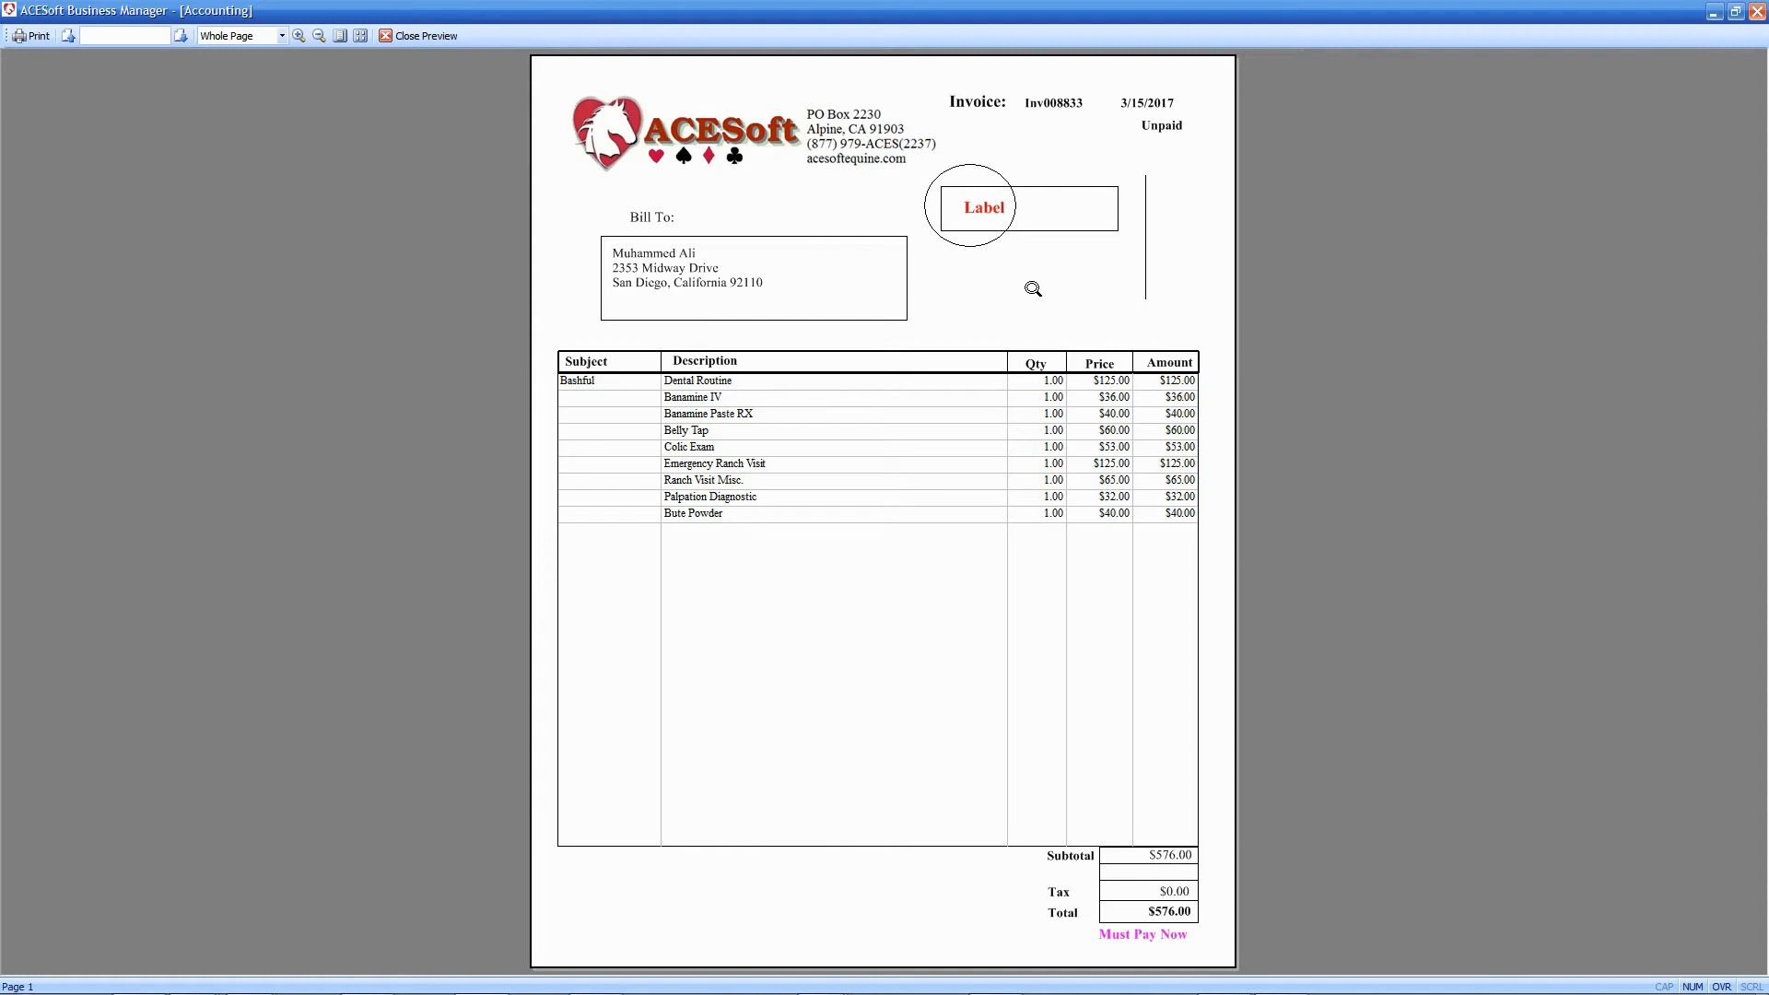
{"action": "mouse_move", "coordinate": [1067, 278]}
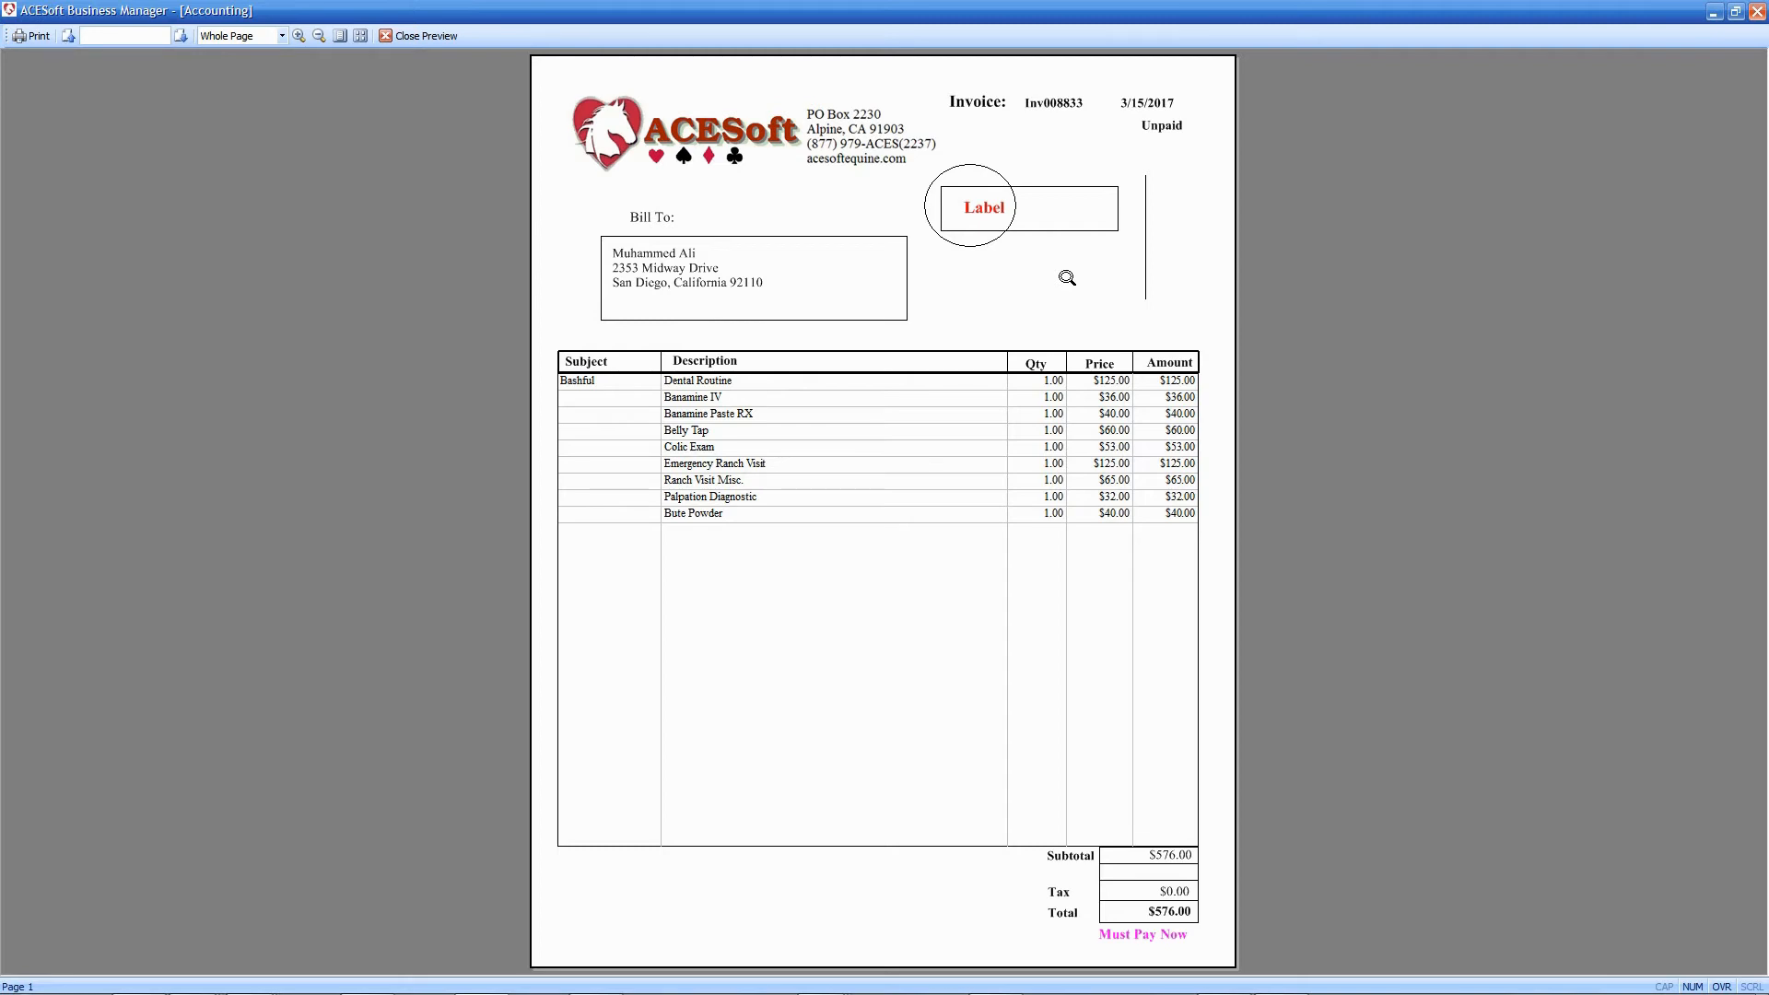
{"action": "mouse_move", "coordinate": [964, 229]}
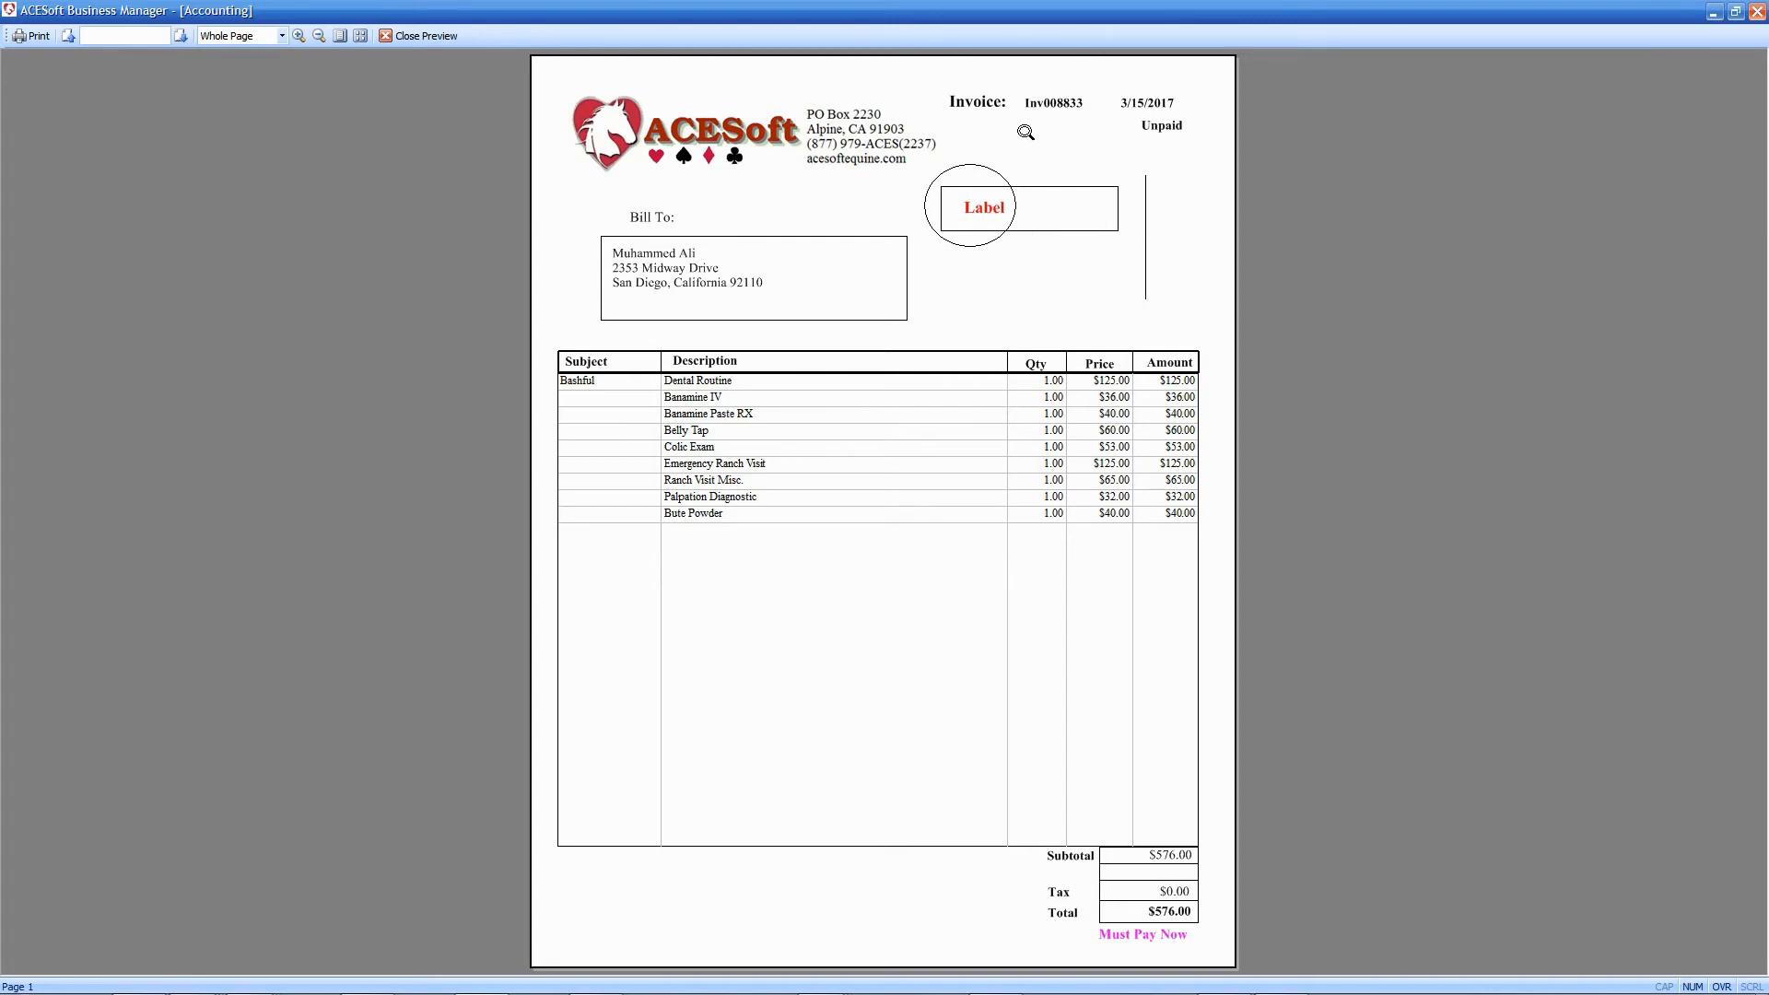
{"action": "mouse_move", "coordinate": [1043, 130]}
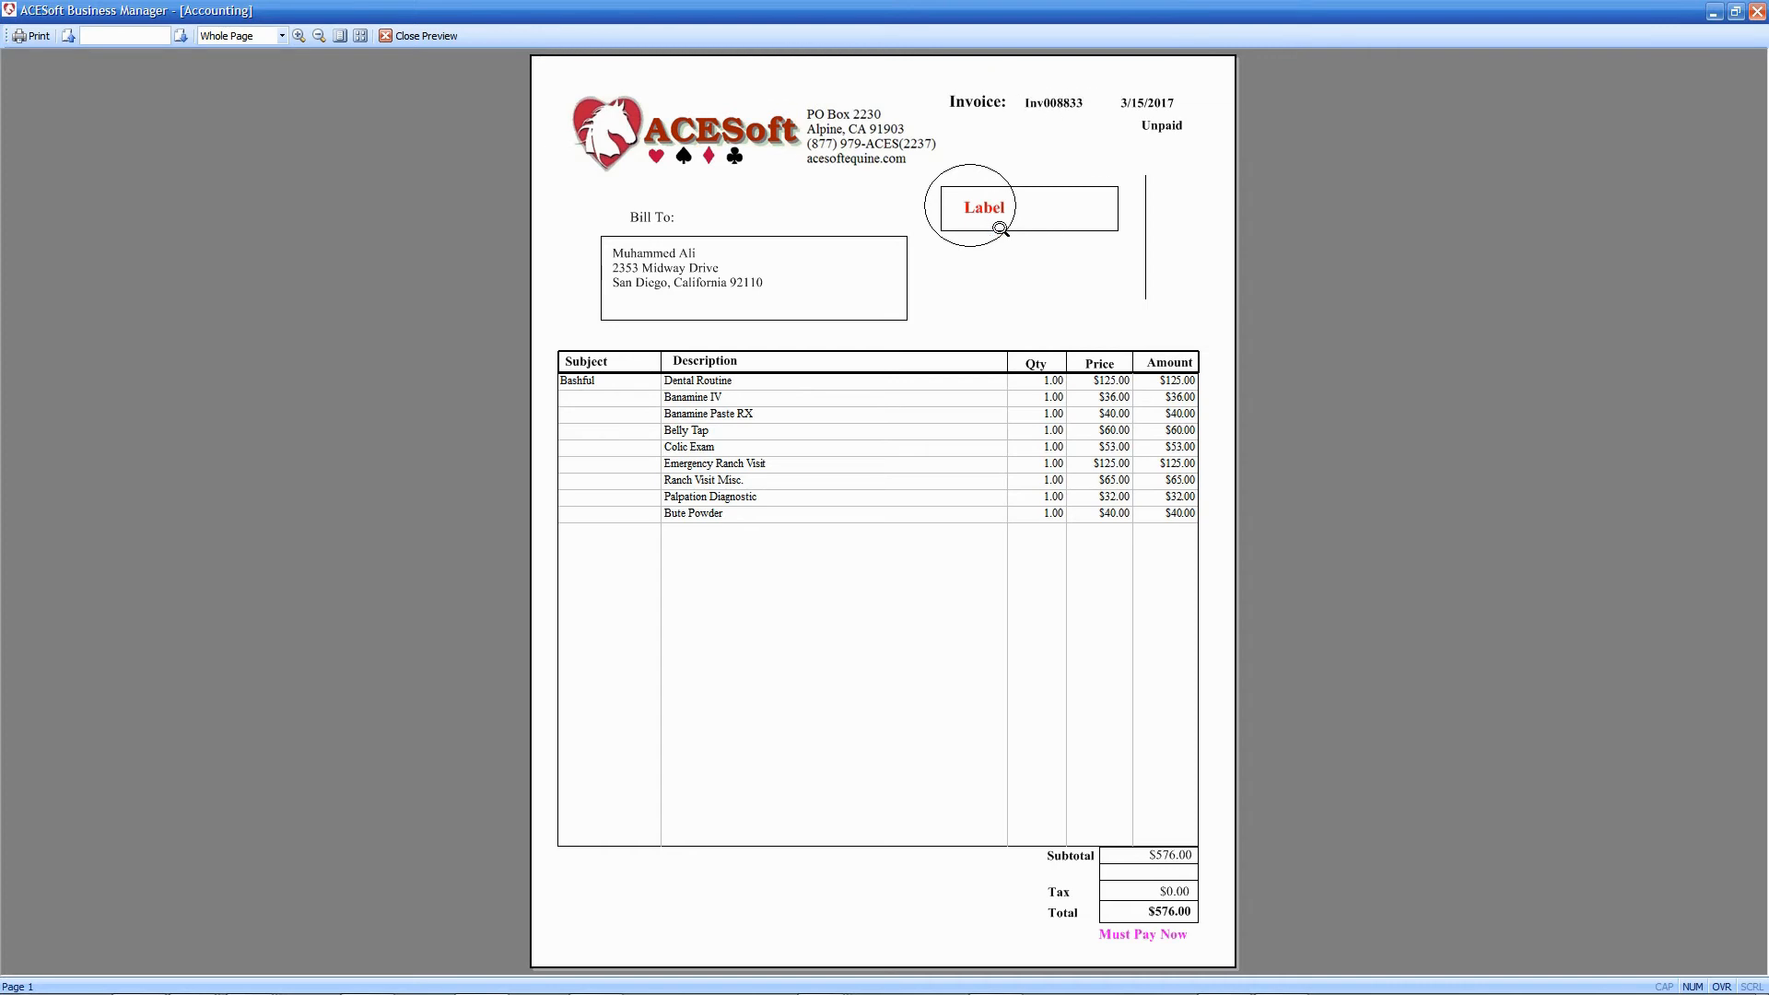
{"action": "mouse_move", "coordinate": [1098, 260]}
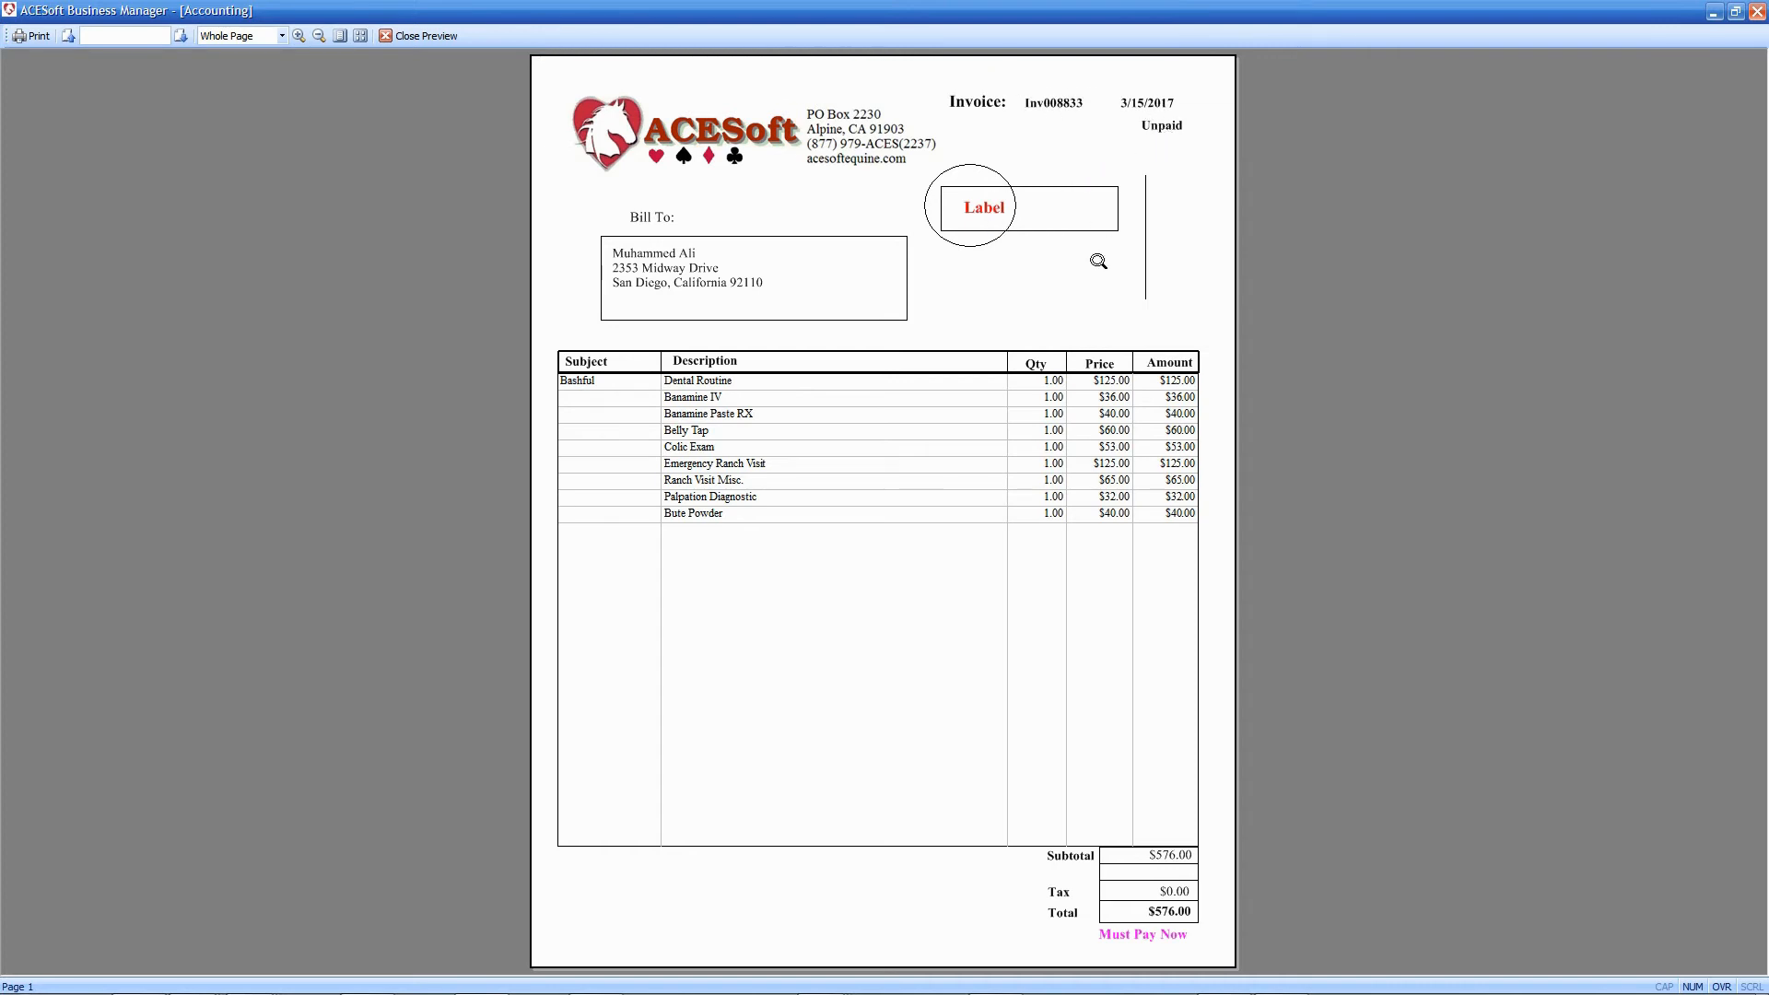
{"action": "mouse_move", "coordinate": [648, 96]}
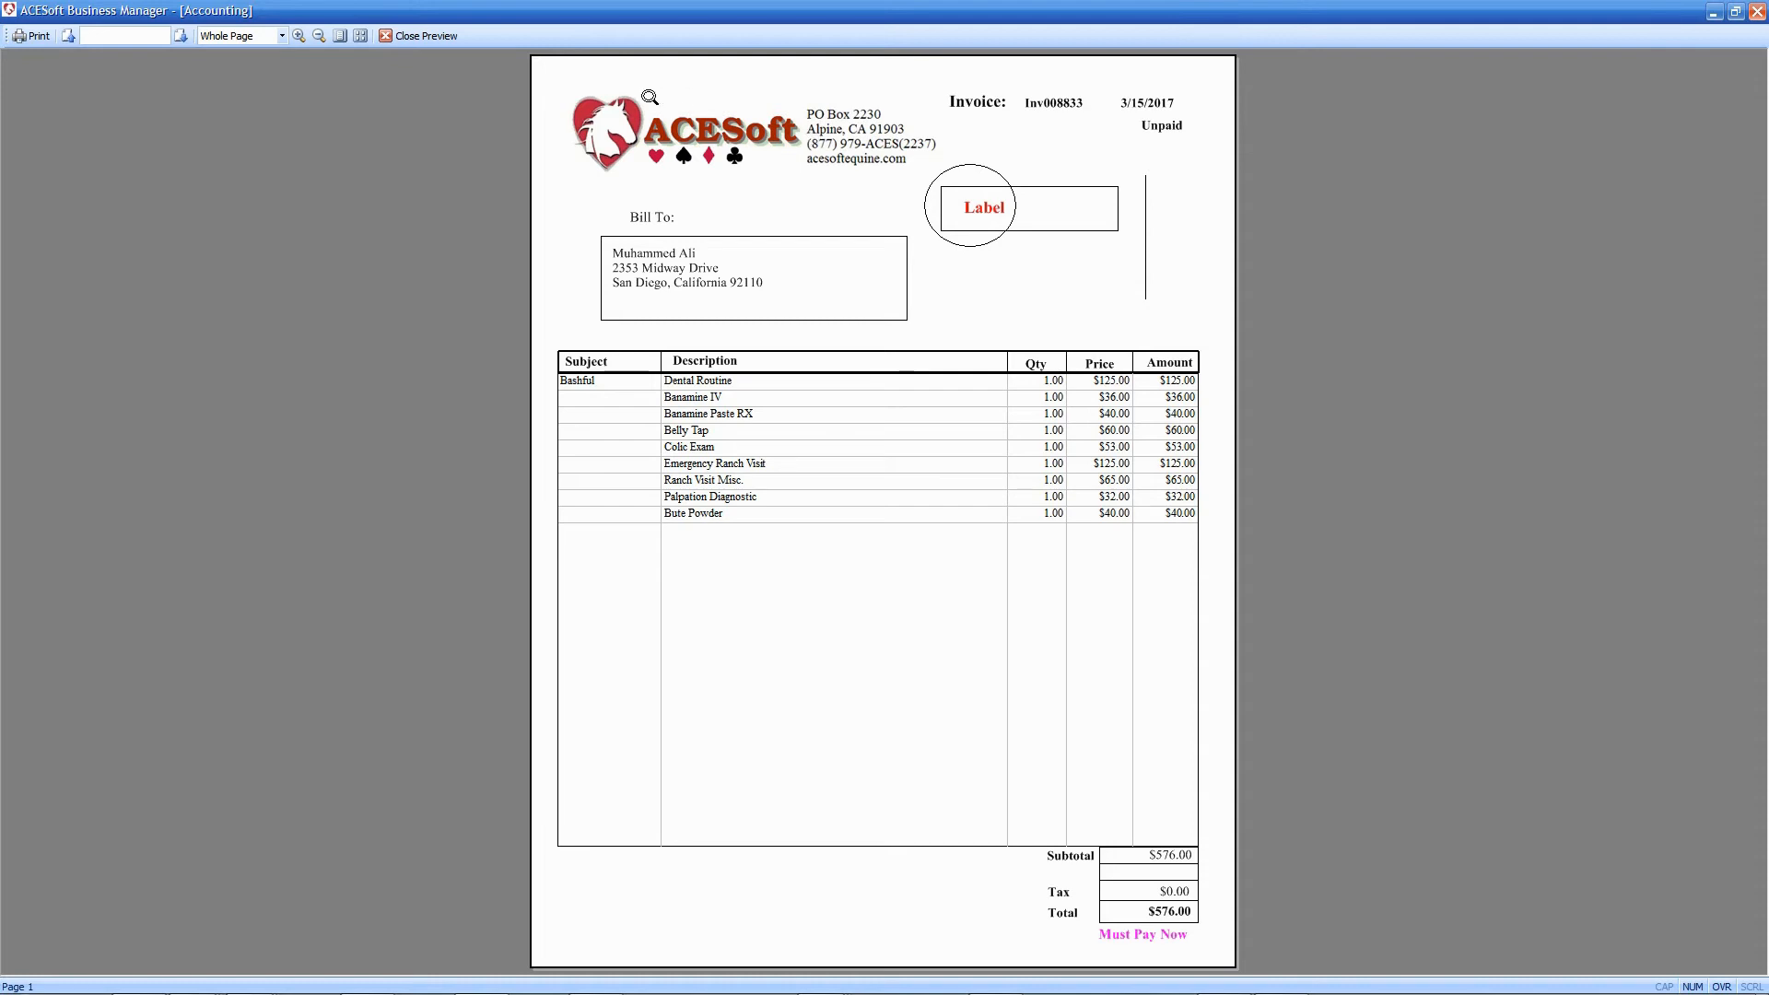
{"action": "mouse_move", "coordinate": [426, 35]}
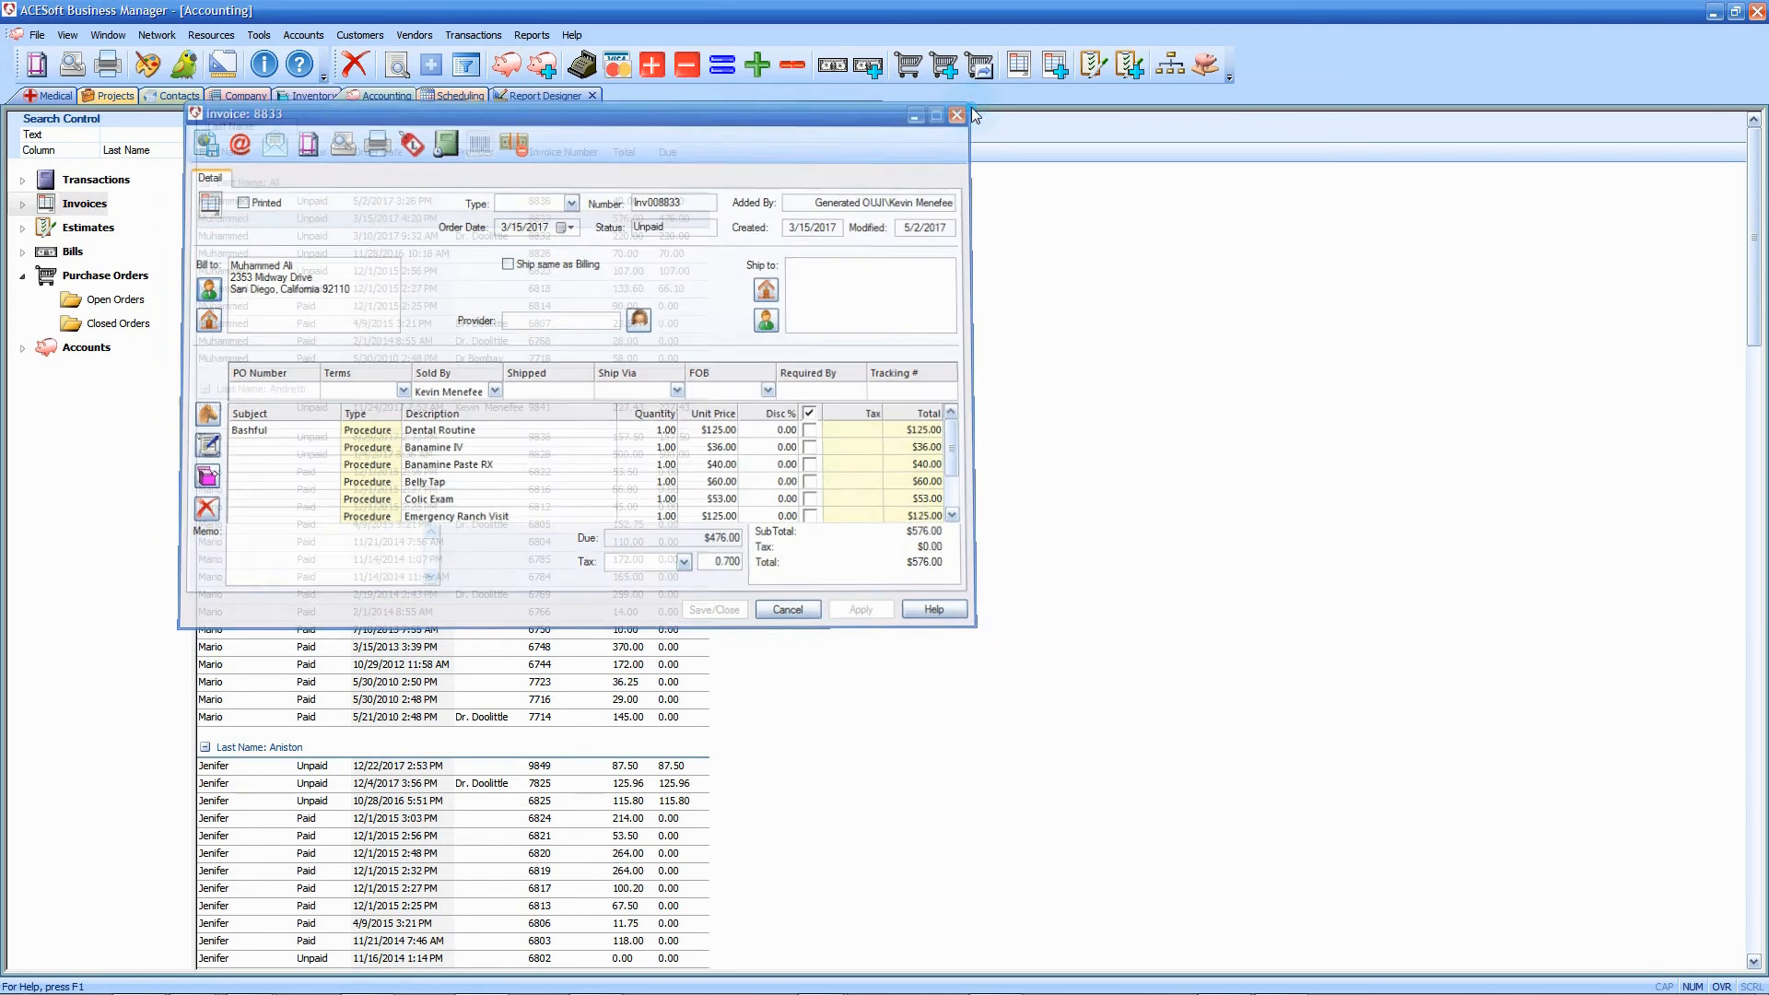
{"action": "left_click", "coordinate": [956, 114]}
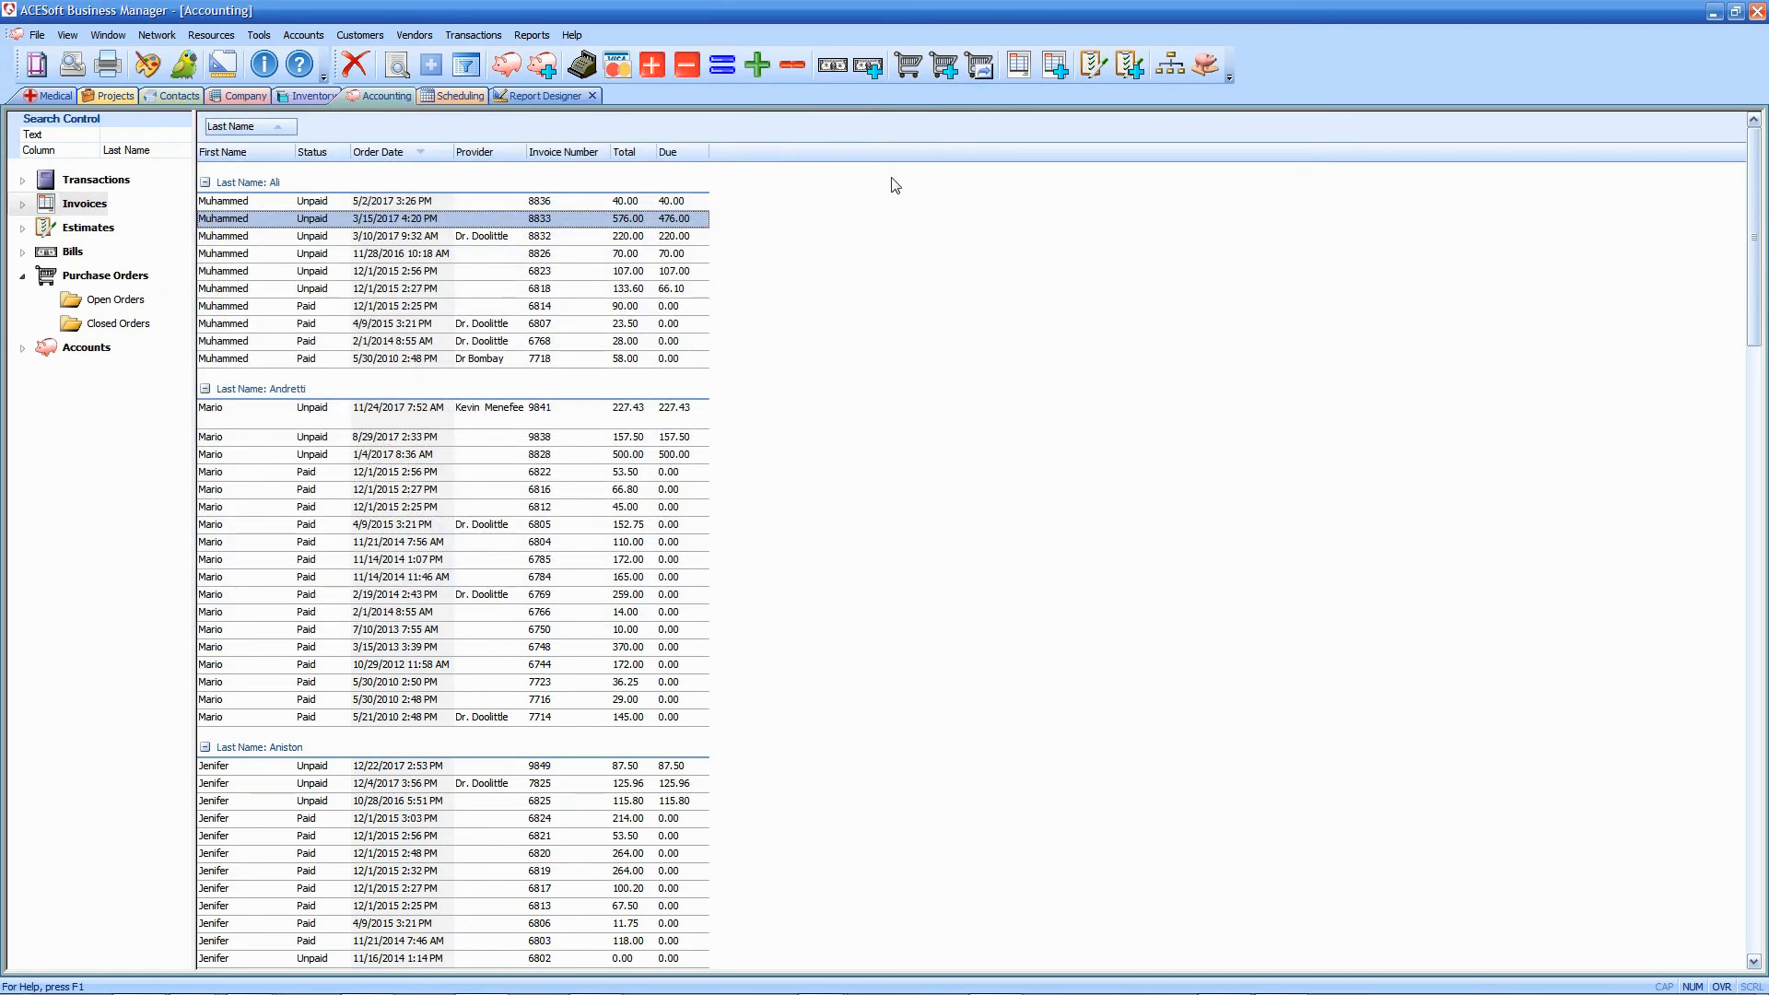